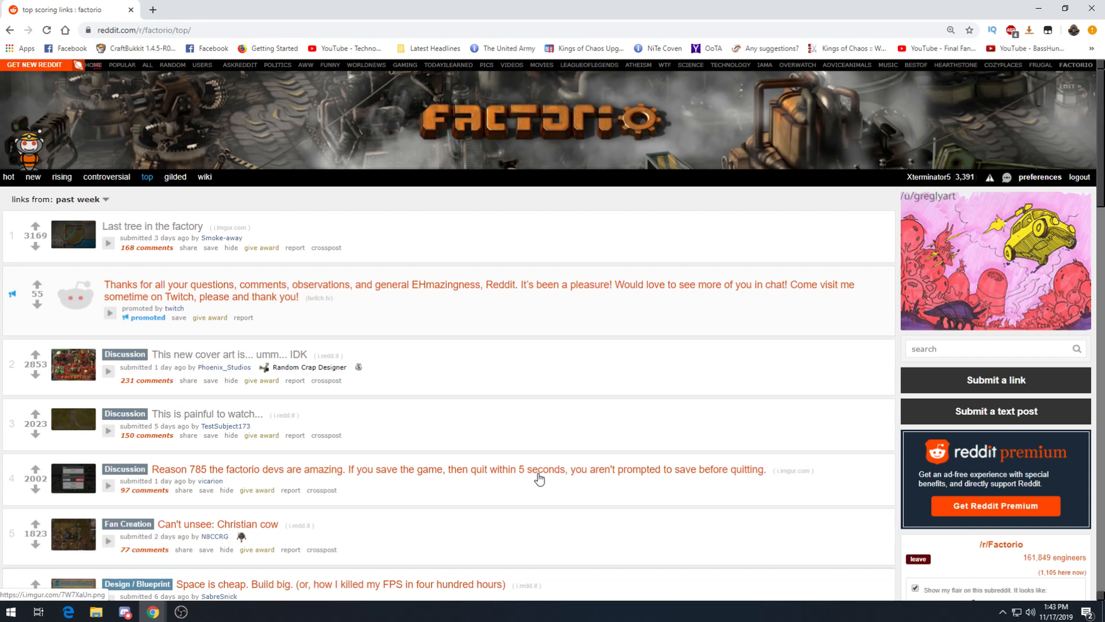
{"action": "mouse_move", "coordinate": [416, 370]}
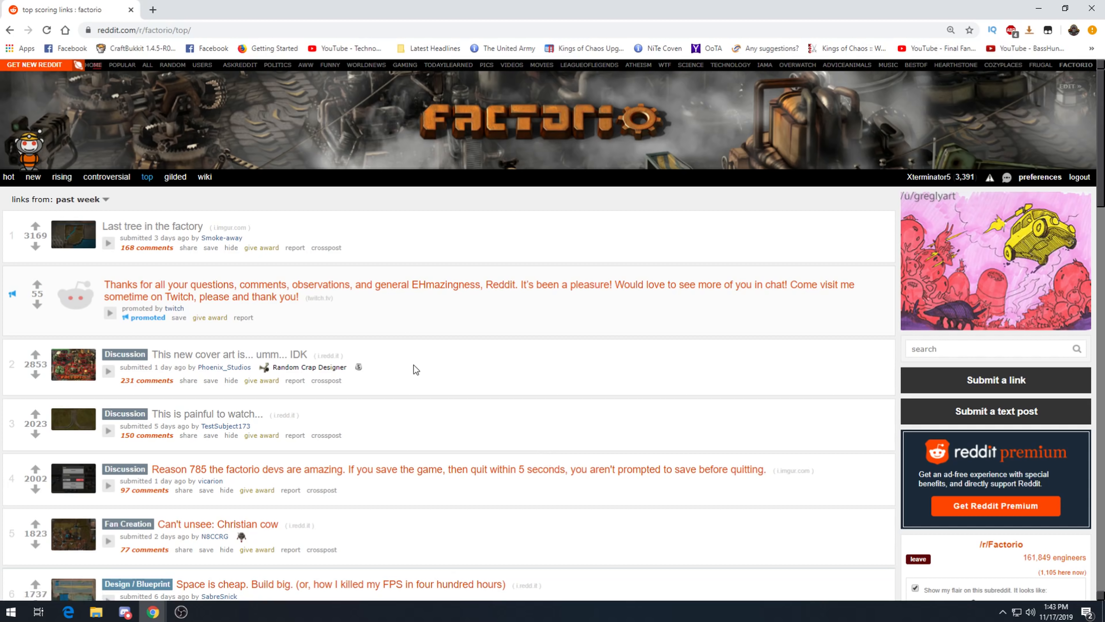
{"action": "mouse_move", "coordinate": [152, 226]}
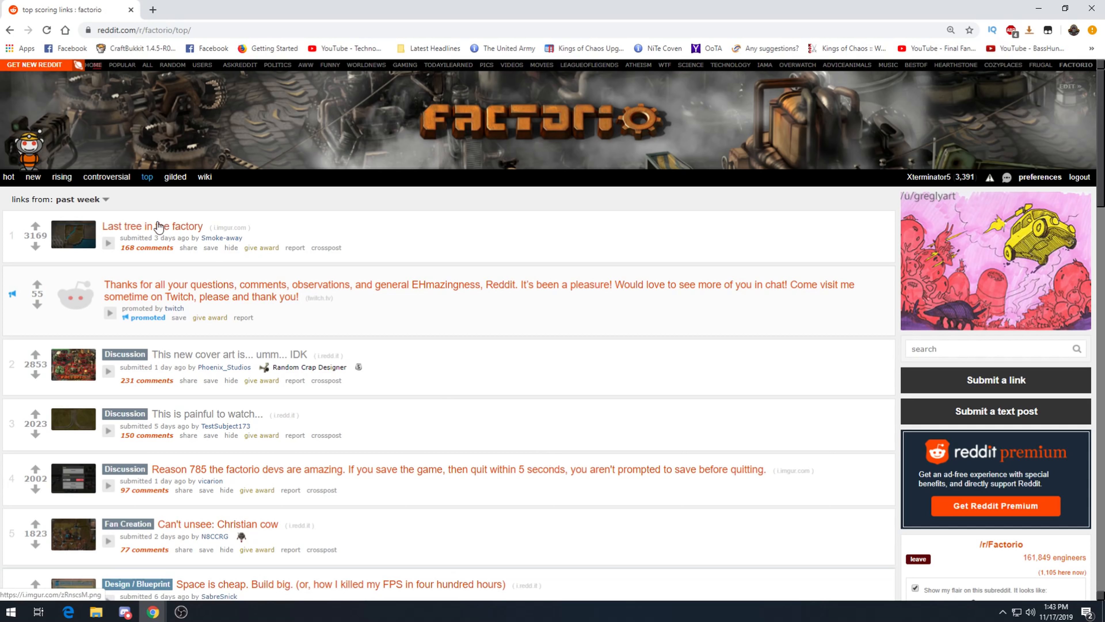
{"action": "mouse_move", "coordinate": [134, 229]}
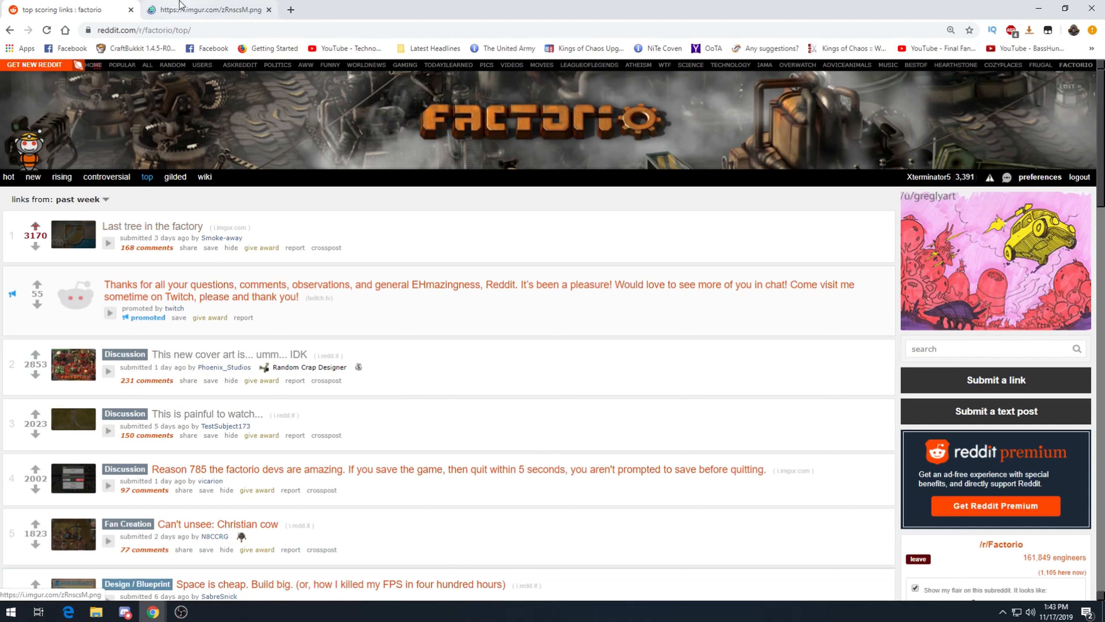
View the 'Last tree in the factory' screenshot full-size on Imgur.
{"action": "left_click", "coordinate": [204, 9]}
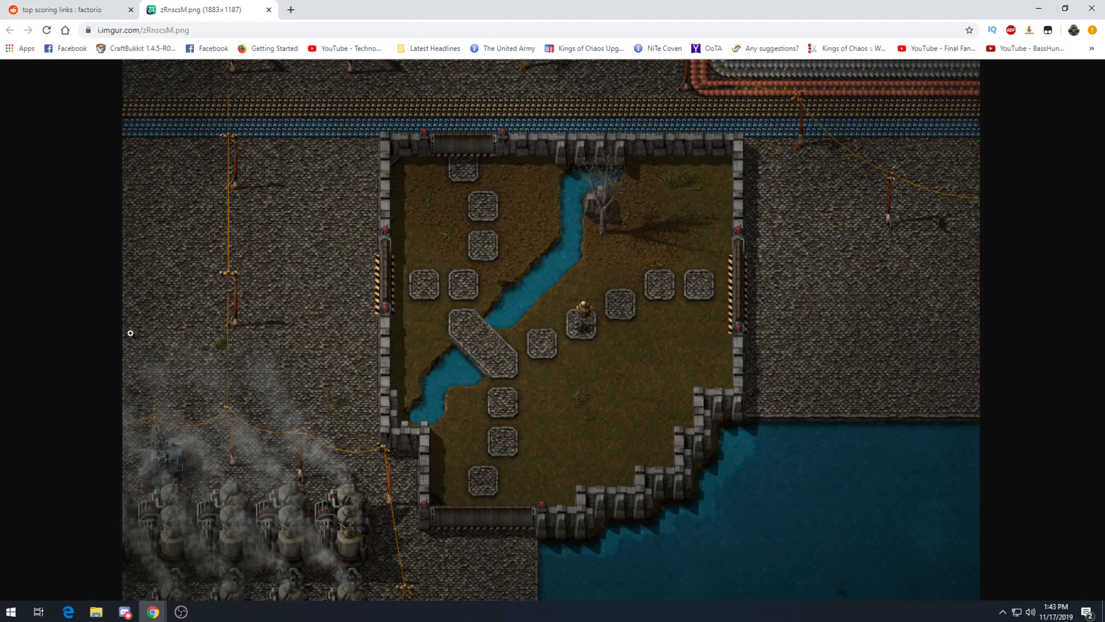
{"action": "mouse_move", "coordinate": [552, 219]}
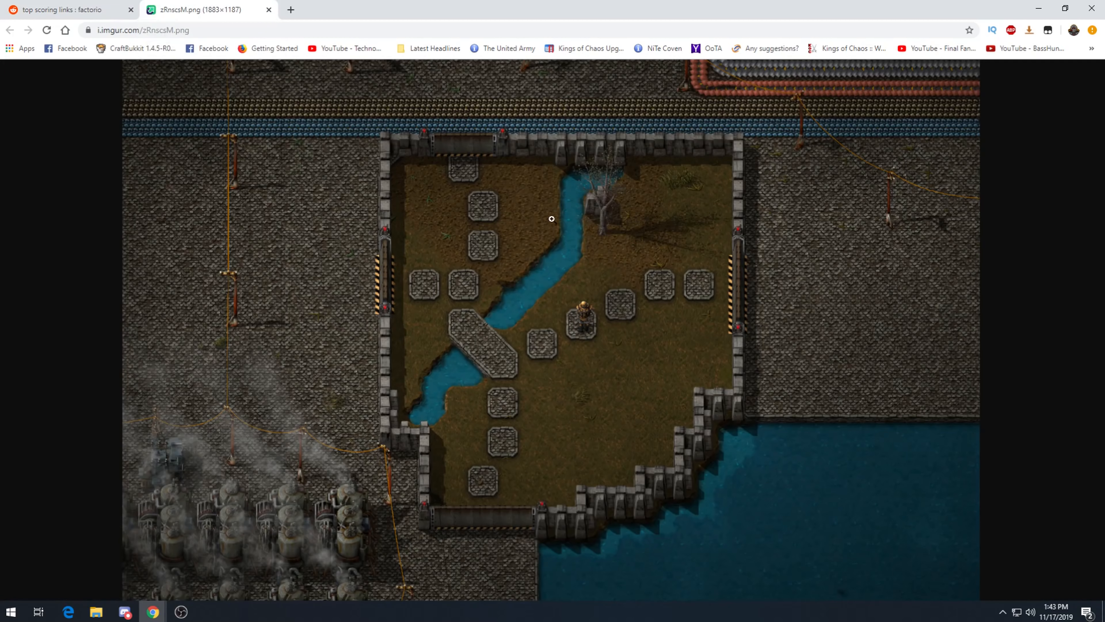
{"action": "mouse_move", "coordinate": [565, 250]}
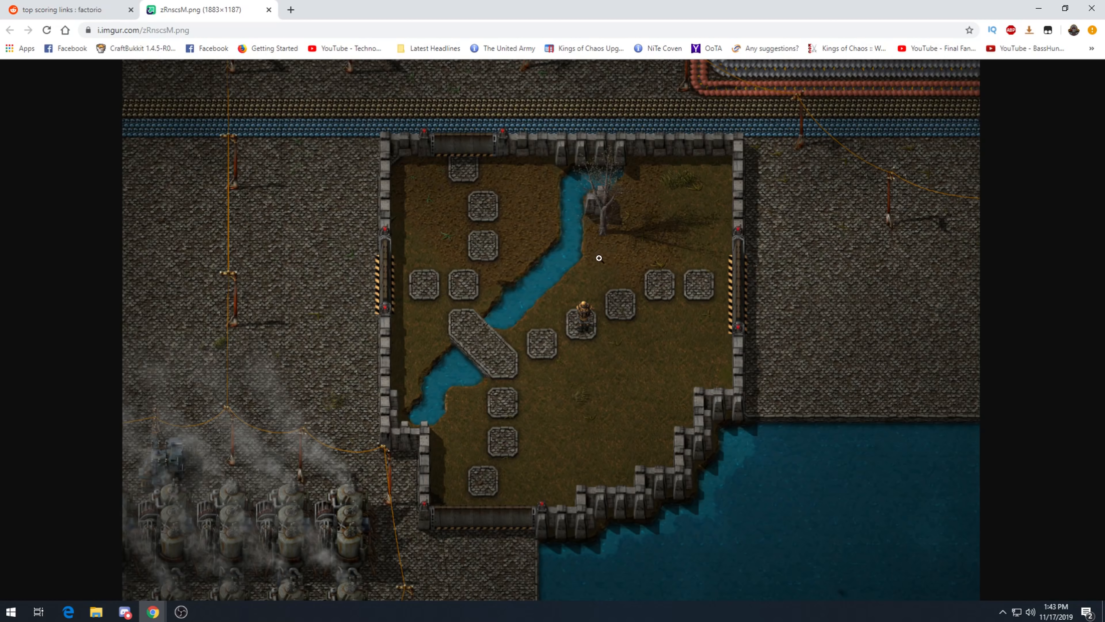
{"action": "mouse_move", "coordinate": [593, 248]}
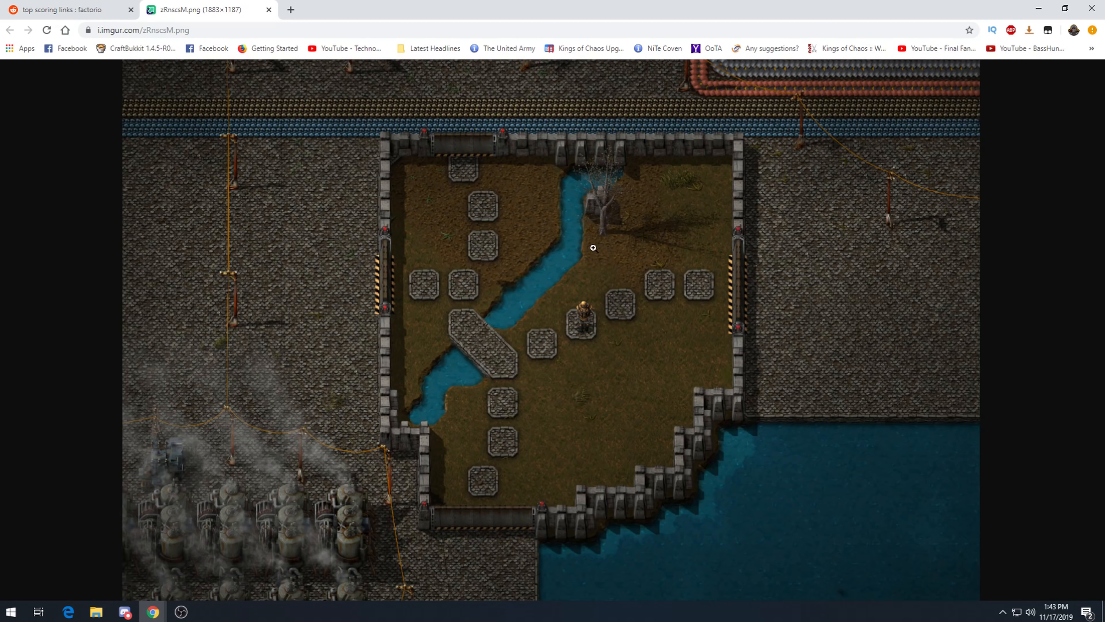
{"action": "mouse_move", "coordinate": [618, 224]}
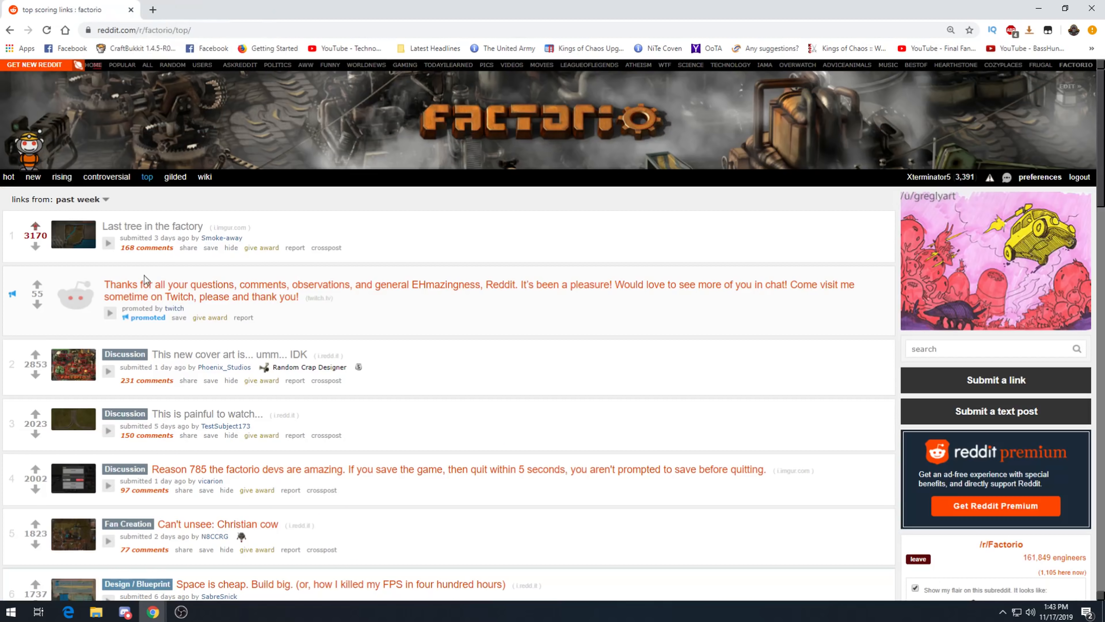
Open 'This new cover art is... umm... IDK' in a new tab from the listing.
{"action": "left_click", "coordinate": [152, 226]}
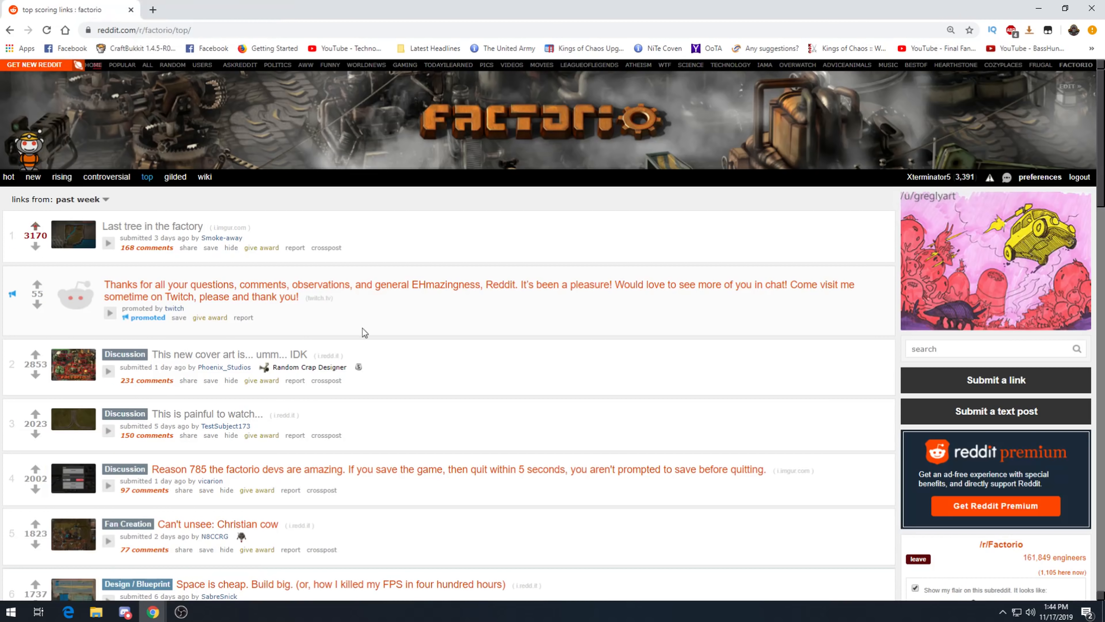
{"action": "mouse_move", "coordinate": [202, 364]}
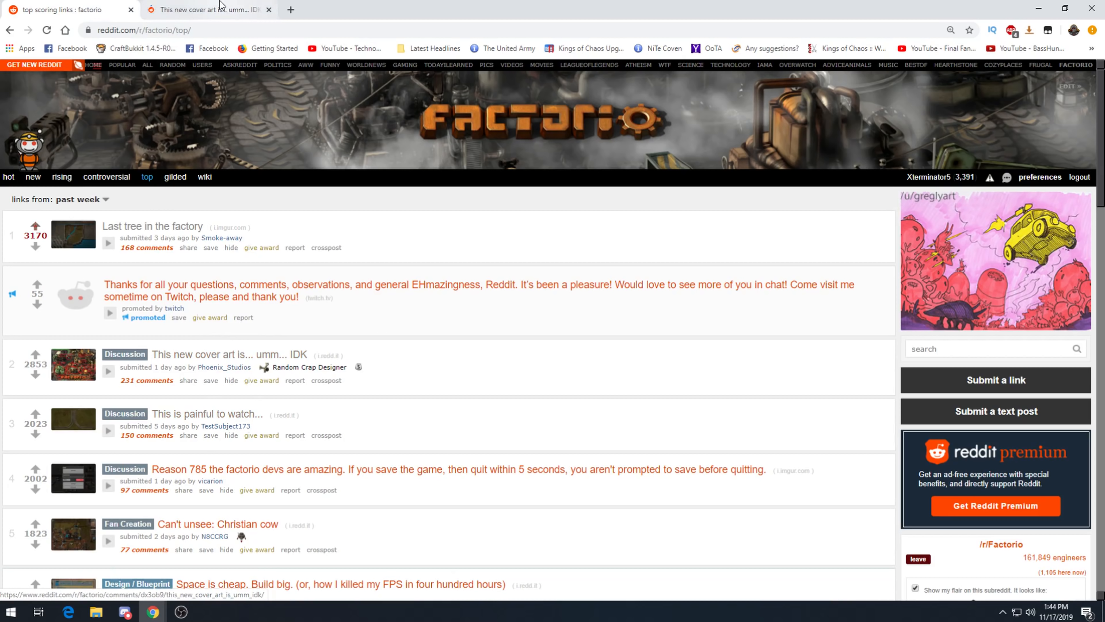
Bring up the cover art post's tab and view its red-annotated cover image.
{"action": "left_click", "coordinate": [209, 354]}
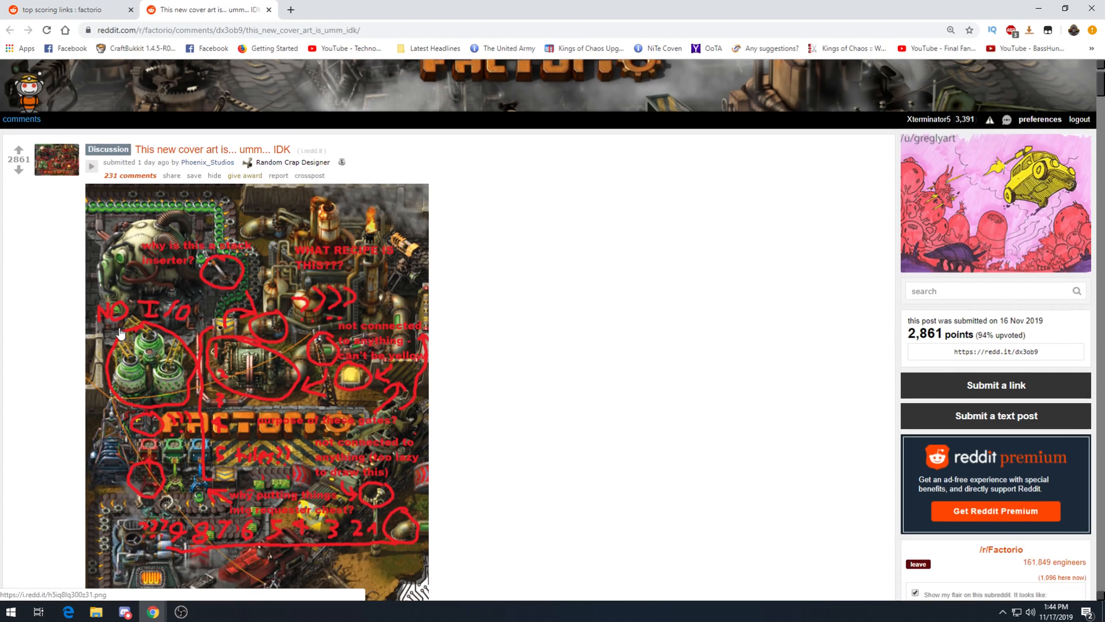
{"action": "mouse_move", "coordinate": [121, 330]}
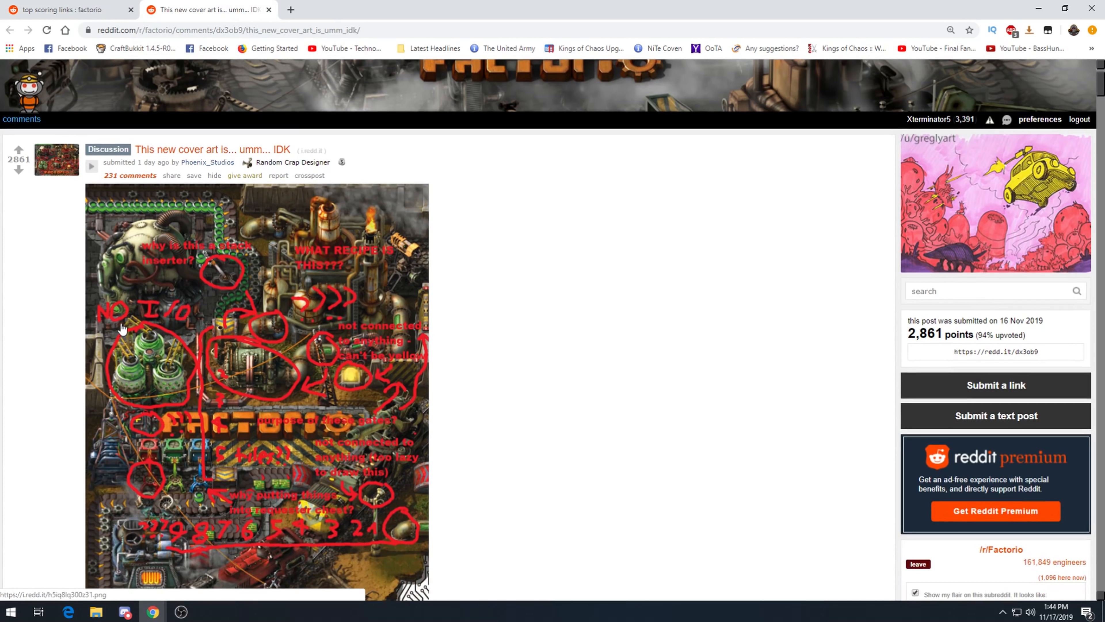
{"action": "mouse_move", "coordinate": [238, 270]}
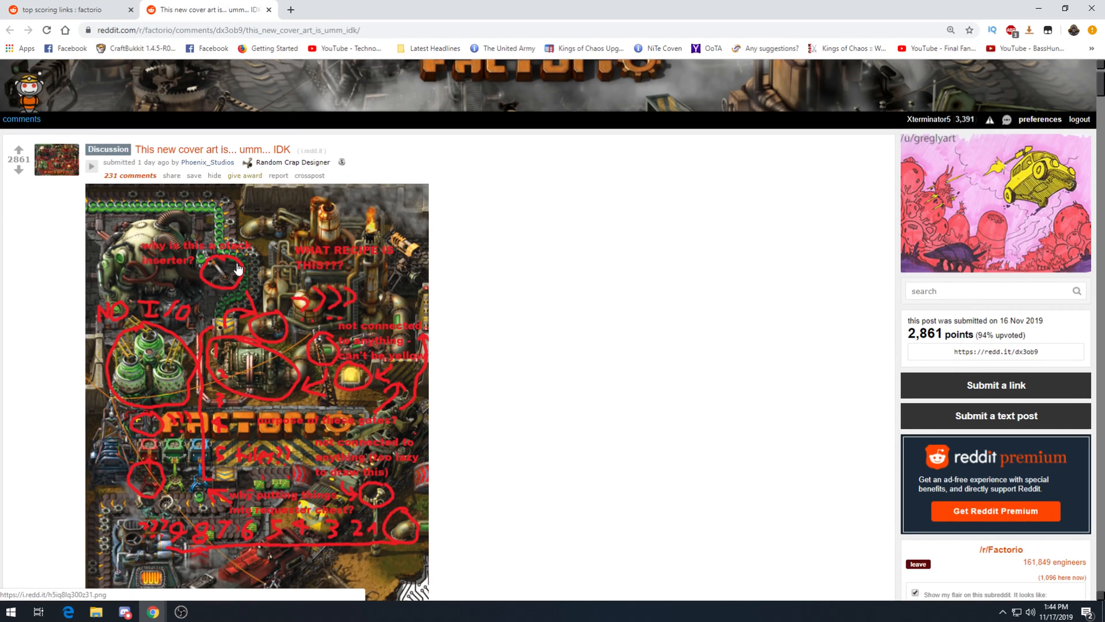
{"action": "mouse_move", "coordinate": [140, 396]}
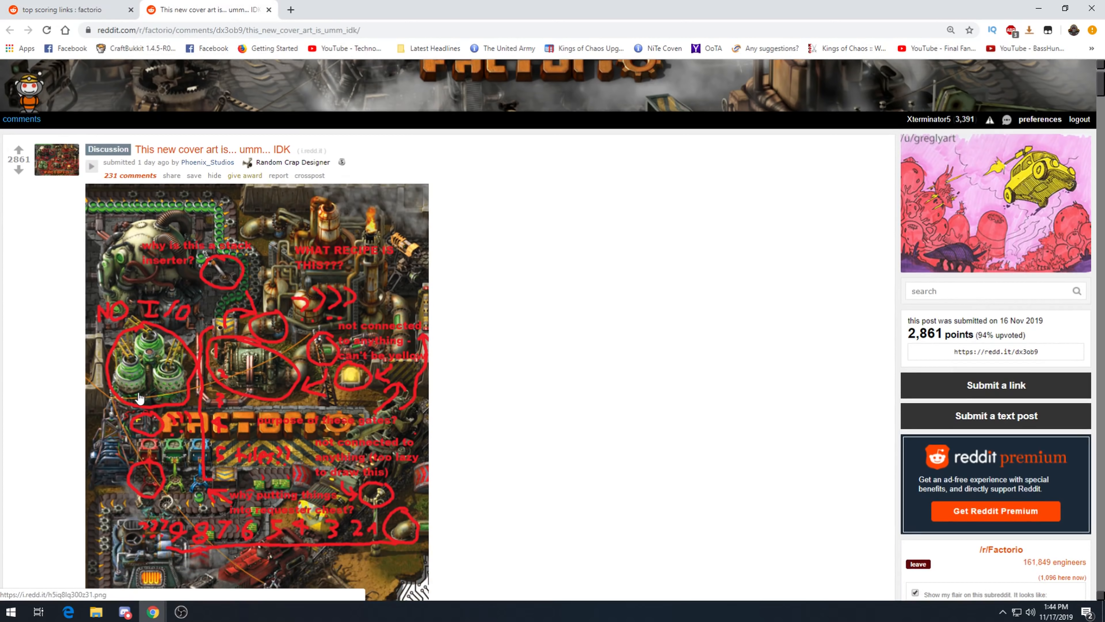
{"action": "mouse_move", "coordinate": [112, 380]}
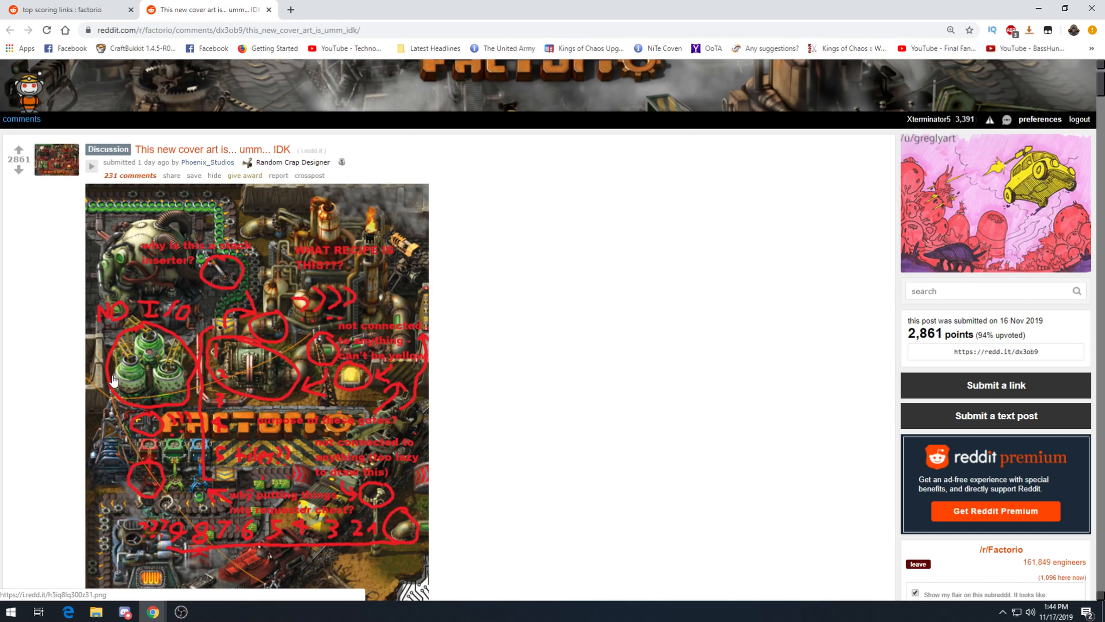
{"action": "scroll", "scroll_direction": "down", "scroll_amount": 3}
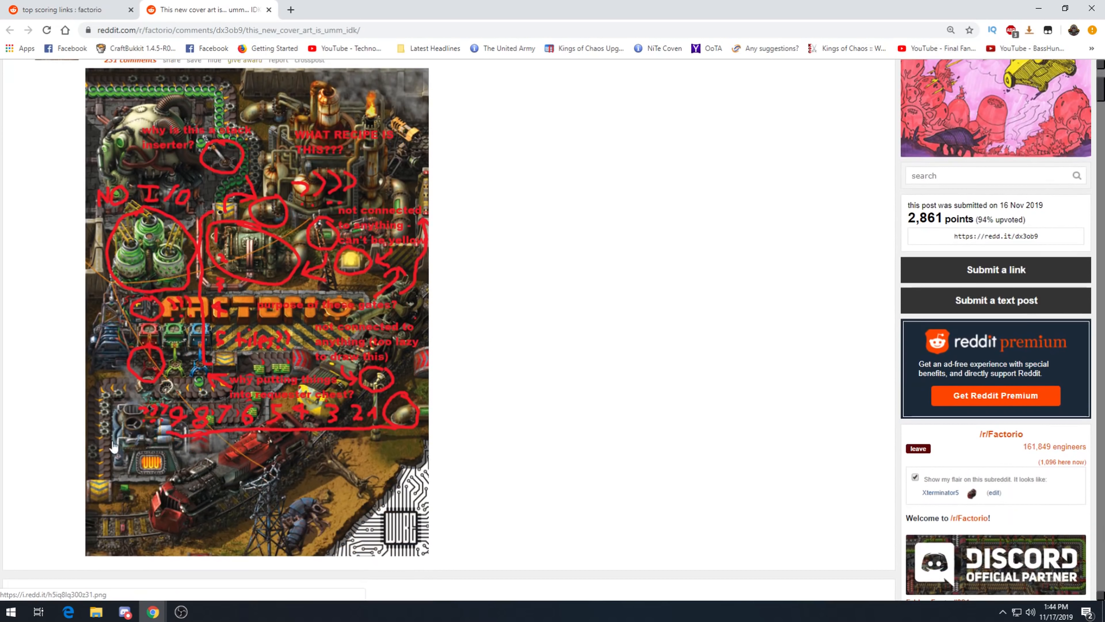
{"action": "mouse_move", "coordinate": [368, 429]}
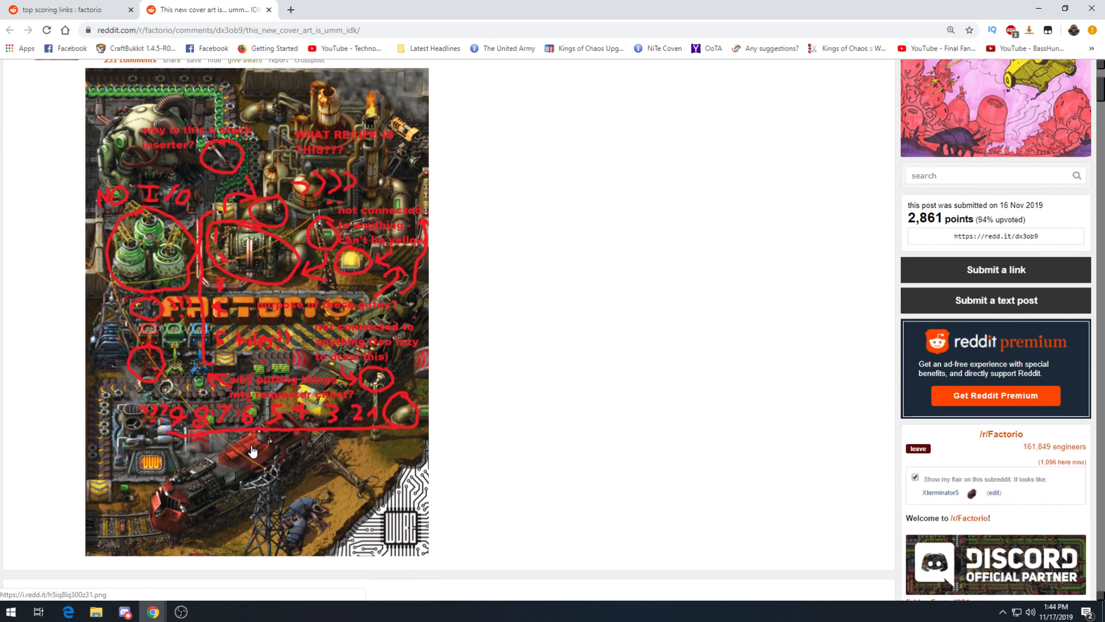
{"action": "mouse_move", "coordinate": [259, 440]}
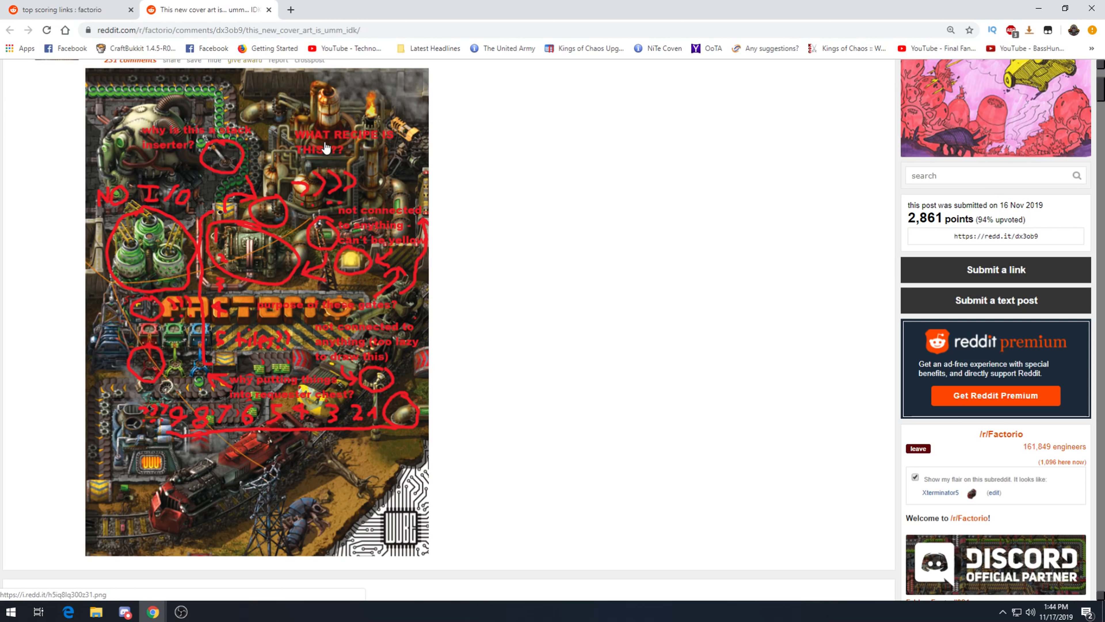
{"action": "mouse_move", "coordinate": [253, 256]}
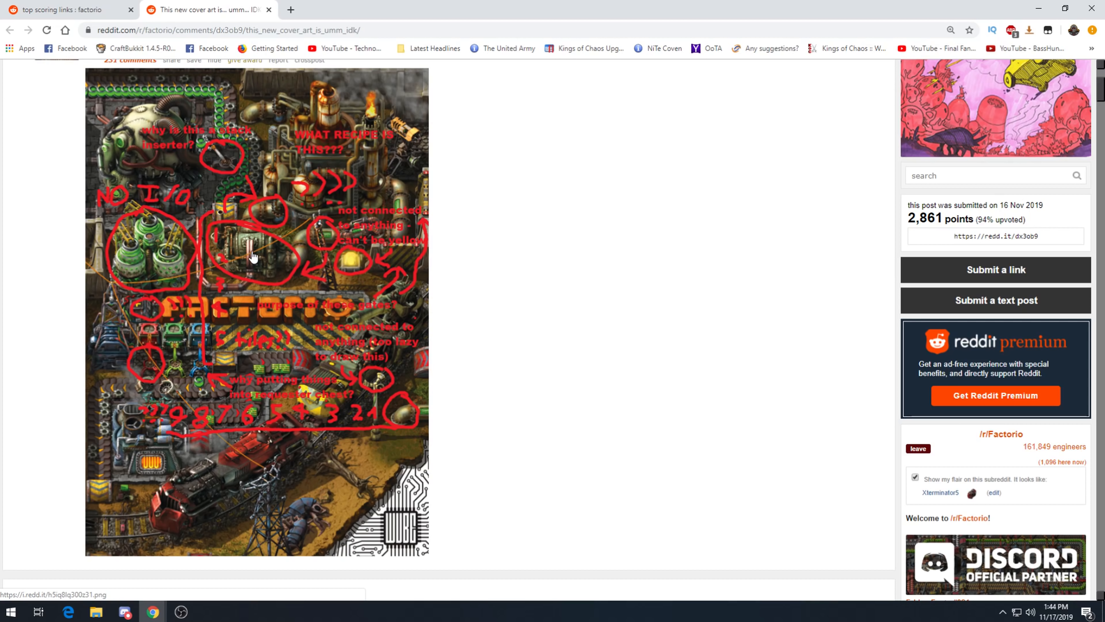
{"action": "scroll", "scroll_direction": "down", "scroll_amount": 3}
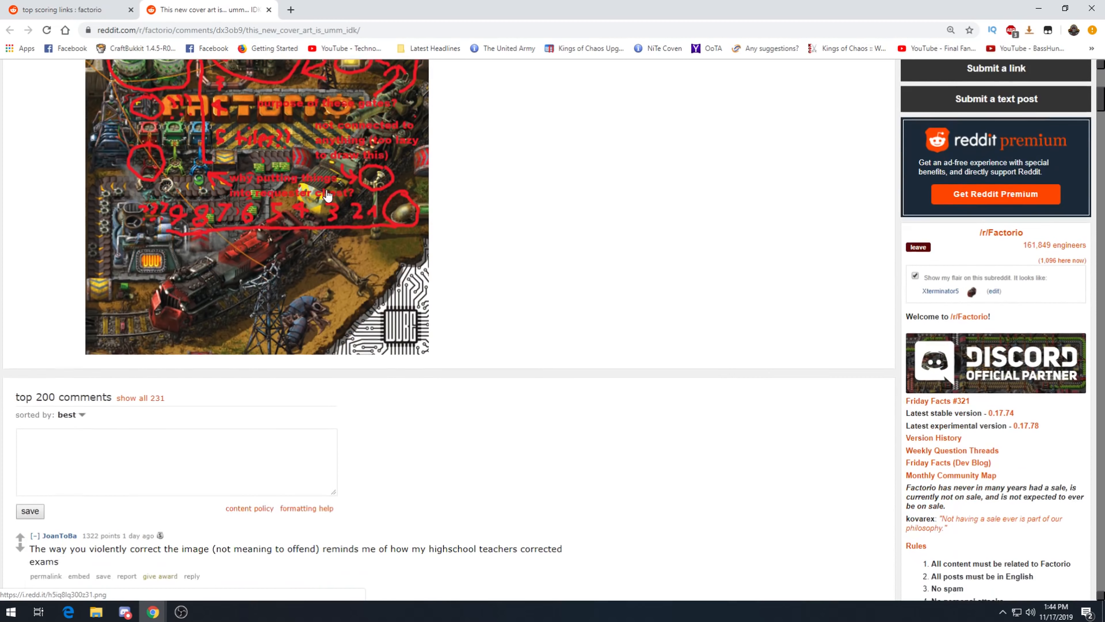
{"action": "scroll", "scroll_direction": "down", "scroll_amount": 3}
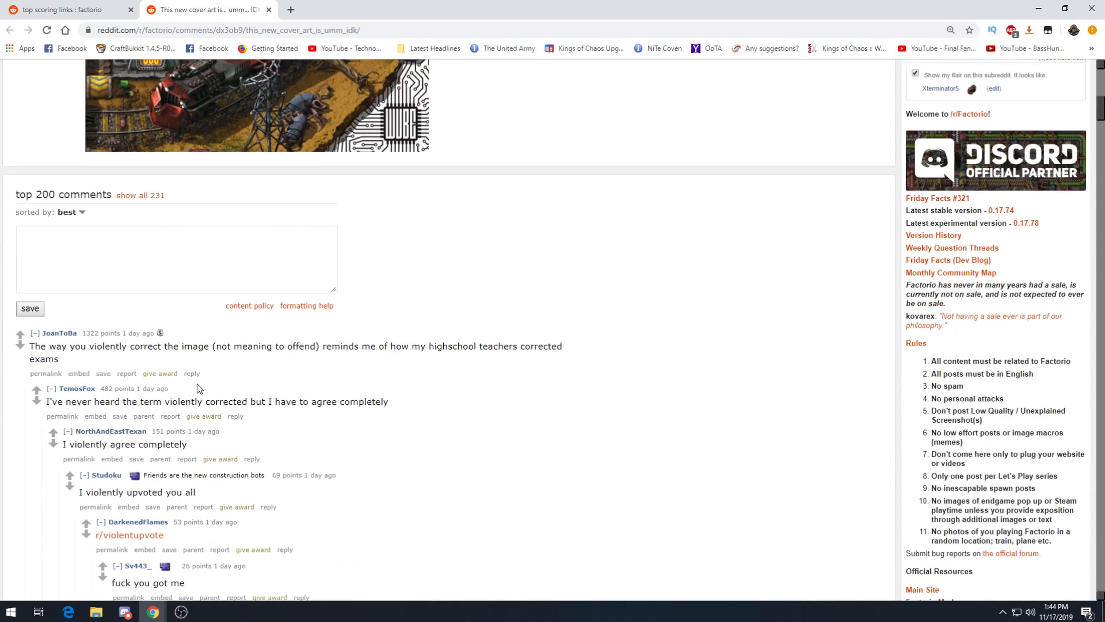
{"action": "mouse_move", "coordinate": [205, 364]}
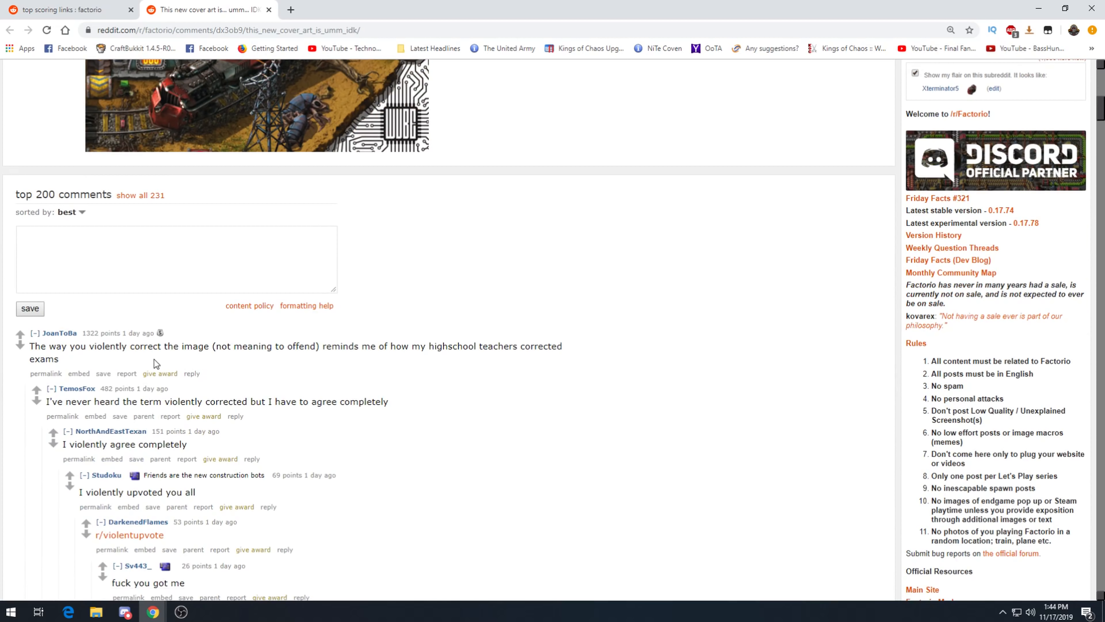
{"action": "mouse_move", "coordinate": [62, 364]}
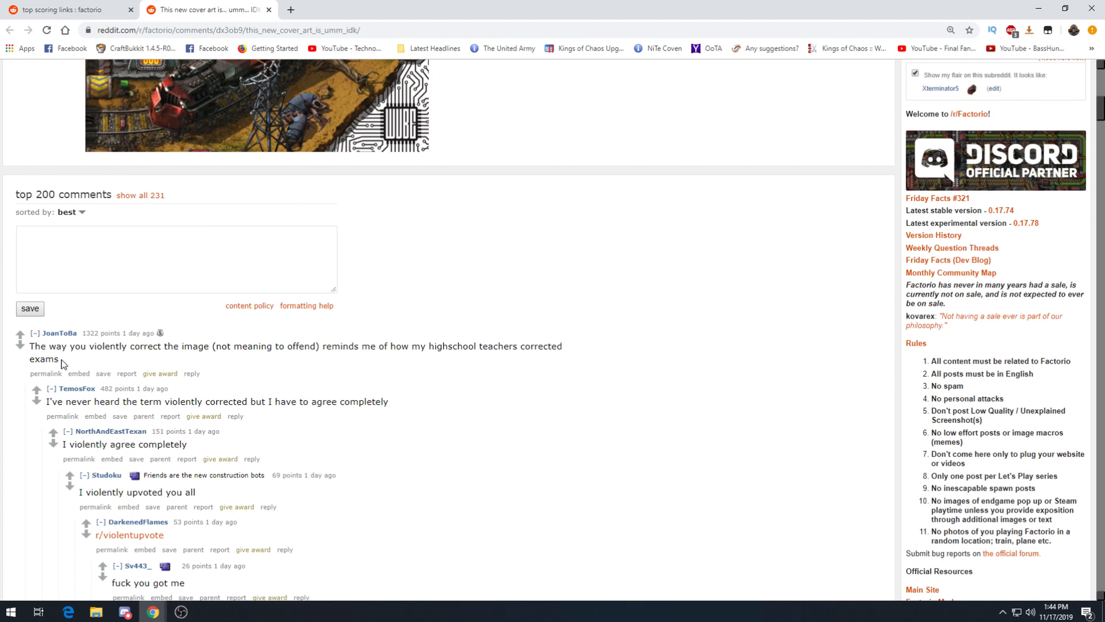
{"action": "mouse_move", "coordinate": [336, 459]}
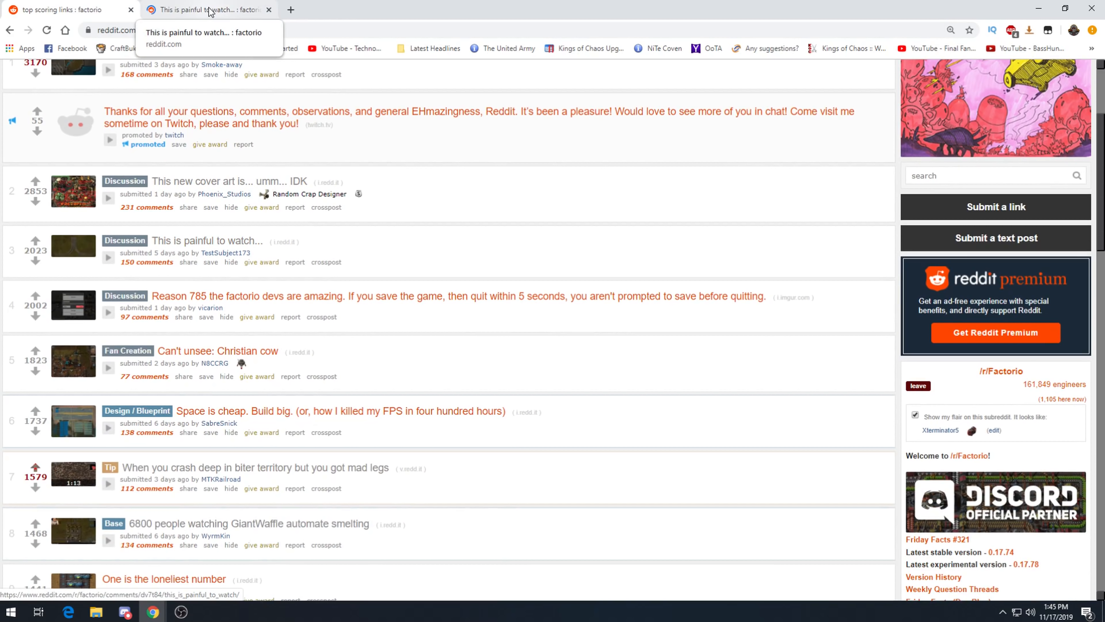
View the 'This is painful to watch...' rail-corner image and its top comments.
{"action": "left_click", "coordinate": [192, 241]}
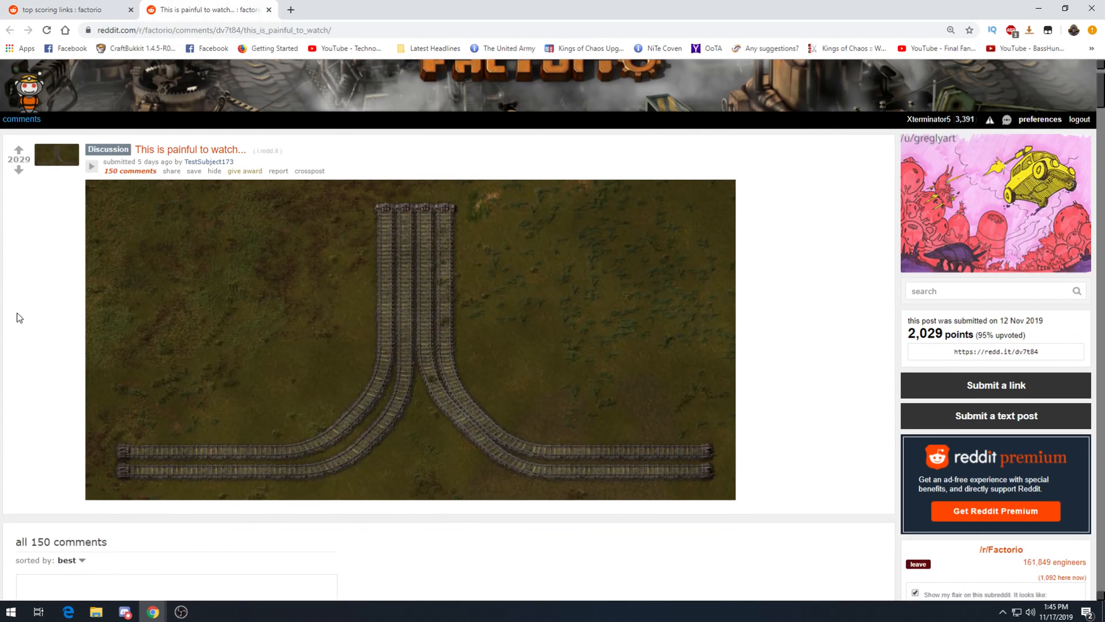
{"action": "mouse_move", "coordinate": [391, 357]}
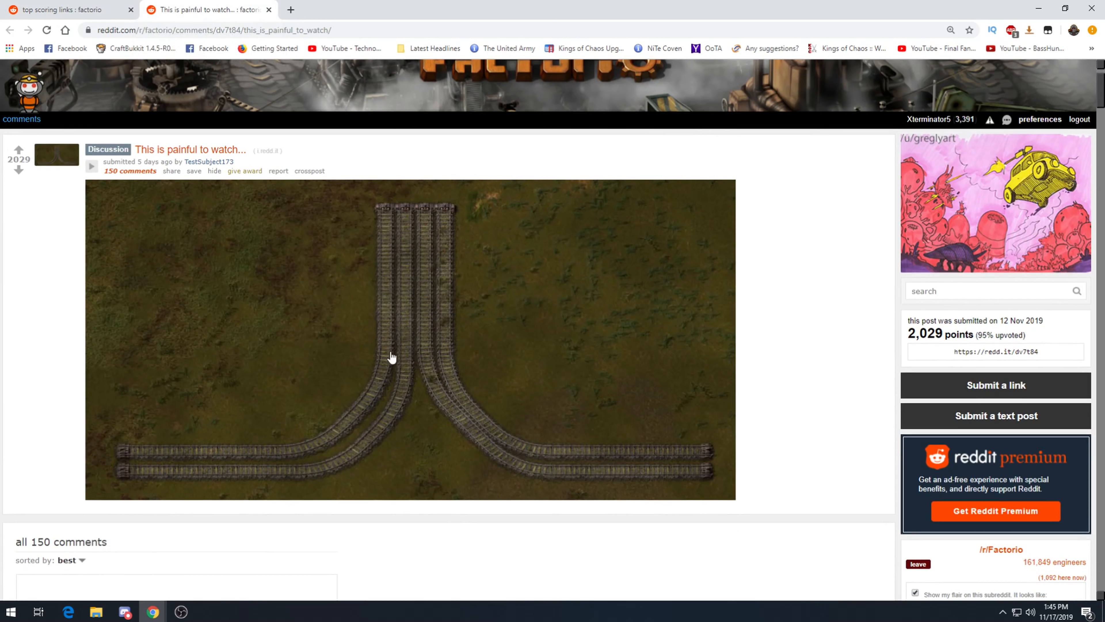
{"action": "scroll", "scroll_direction": "down", "scroll_amount": 3}
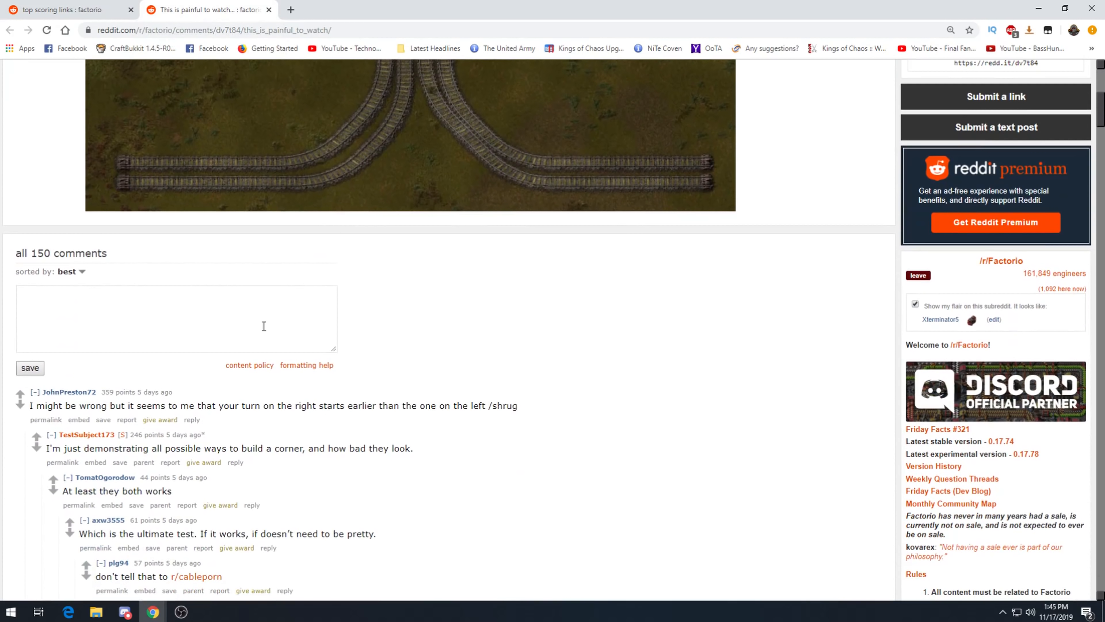
{"action": "mouse_move", "coordinate": [97, 430]}
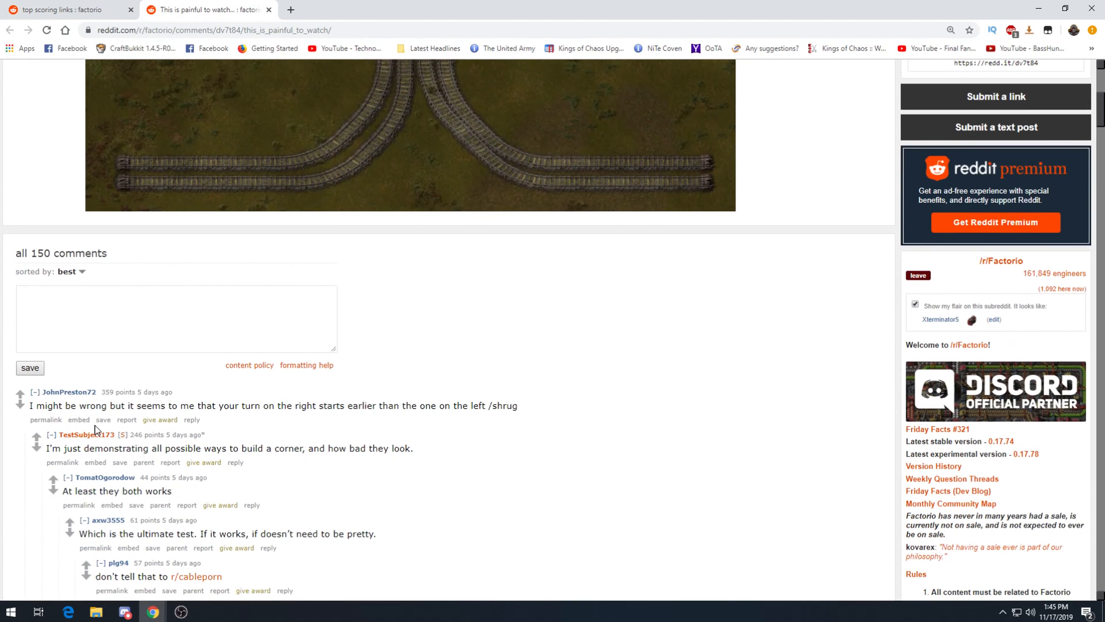
{"action": "mouse_move", "coordinate": [118, 403]}
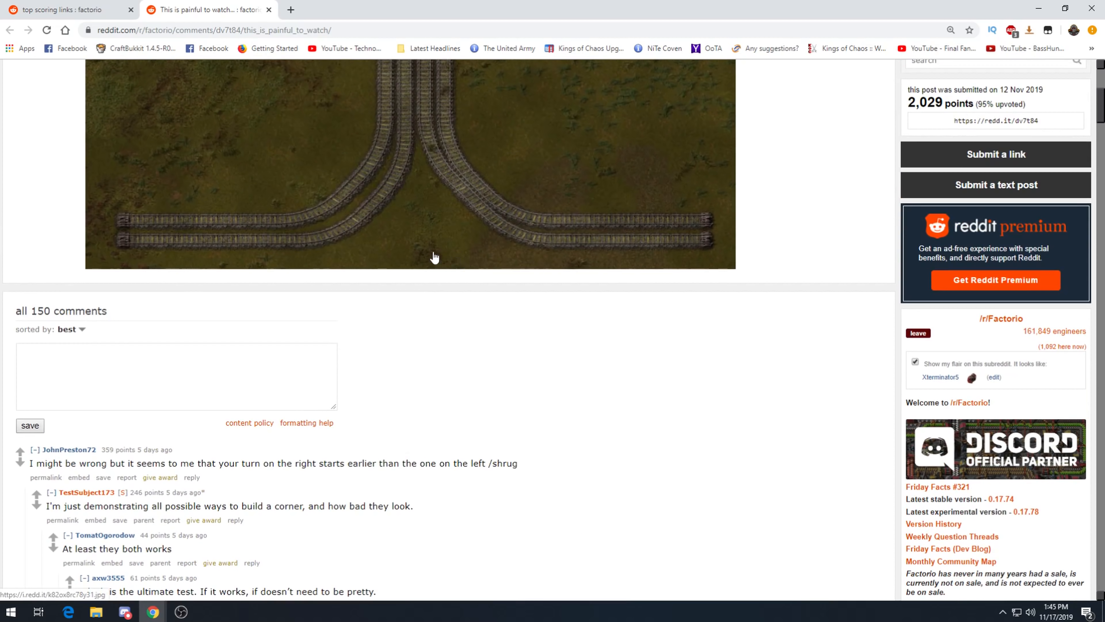
{"action": "mouse_move", "coordinate": [306, 232]}
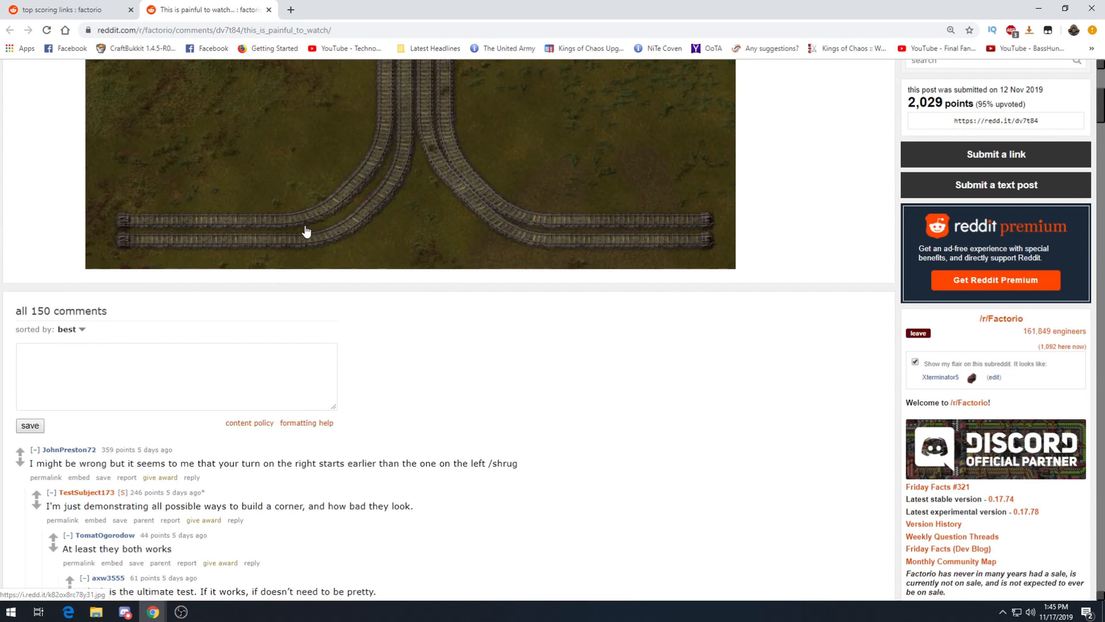
{"action": "mouse_move", "coordinate": [148, 499]}
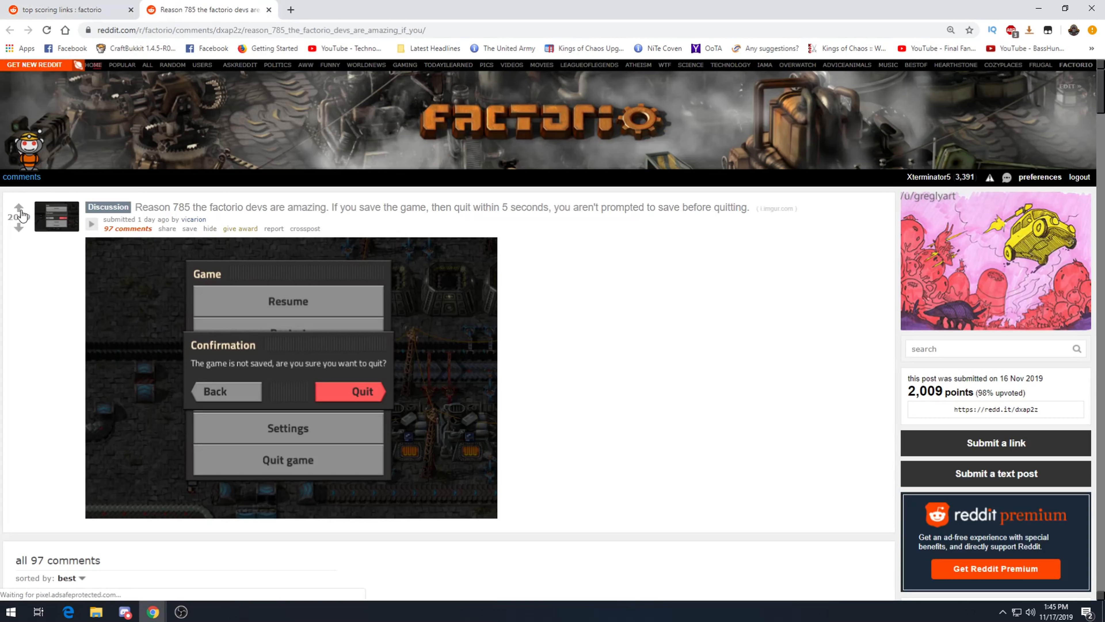
Scroll through the Reason 785 post's save-confirmation screenshot and comment thread.
{"action": "scroll", "scroll_direction": "down", "scroll_amount": 3}
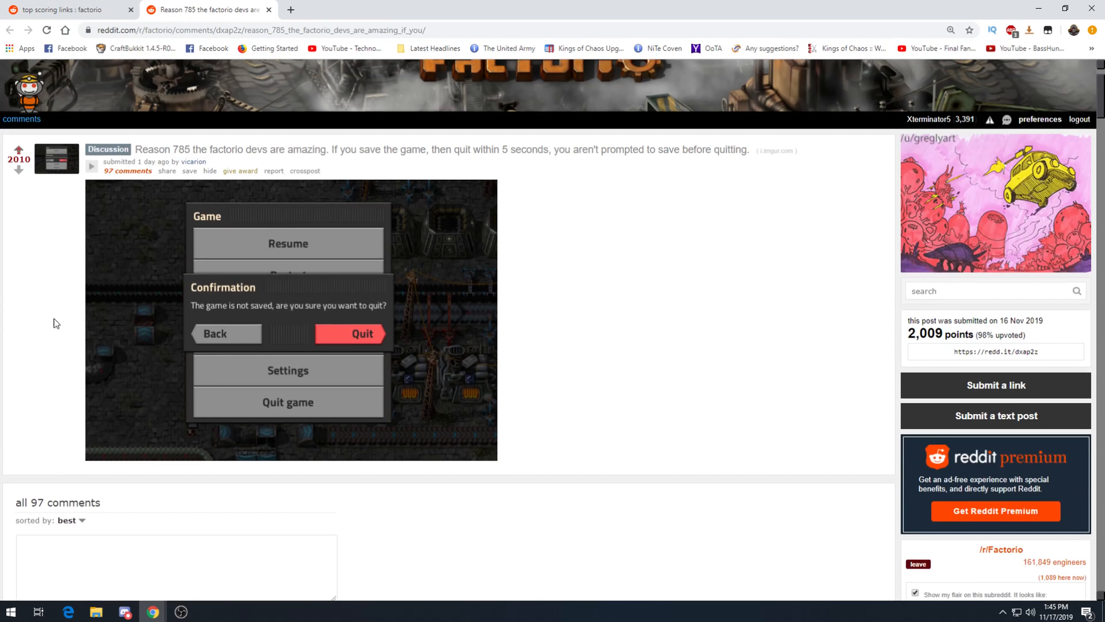
{"action": "mouse_move", "coordinate": [195, 247]}
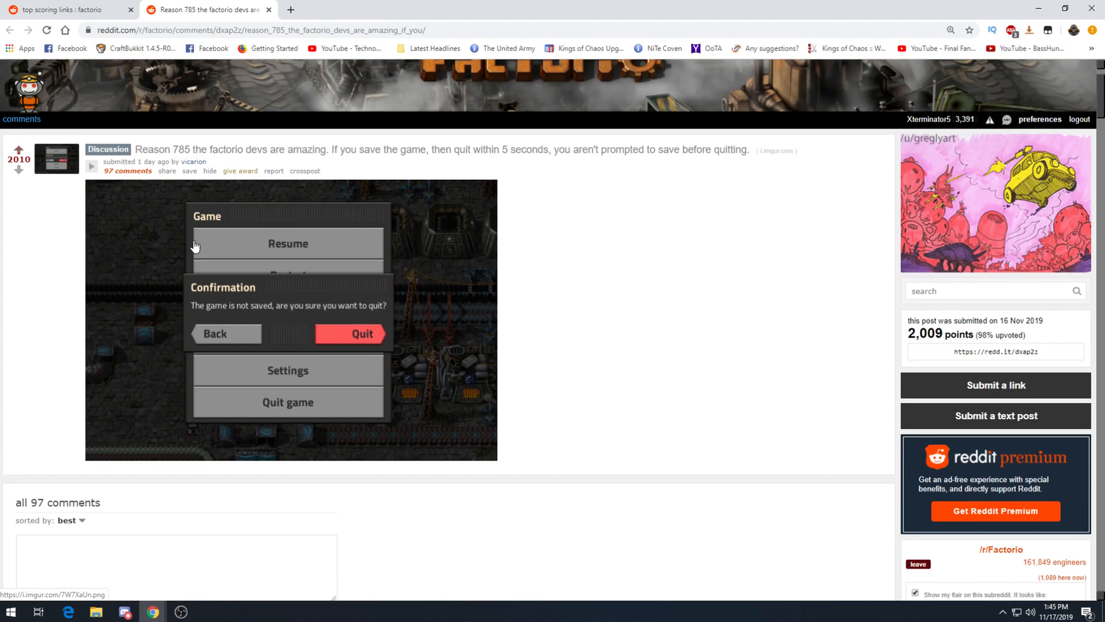
{"action": "mouse_move", "coordinate": [119, 398]}
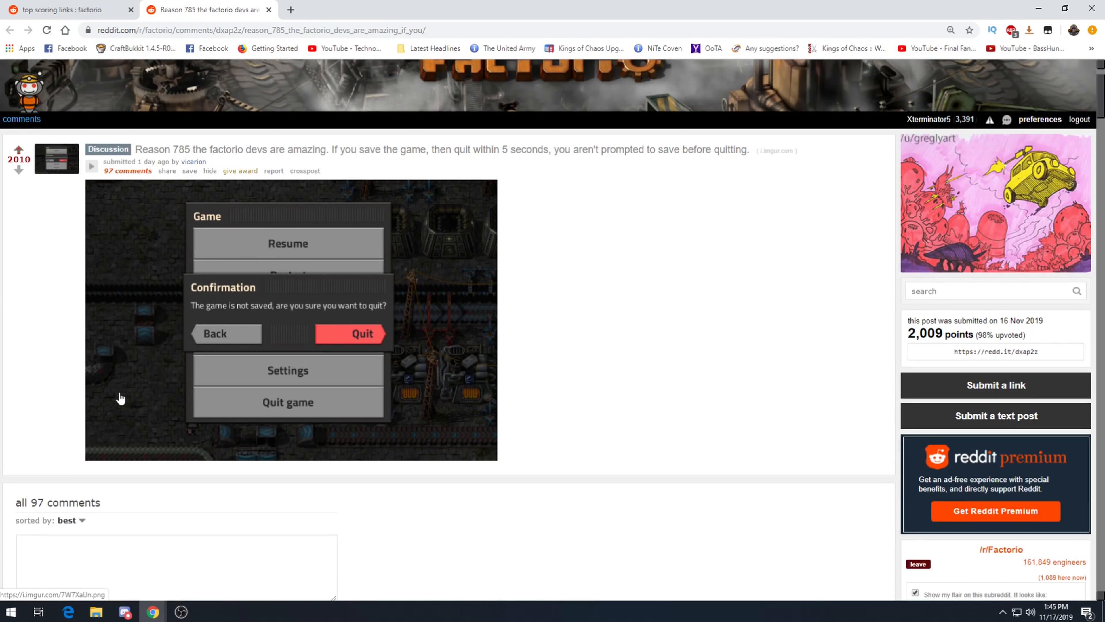
{"action": "scroll", "scroll_direction": "down", "scroll_amount": 3}
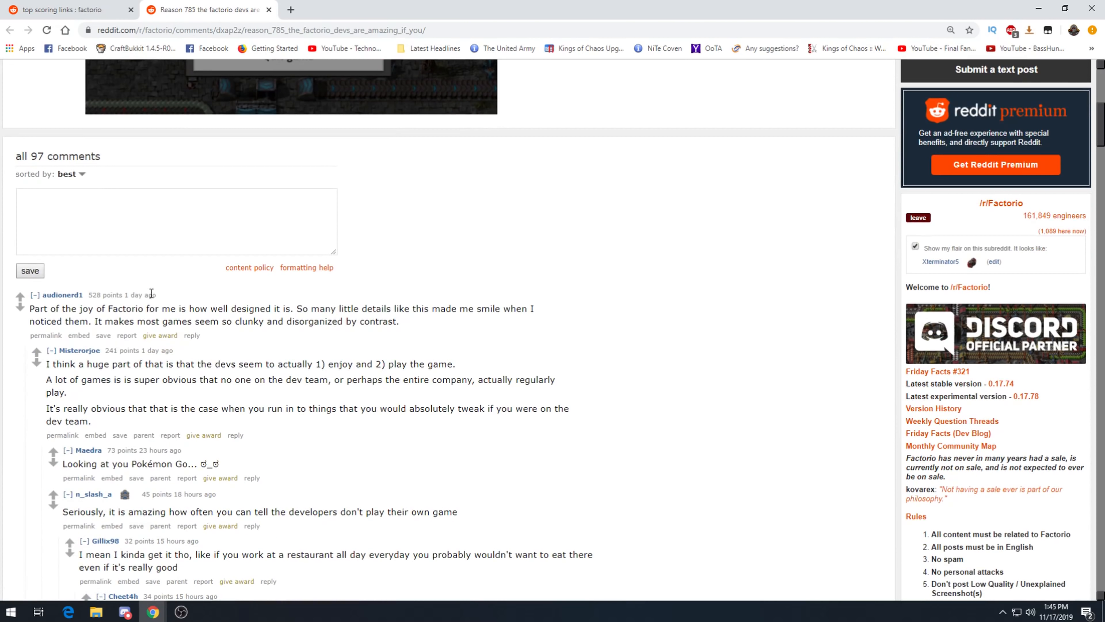
{"action": "mouse_move", "coordinate": [257, 292]}
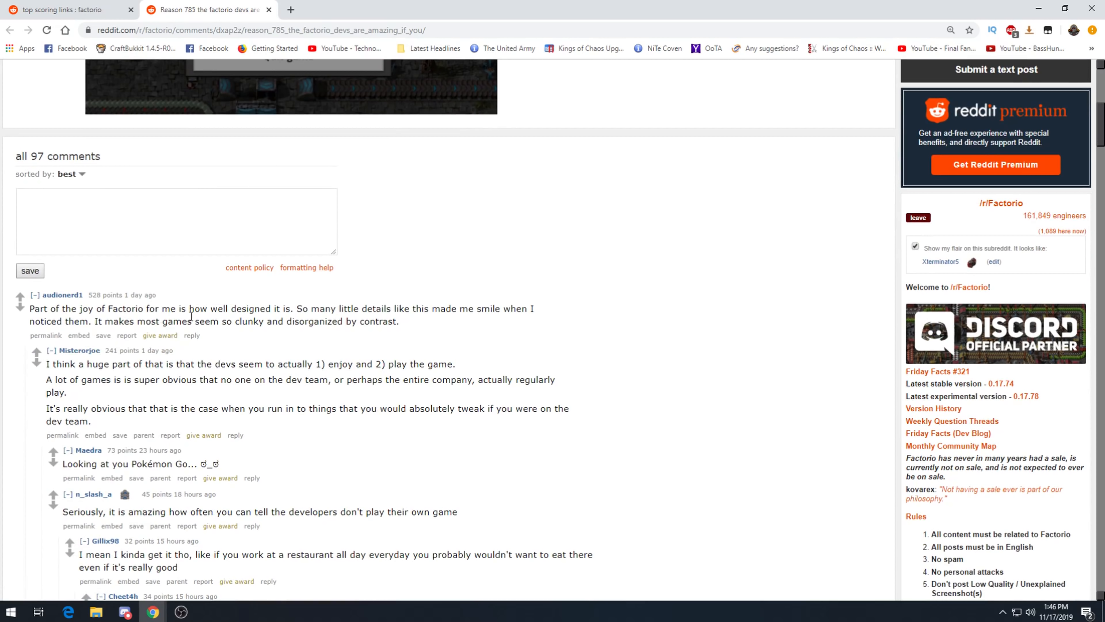
{"action": "mouse_move", "coordinate": [81, 347]}
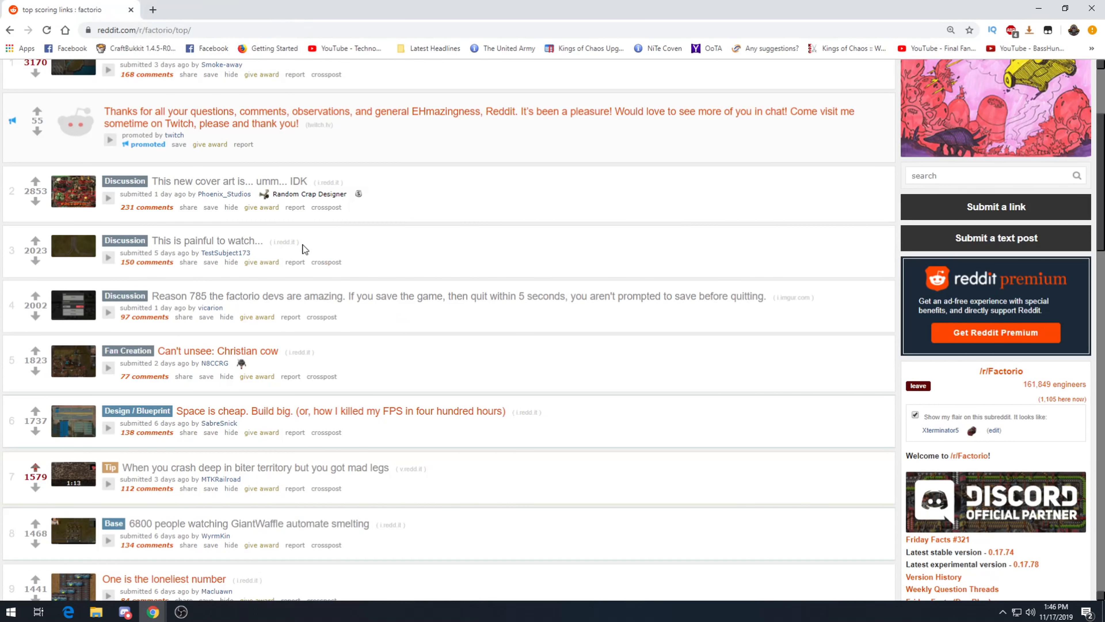
Open 'Can't unsee: Christian cow' from the listing and view its beacon screenshot.
{"action": "scroll", "scroll_direction": "down", "scroll_amount": 3}
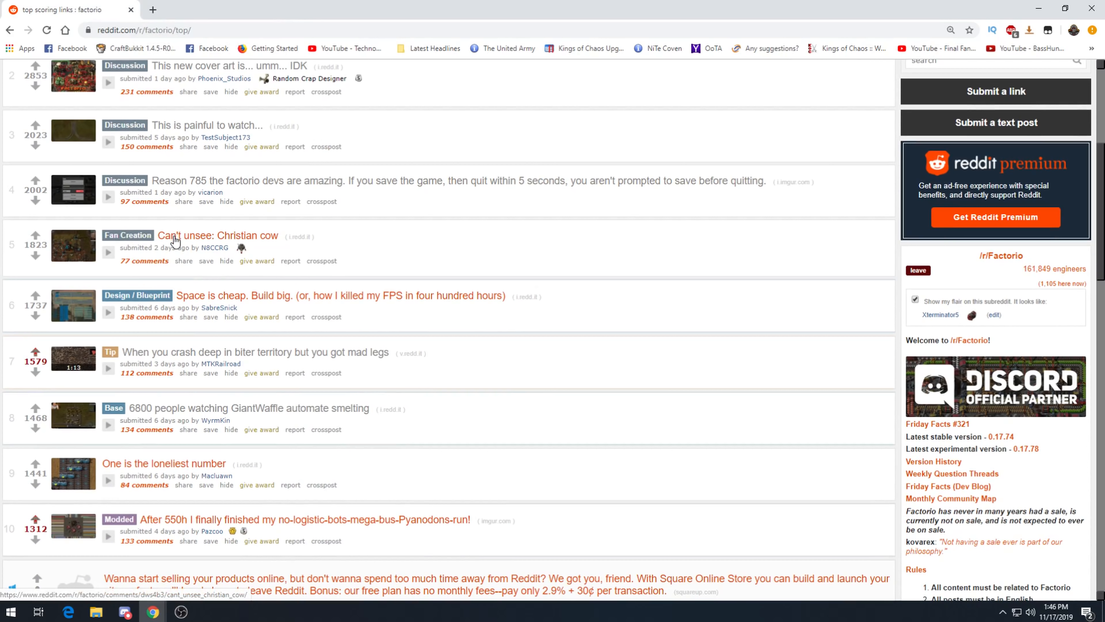
{"action": "left_click", "coordinate": [217, 235]}
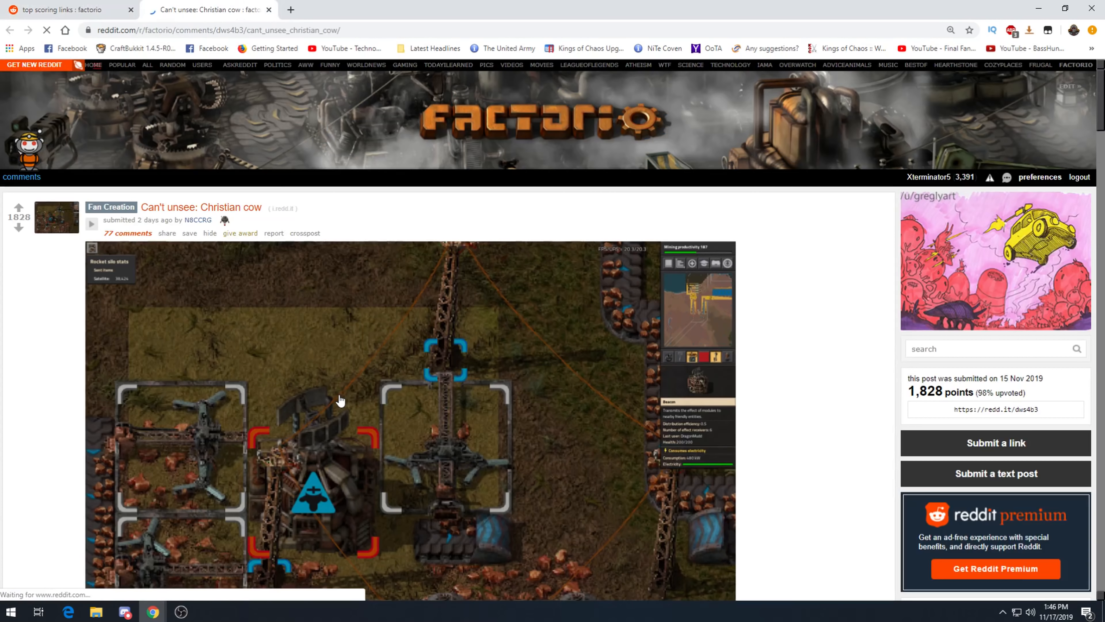
{"action": "scroll", "scroll_direction": "down", "scroll_amount": 3}
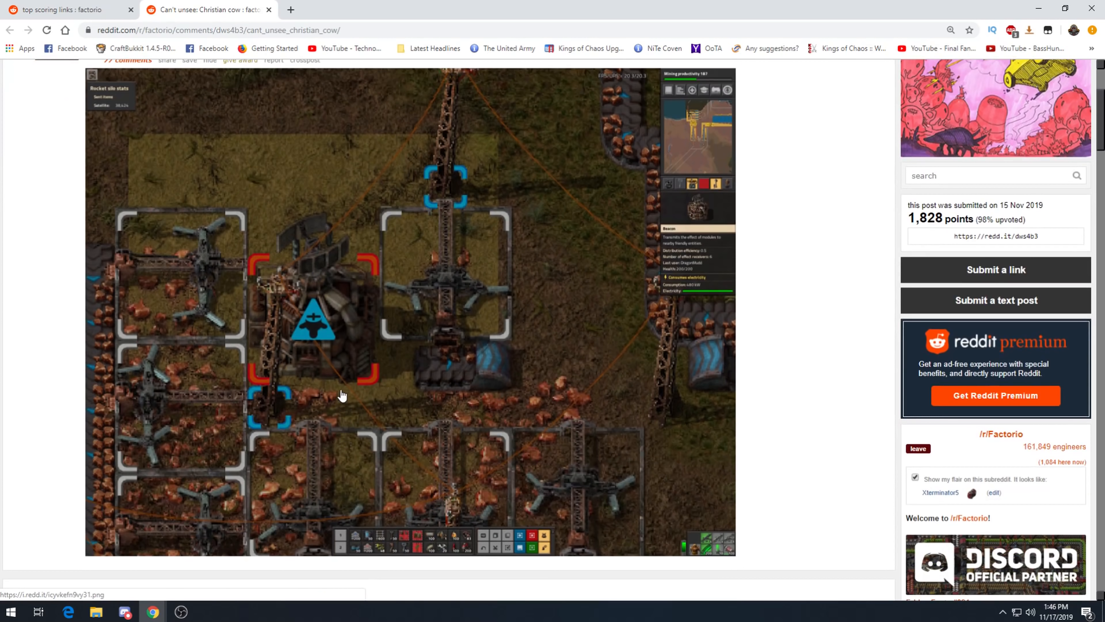
{"action": "mouse_move", "coordinate": [321, 339]}
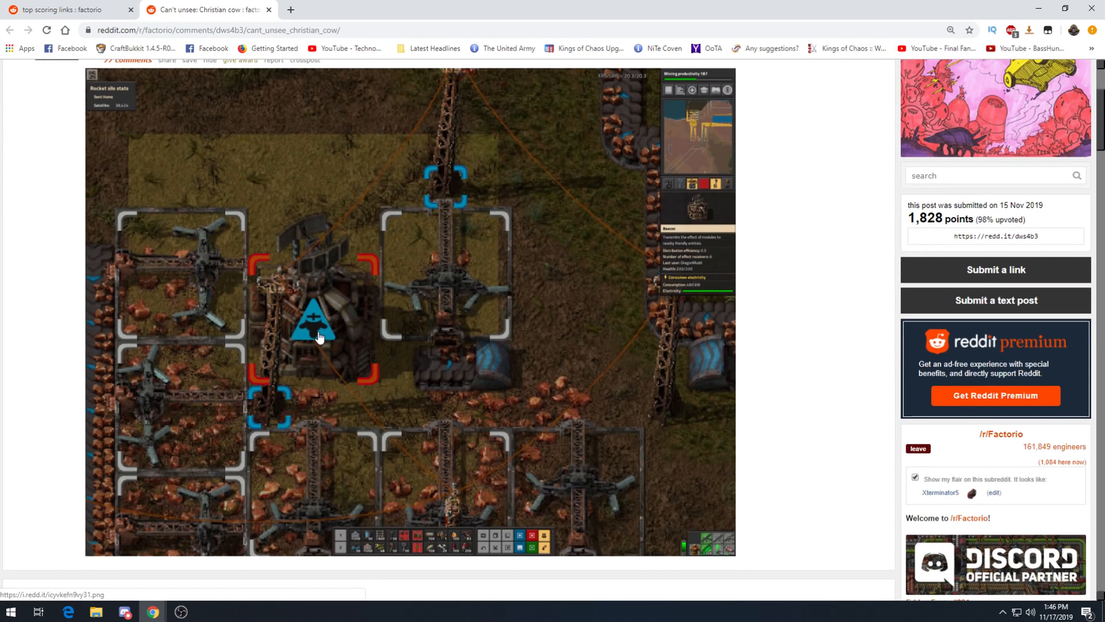
{"action": "mouse_move", "coordinate": [321, 317]}
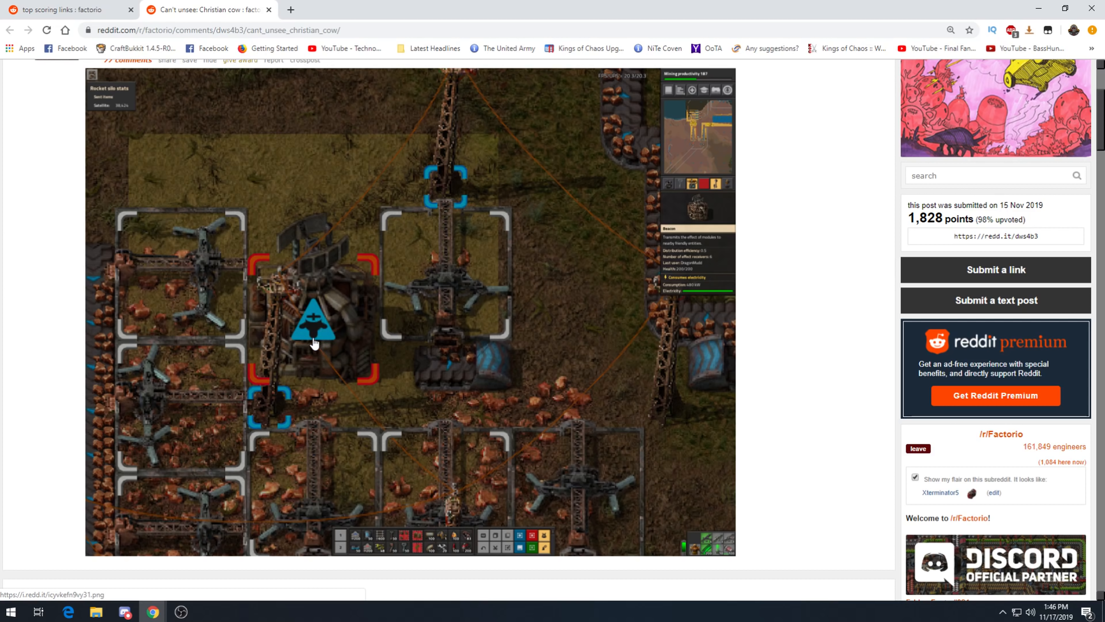
{"action": "mouse_move", "coordinate": [329, 345]}
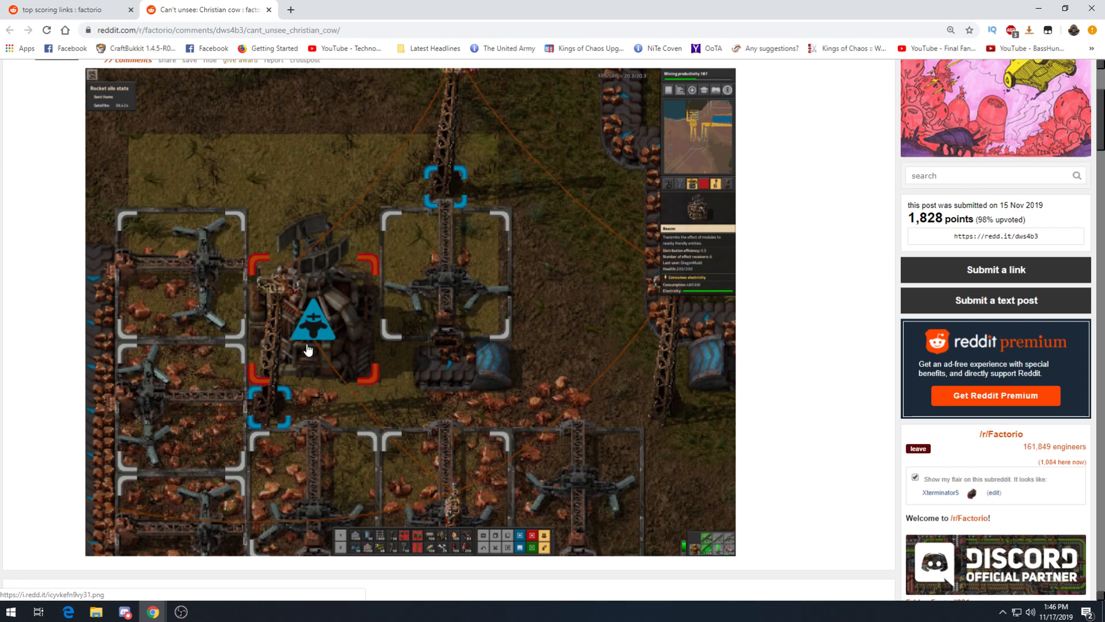
{"action": "mouse_move", "coordinate": [301, 346]}
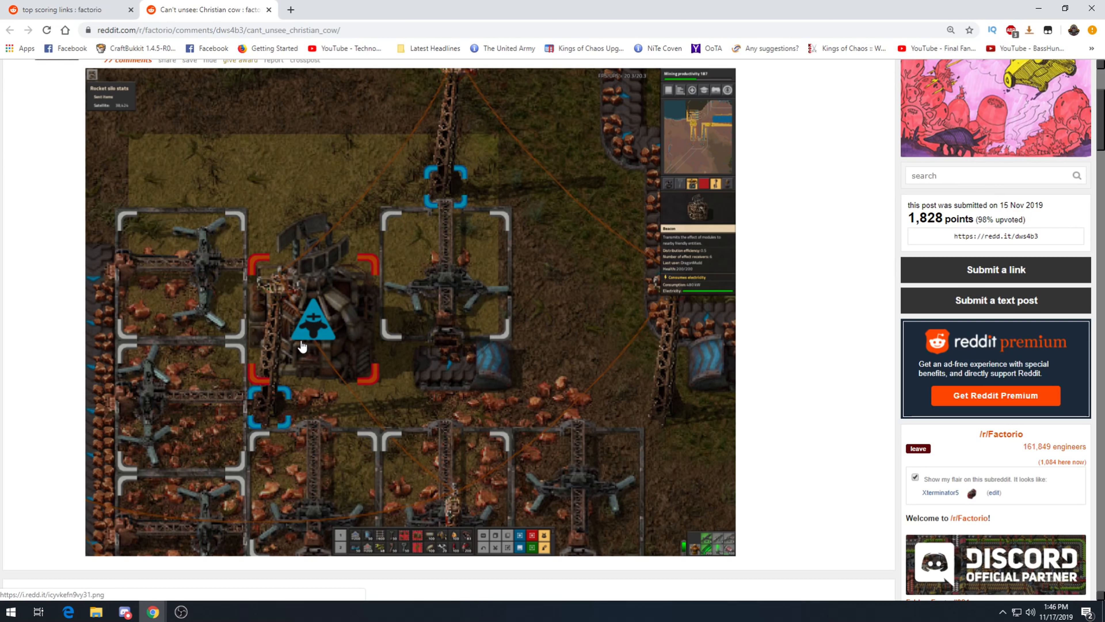
{"action": "mouse_move", "coordinate": [320, 335]}
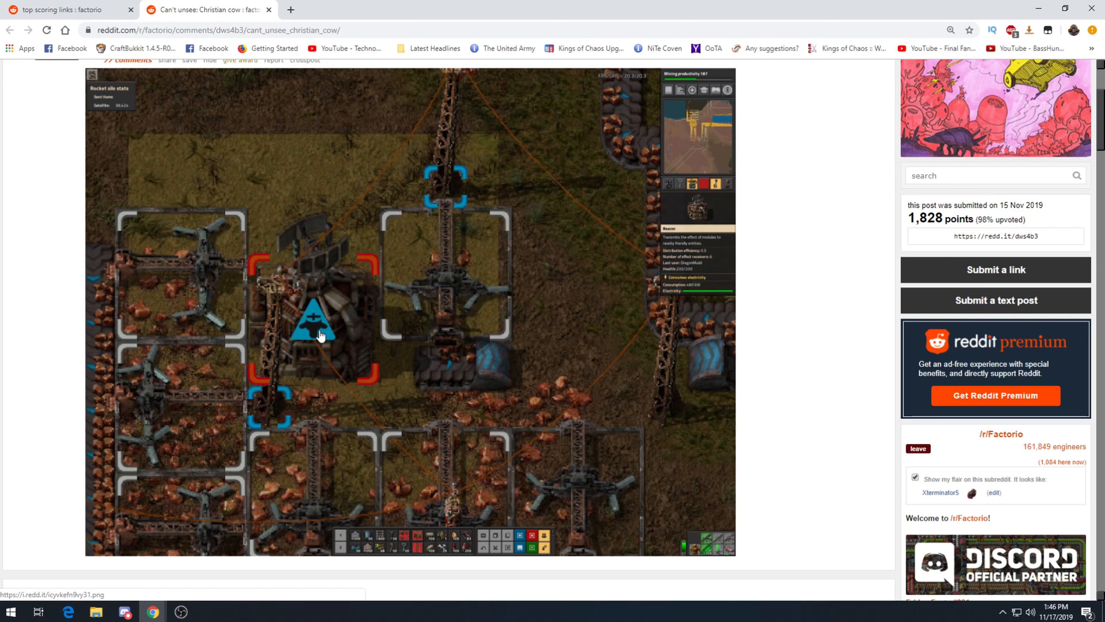
Scroll through the Christian cow post's full comment thread.
{"action": "scroll", "scroll_direction": "down", "scroll_amount": 3}
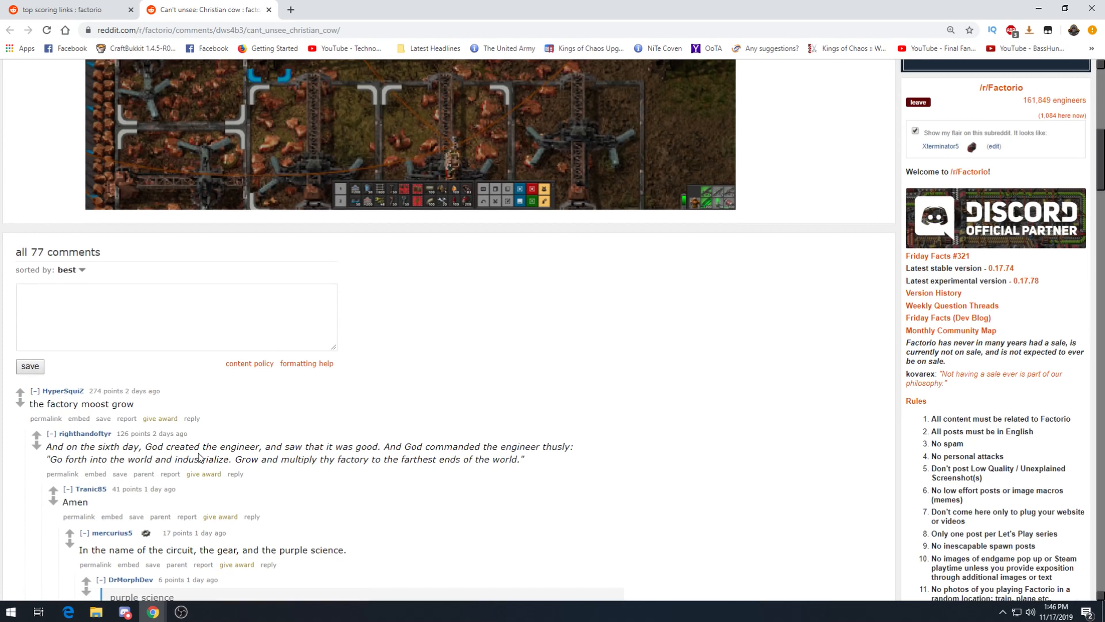
{"action": "mouse_move", "coordinate": [143, 402]}
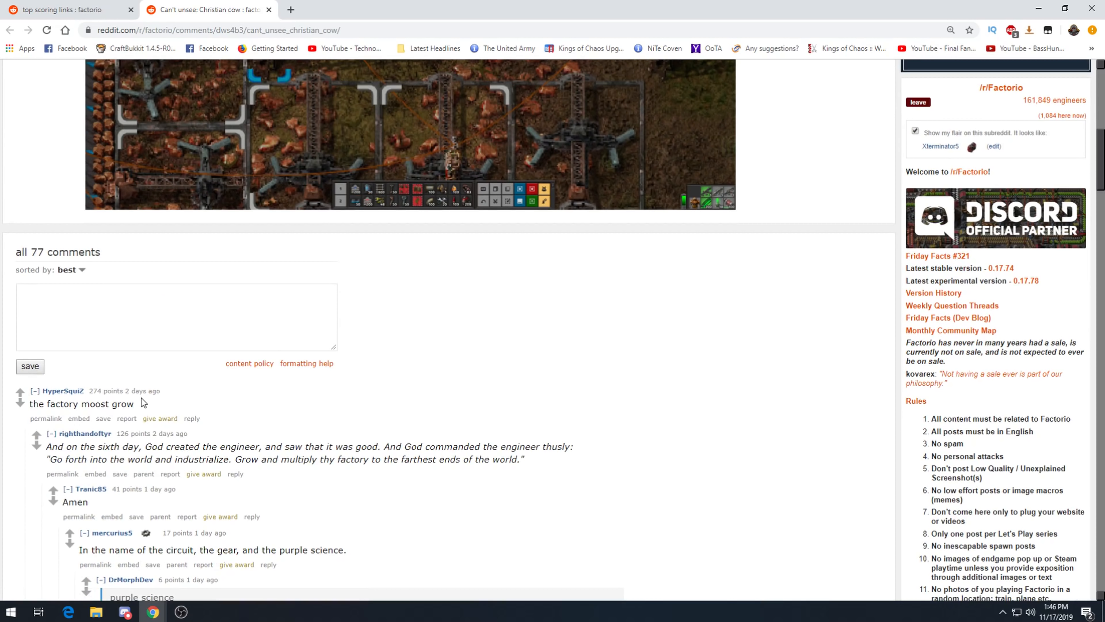
{"action": "scroll", "scroll_direction": "down", "scroll_amount": 3}
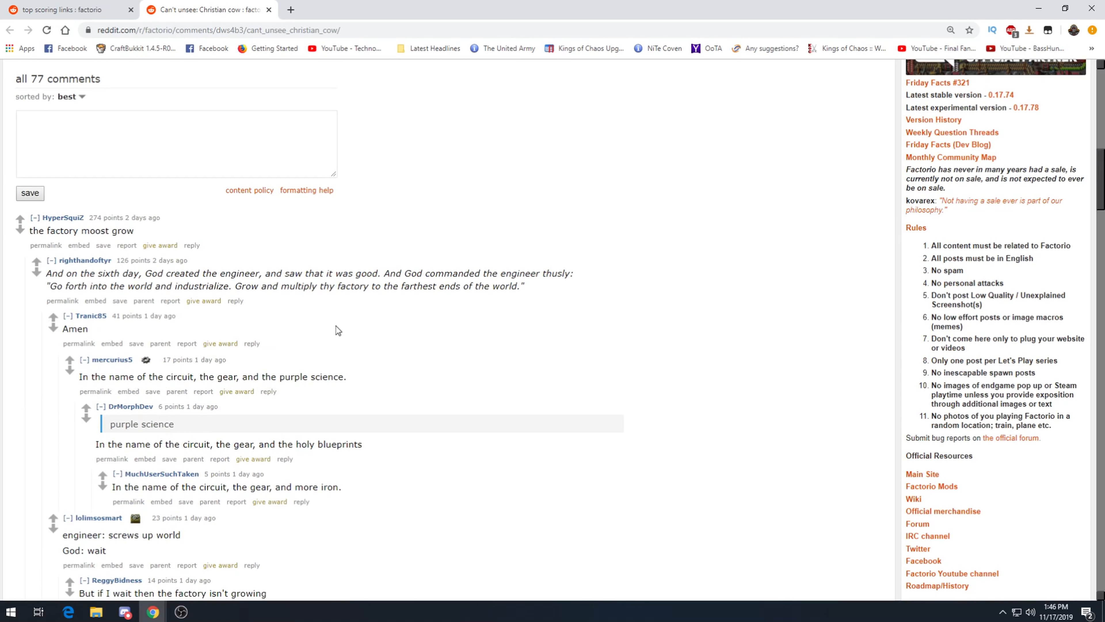
{"action": "mouse_move", "coordinate": [311, 330]}
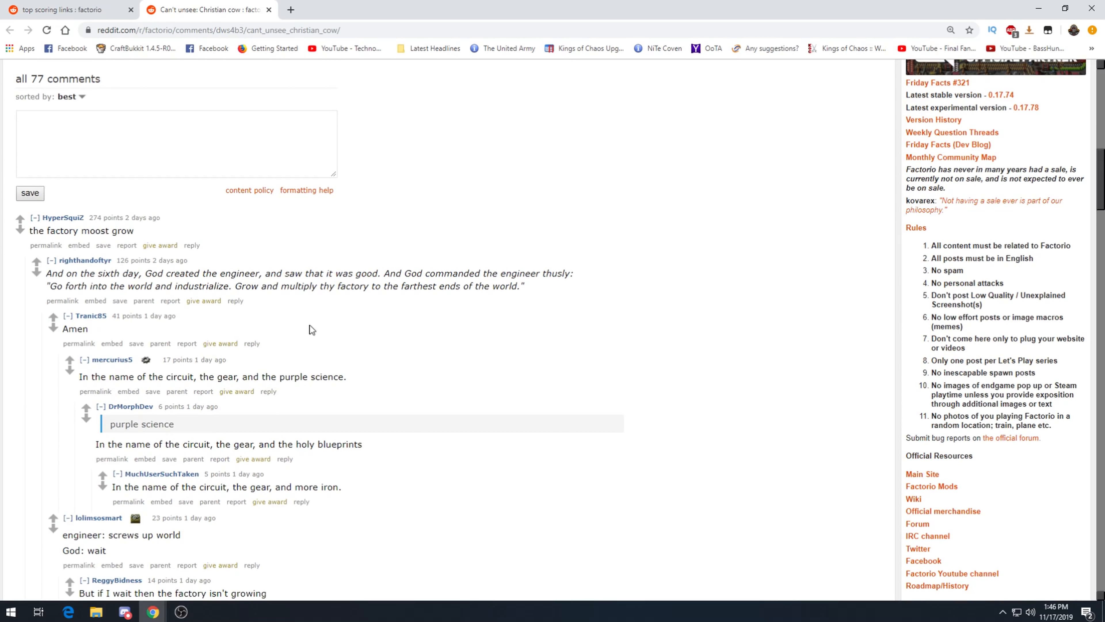
{"action": "mouse_move", "coordinate": [236, 330]}
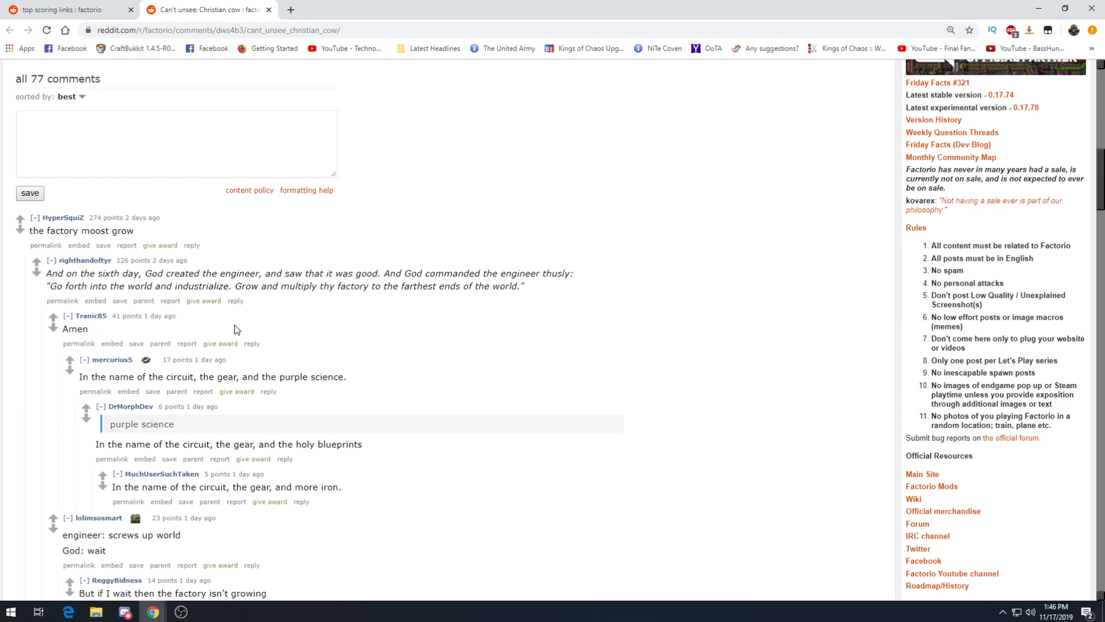
{"action": "scroll", "scroll_direction": "down", "scroll_amount": 3}
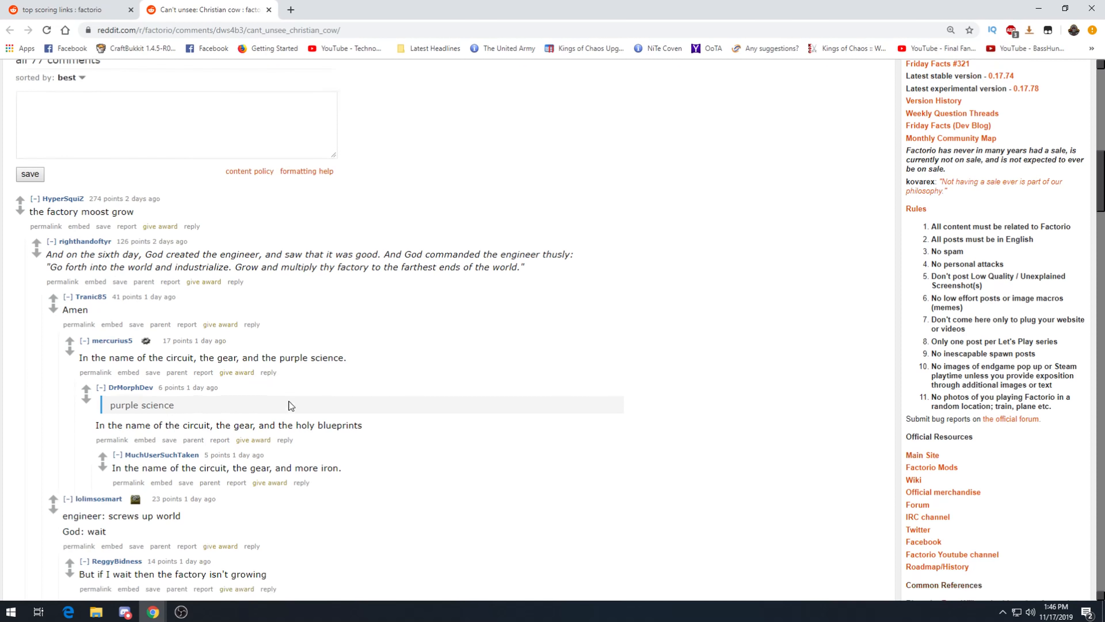
{"action": "scroll", "scroll_direction": "down", "scroll_amount": 3}
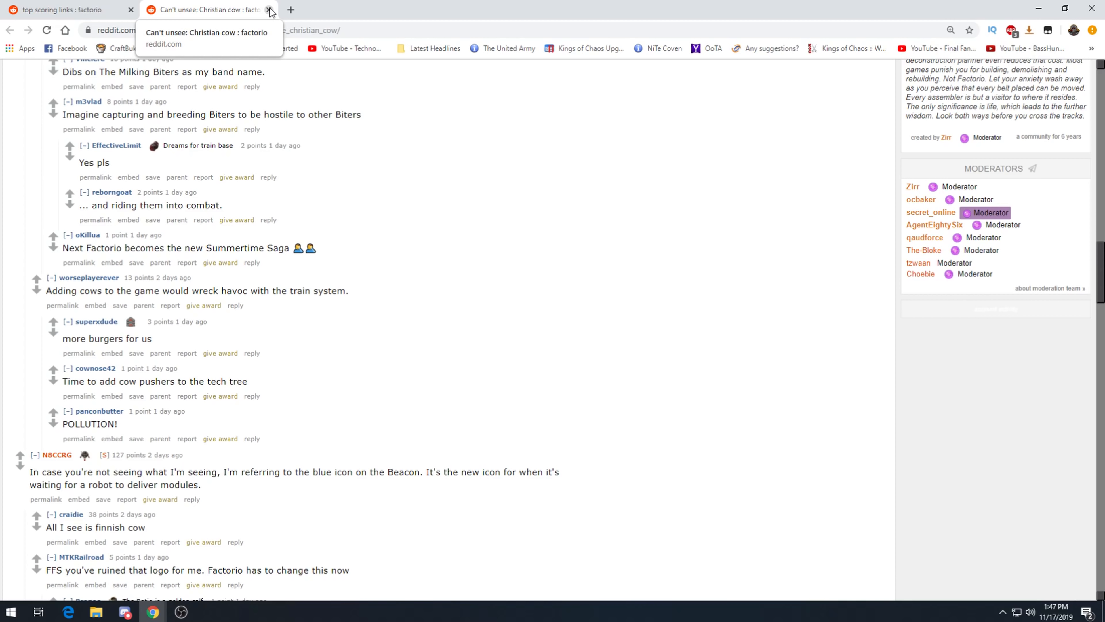
{"action": "scroll", "scroll_direction": "down", "scroll_amount": 3}
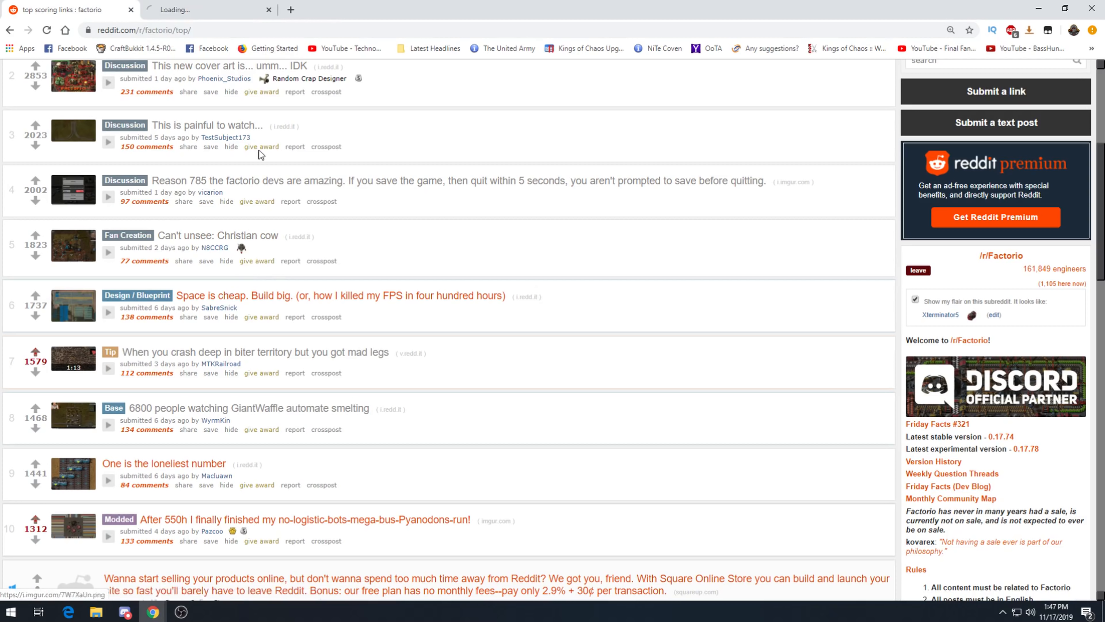
Open 'Space is cheap. Build big.', view its base image full-size, then go back to the post.
{"action": "left_click", "coordinate": [340, 296]}
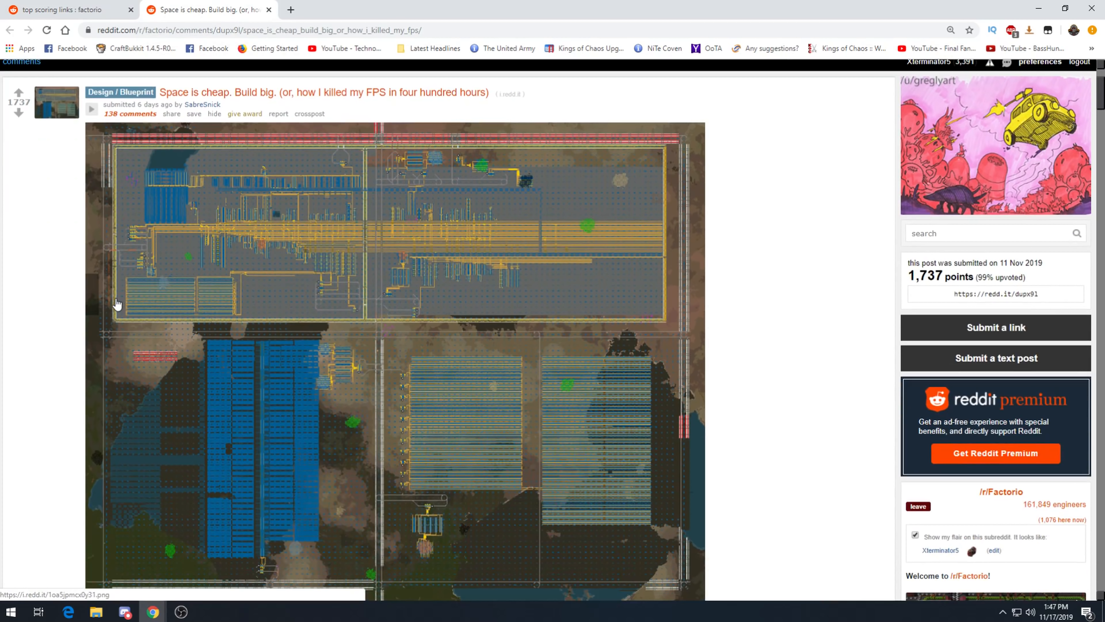
{"action": "mouse_move", "coordinate": [411, 380]}
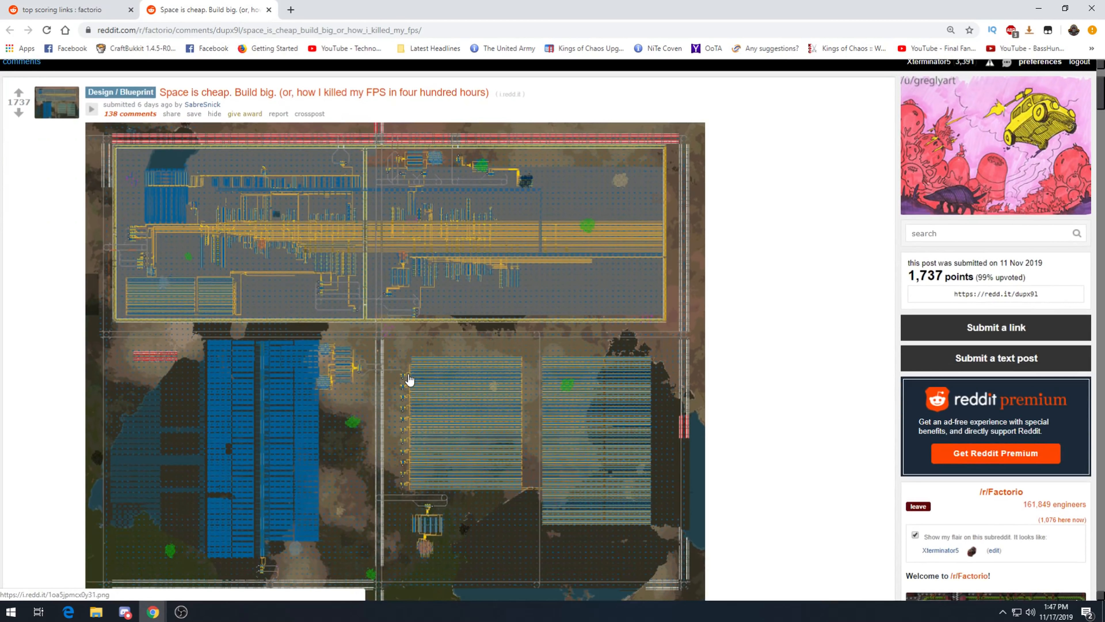
{"action": "left_click", "coordinate": [408, 379]}
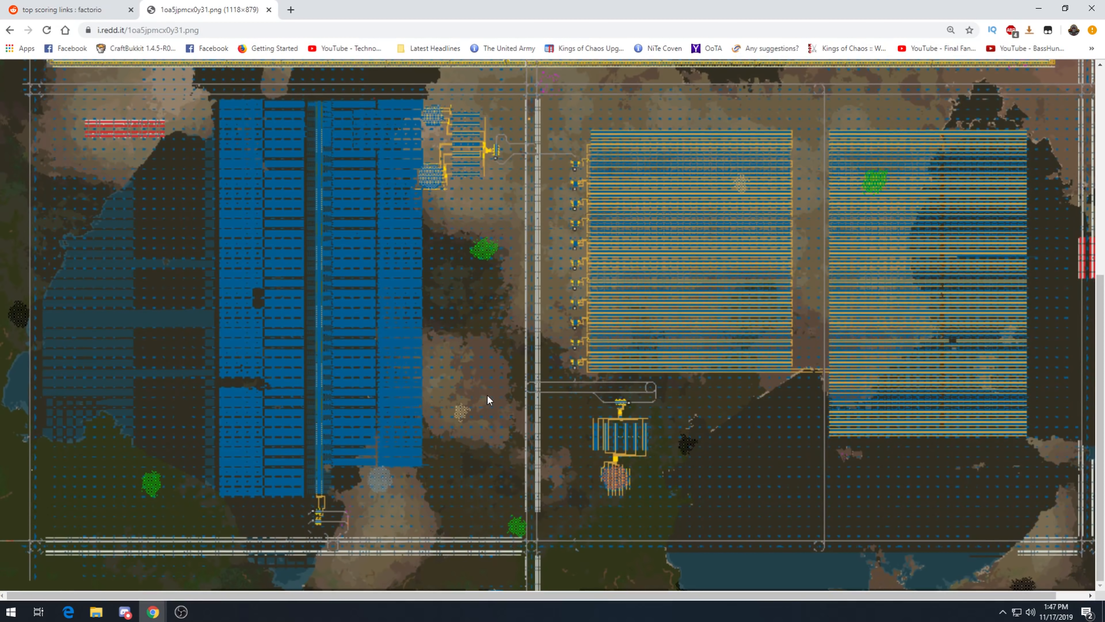
{"action": "mouse_move", "coordinate": [257, 495]}
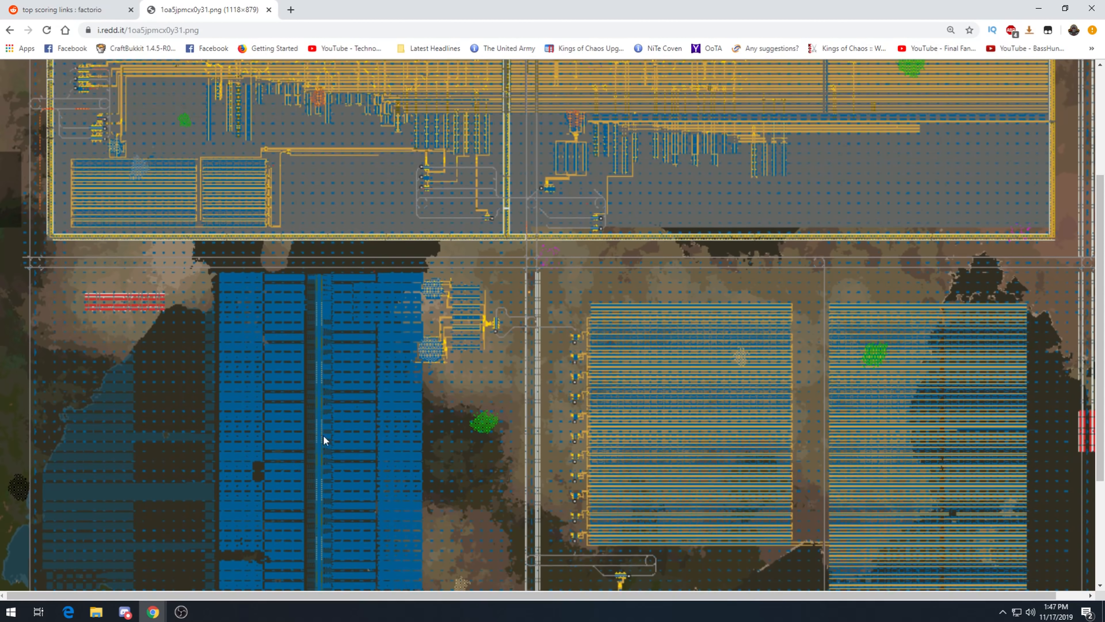
{"action": "mouse_move", "coordinate": [663, 468]}
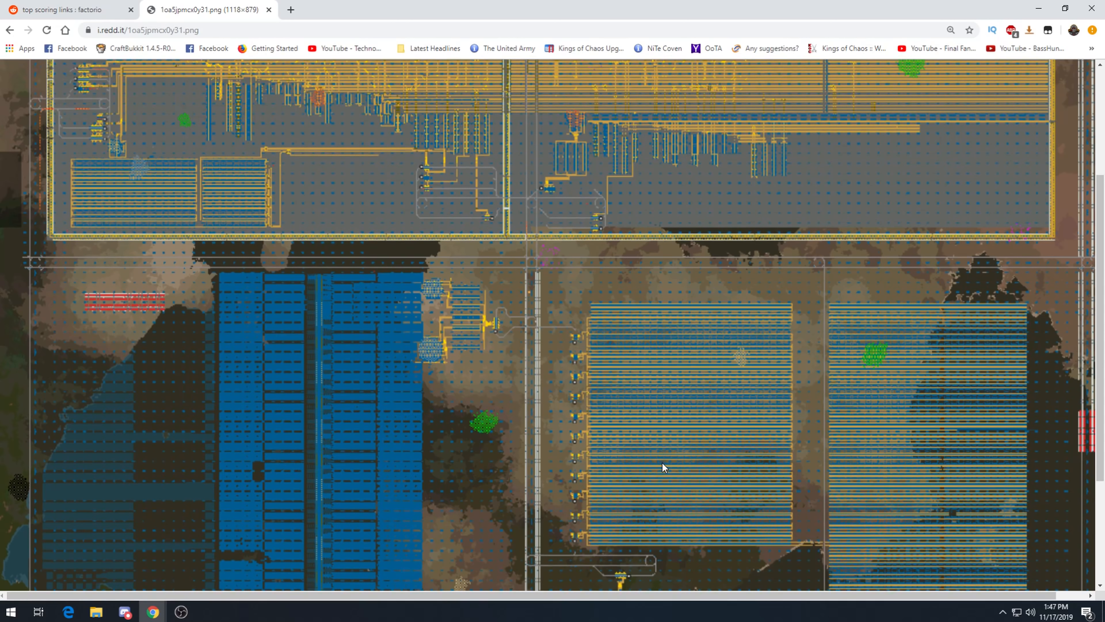
{"action": "mouse_move", "coordinate": [577, 556]}
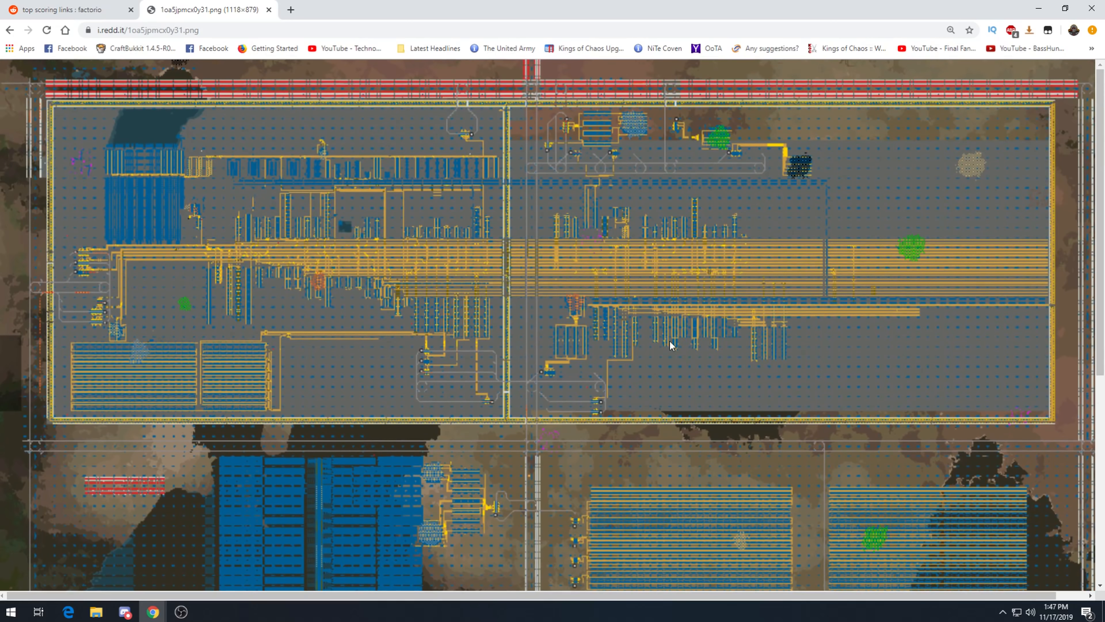
{"action": "mouse_move", "coordinate": [33, 48]}
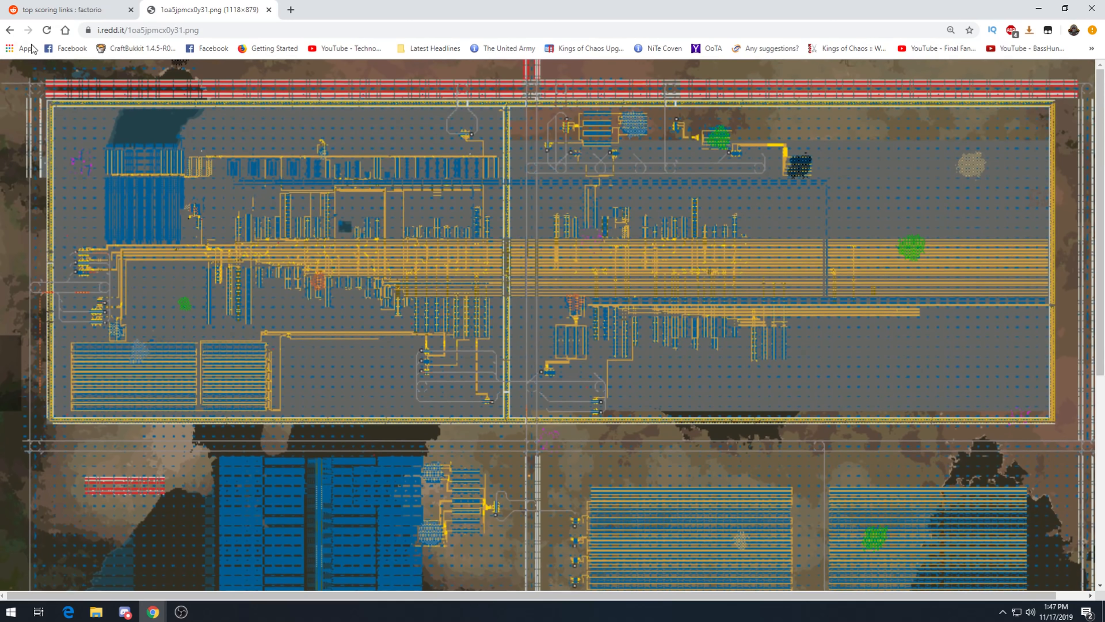
{"action": "left_click", "coordinate": [10, 29]}
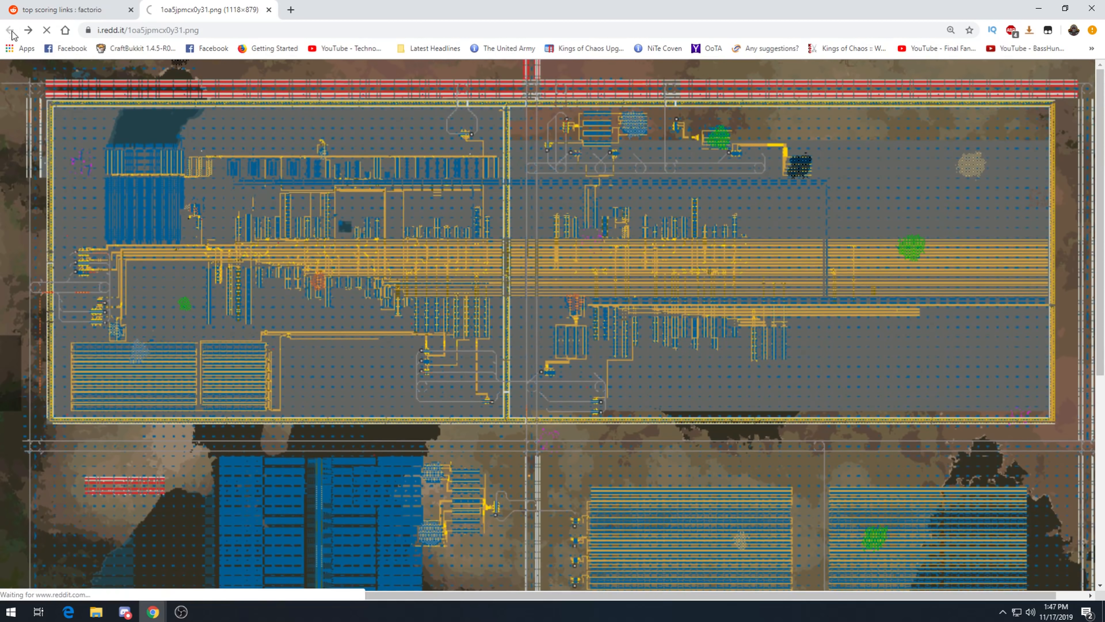
{"action": "left_click", "coordinate": [11, 29]}
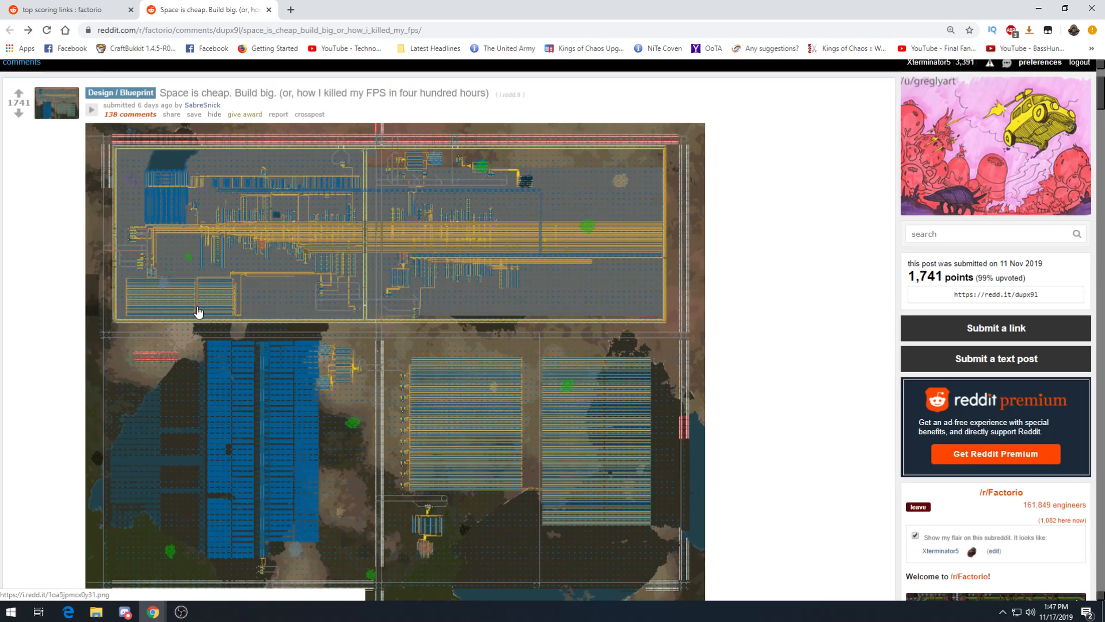
Scroll to the bottom of the 'Factorio Base (5th iteration, v0.17.76)' album and close its tab.
{"action": "scroll", "scroll_direction": "down", "scroll_amount": 3}
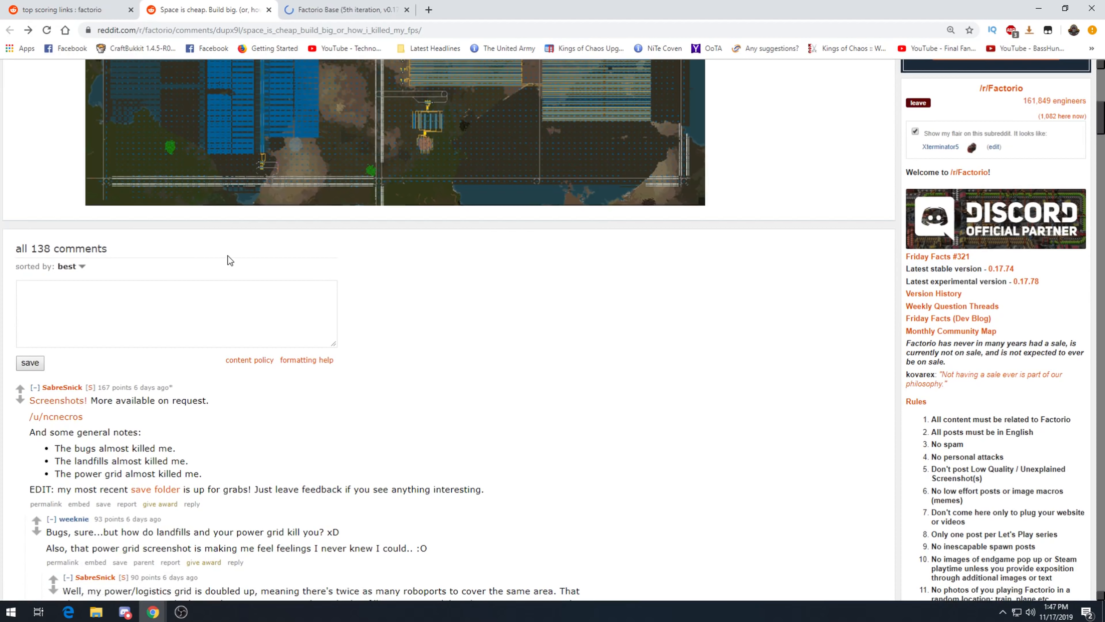
{"action": "mouse_move", "coordinate": [254, 230]}
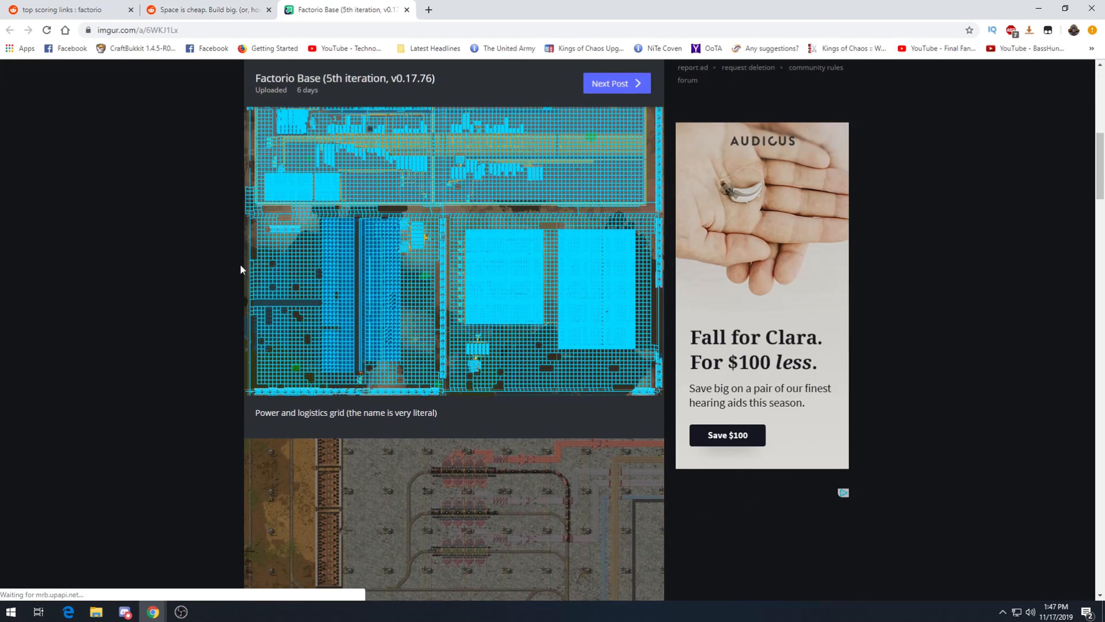
{"action": "scroll", "scroll_direction": "down", "scroll_amount": 3}
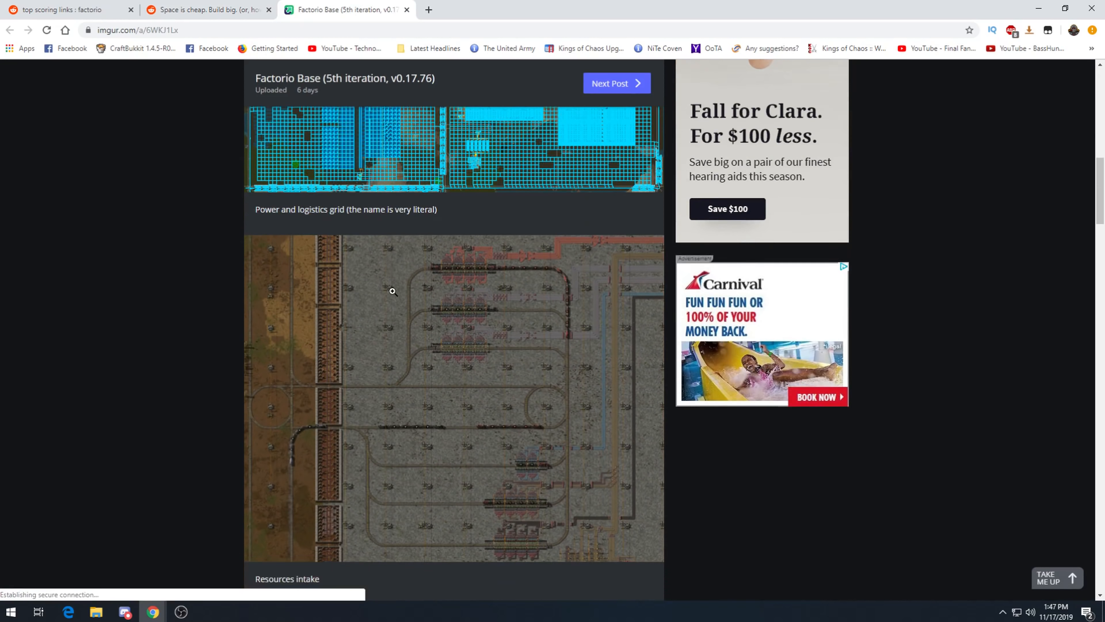
{"action": "scroll", "scroll_direction": "down", "scroll_amount": 3}
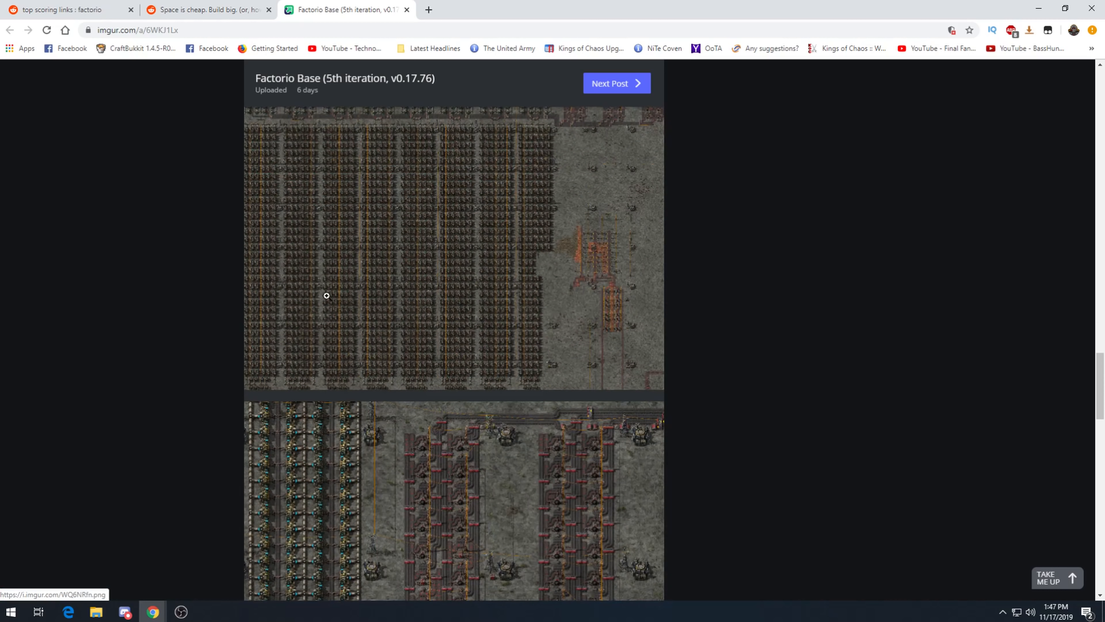
{"action": "scroll", "scroll_direction": "down", "scroll_amount": 3}
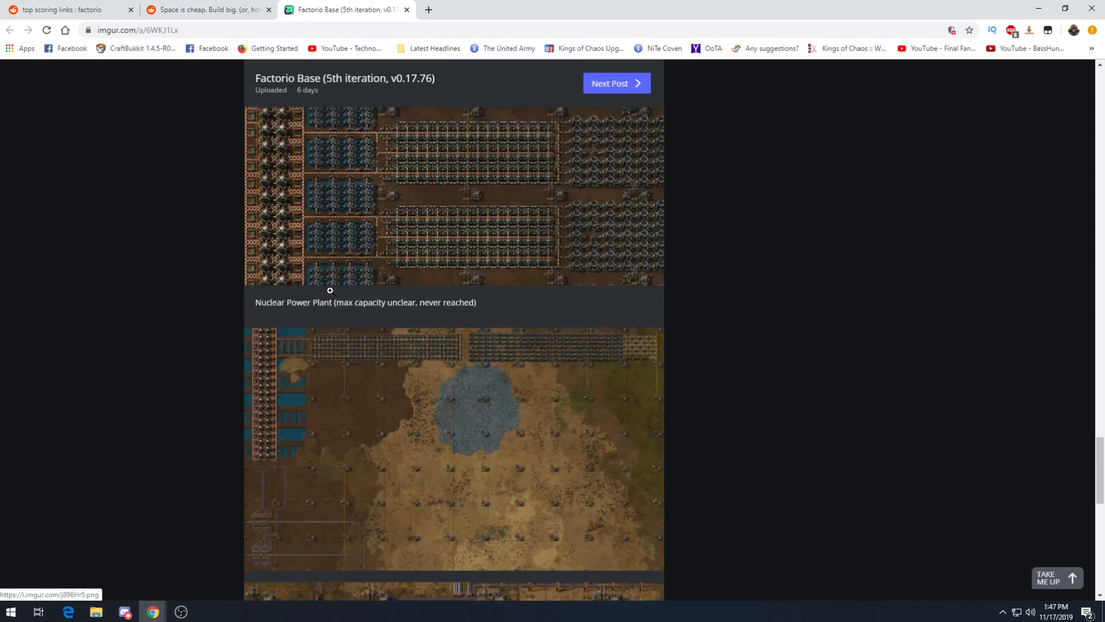
{"action": "scroll", "scroll_direction": "down", "scroll_amount": 3}
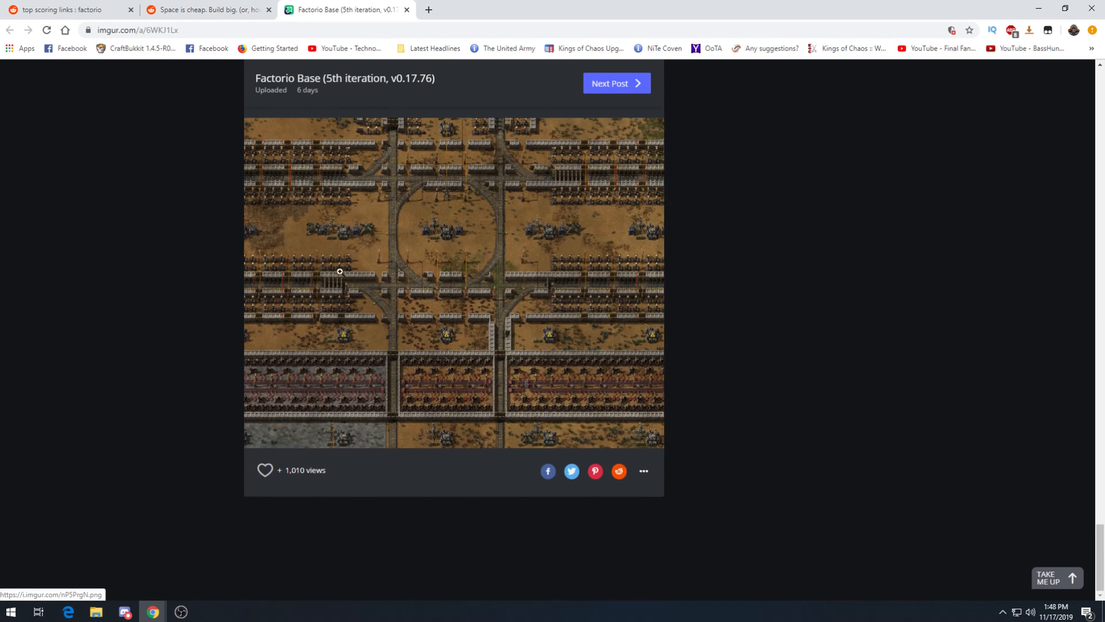
{"action": "scroll", "scroll_direction": "down", "scroll_amount": 3}
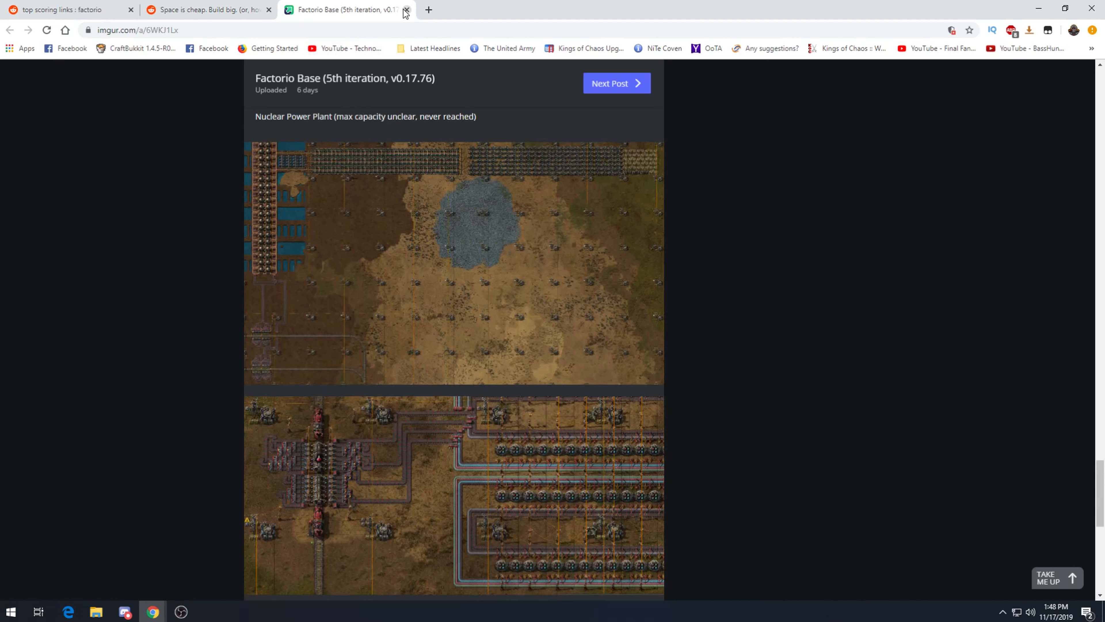
{"action": "left_click", "coordinate": [405, 10]}
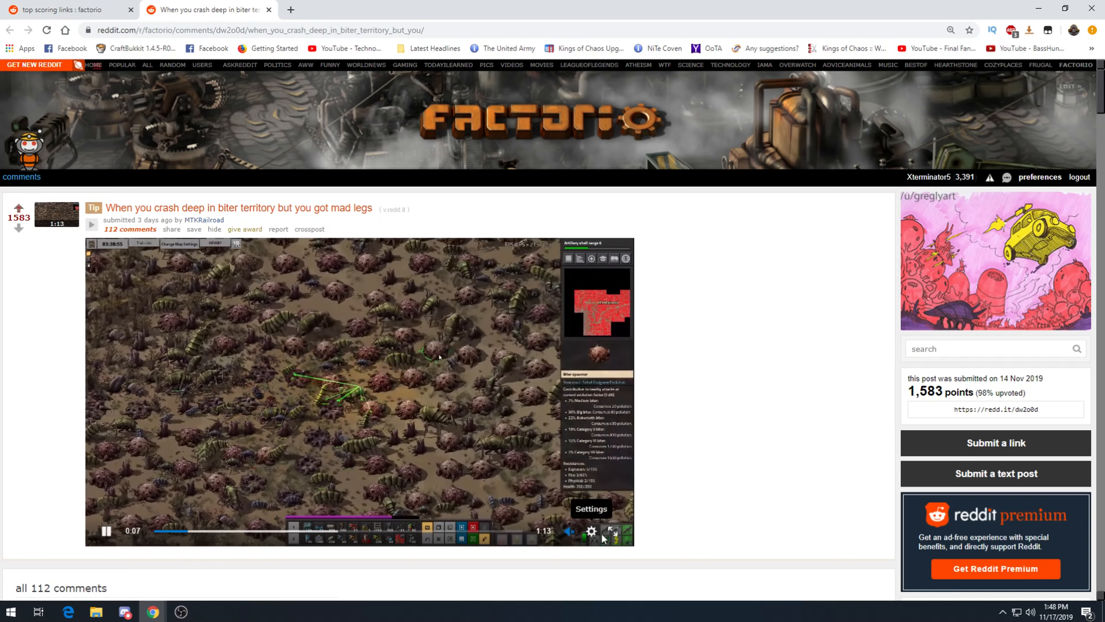
Play the 'When you crash deep in biter territory' video through to the walled base ending.
{"action": "left_click", "coordinate": [612, 531]}
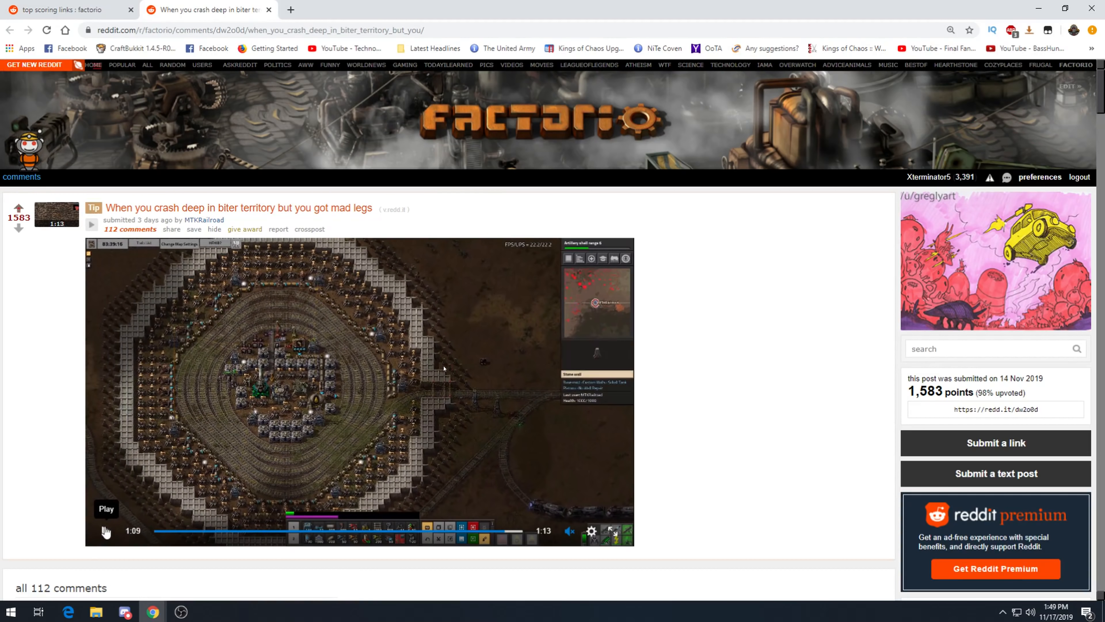
Read down through the biter-territory post's comment thread.
{"action": "scroll", "scroll_direction": "down", "scroll_amount": 3}
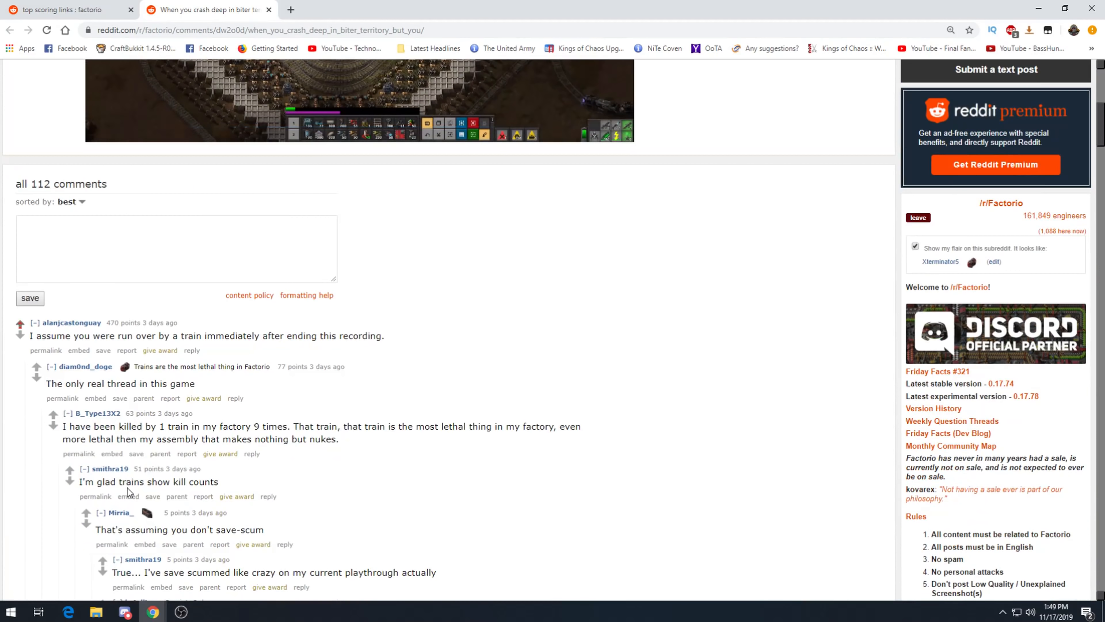
{"action": "mouse_move", "coordinate": [160, 453]}
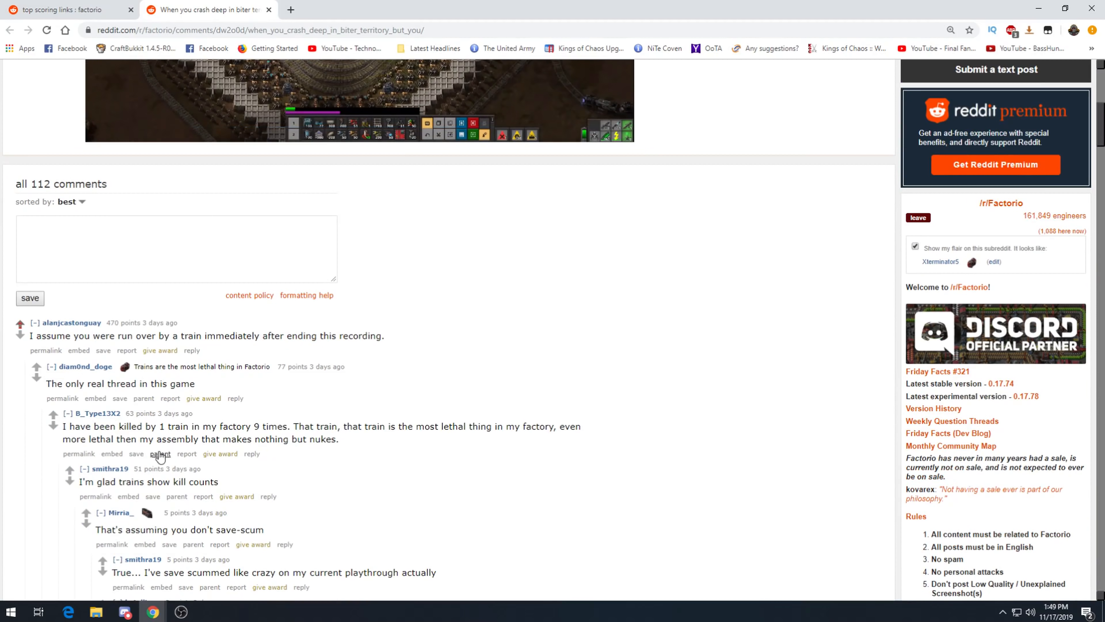
{"action": "mouse_move", "coordinate": [188, 414]}
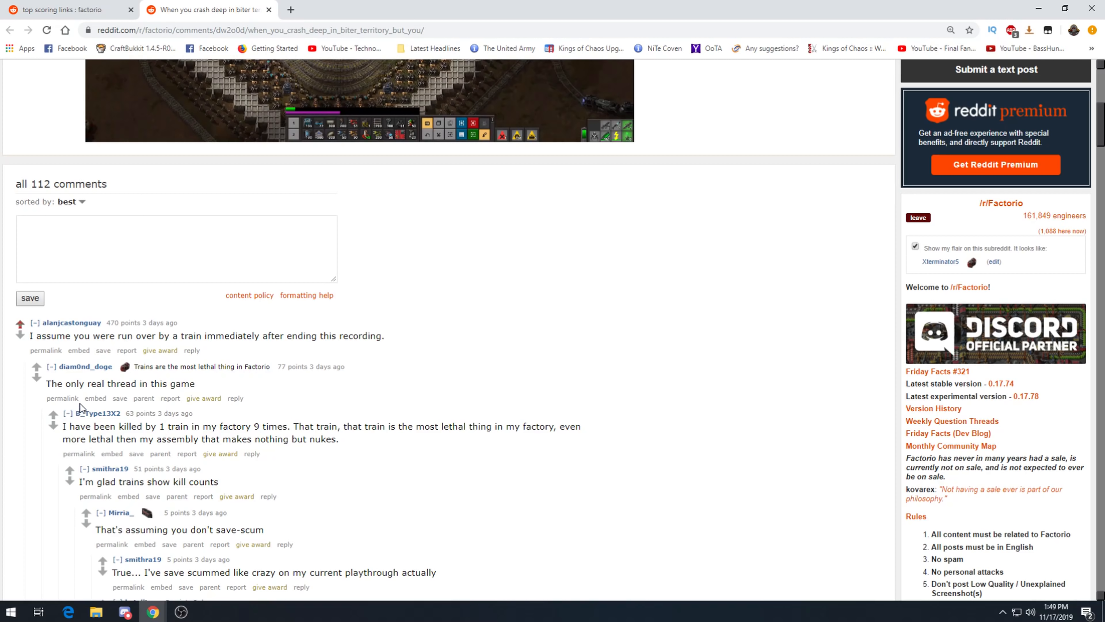
{"action": "scroll", "scroll_direction": "down", "scroll_amount": 3}
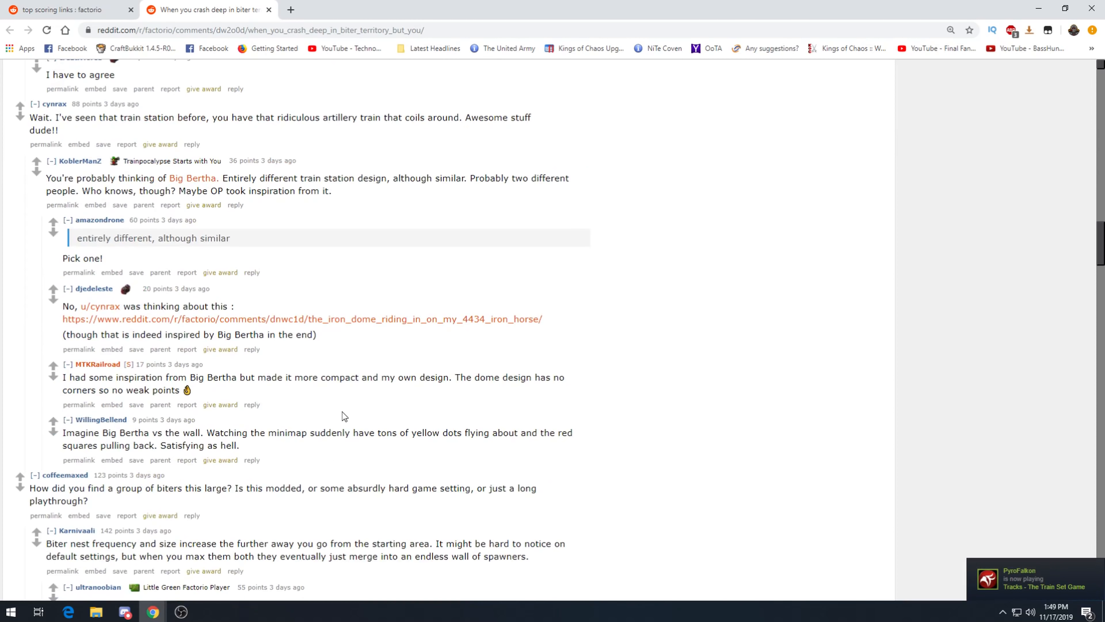
{"action": "mouse_move", "coordinate": [405, 271]}
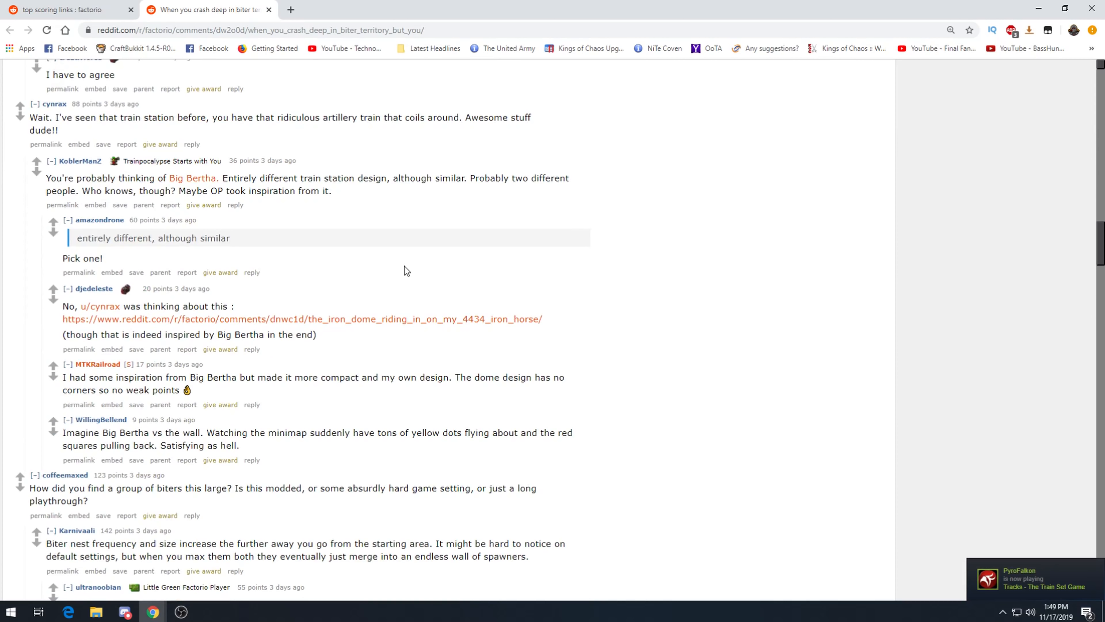
{"action": "mouse_move", "coordinate": [396, 148]}
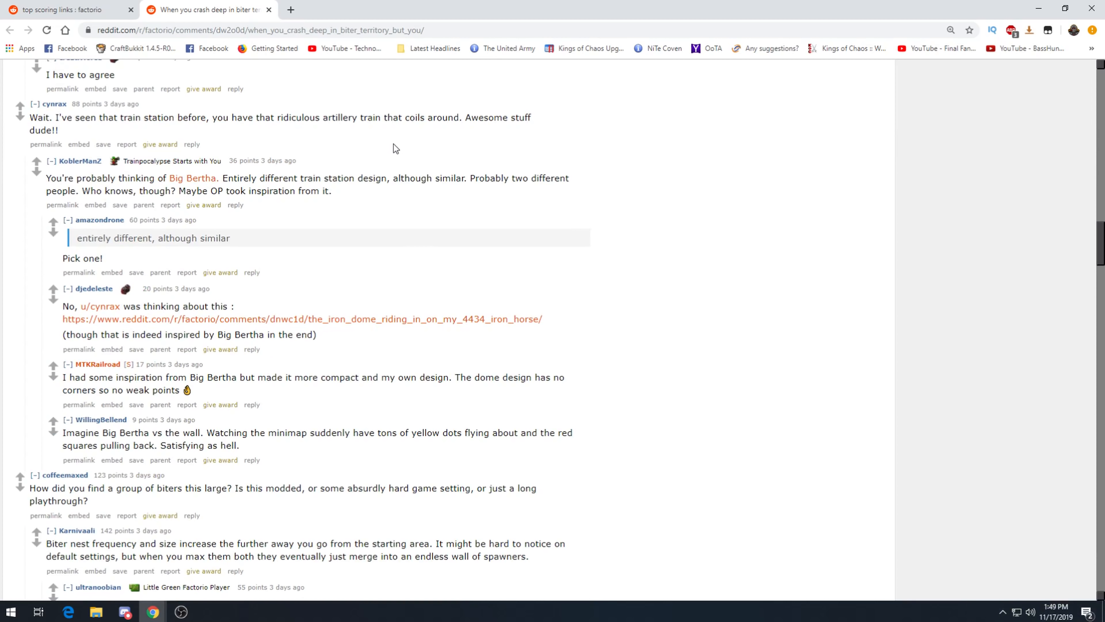
{"action": "scroll", "scroll_direction": "down", "scroll_amount": 3}
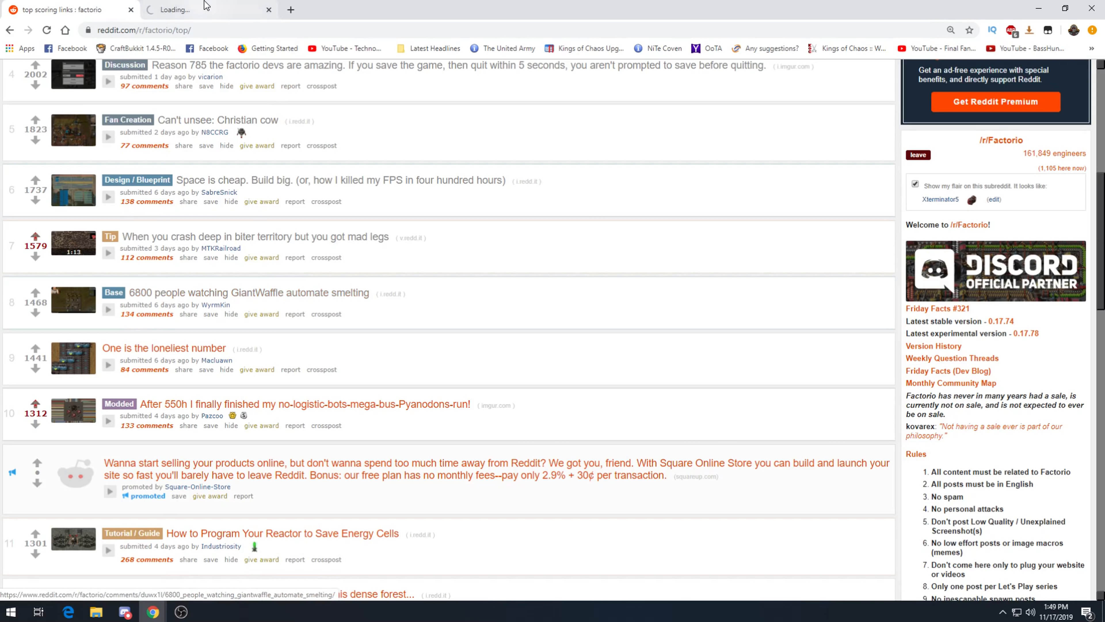
View the '6800 people watching GiantWaffle automate smelting' post and its top comments.
{"action": "left_click", "coordinate": [235, 292]}
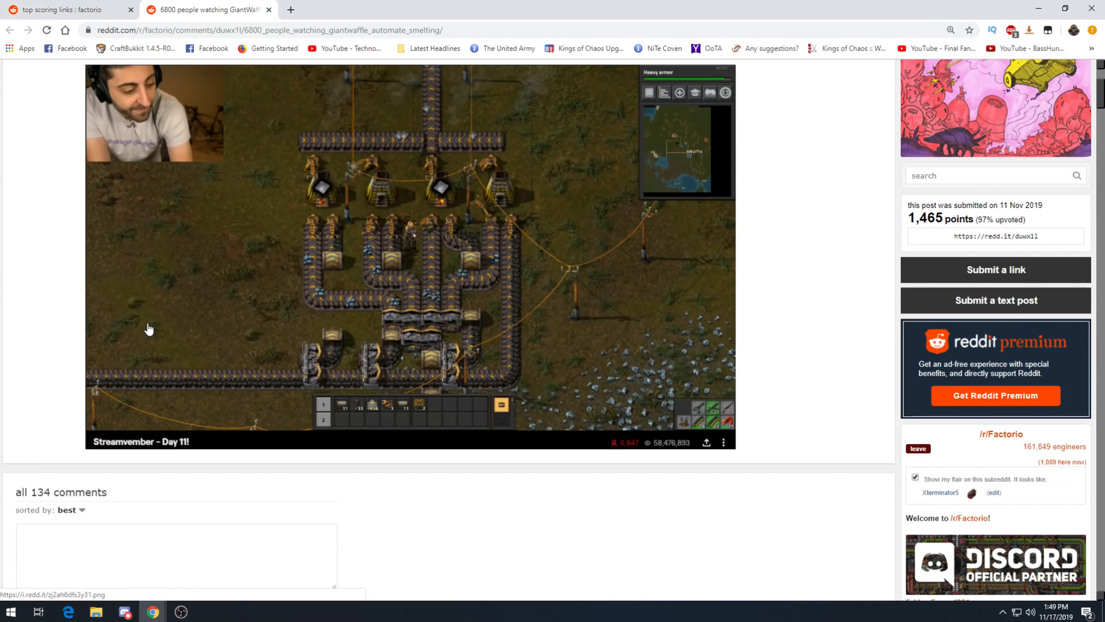
{"action": "scroll", "scroll_direction": "down", "scroll_amount": 3}
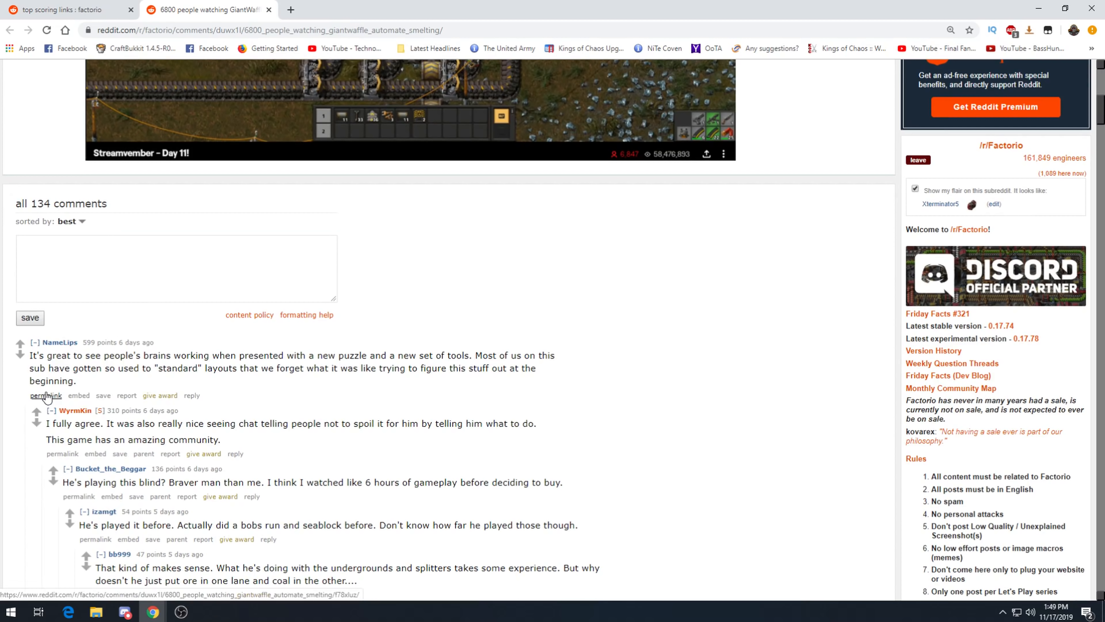
{"action": "mouse_move", "coordinate": [169, 370]}
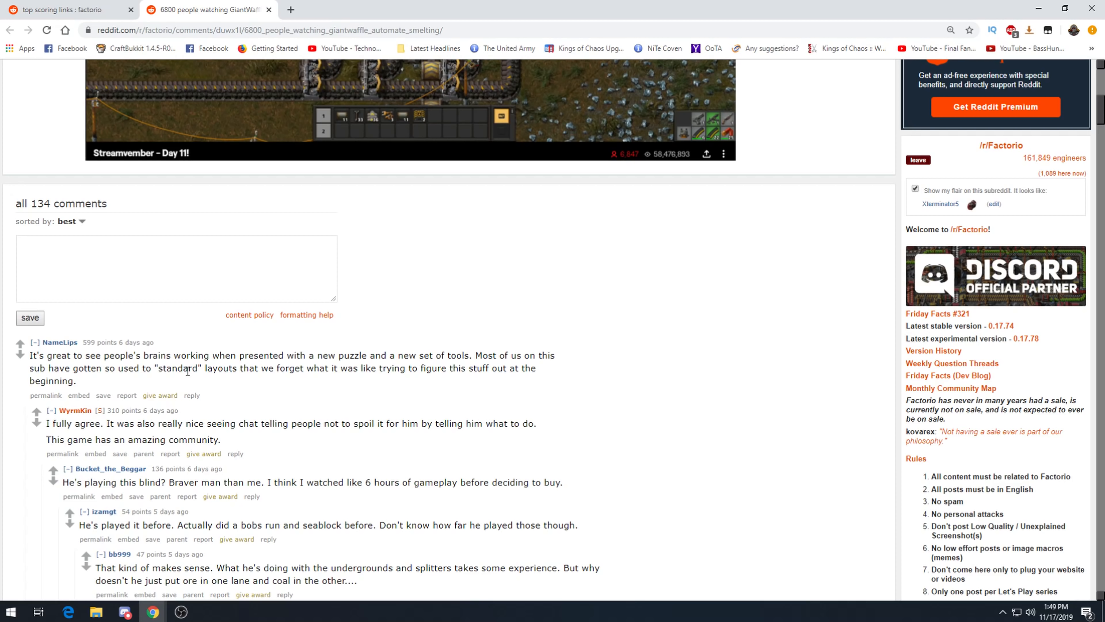
{"action": "mouse_move", "coordinate": [229, 363]}
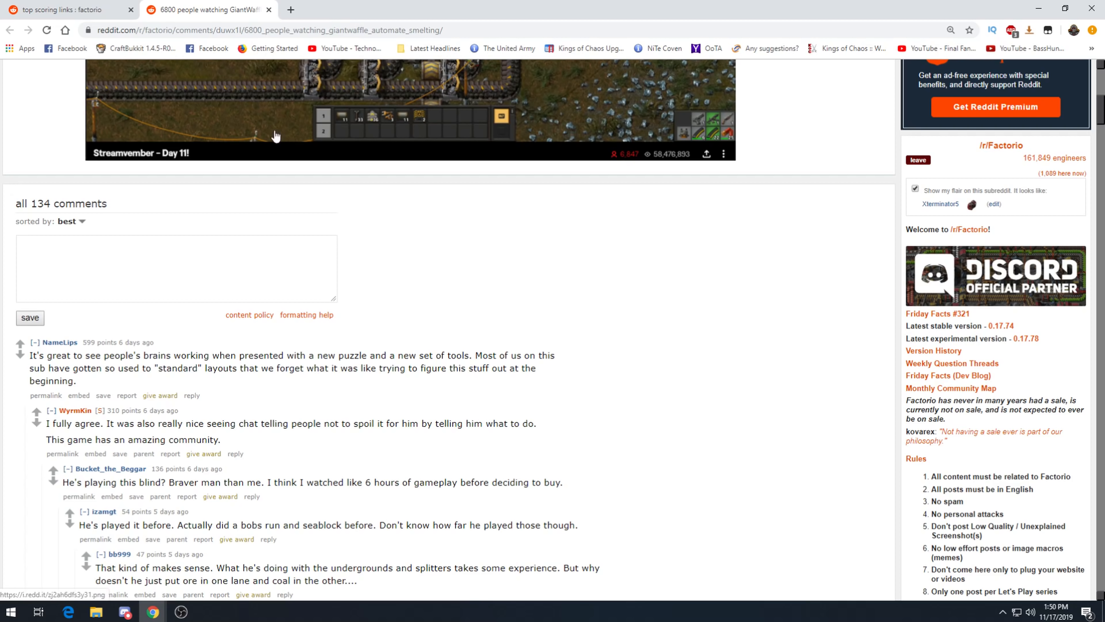
{"action": "mouse_move", "coordinate": [289, 444]}
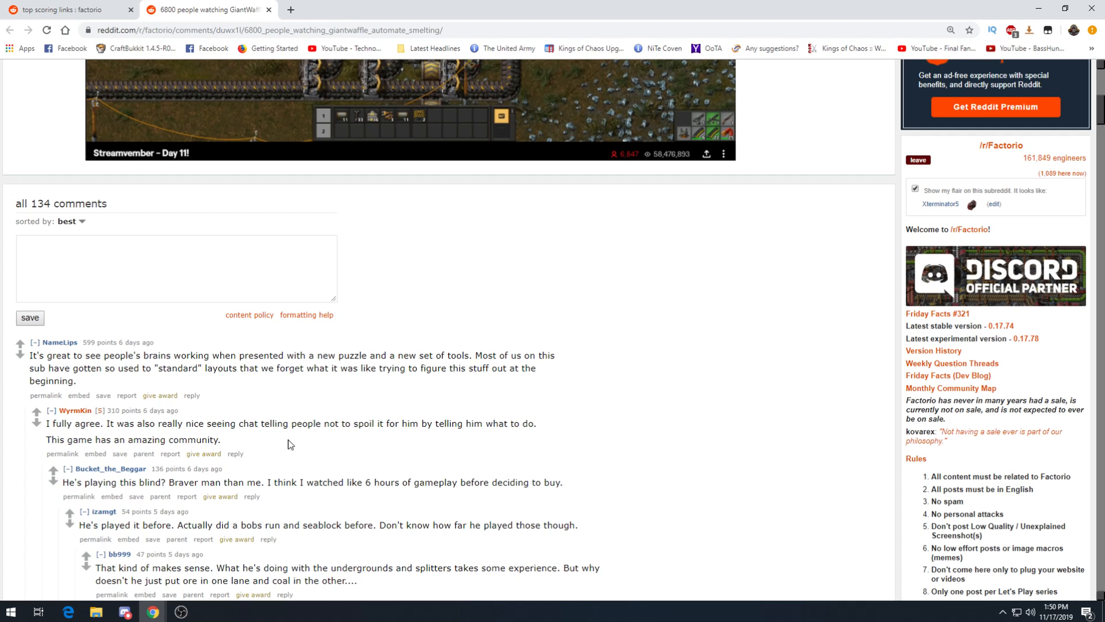
{"action": "mouse_move", "coordinate": [252, 91]}
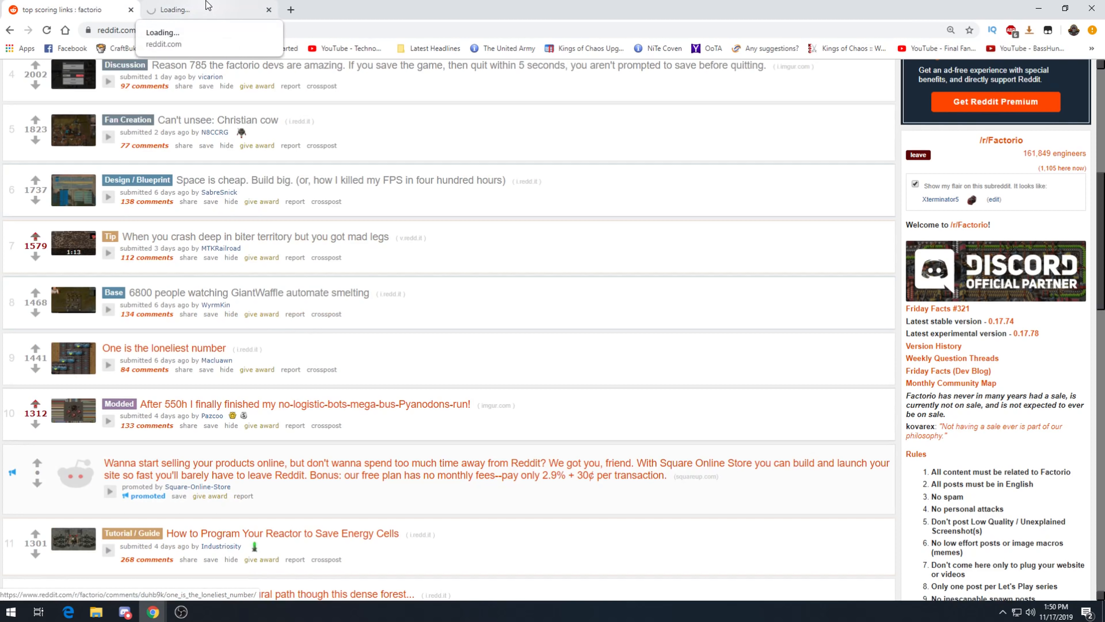
View the 'One is the loneliest number' image and comments, then close its tab.
{"action": "left_click", "coordinate": [164, 348]}
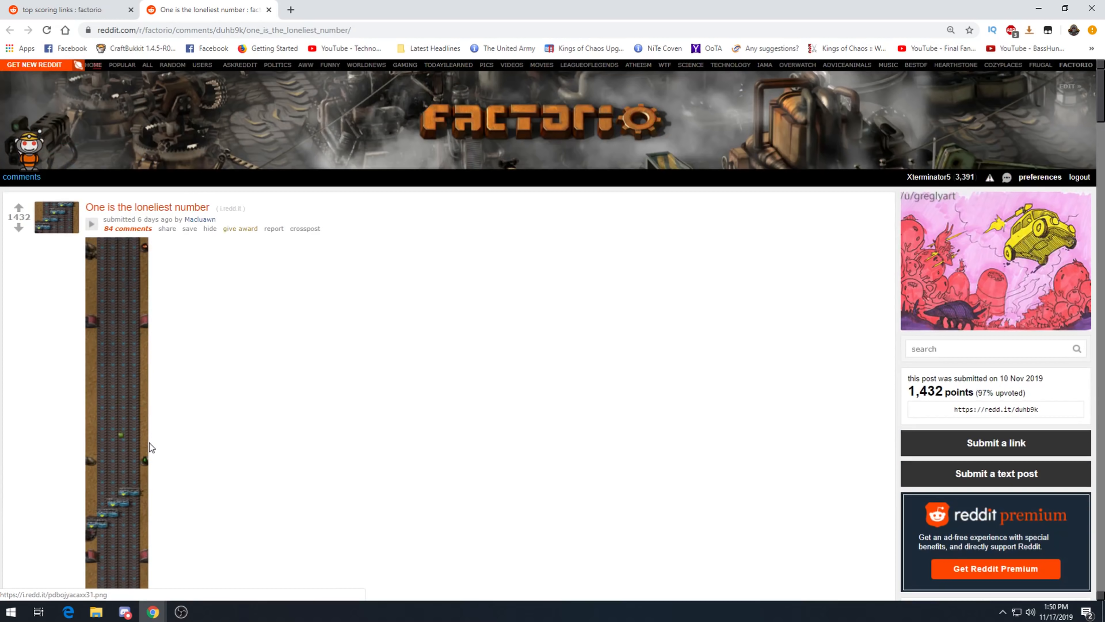
{"action": "scroll", "scroll_direction": "down", "scroll_amount": 3}
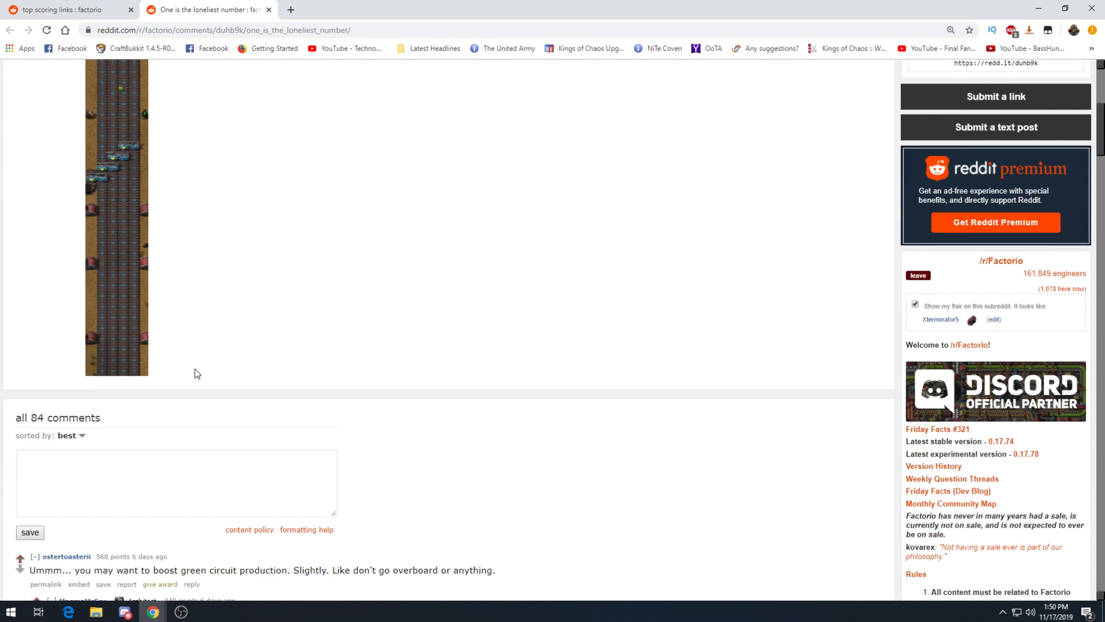
{"action": "mouse_move", "coordinate": [332, 583]}
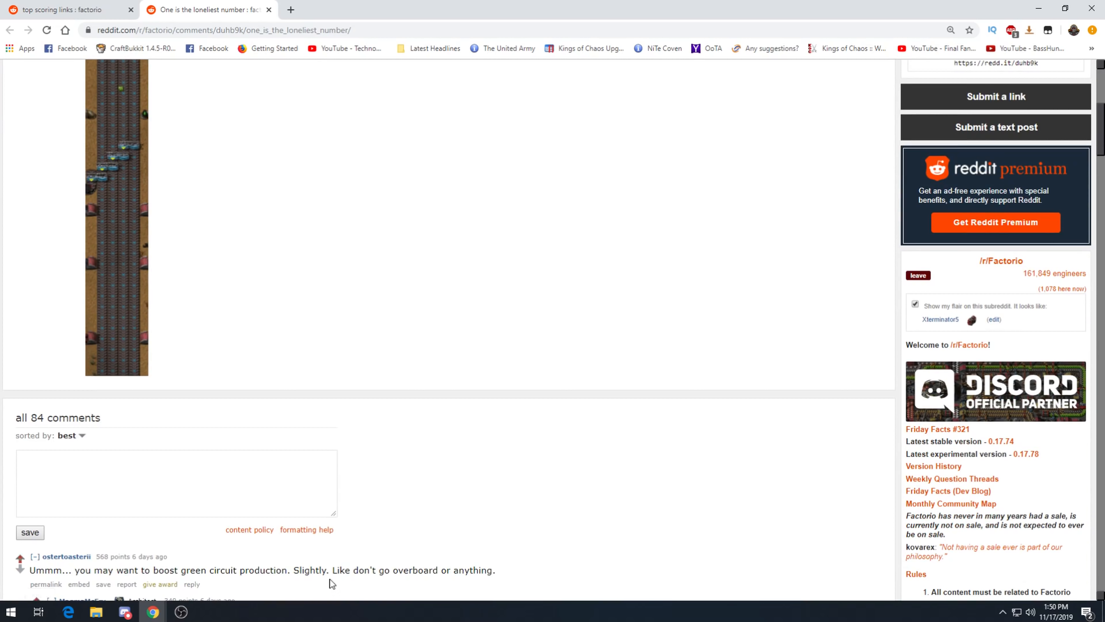
{"action": "scroll", "scroll_direction": "down", "scroll_amount": 3}
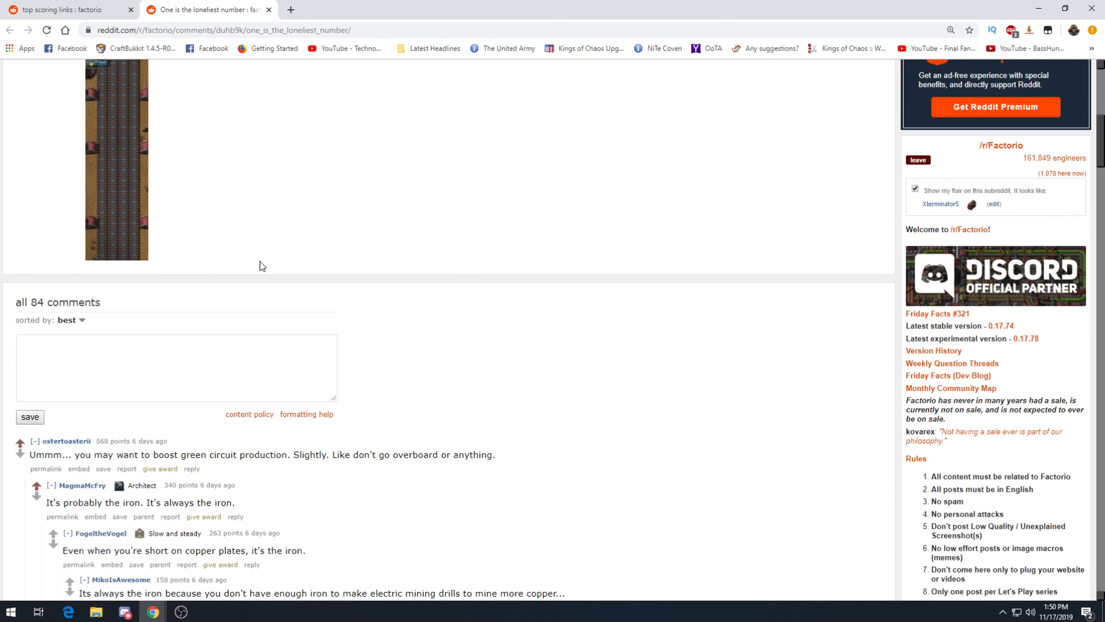
{"action": "mouse_move", "coordinate": [235, 472]}
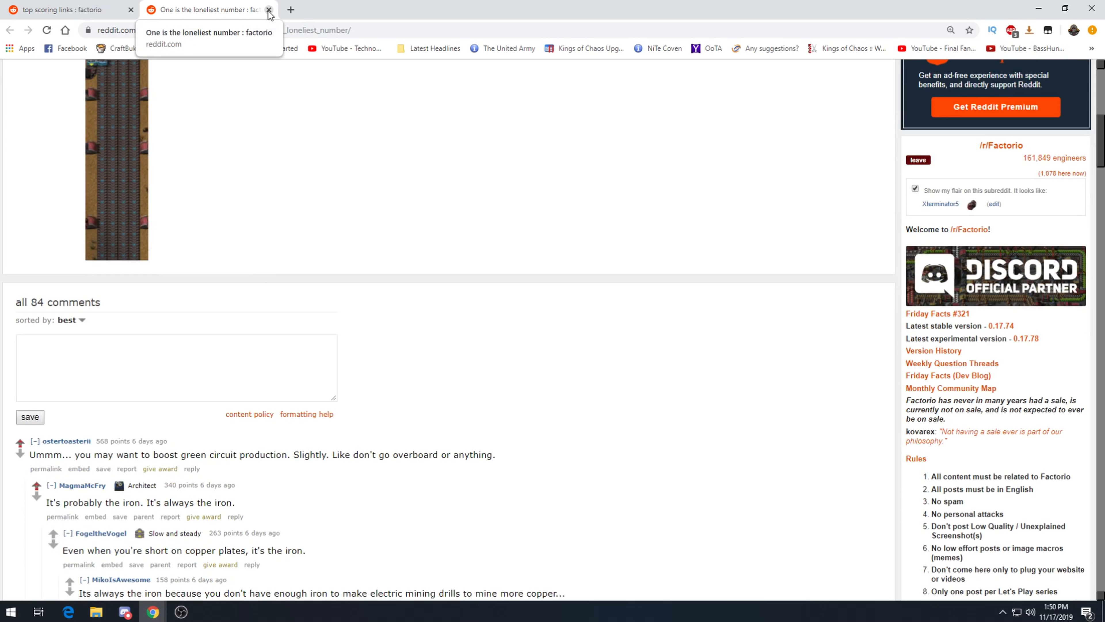
{"action": "left_click", "coordinate": [269, 9]}
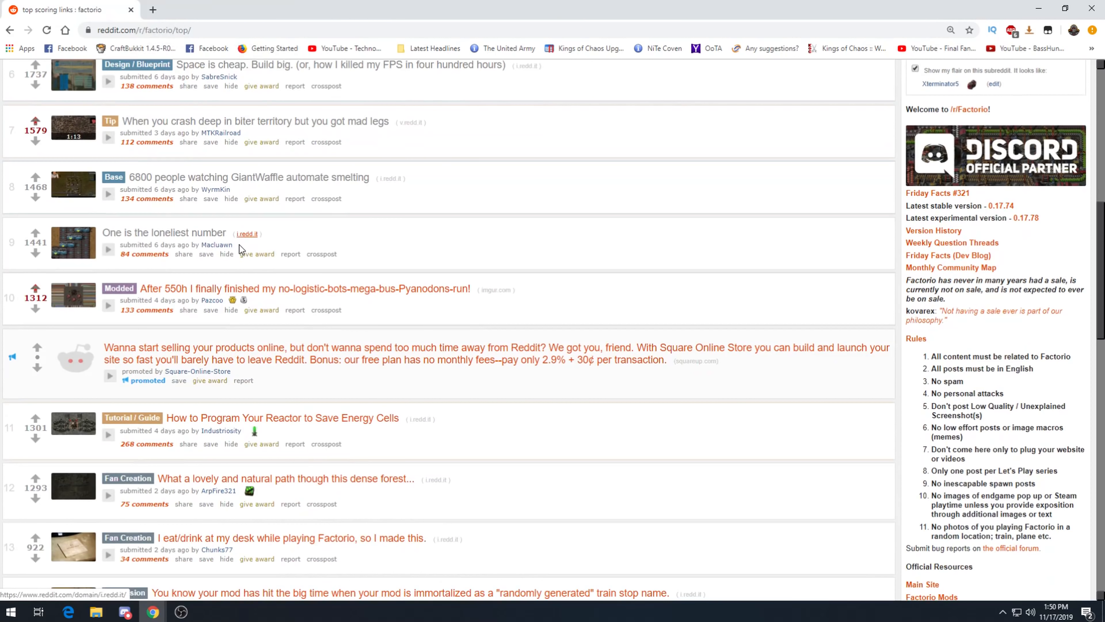
{"action": "scroll", "scroll_direction": "down", "scroll_amount": 3}
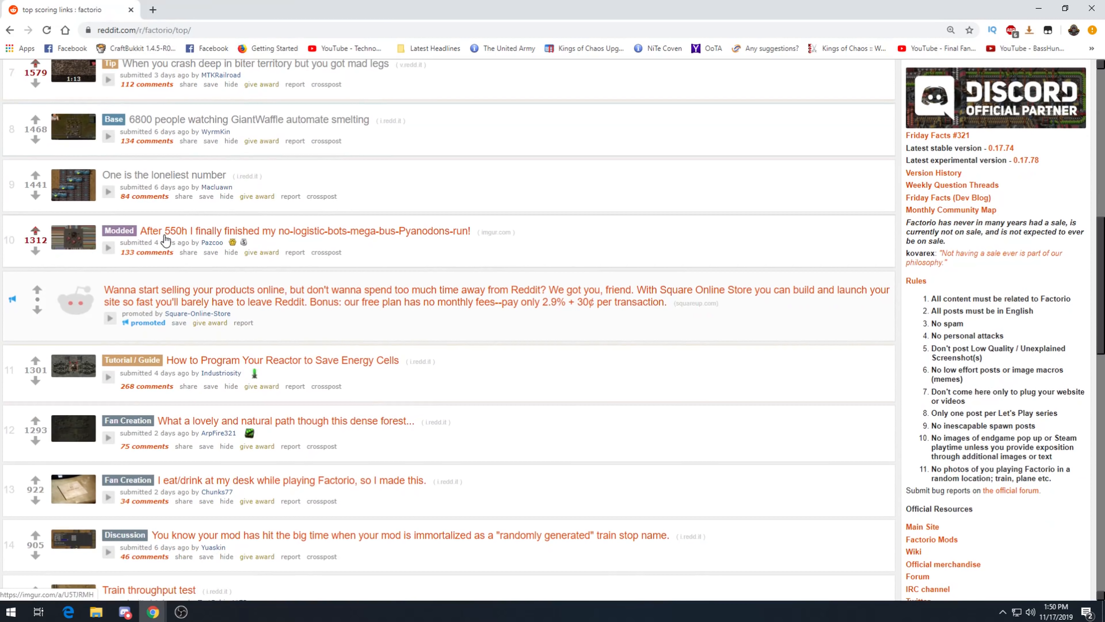
{"action": "left_click", "coordinate": [305, 232]}
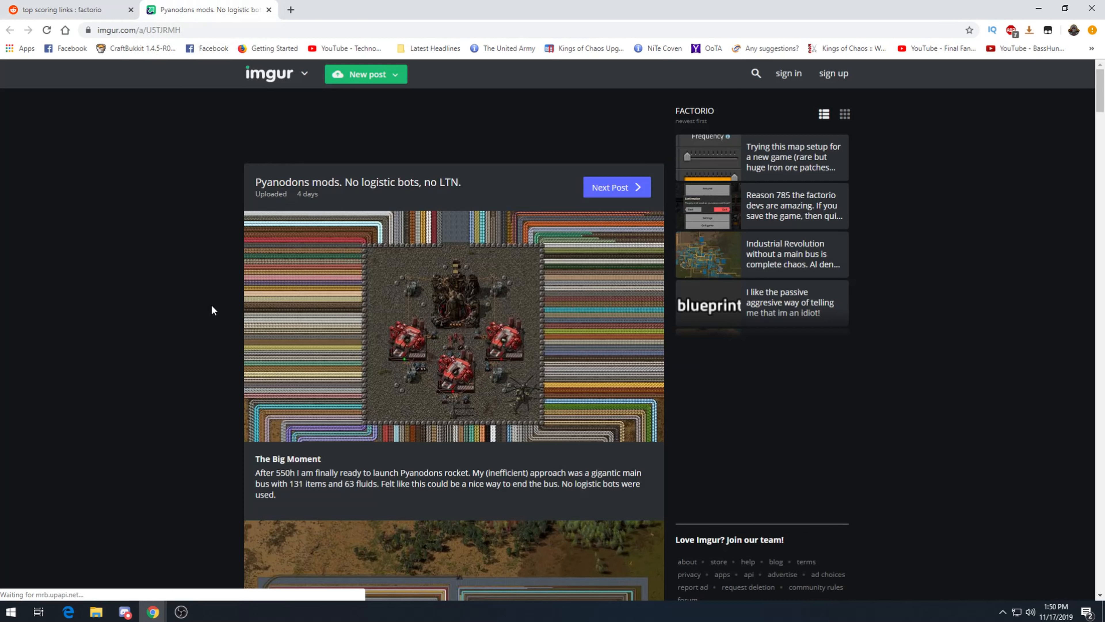
{"action": "scroll", "scroll_direction": "down", "scroll_amount": 3}
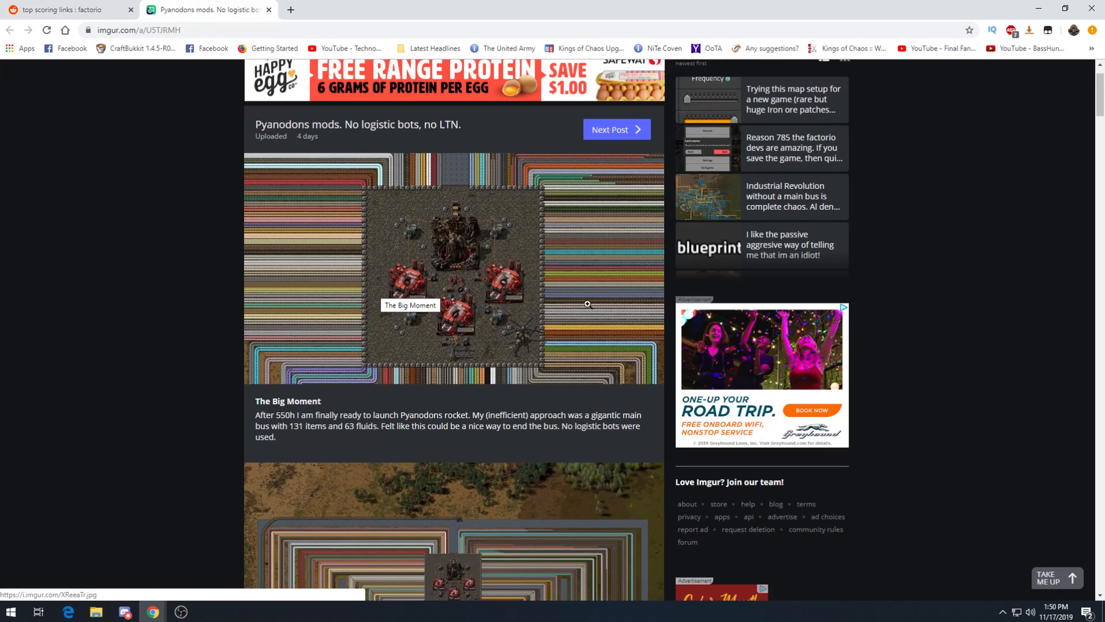
{"action": "scroll", "scroll_direction": "down", "scroll_amount": 3}
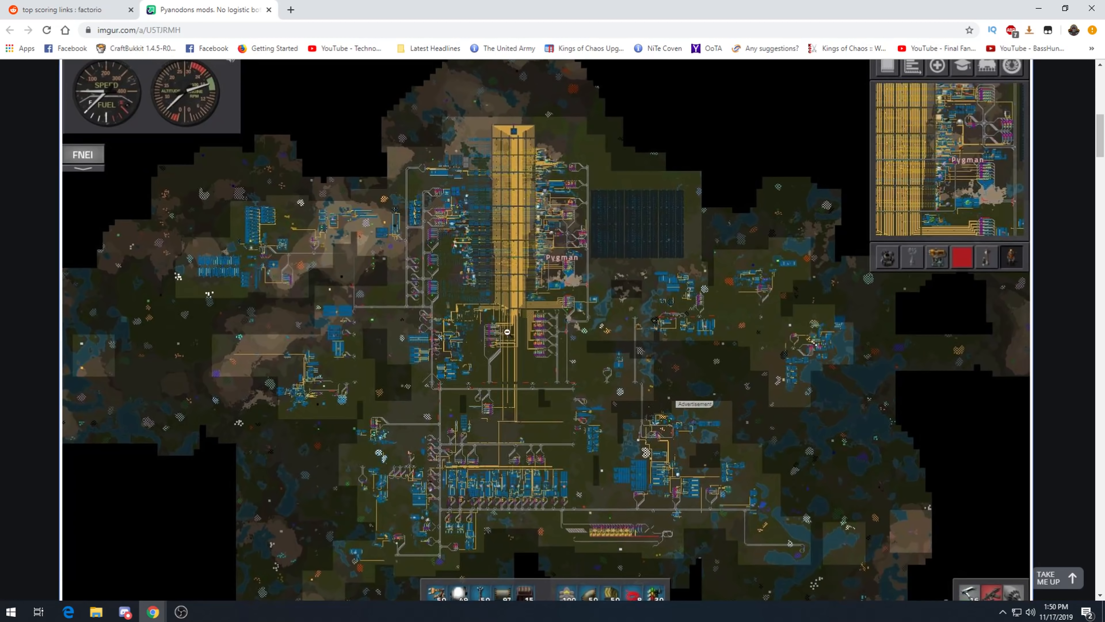
{"action": "mouse_move", "coordinate": [485, 323]}
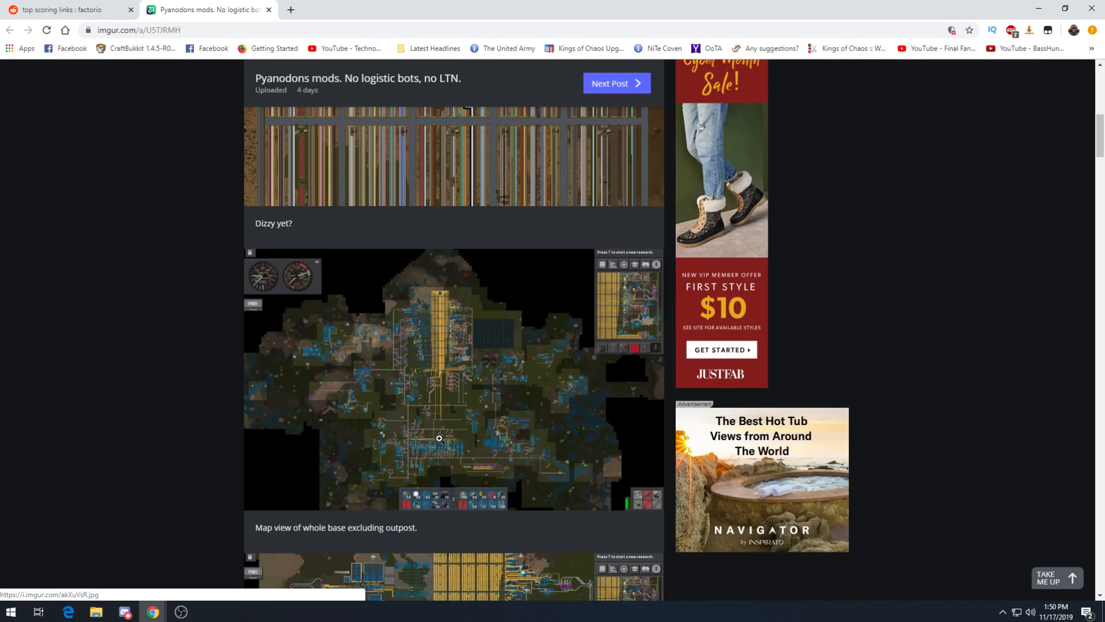
{"action": "scroll", "scroll_direction": "down", "scroll_amount": 3}
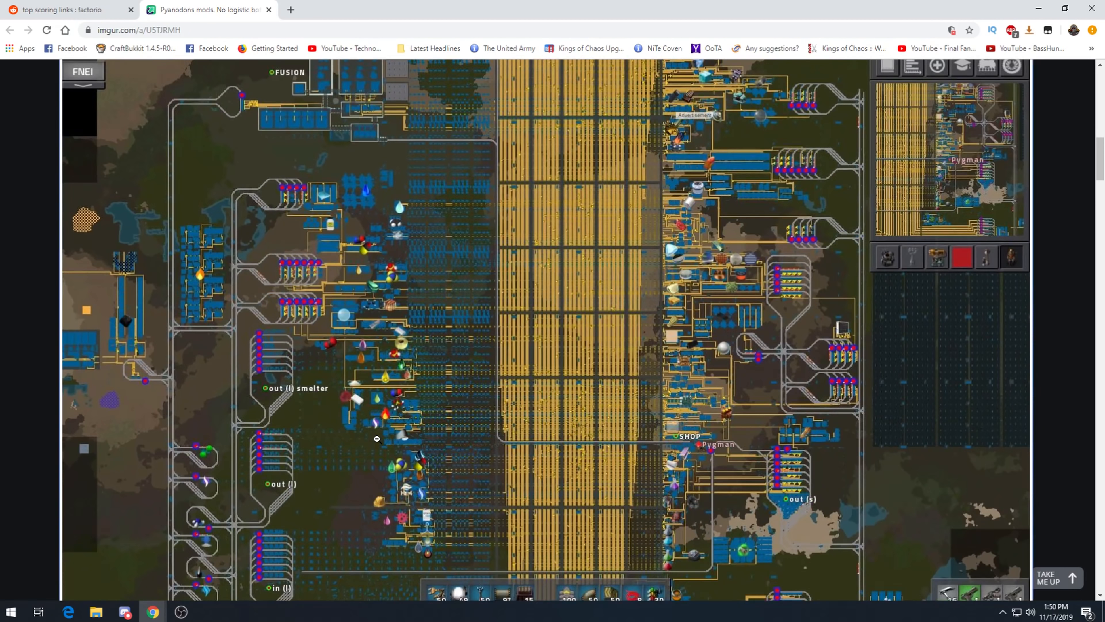
{"action": "mouse_move", "coordinate": [379, 427]}
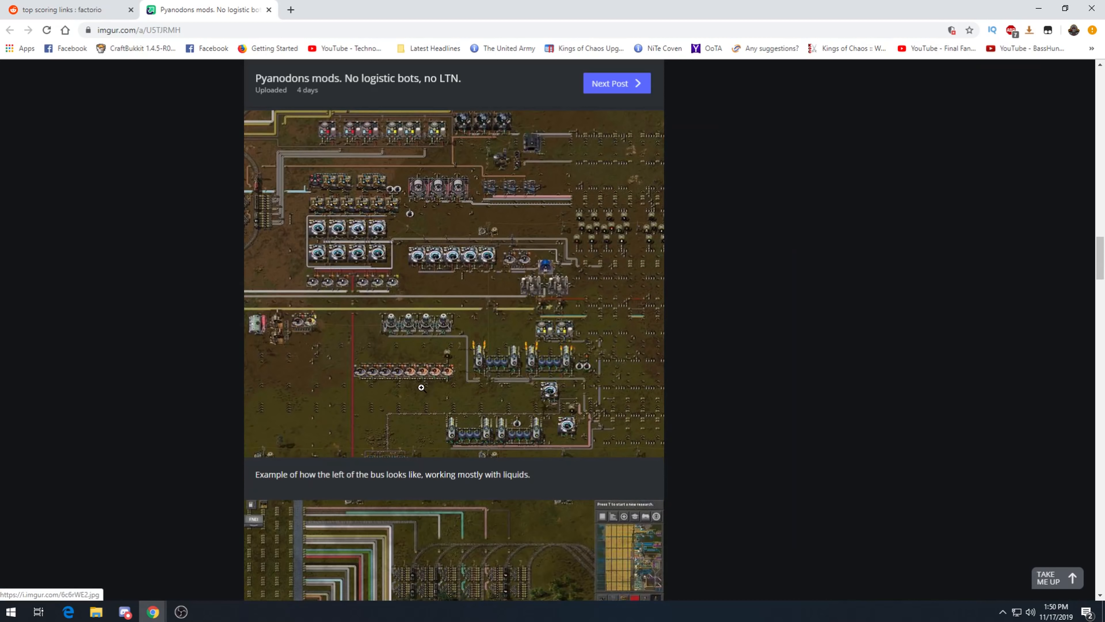
{"action": "scroll", "scroll_direction": "down", "scroll_amount": 3}
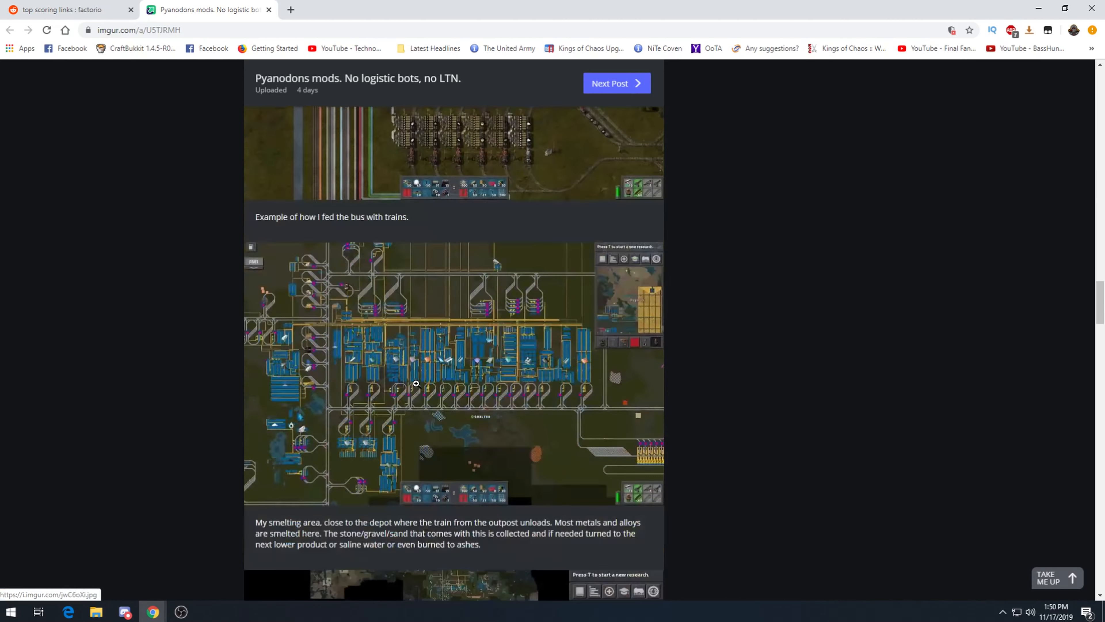
{"action": "scroll", "scroll_direction": "down", "scroll_amount": 3}
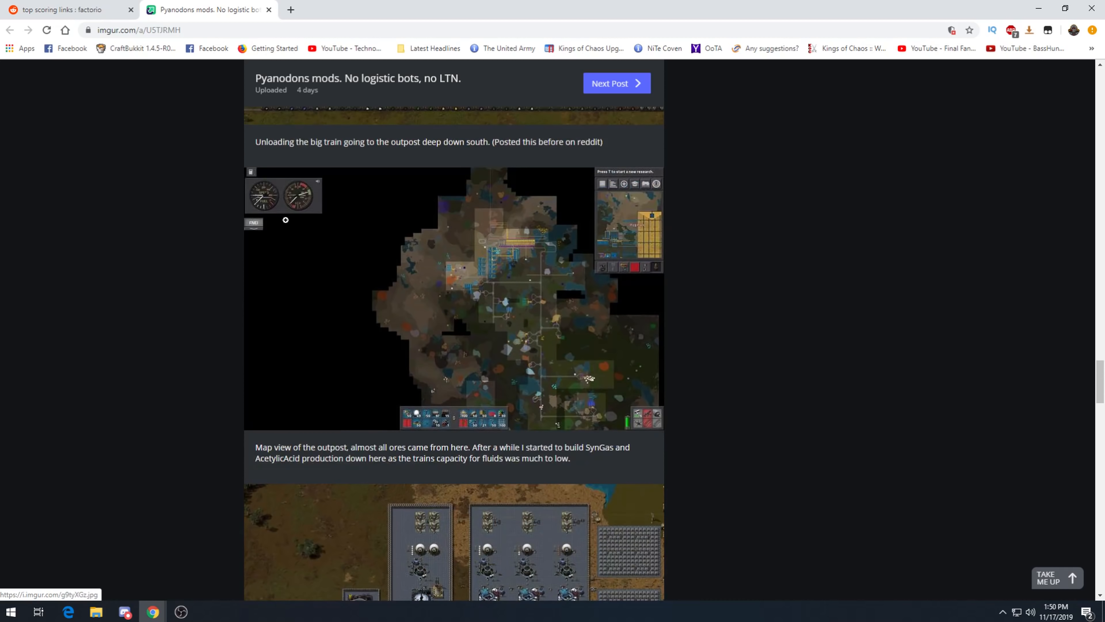
{"action": "mouse_move", "coordinate": [306, 223]}
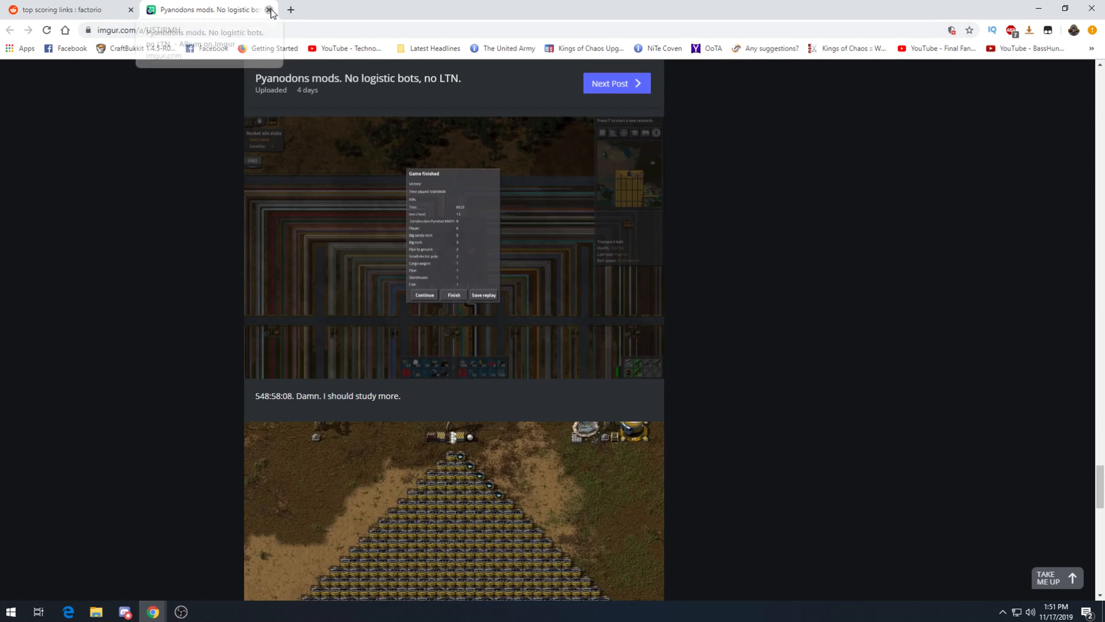
{"action": "left_click", "coordinate": [270, 9]}
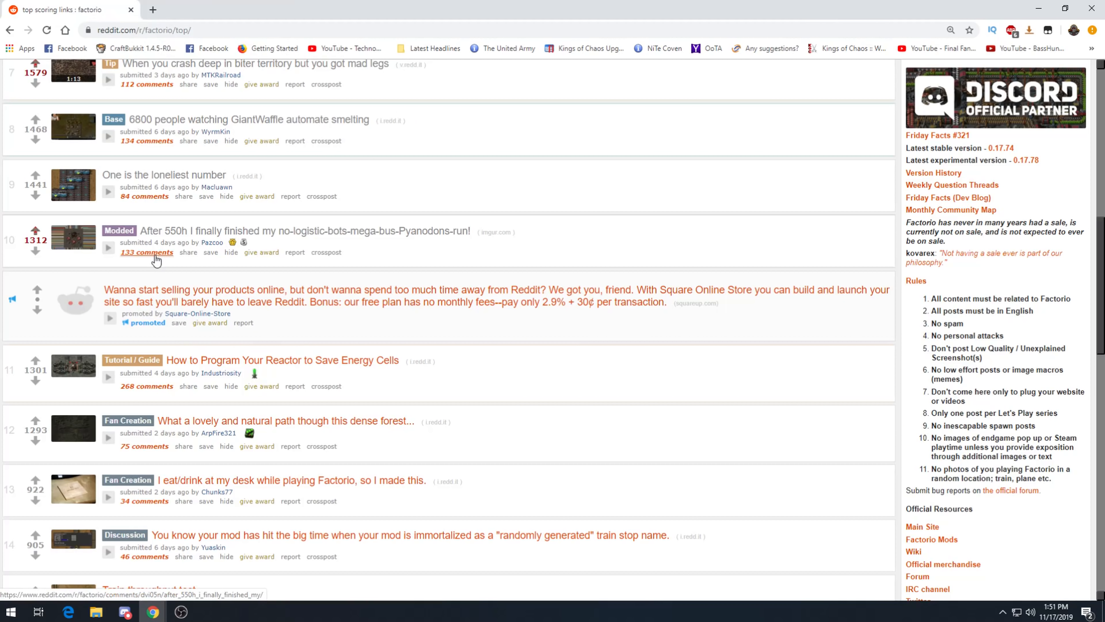
{"action": "left_click", "coordinate": [147, 251]}
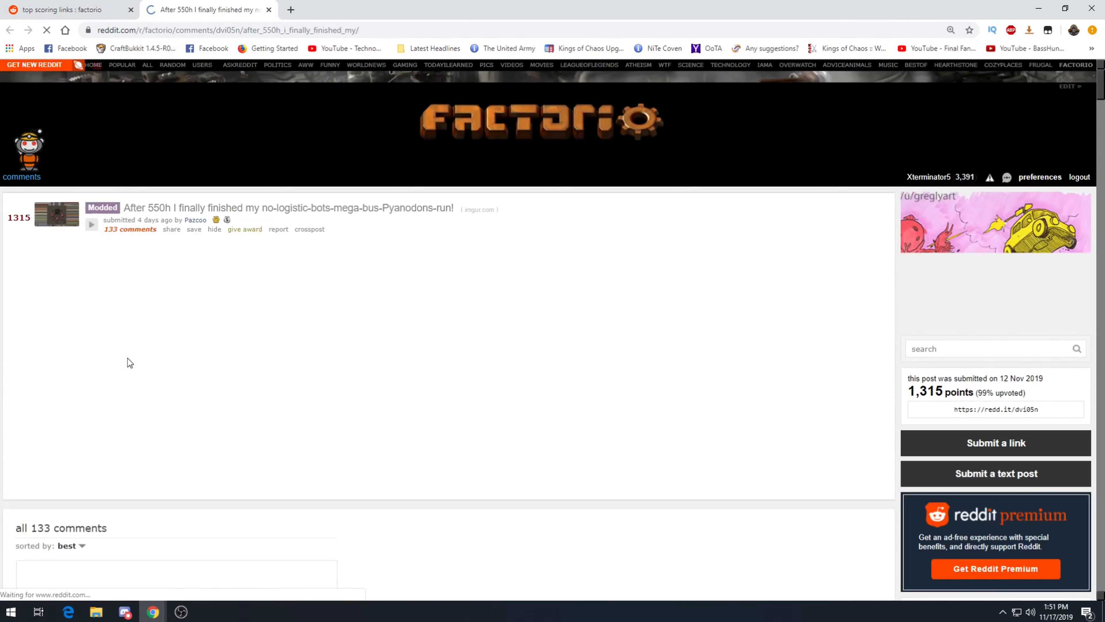
{"action": "scroll", "scroll_direction": "down", "scroll_amount": 3}
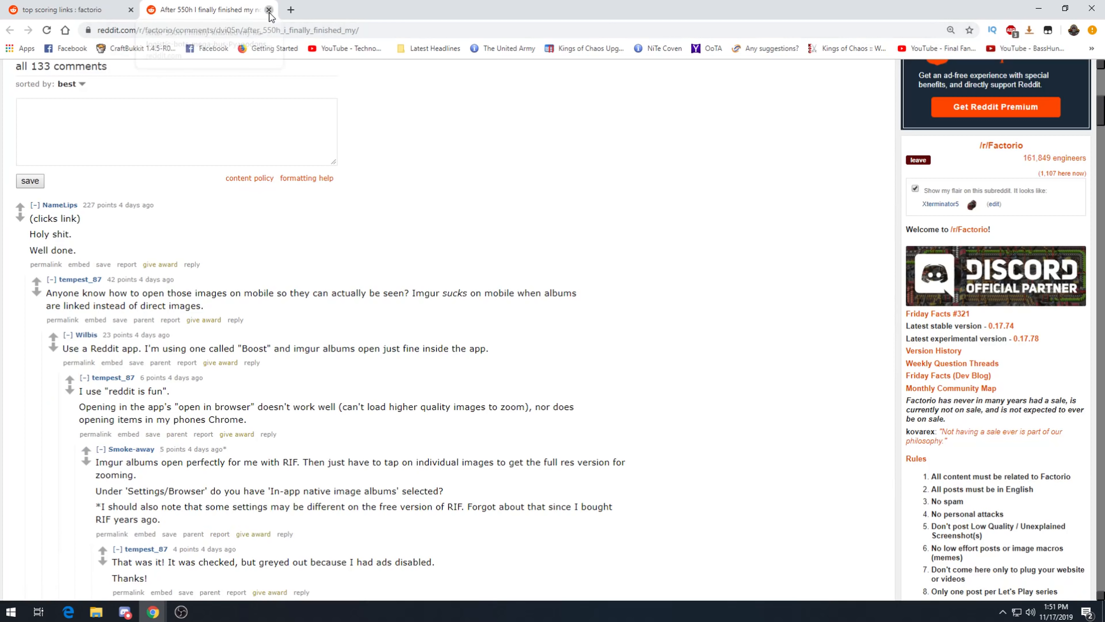
{"action": "left_click", "coordinate": [269, 9]}
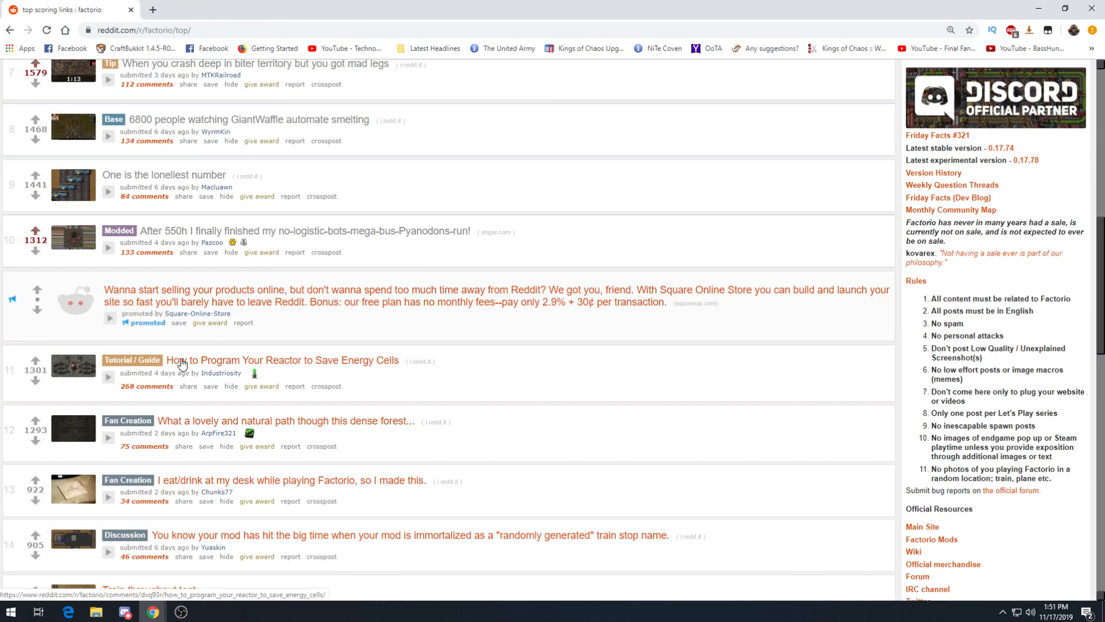
Read through the 'How to Program Your Reactor to Save Energy Cells' guide and comments.
{"action": "left_click", "coordinate": [281, 360]}
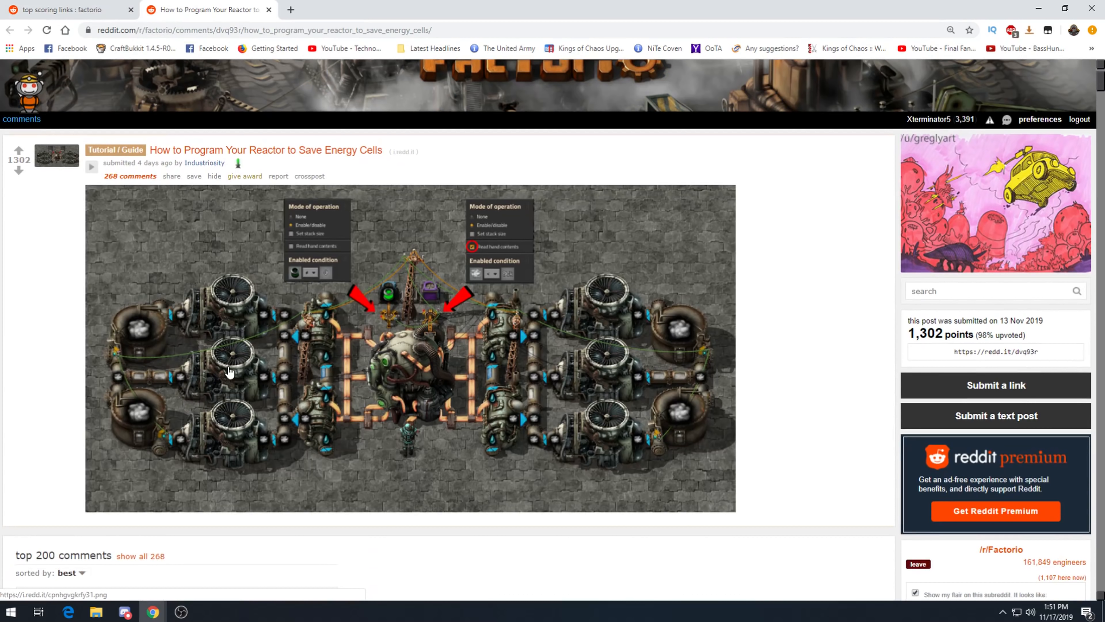
{"action": "mouse_move", "coordinate": [475, 235]}
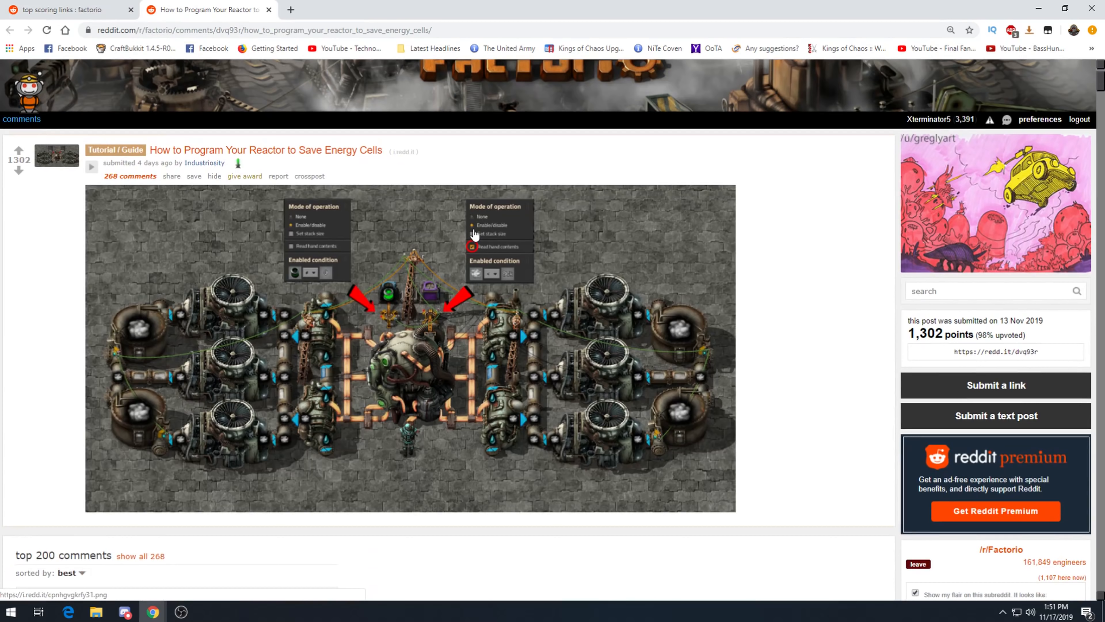
{"action": "scroll", "scroll_direction": "down", "scroll_amount": 3}
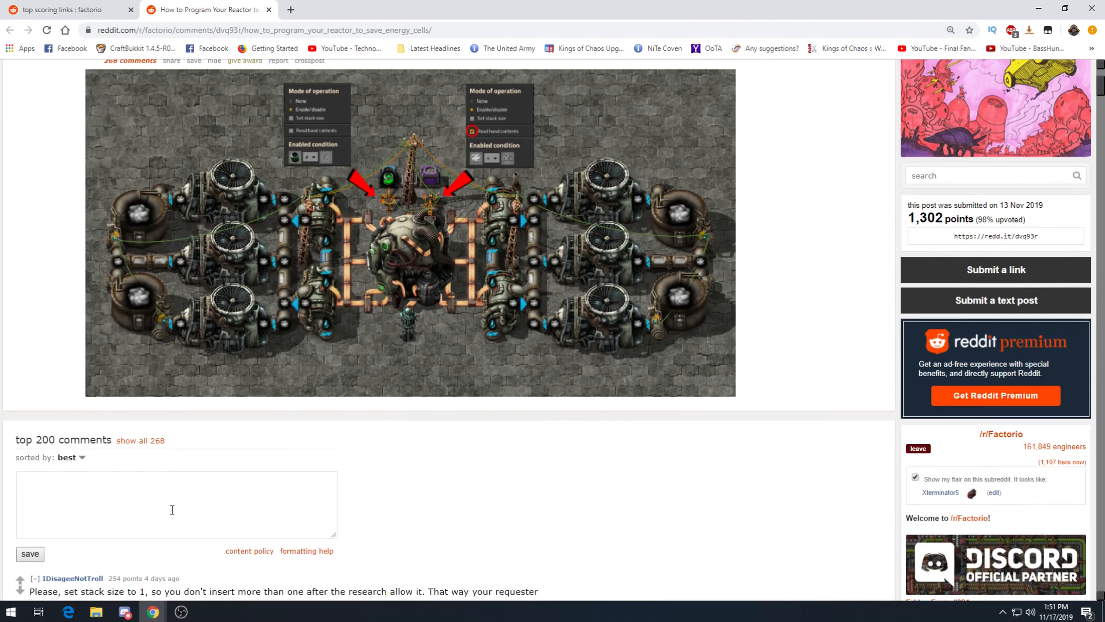
{"action": "mouse_move", "coordinate": [199, 472]}
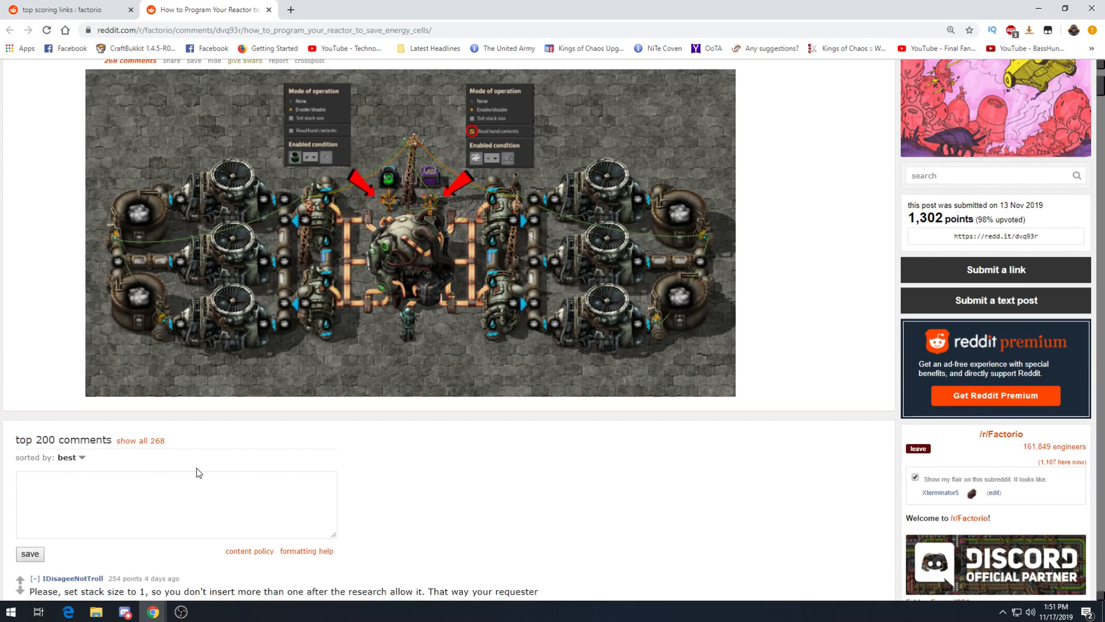
{"action": "mouse_move", "coordinate": [417, 316]}
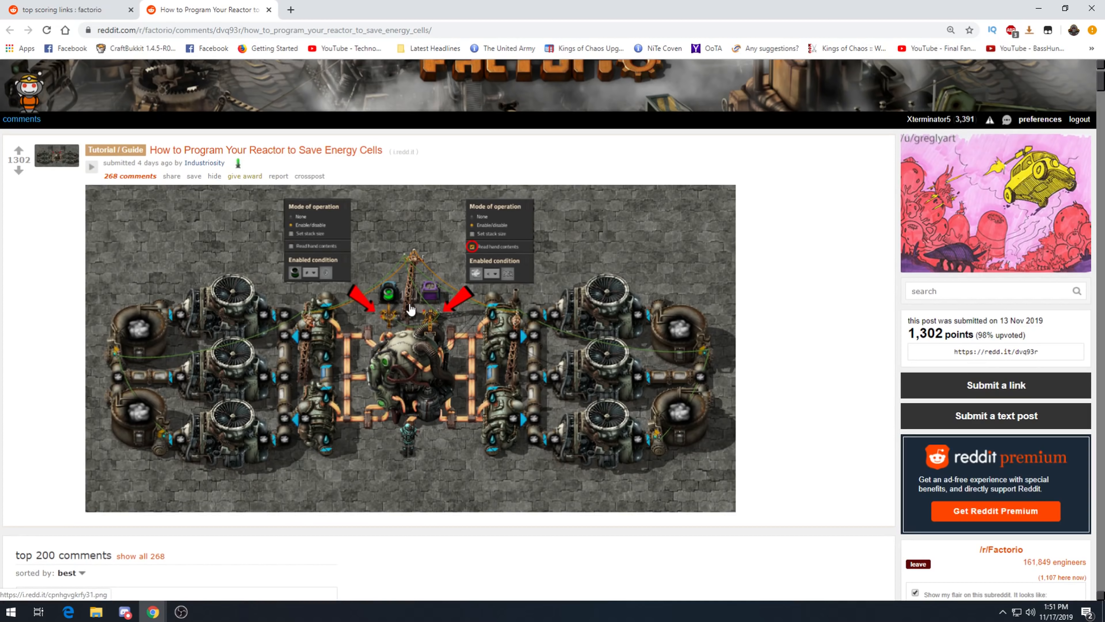
{"action": "scroll", "scroll_direction": "down", "scroll_amount": 3}
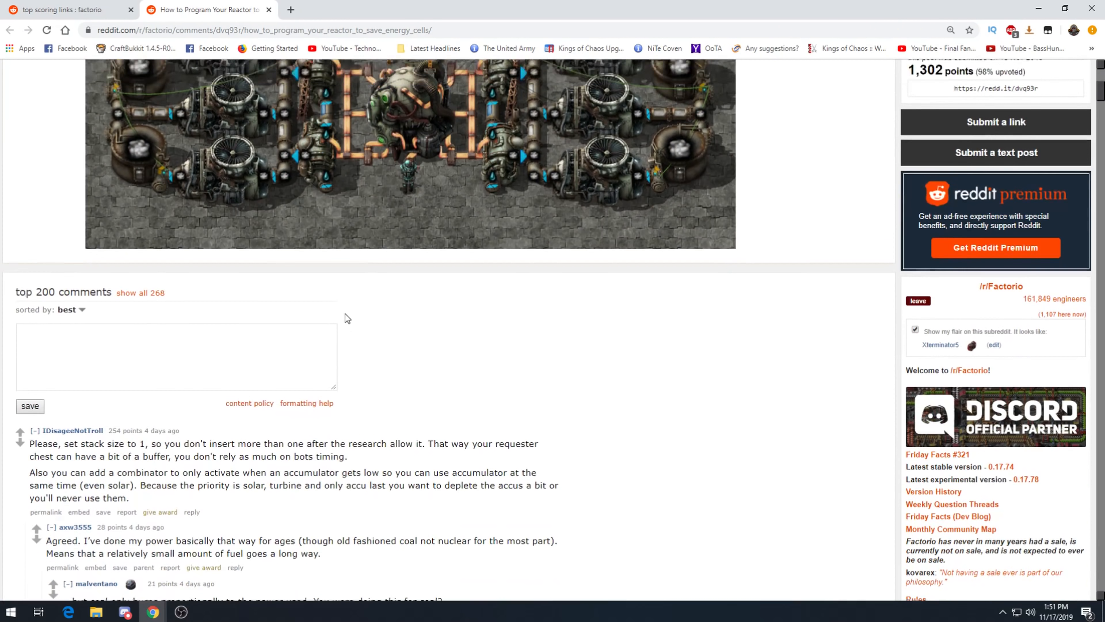
{"action": "scroll", "scroll_direction": "down", "scroll_amount": 3}
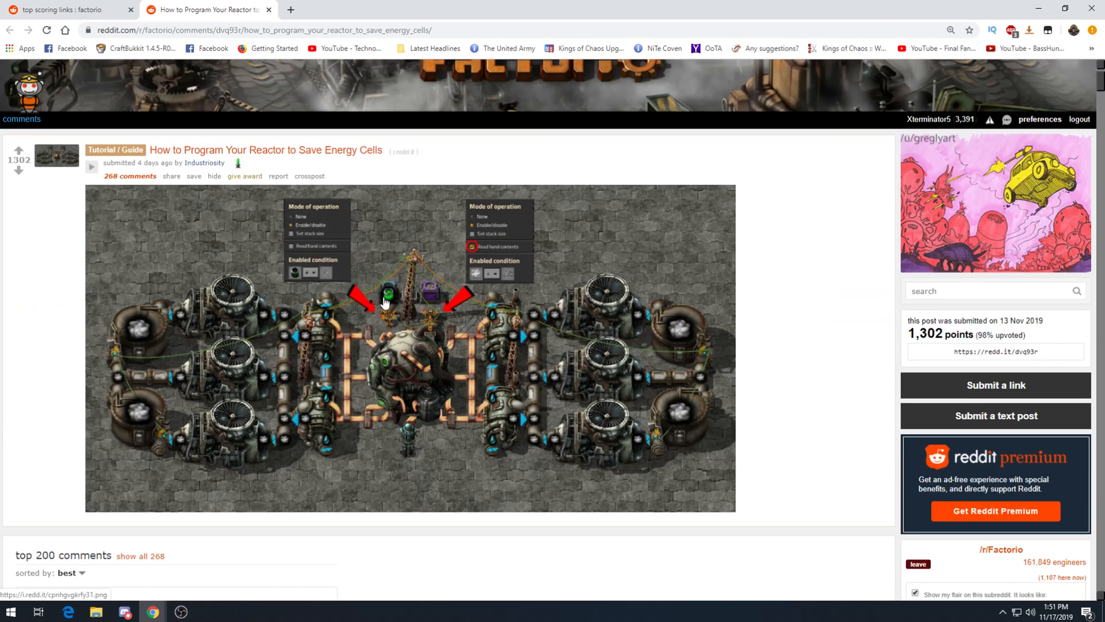
{"action": "mouse_move", "coordinate": [402, 317]}
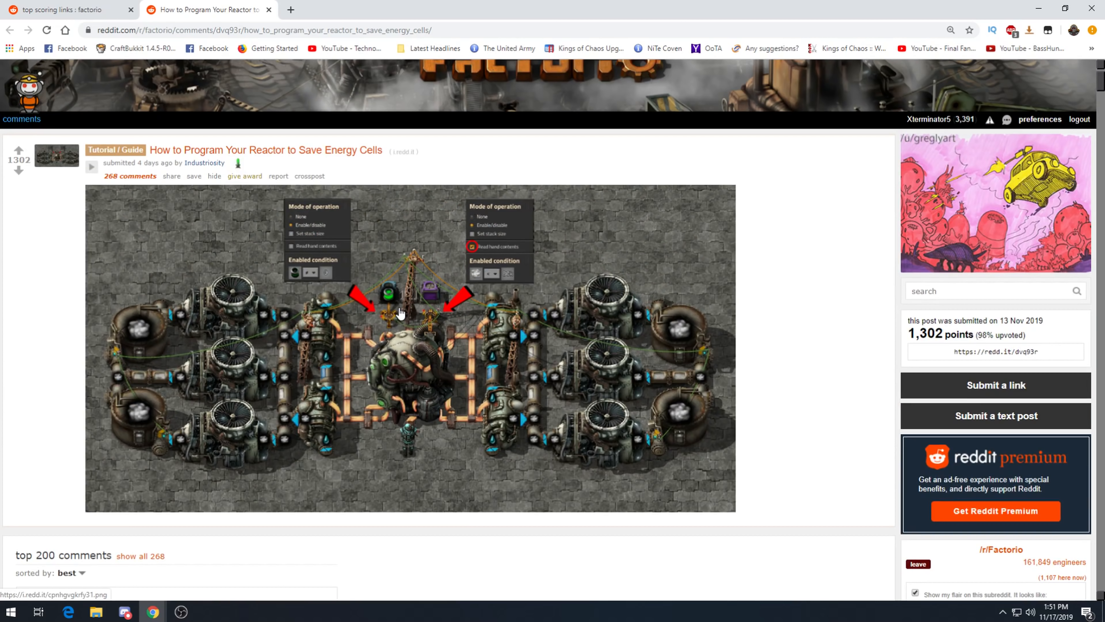
{"action": "mouse_move", "coordinate": [392, 312]}
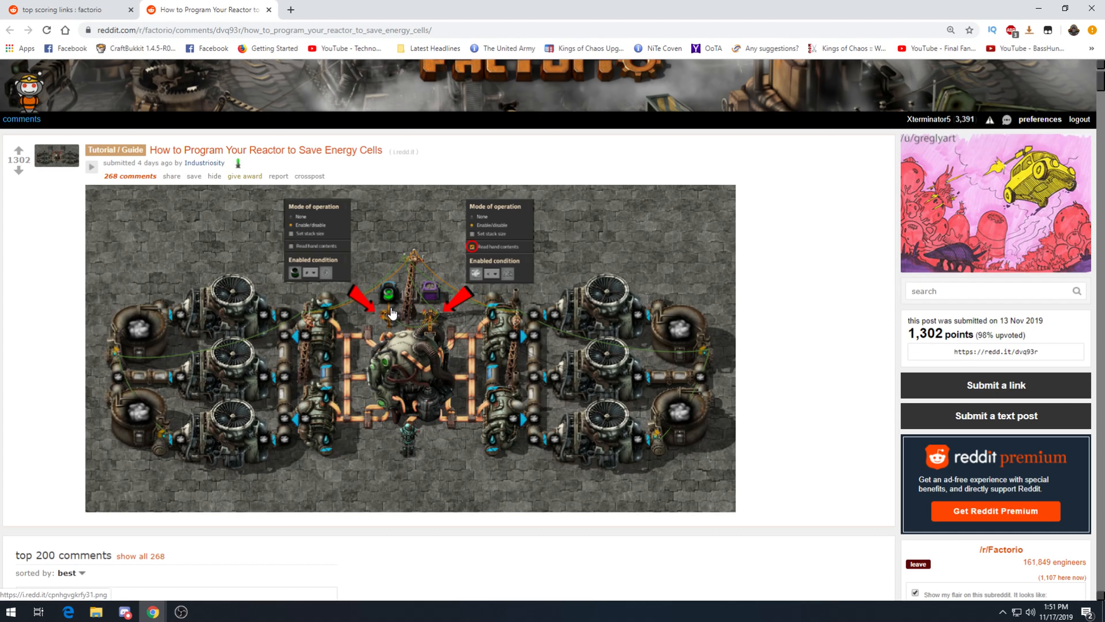
{"action": "mouse_move", "coordinate": [389, 313]}
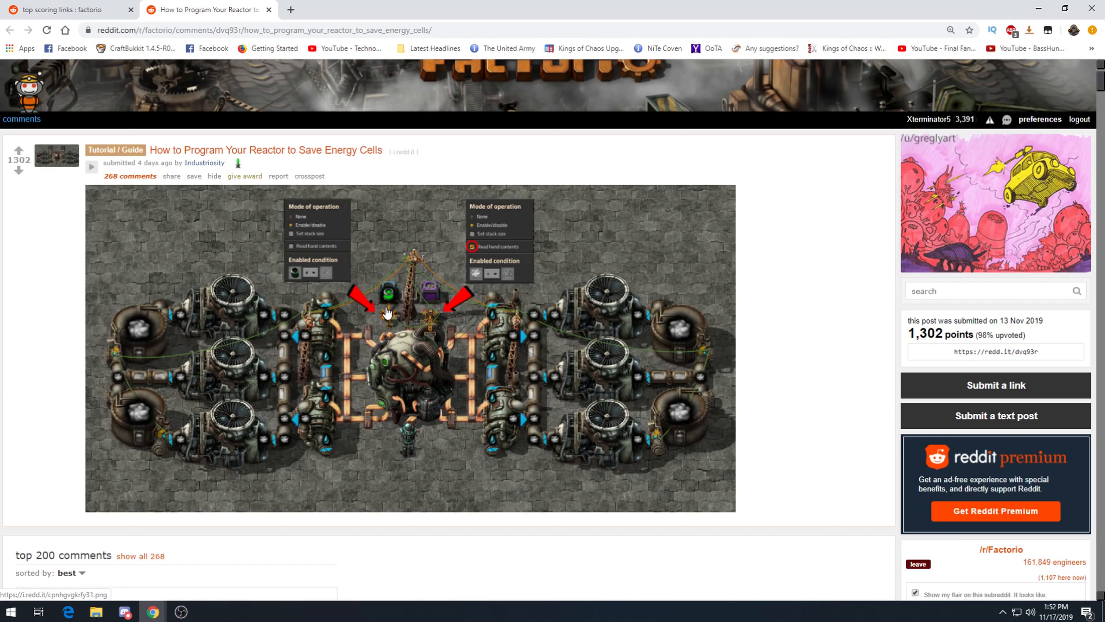
{"action": "mouse_move", "coordinate": [720, 398]}
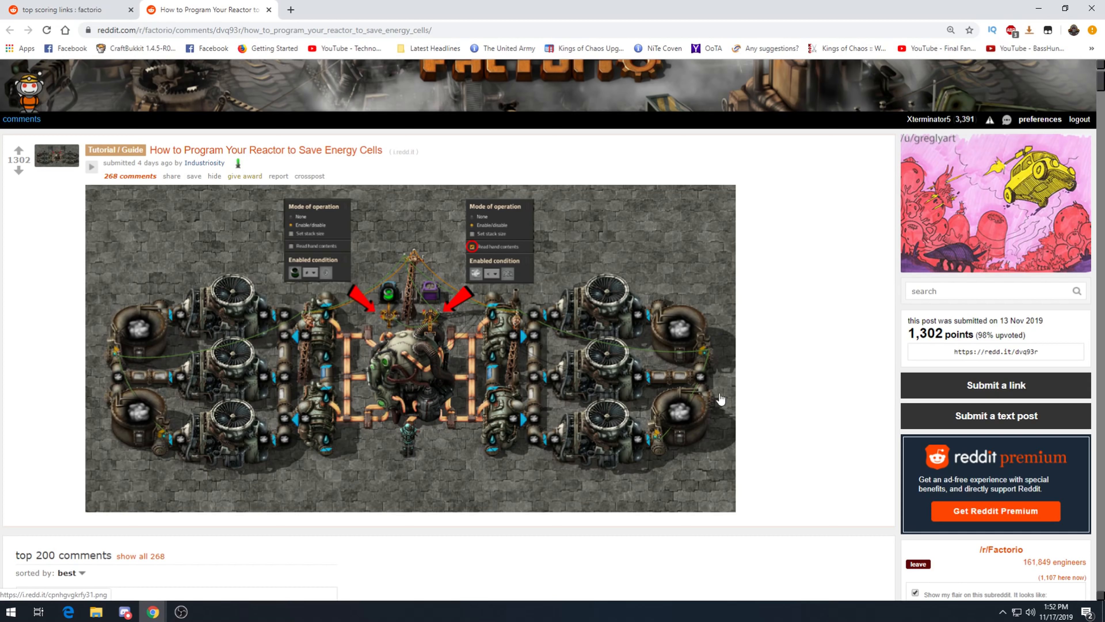
{"action": "mouse_move", "coordinate": [362, 325]}
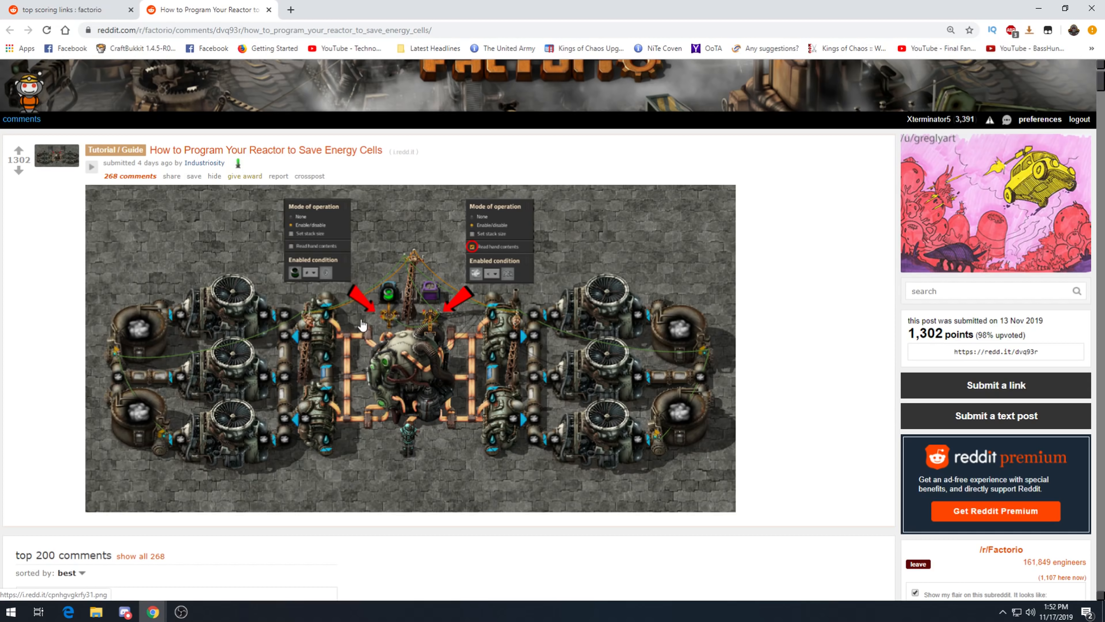
{"action": "mouse_move", "coordinate": [511, 319]}
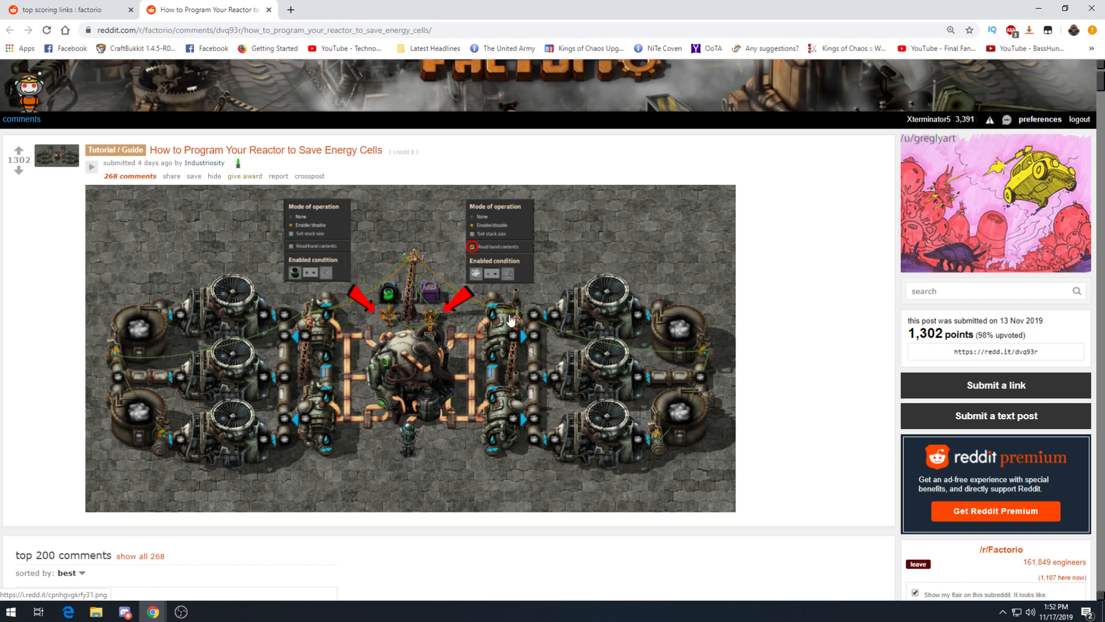
{"action": "mouse_move", "coordinate": [258, 344]}
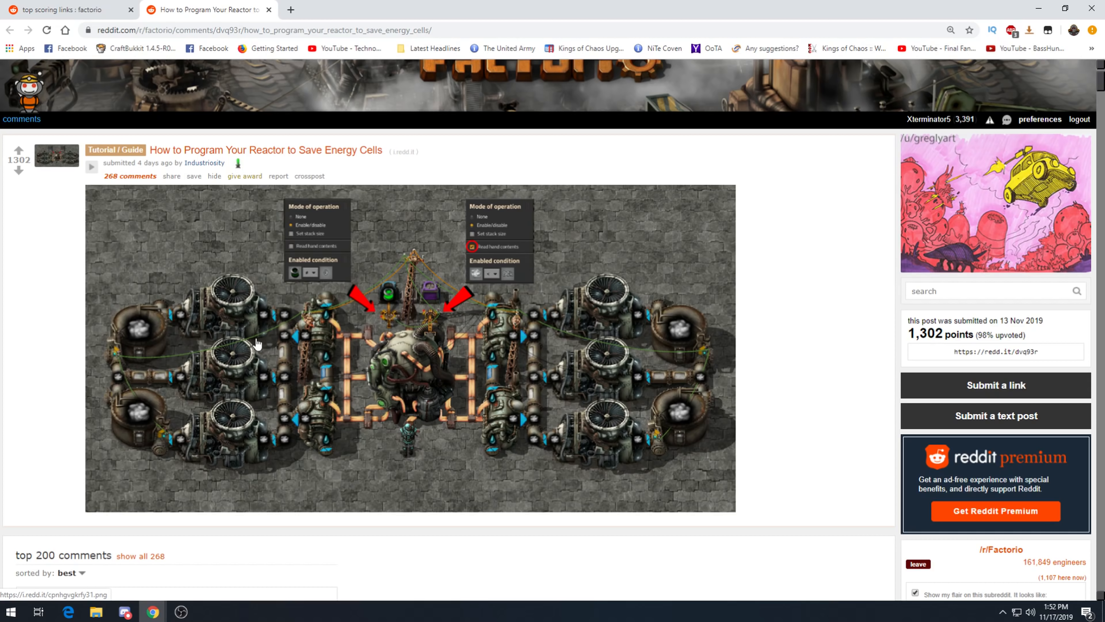
{"action": "mouse_move", "coordinate": [289, 313]}
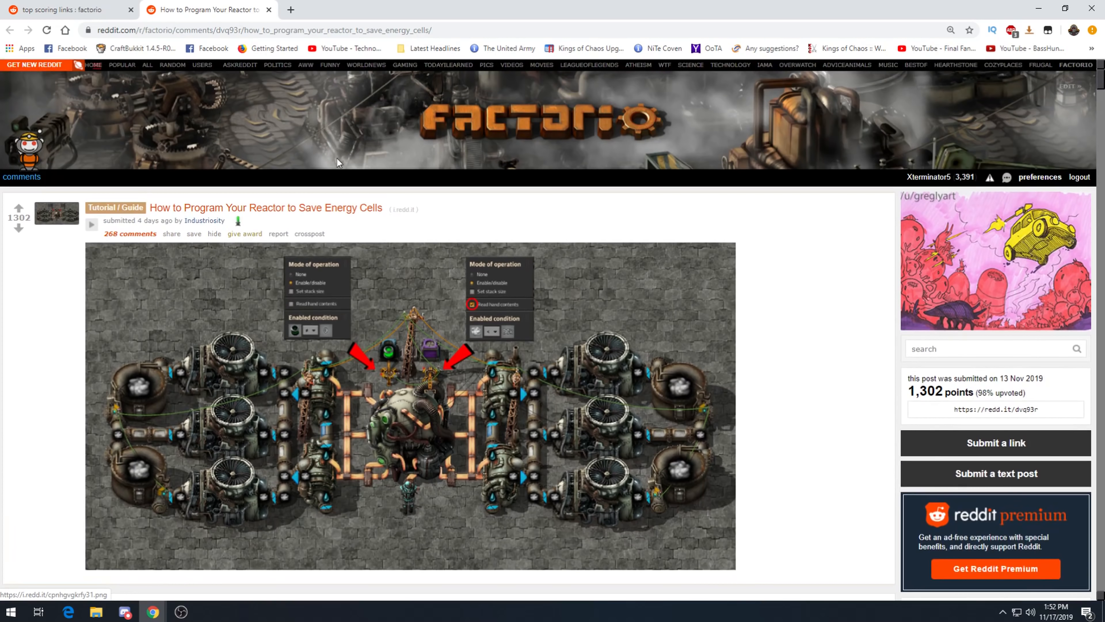
{"action": "scroll", "scroll_direction": "down", "scroll_amount": 3}
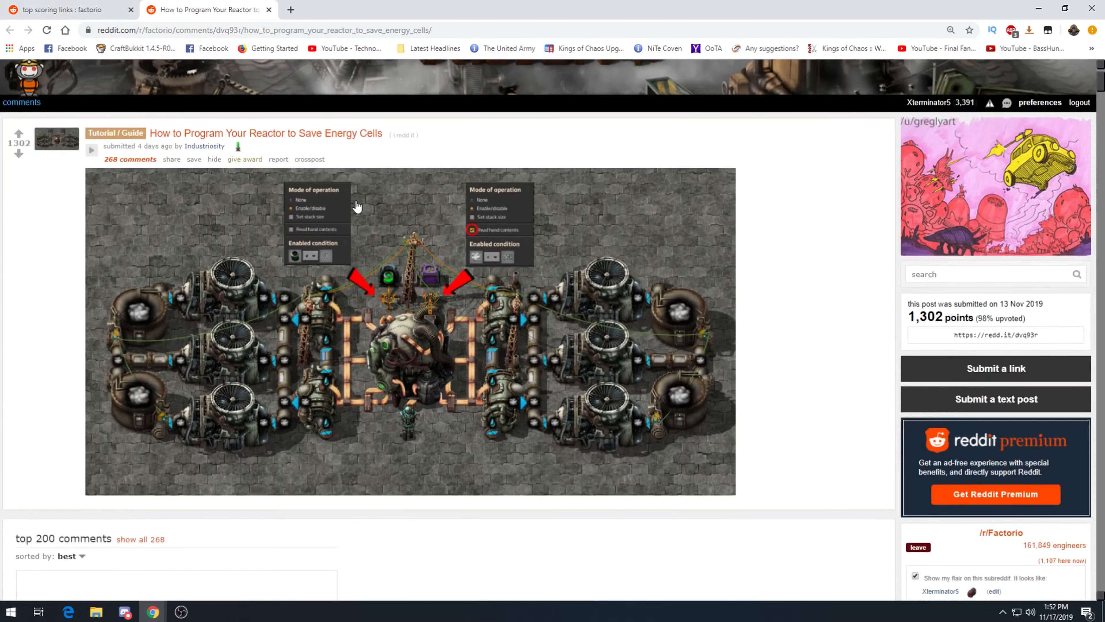
{"action": "scroll", "scroll_direction": "down", "scroll_amount": 3}
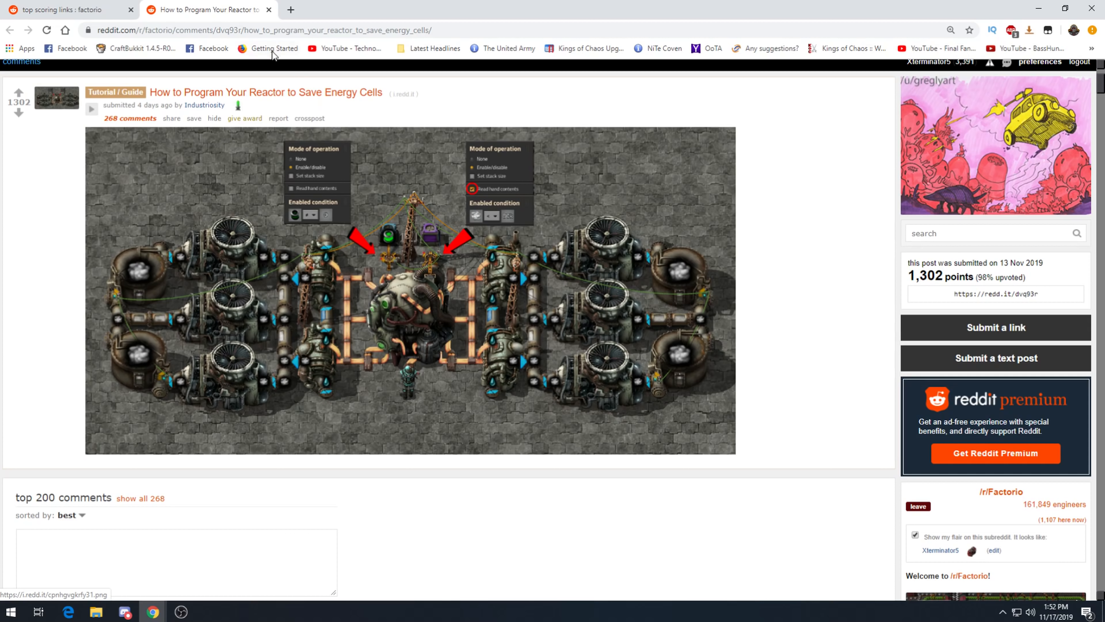
{"action": "mouse_move", "coordinate": [208, 10]}
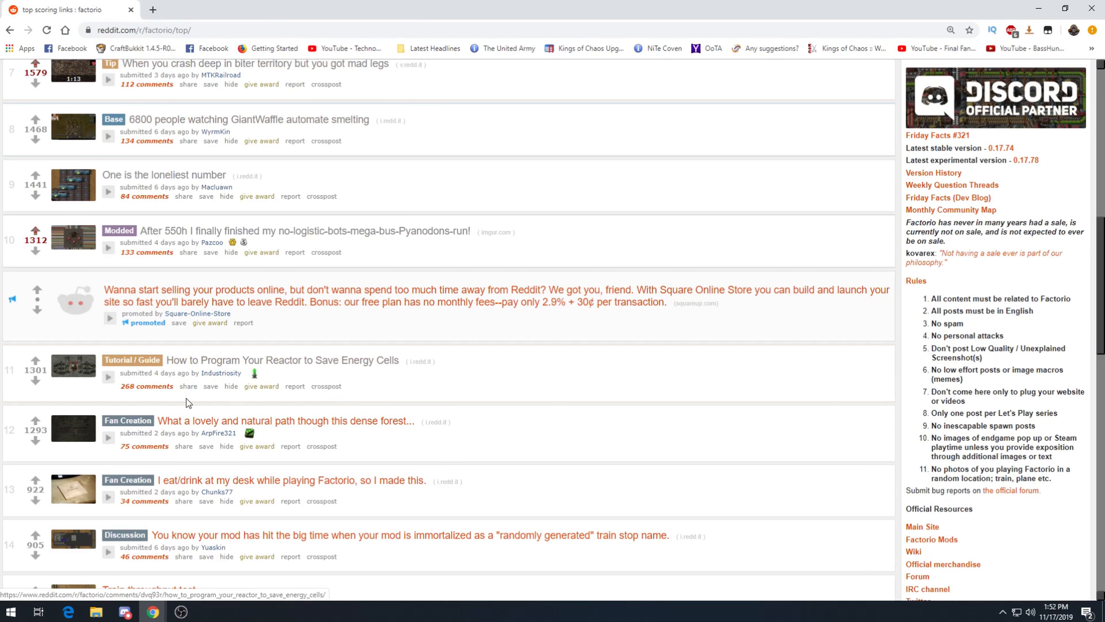
Open the 'What a lovely and natural path' forest post in a new tab.
{"action": "left_click", "coordinate": [35, 420]}
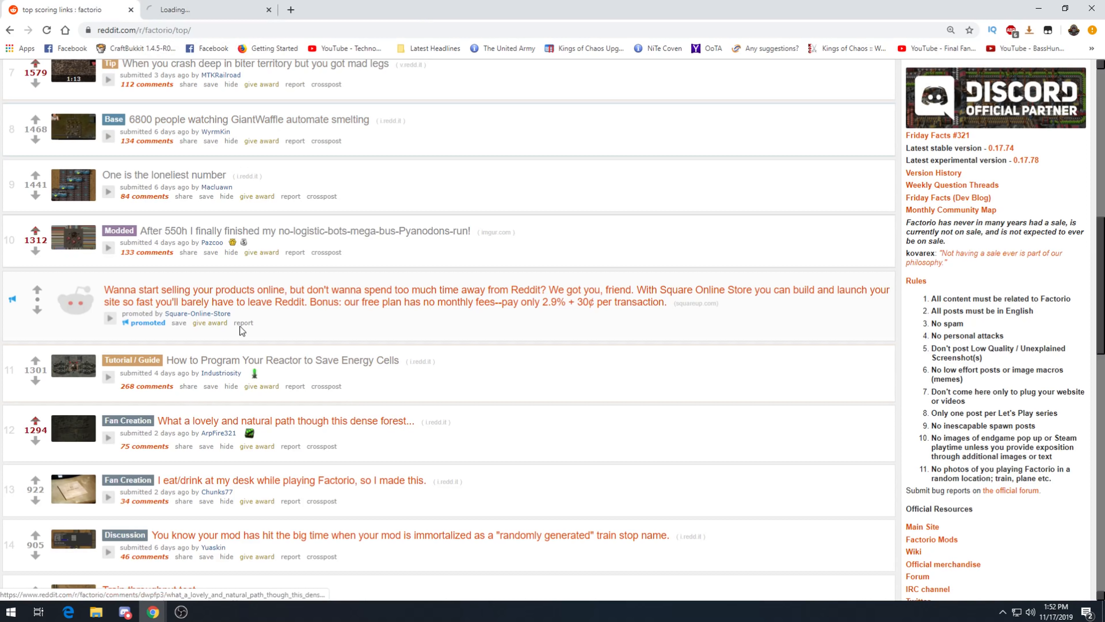
Switch to the forest path post and read its image and comment thread.
{"action": "left_click", "coordinate": [285, 420]}
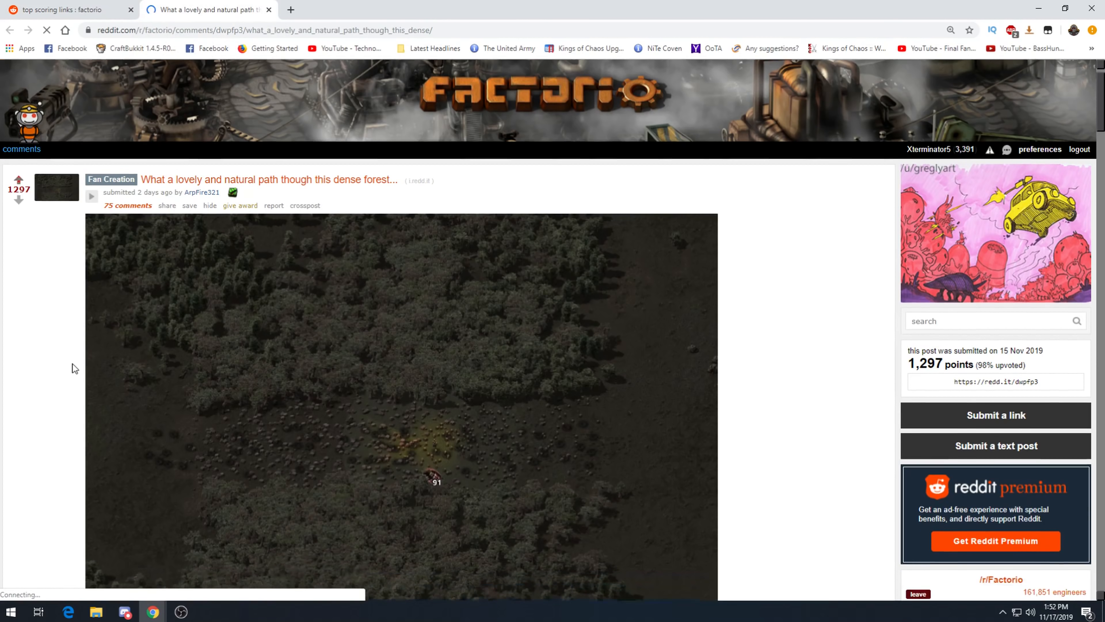
{"action": "scroll", "scroll_direction": "down", "scroll_amount": 3}
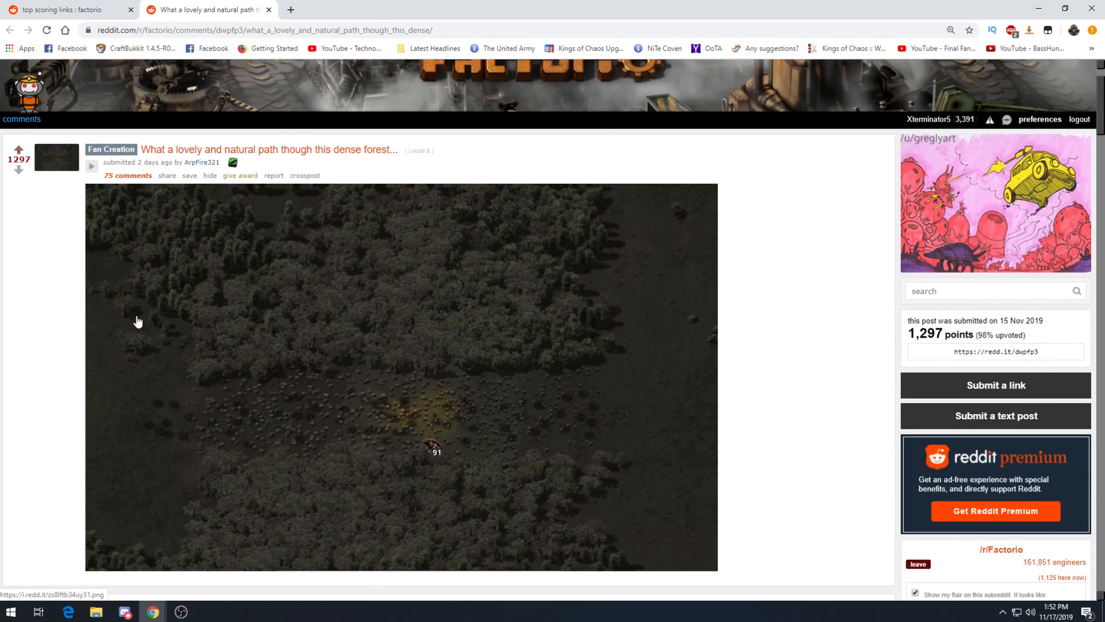
{"action": "scroll", "scroll_direction": "down", "scroll_amount": 3}
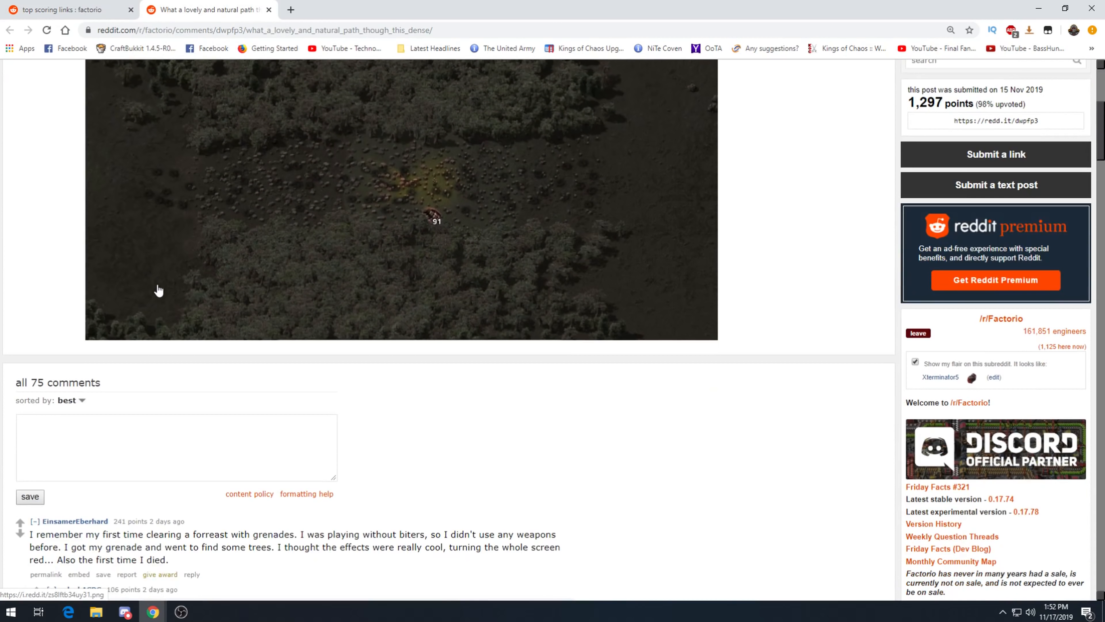
{"action": "scroll", "scroll_direction": "down", "scroll_amount": 3}
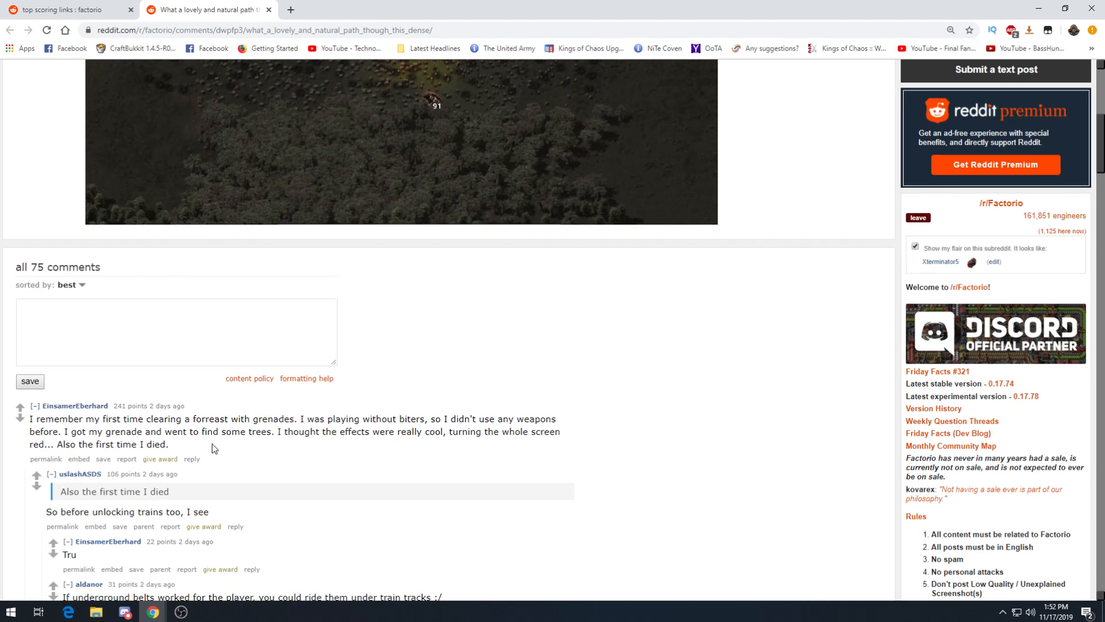
{"action": "mouse_move", "coordinate": [467, 446]}
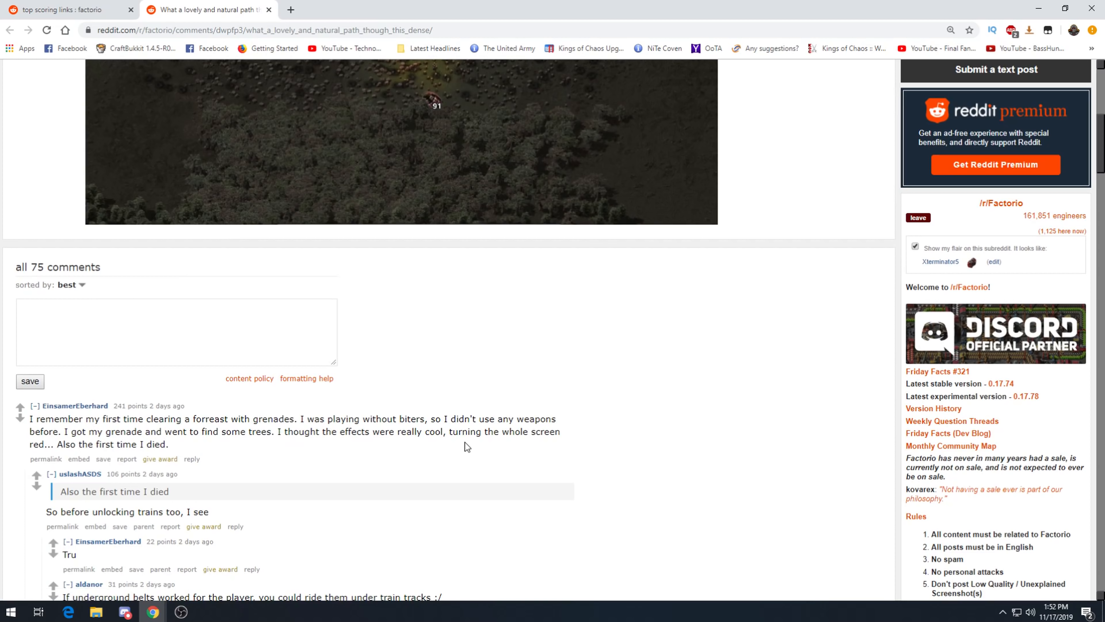
{"action": "mouse_move", "coordinate": [99, 455]}
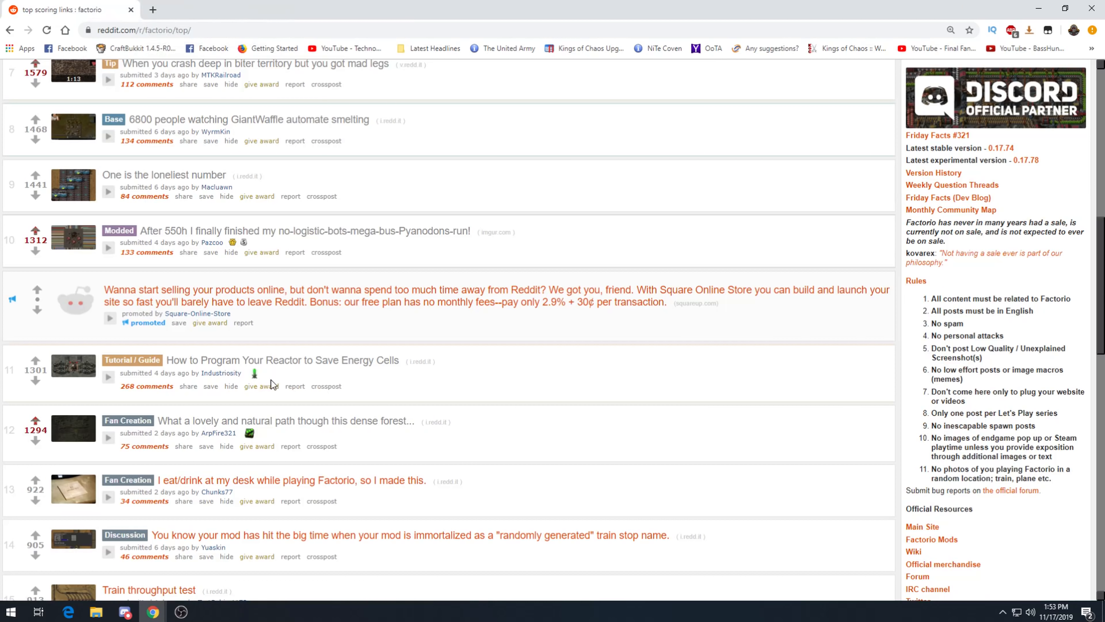
View the 'I eat/drink at my desk' coaster post and its comments.
{"action": "scroll", "scroll_direction": "down", "scroll_amount": 3}
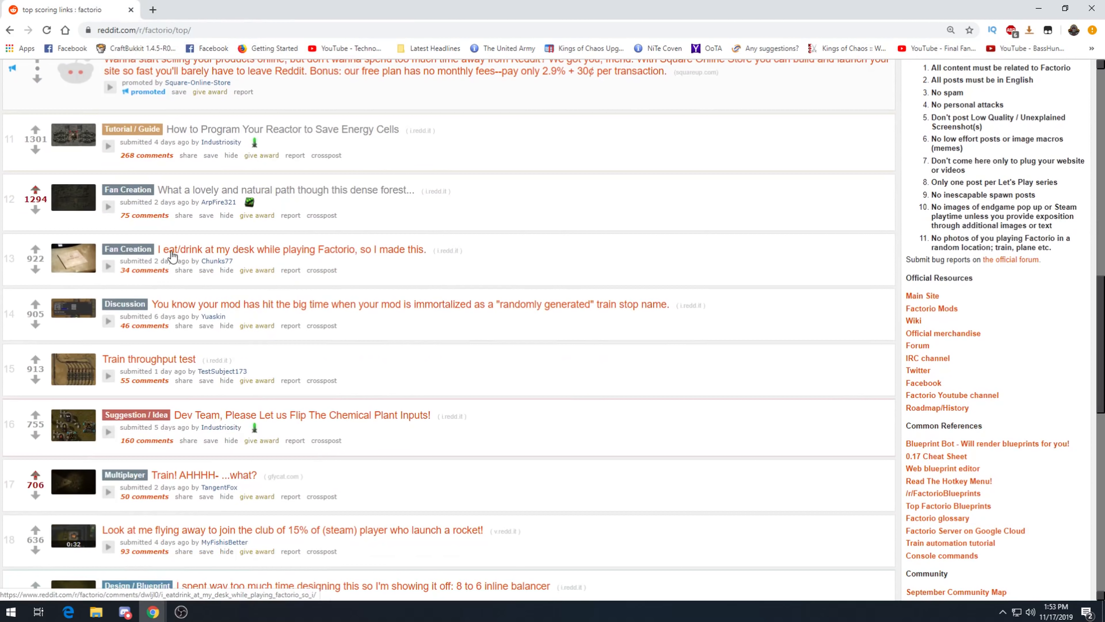
{"action": "left_click", "coordinate": [291, 249]}
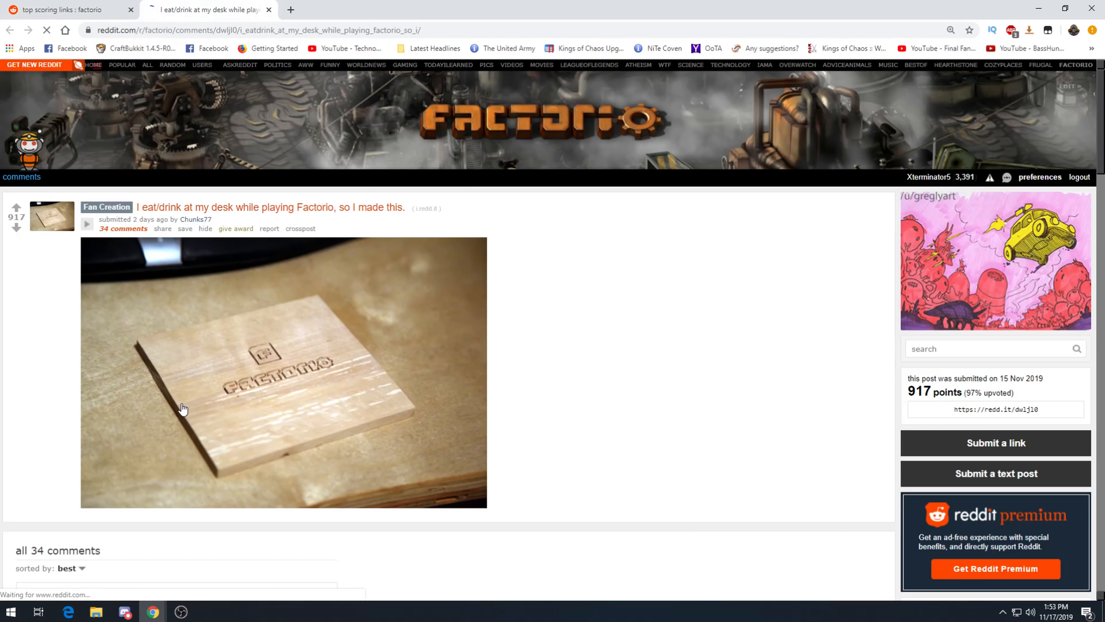
{"action": "scroll", "scroll_direction": "down", "scroll_amount": 3}
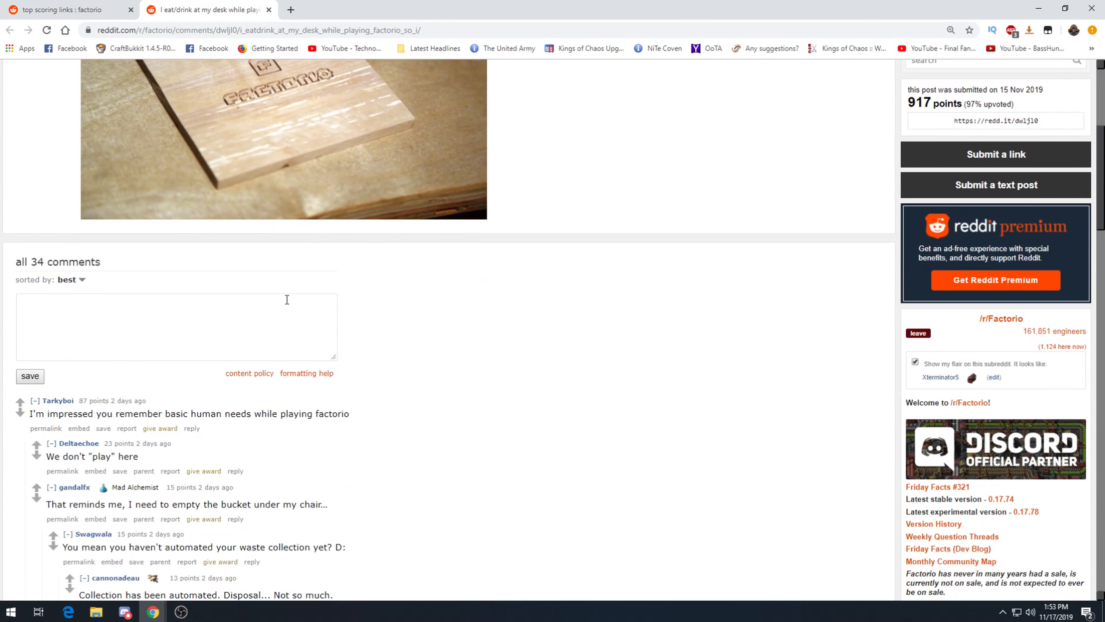
{"action": "mouse_move", "coordinate": [198, 335]}
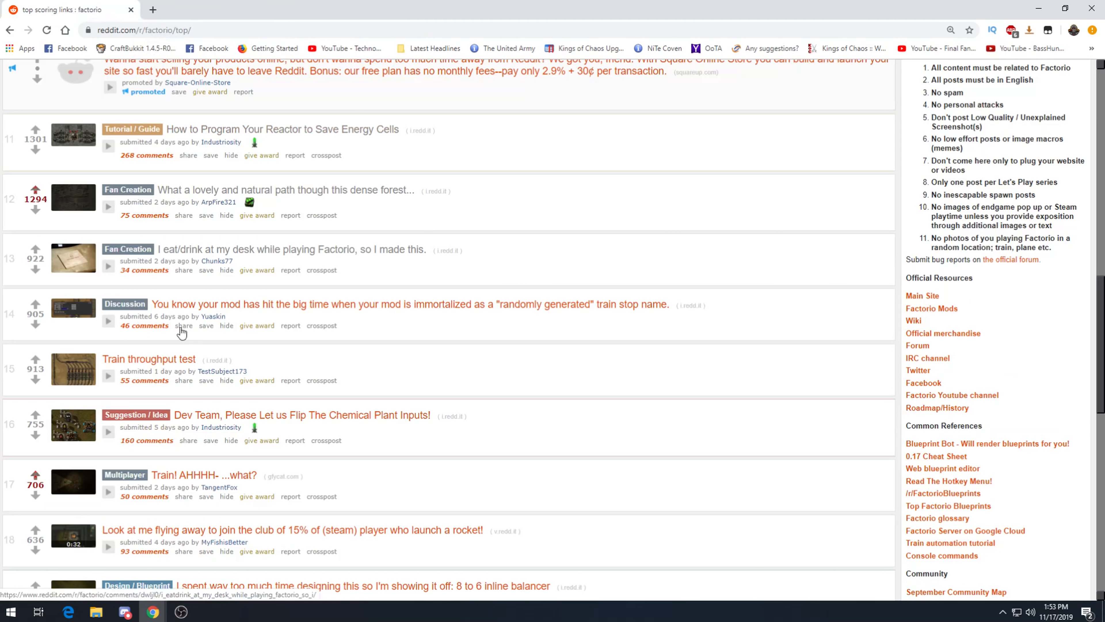
{"action": "mouse_move", "coordinate": [185, 309]}
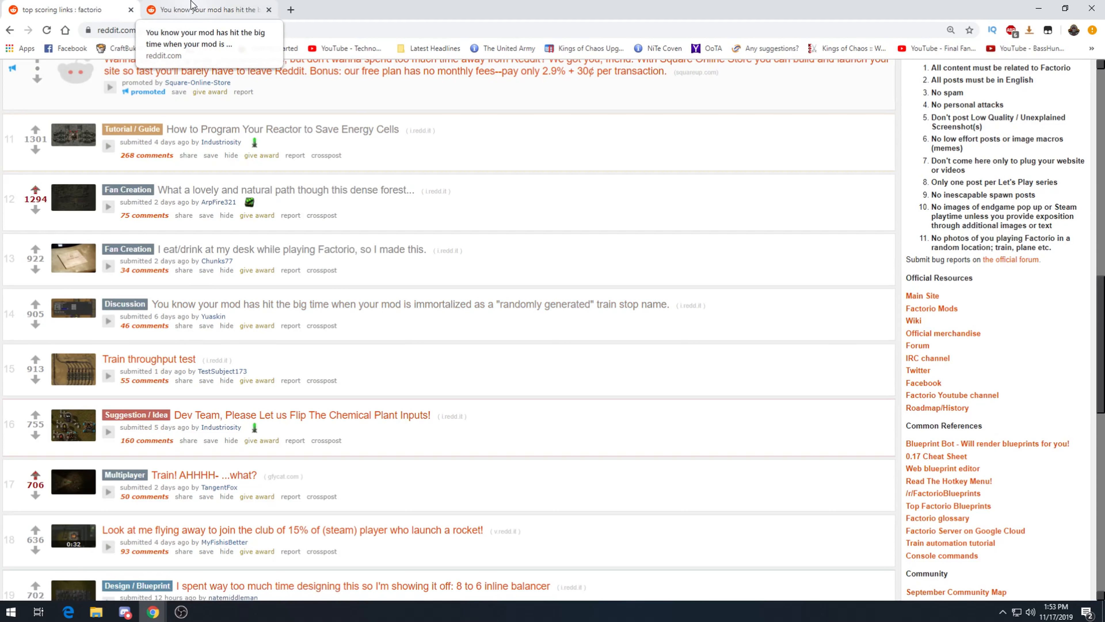
View the 'mod immortalized as a train stop name' screenshot post and its comments.
{"action": "left_click", "coordinate": [398, 304]}
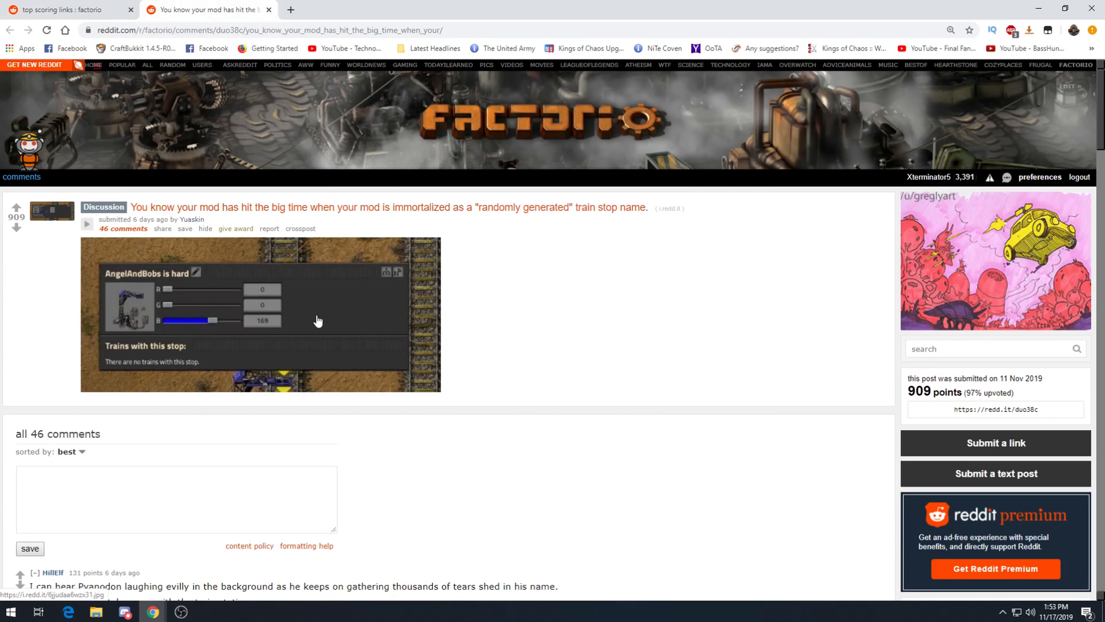
{"action": "scroll", "scroll_direction": "down", "scroll_amount": 3}
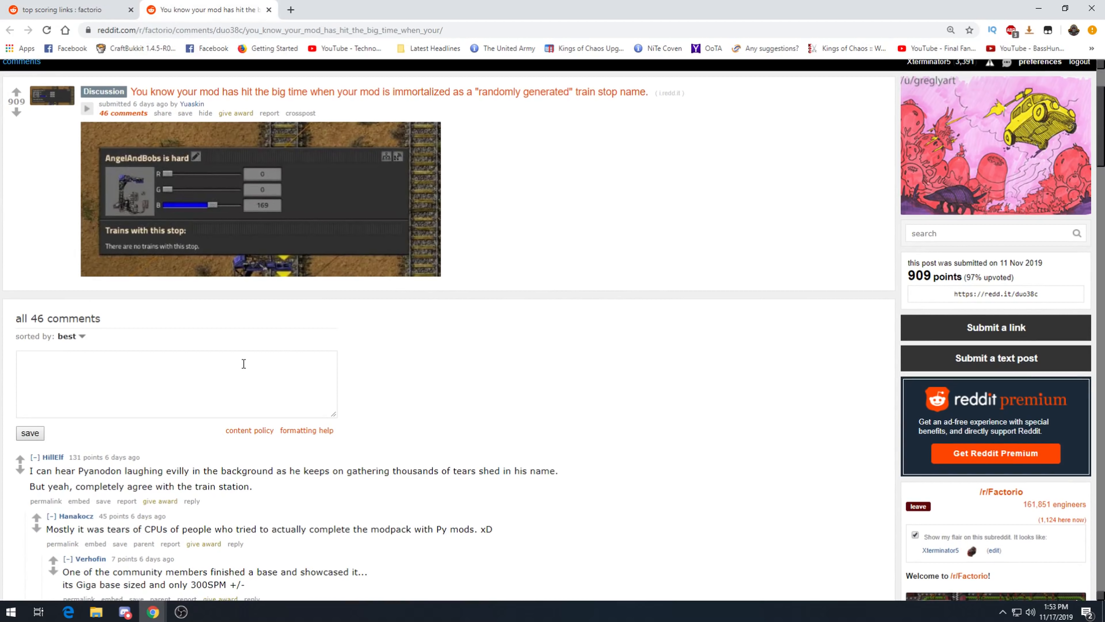
{"action": "mouse_move", "coordinate": [261, 360]}
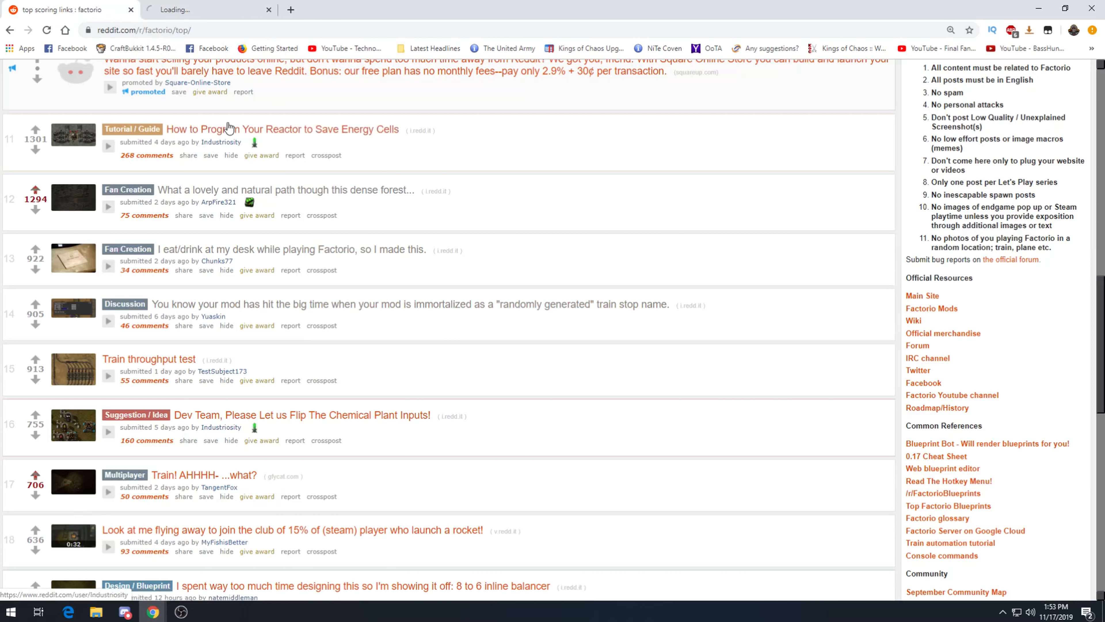
Switch to the 'Train throughput test' post and read its rail image and comments.
{"action": "left_click", "coordinate": [149, 359]}
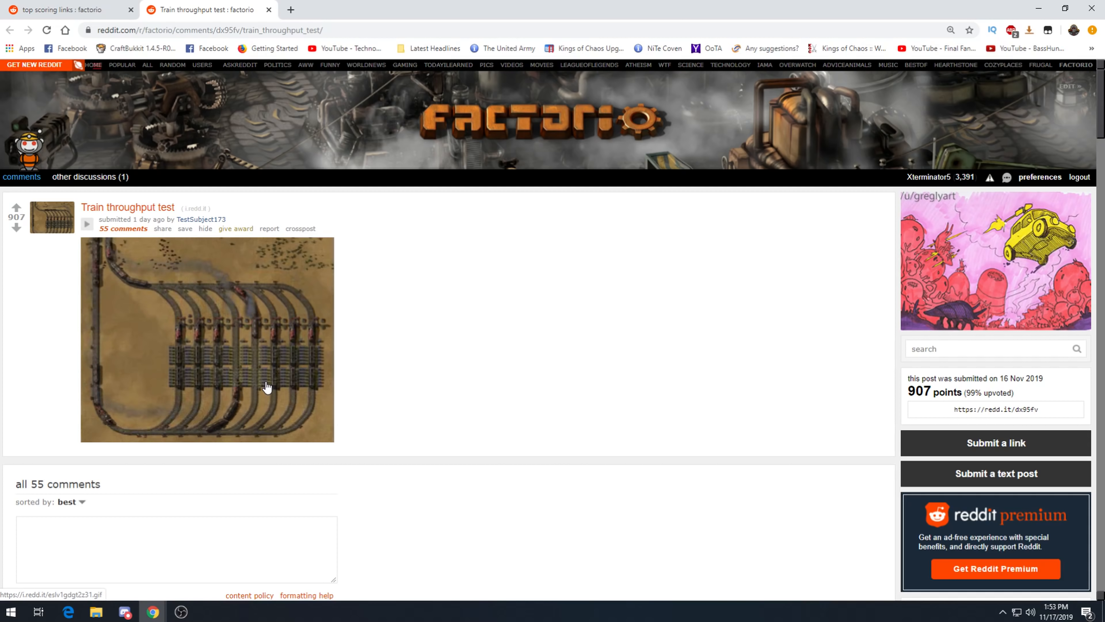
{"action": "scroll", "scroll_direction": "down", "scroll_amount": 3}
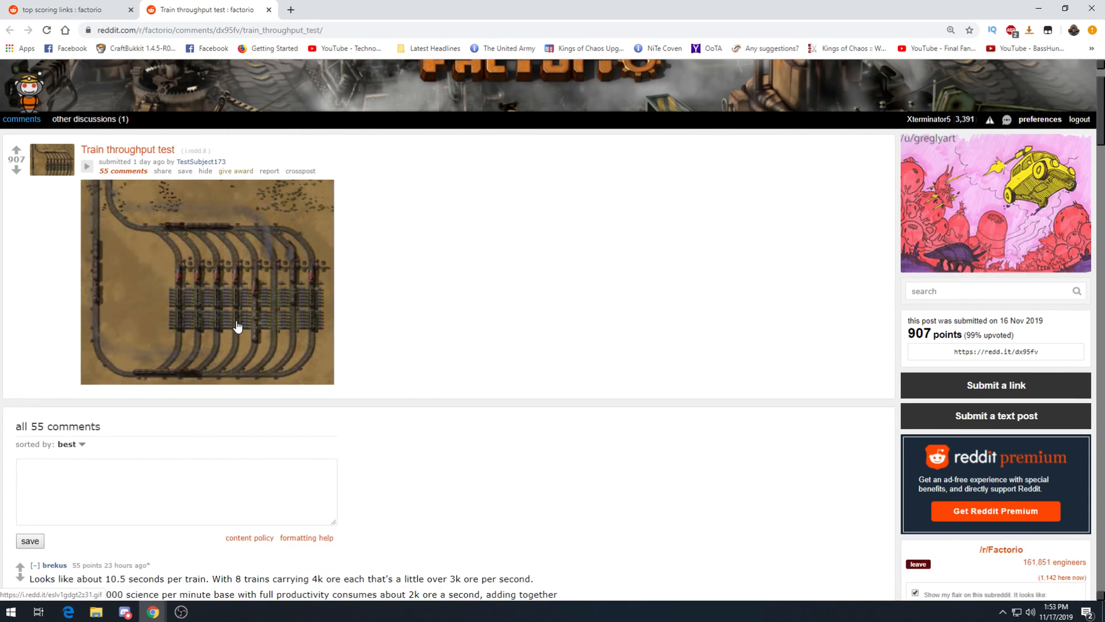
{"action": "scroll", "scroll_direction": "down", "scroll_amount": 3}
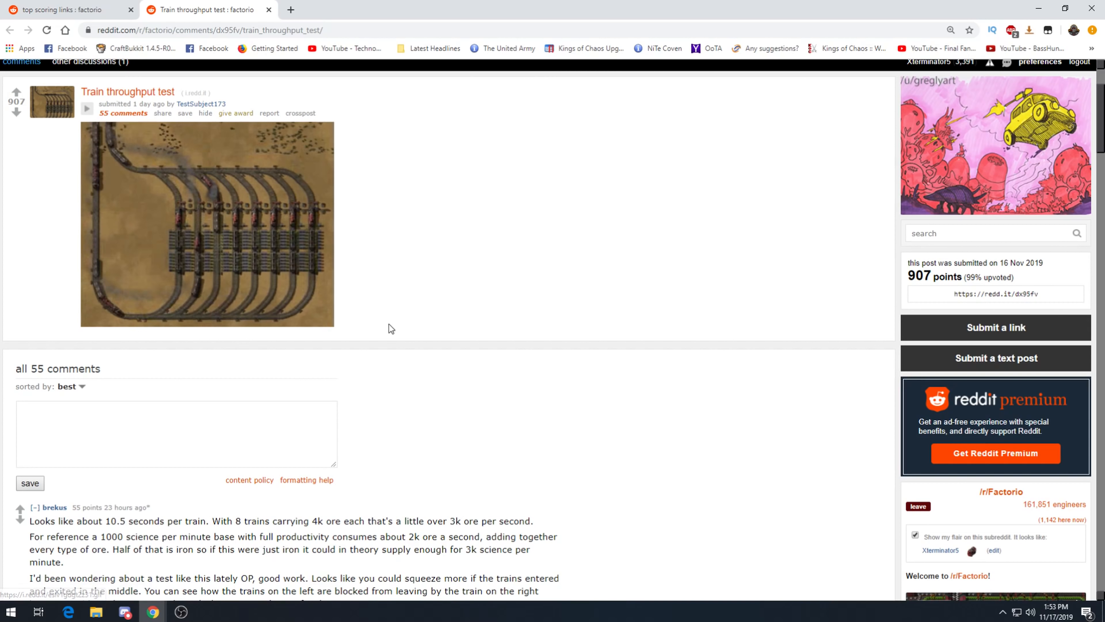
{"action": "scroll", "scroll_direction": "down", "scroll_amount": 3}
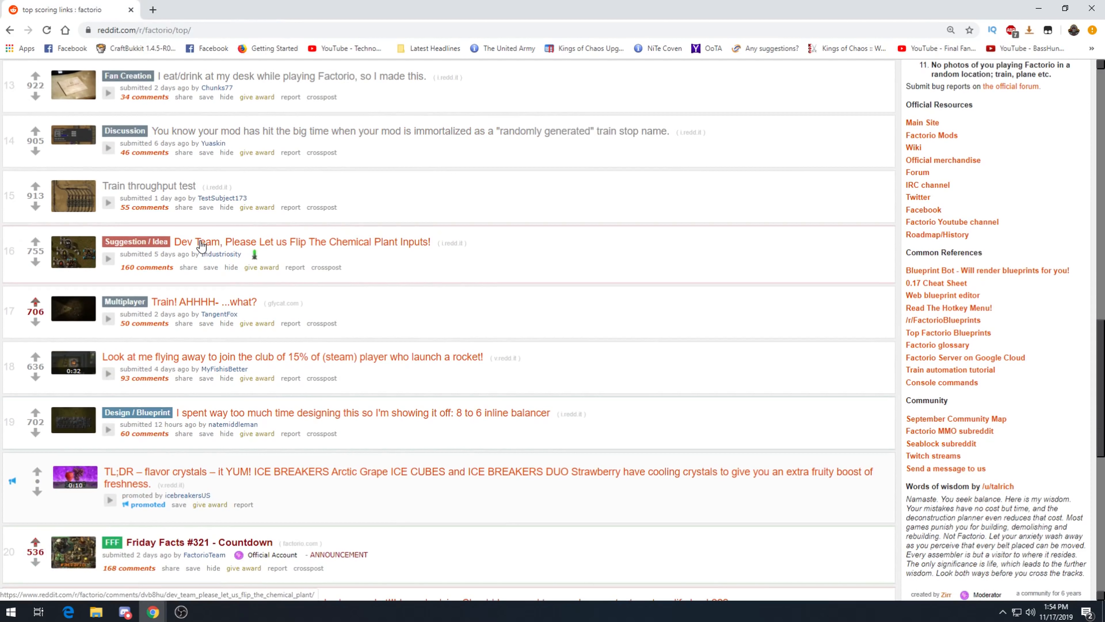
View the 'Flip The Chemical Plant Inputs' suggestion and read through its comment thread.
{"action": "left_click", "coordinate": [302, 241]}
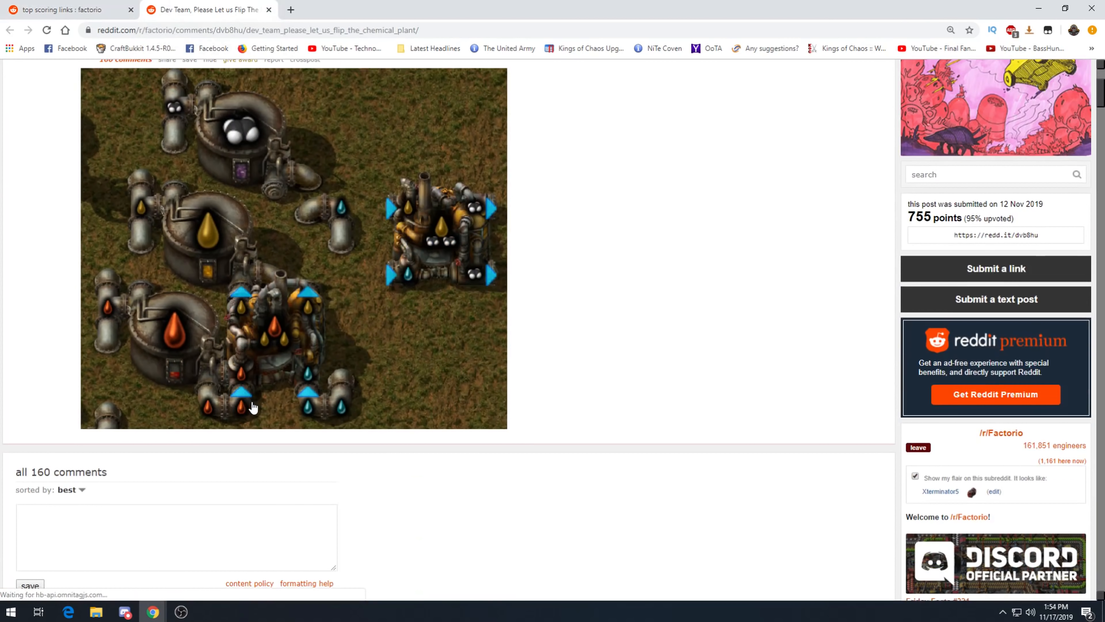
{"action": "scroll", "scroll_direction": "down", "scroll_amount": 3}
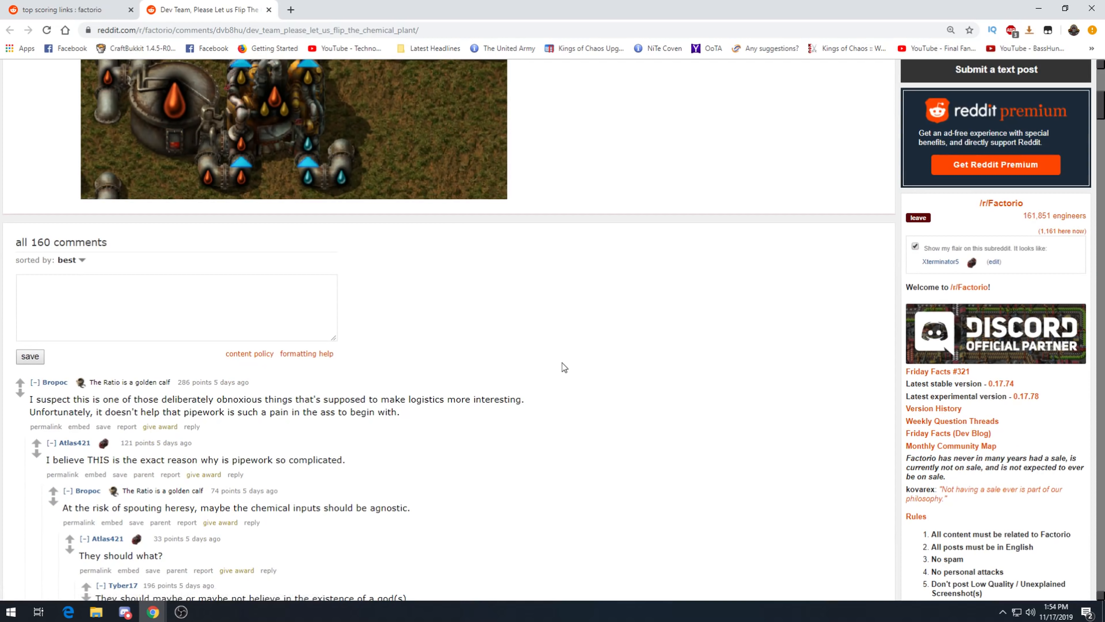
{"action": "mouse_move", "coordinate": [591, 358]}
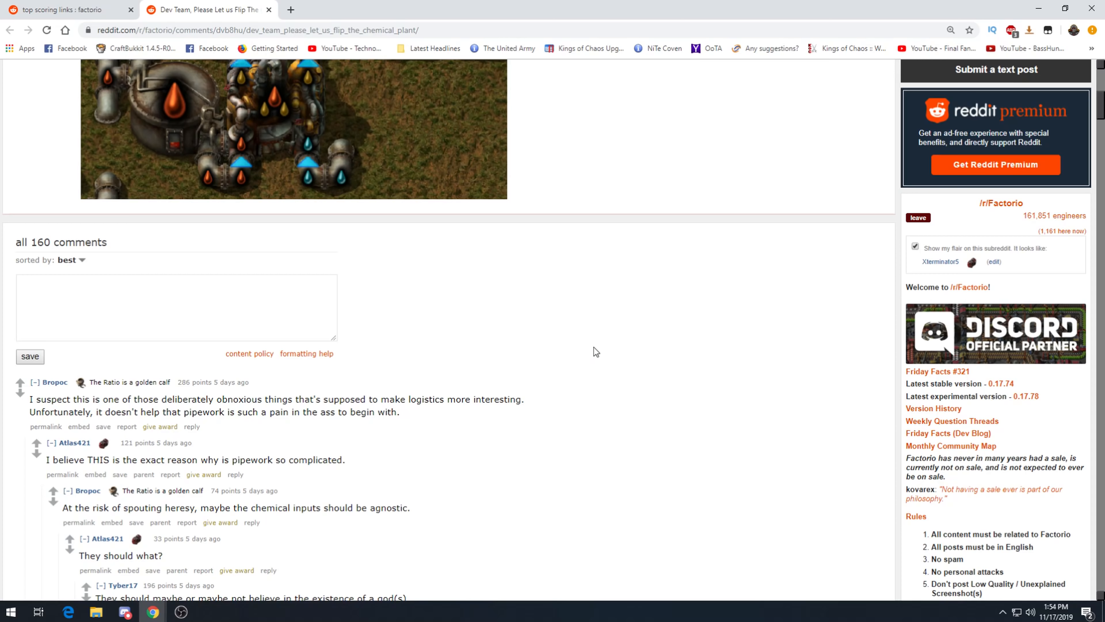
{"action": "scroll", "scroll_direction": "down", "scroll_amount": 3}
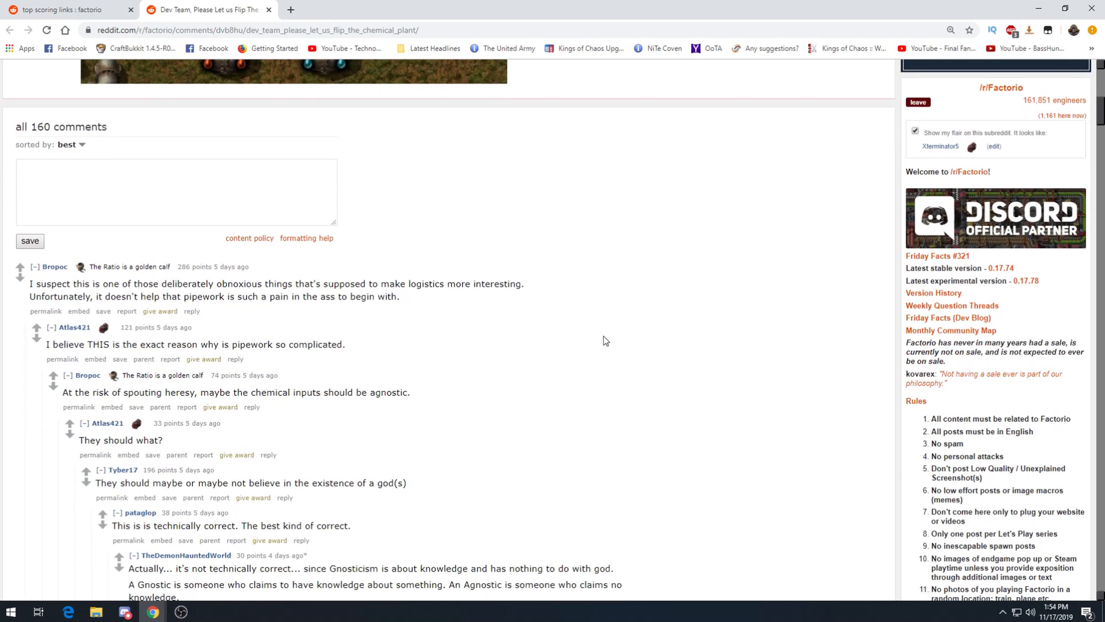
{"action": "scroll", "scroll_direction": "down", "scroll_amount": 3}
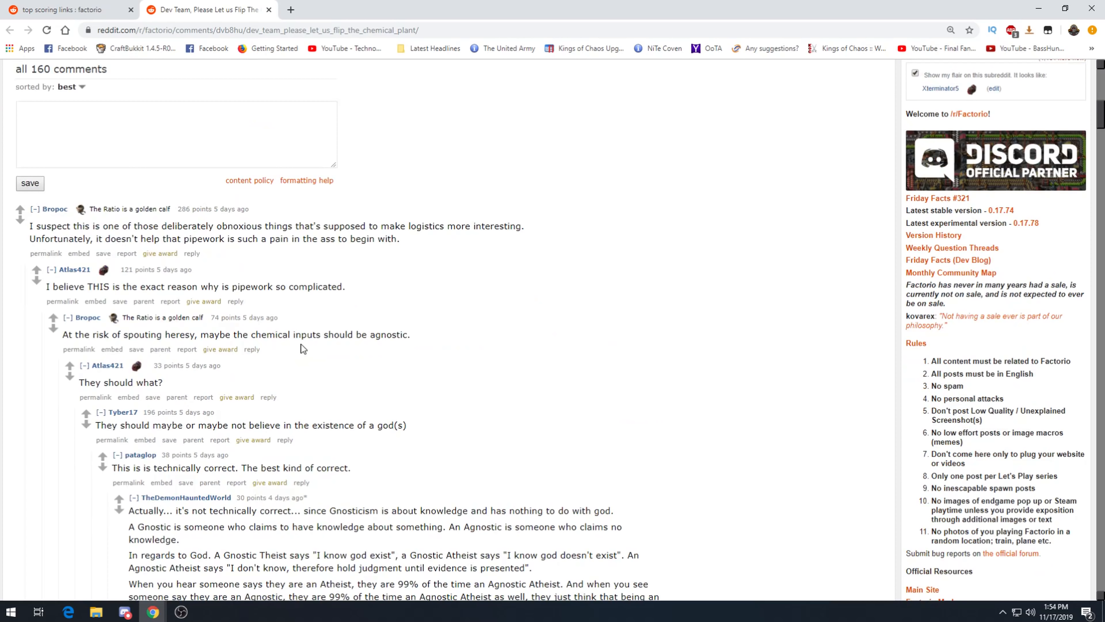
{"action": "scroll", "scroll_direction": "down", "scroll_amount": 3}
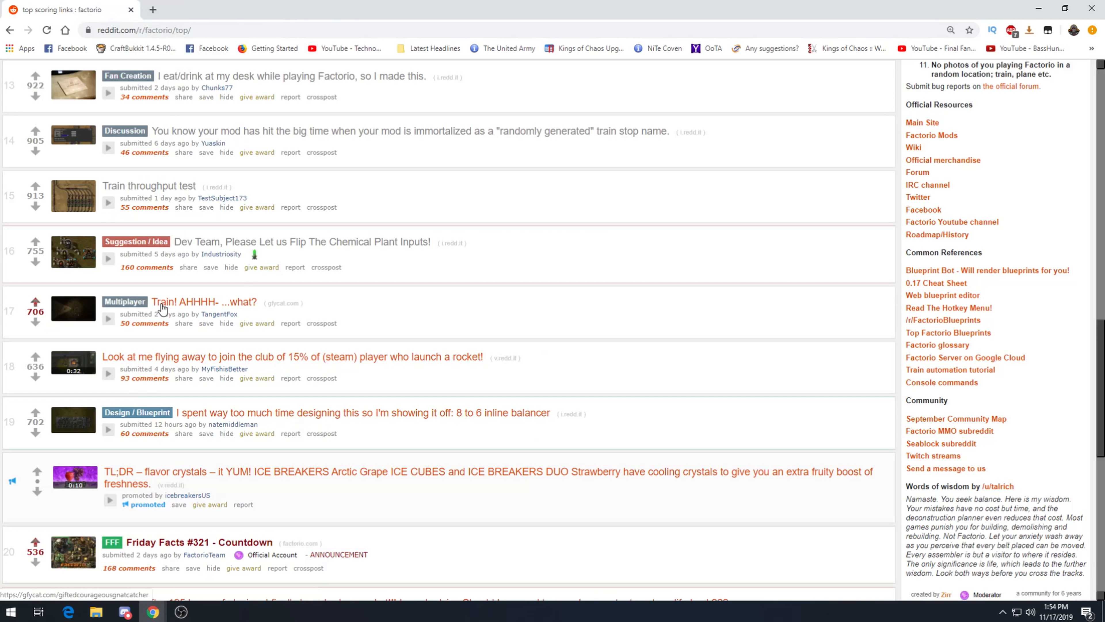
Watch the Gfycat train clip from the 'Train! AHHHH- ...what?' post, then close it.
{"action": "left_click", "coordinate": [202, 301]}
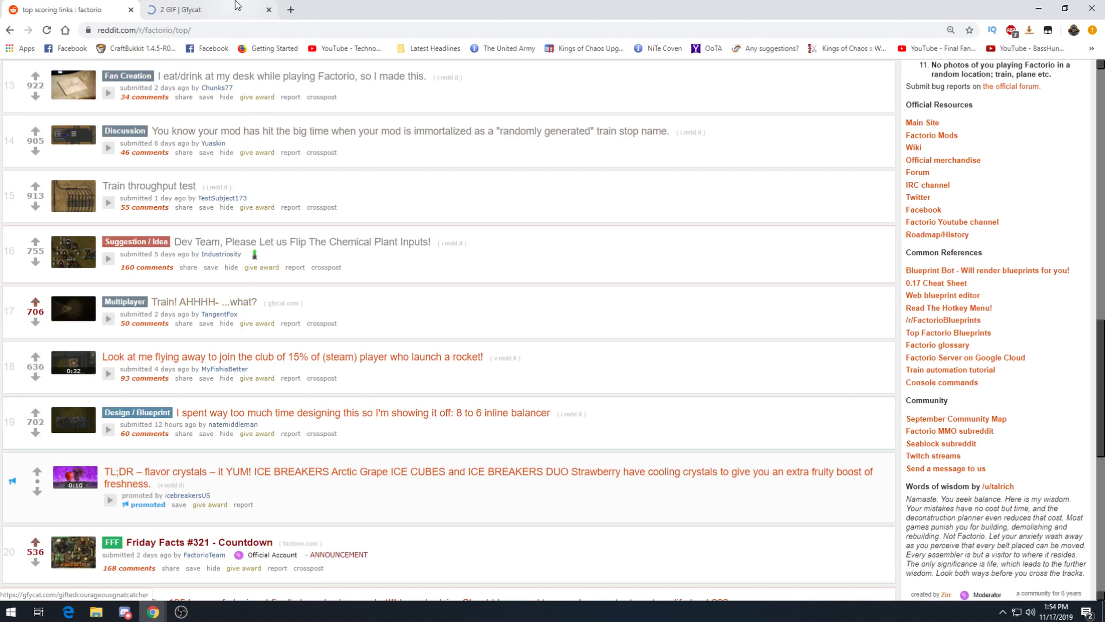
{"action": "left_click", "coordinate": [185, 9]}
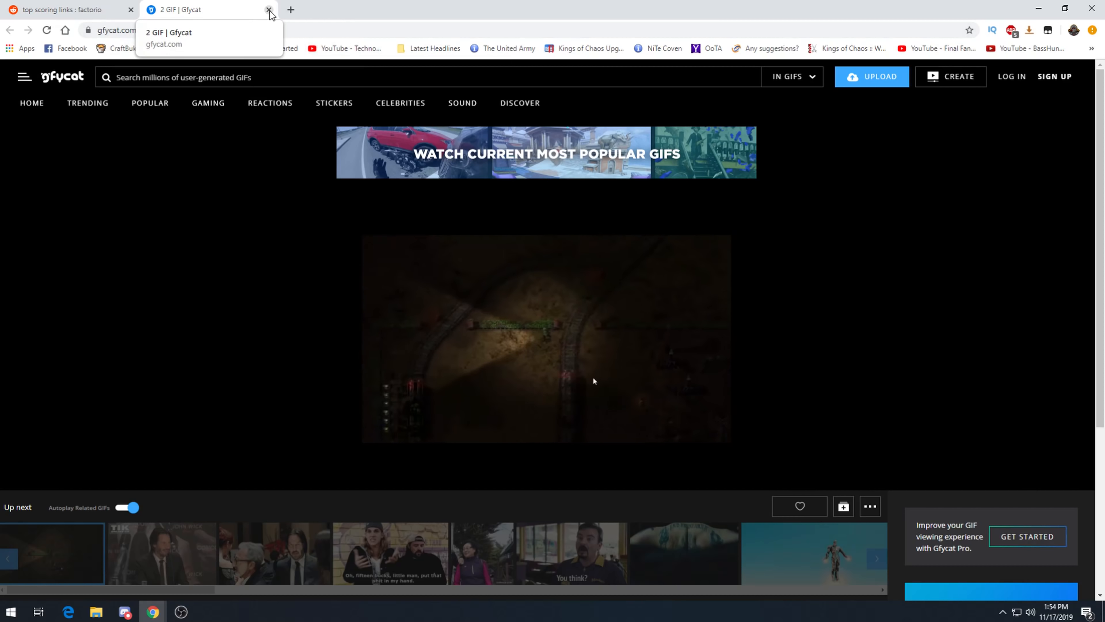
{"action": "left_click", "coordinate": [64, 10]}
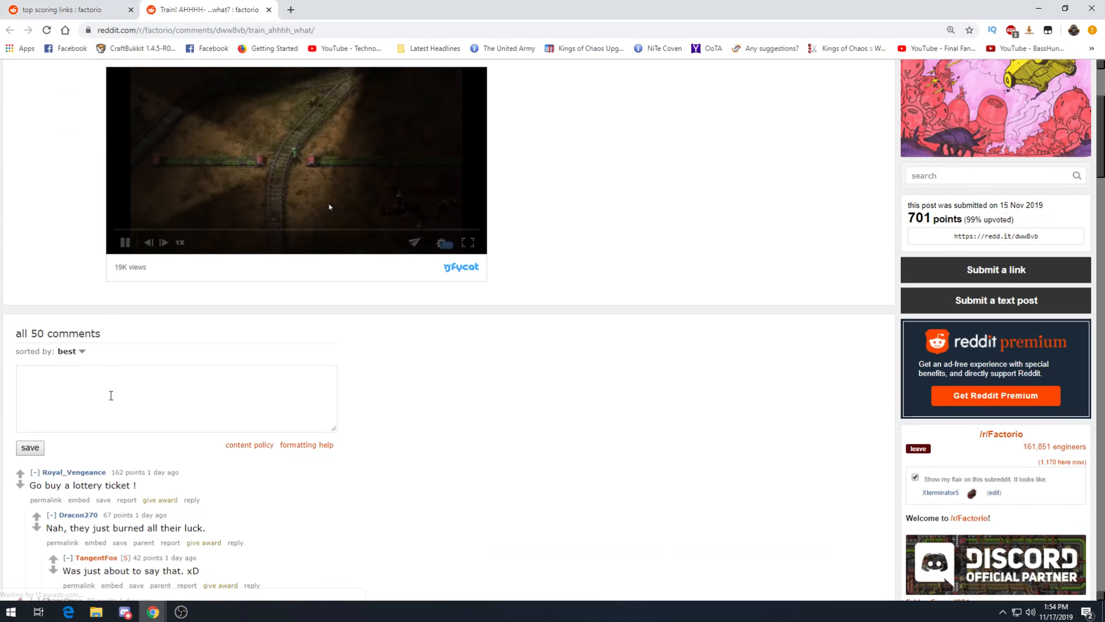
Scroll through the comments under the 'Train! AHHHH- ...what?' post.
{"action": "scroll", "scroll_direction": "down", "scroll_amount": 3}
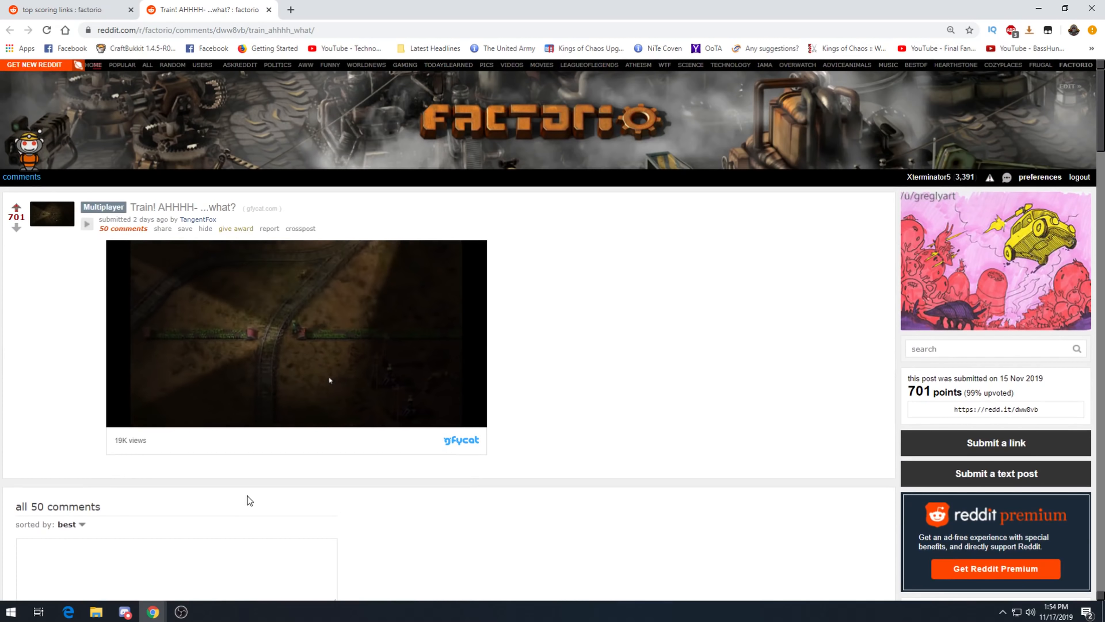
{"action": "scroll", "scroll_direction": "down", "scroll_amount": 3}
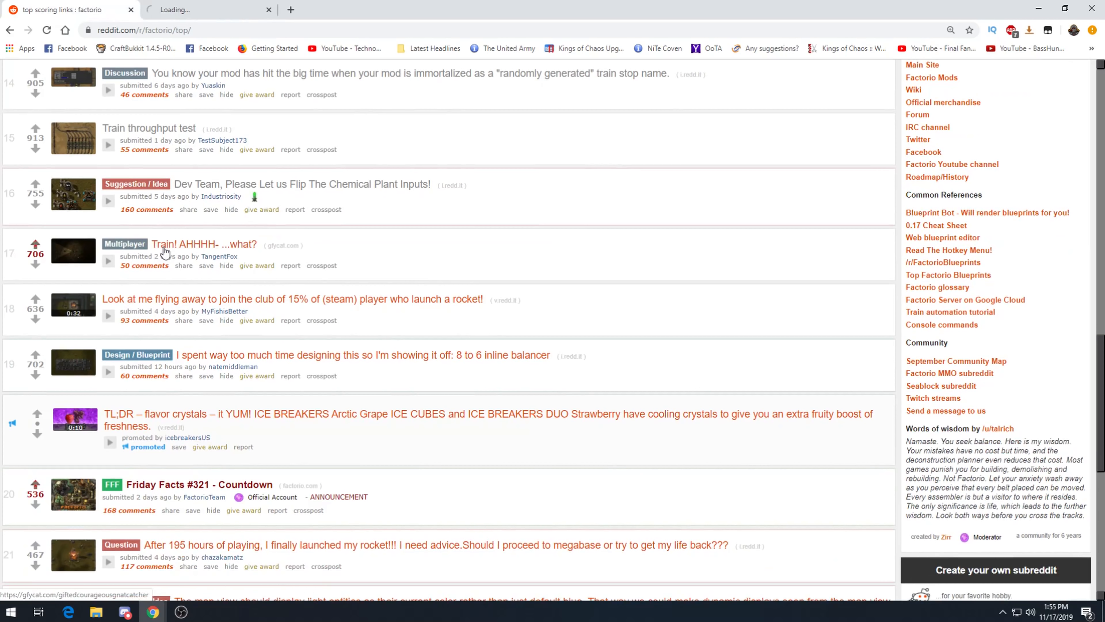
Switch to the 'Look at me flying away to join the club of 15%' rocket launch post.
{"action": "left_click", "coordinate": [293, 299]}
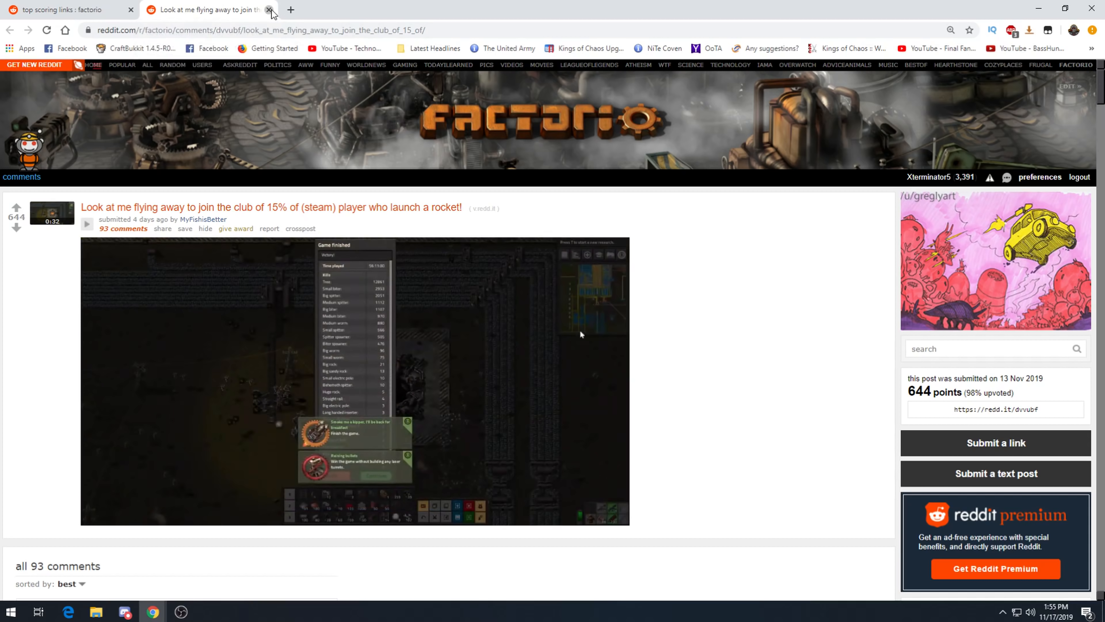
{"action": "mouse_move", "coordinate": [596, 304]}
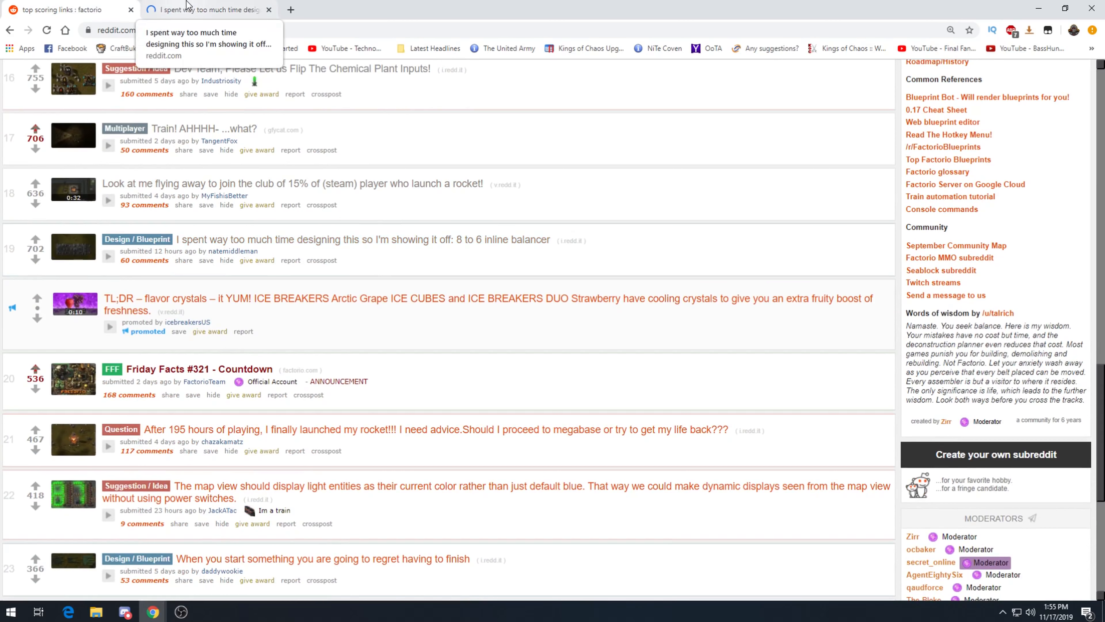
View the 8 to 6 inline balancer image and scroll through its comments.
{"action": "left_click", "coordinate": [363, 239]}
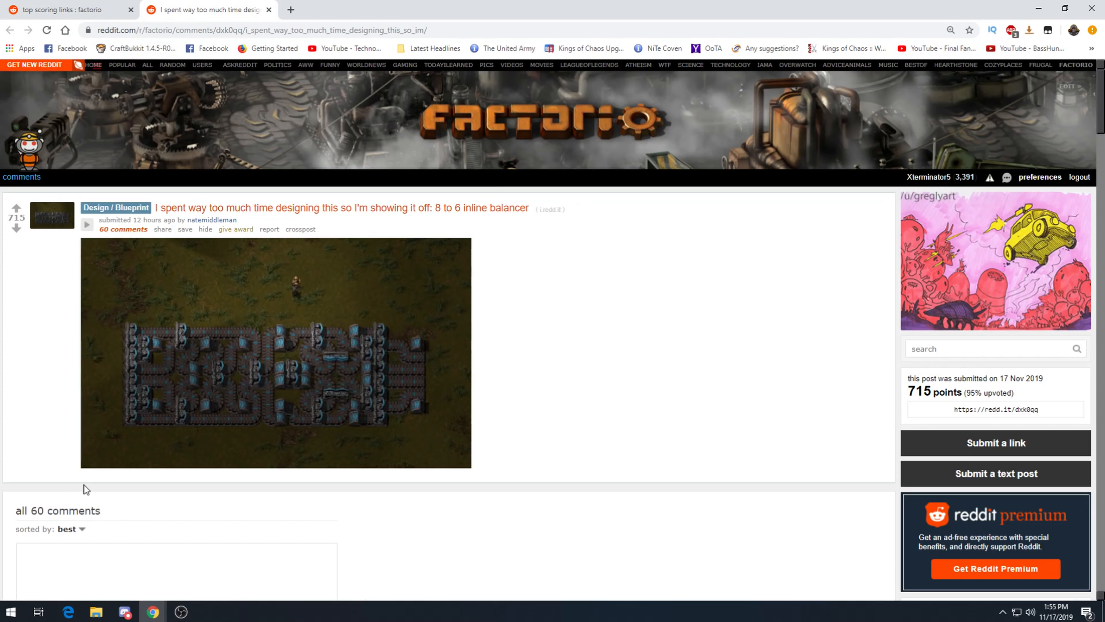
{"action": "mouse_move", "coordinate": [399, 345]}
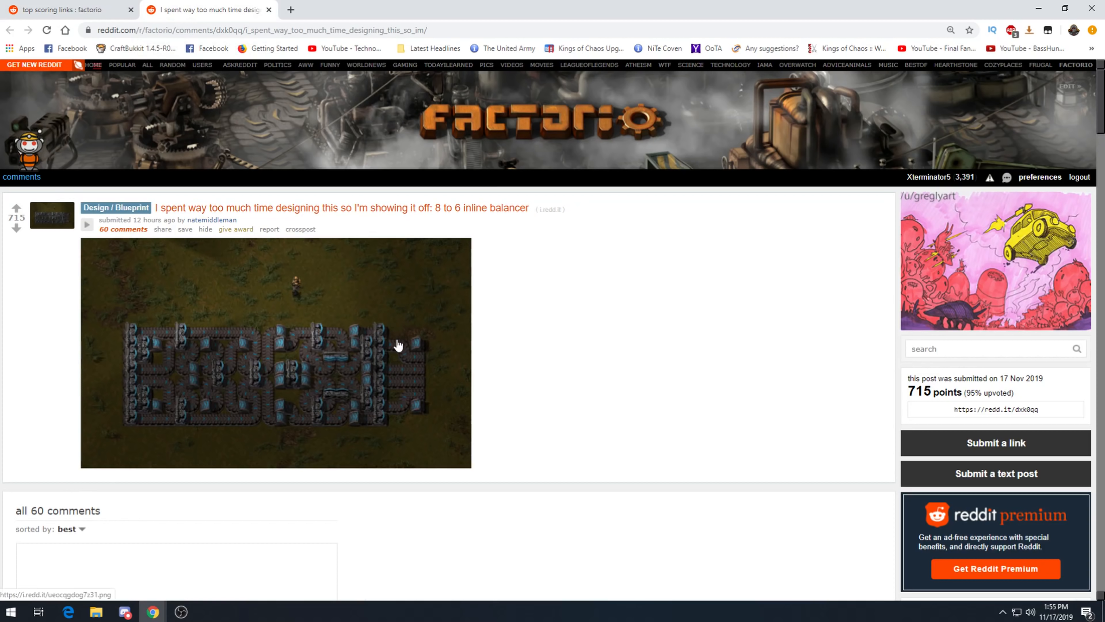
{"action": "mouse_move", "coordinate": [317, 337]}
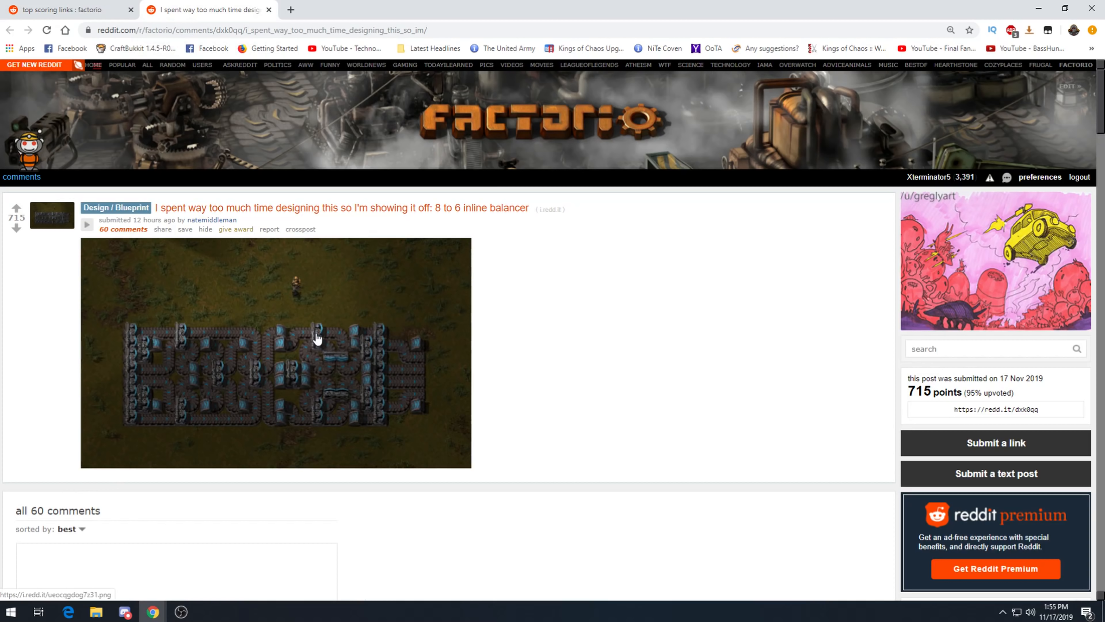
{"action": "mouse_move", "coordinate": [143, 392]}
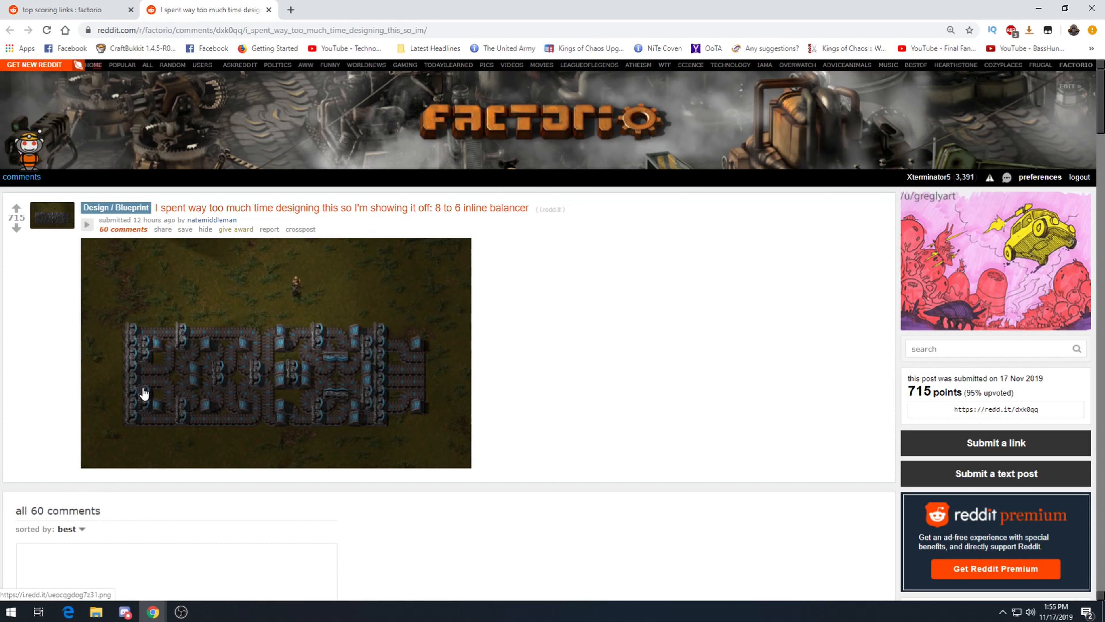
{"action": "scroll", "scroll_direction": "down", "scroll_amount": 3}
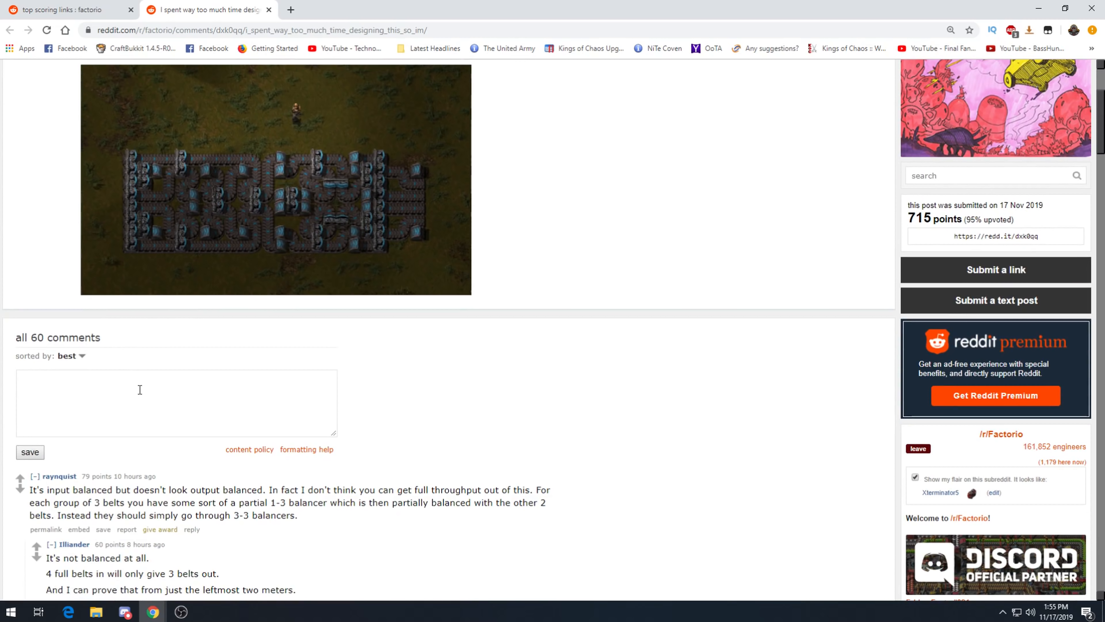
{"action": "mouse_move", "coordinate": [282, 477]}
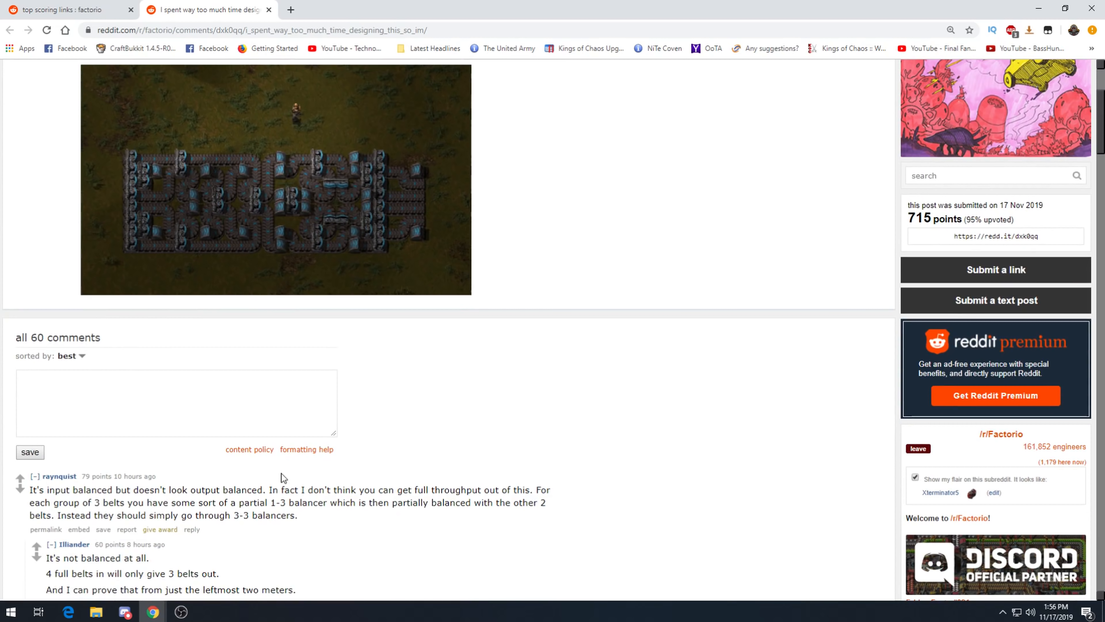
{"action": "mouse_move", "coordinate": [303, 502]}
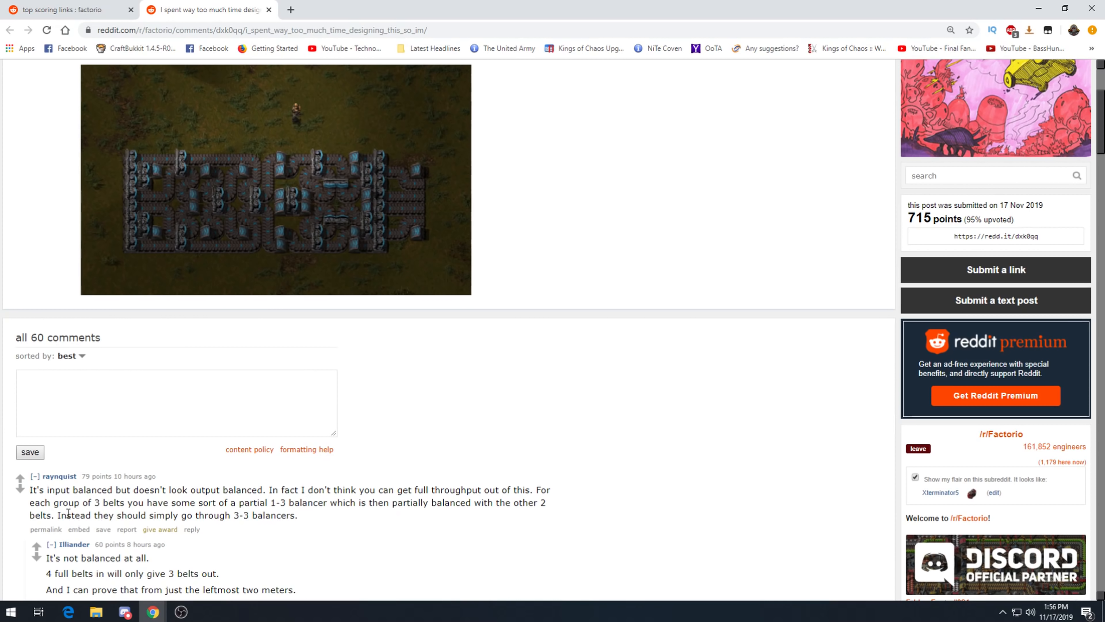
{"action": "mouse_move", "coordinate": [269, 528]}
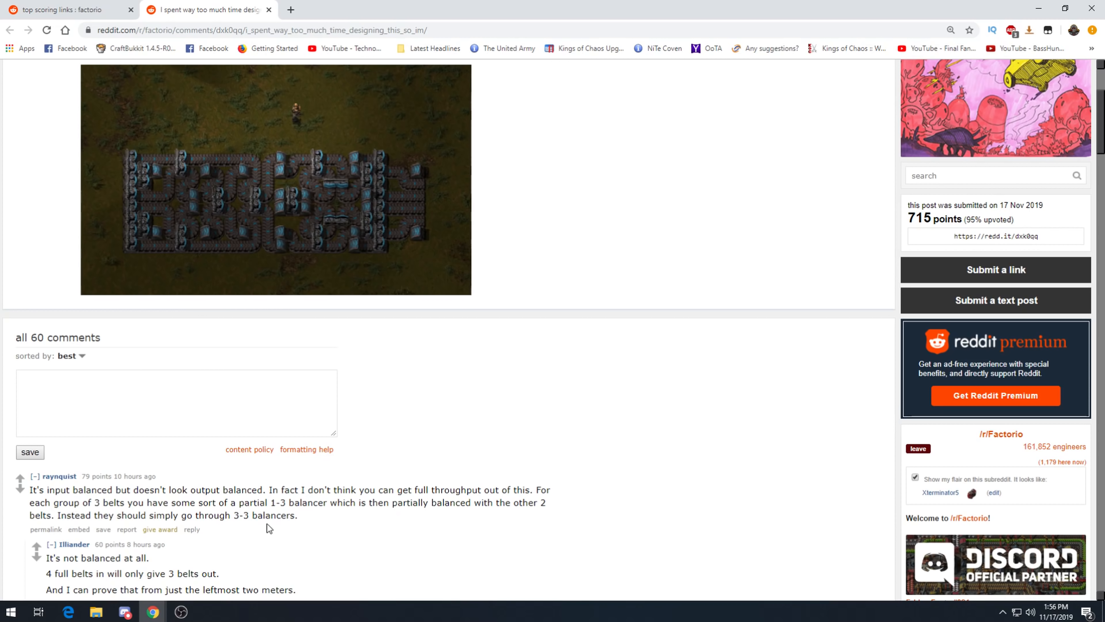
{"action": "mouse_move", "coordinate": [67, 532]}
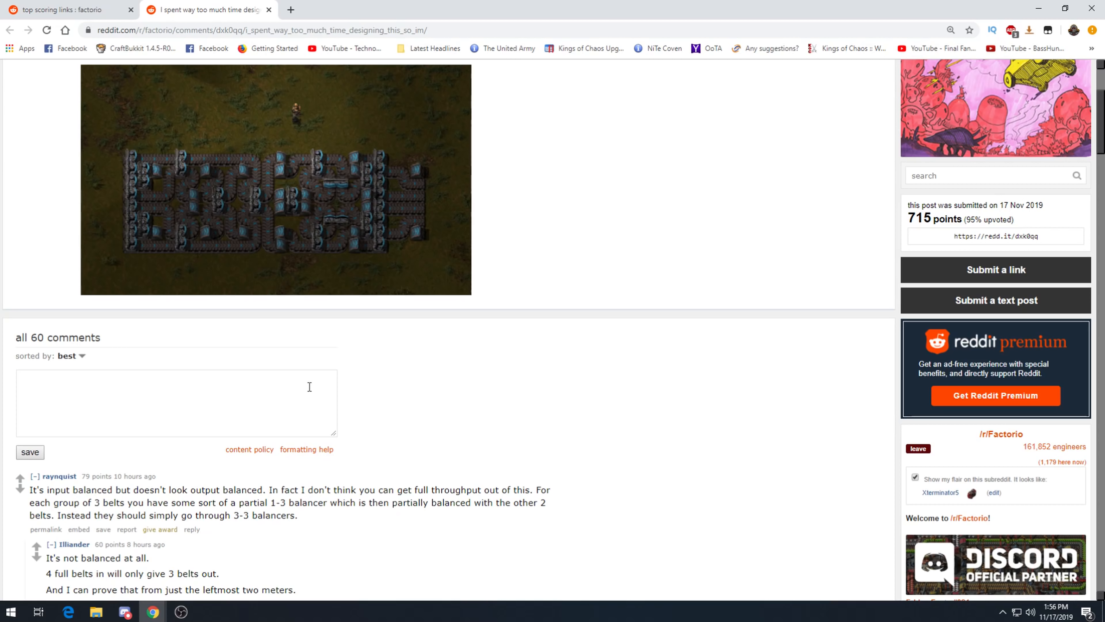
{"action": "mouse_move", "coordinate": [271, 13]}
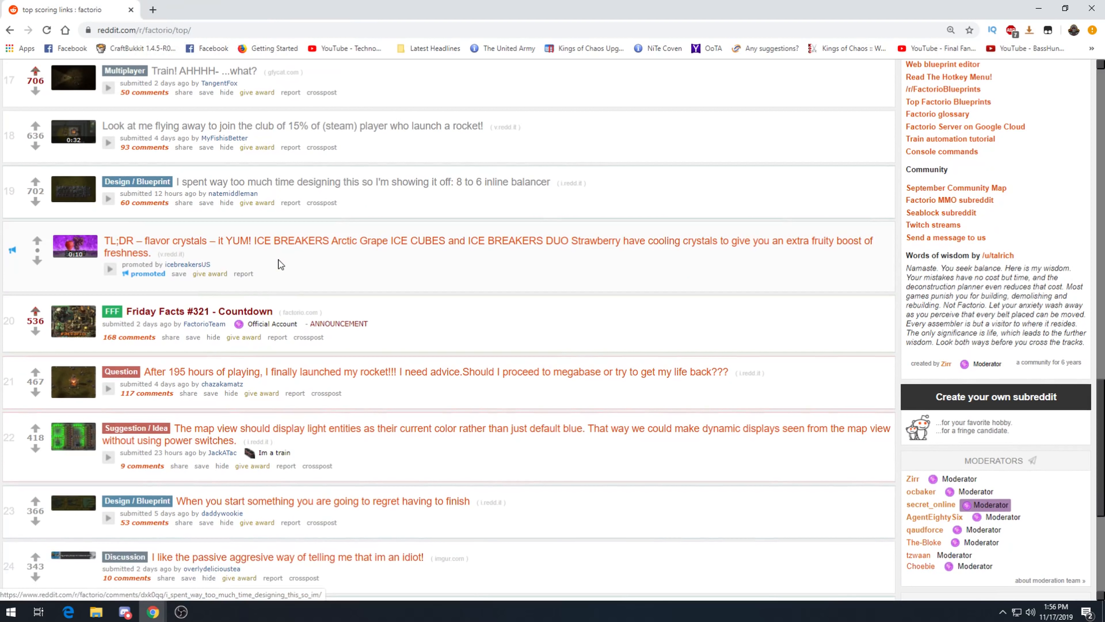
{"action": "scroll", "scroll_direction": "down", "scroll_amount": 3}
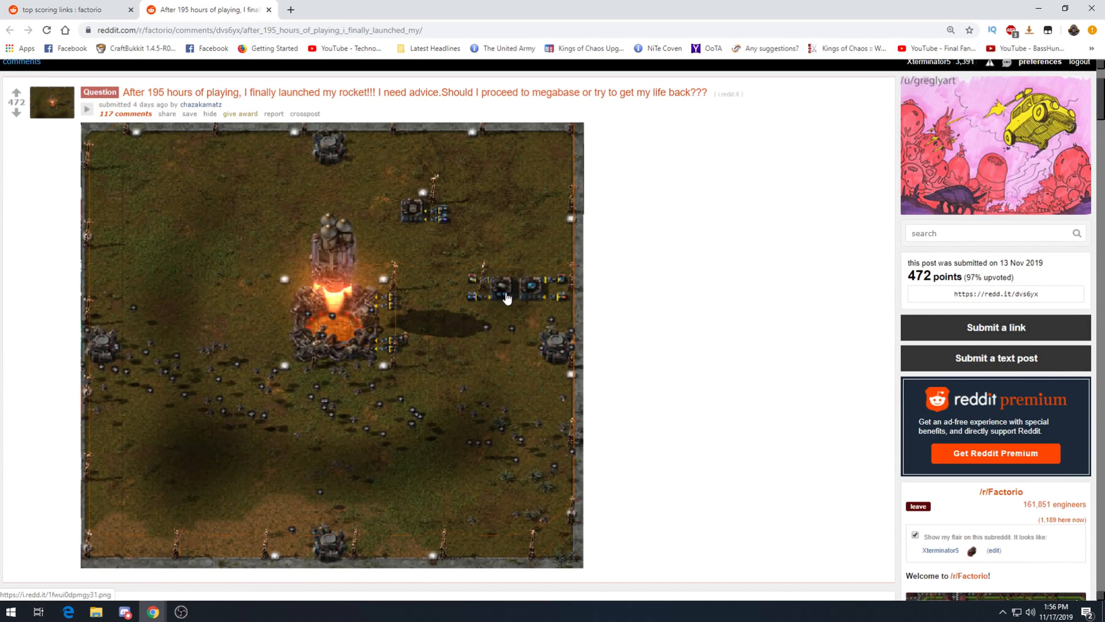
{"action": "mouse_move", "coordinate": [537, 308]}
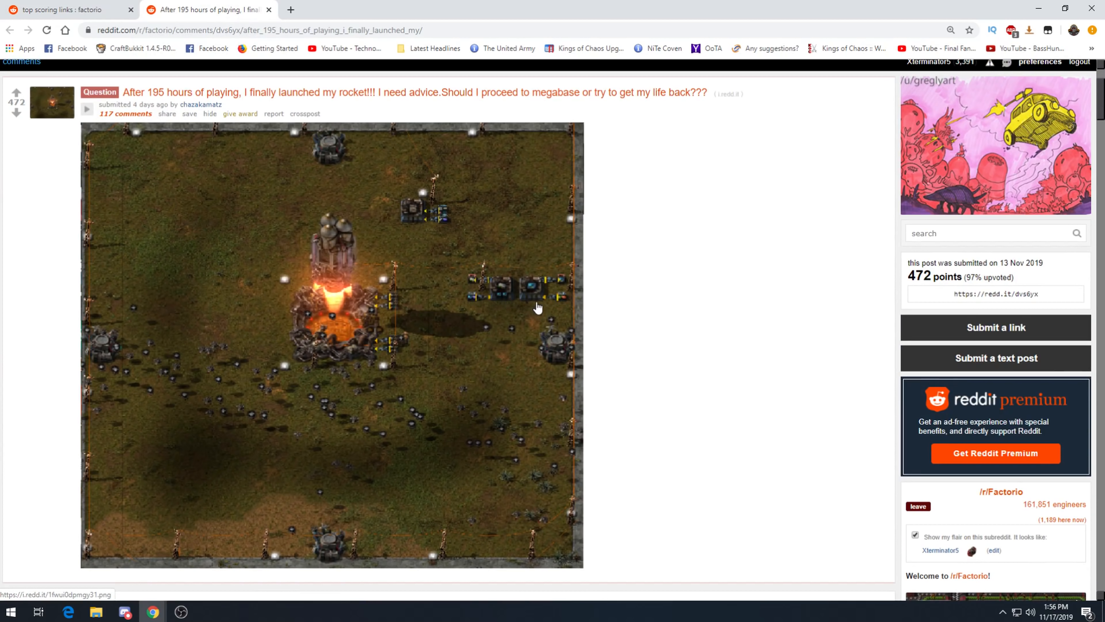
{"action": "mouse_move", "coordinate": [351, 488]}
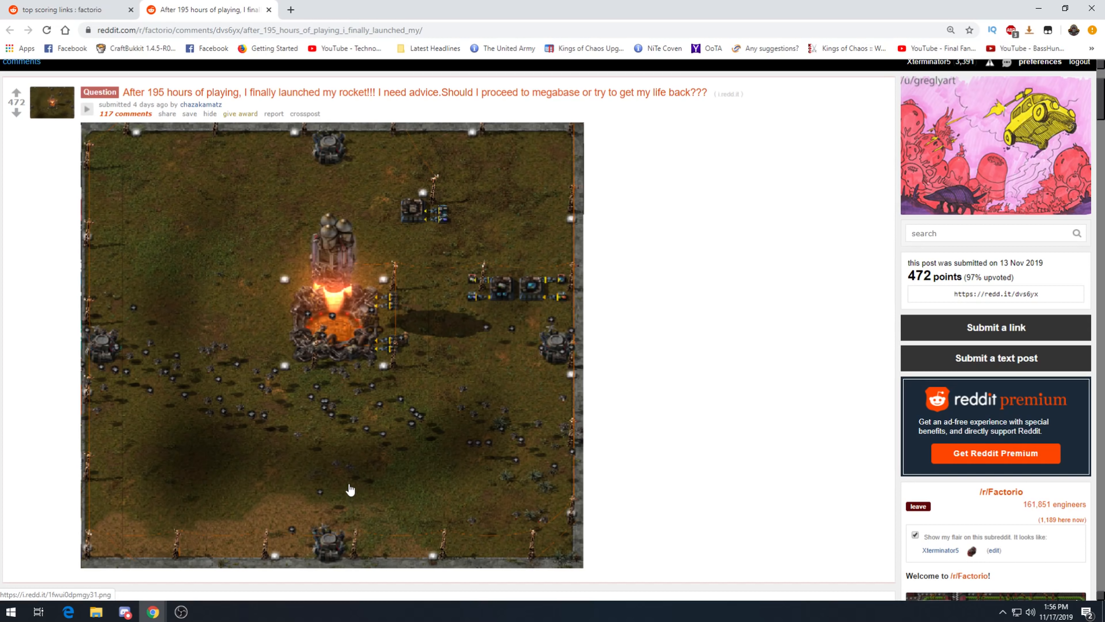
Scroll the 'After 195 hours of playing' post down to the 'The factory must grow' replies.
{"action": "scroll", "scroll_direction": "down", "scroll_amount": 3}
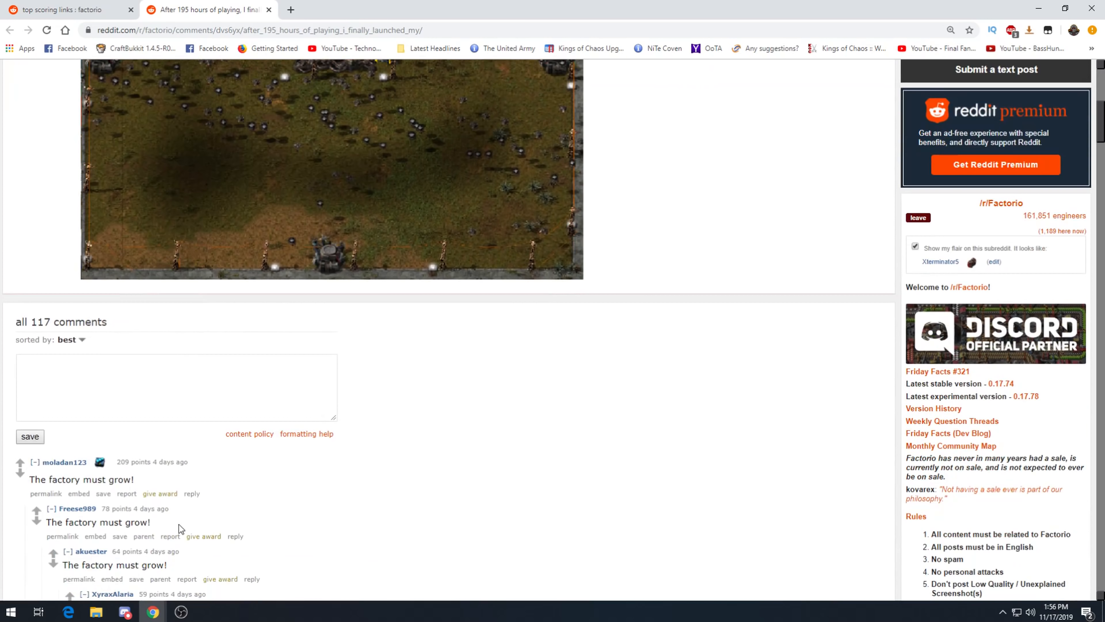
{"action": "scroll", "scroll_direction": "down", "scroll_amount": 3}
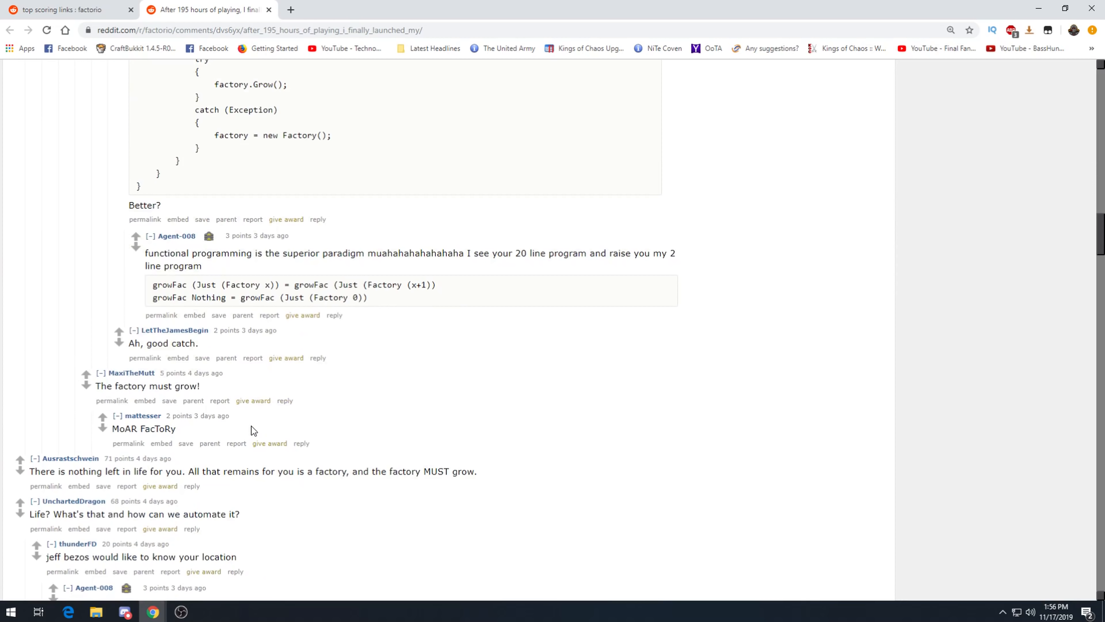
{"action": "mouse_move", "coordinate": [186, 443]}
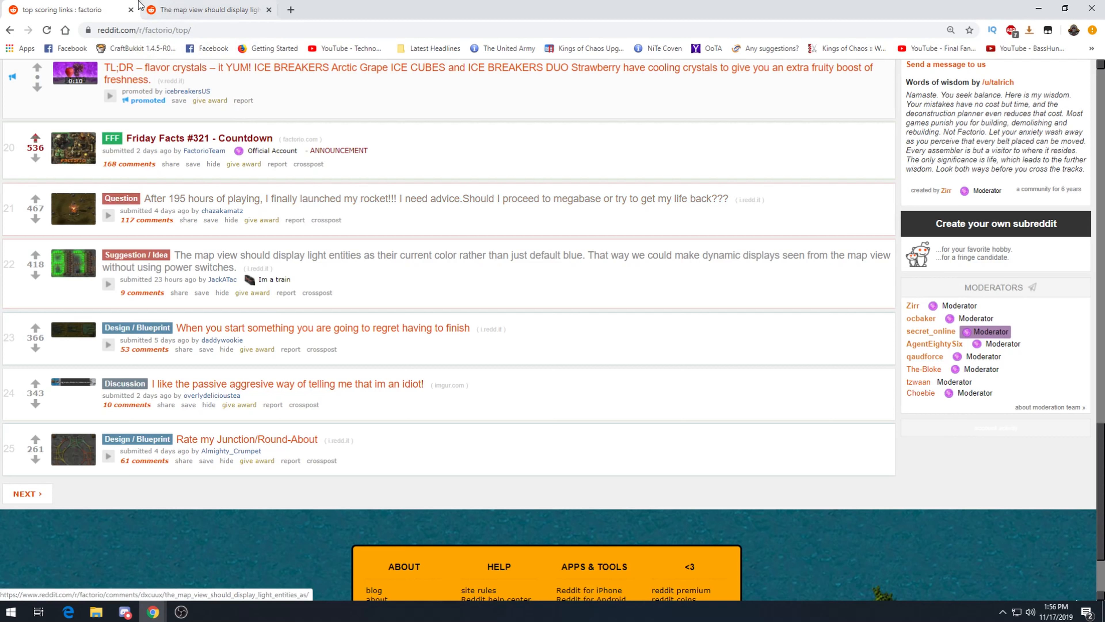
View the map view light entities suggestion, then close the linked Lamps on Map mod page.
{"action": "left_click", "coordinate": [496, 261]}
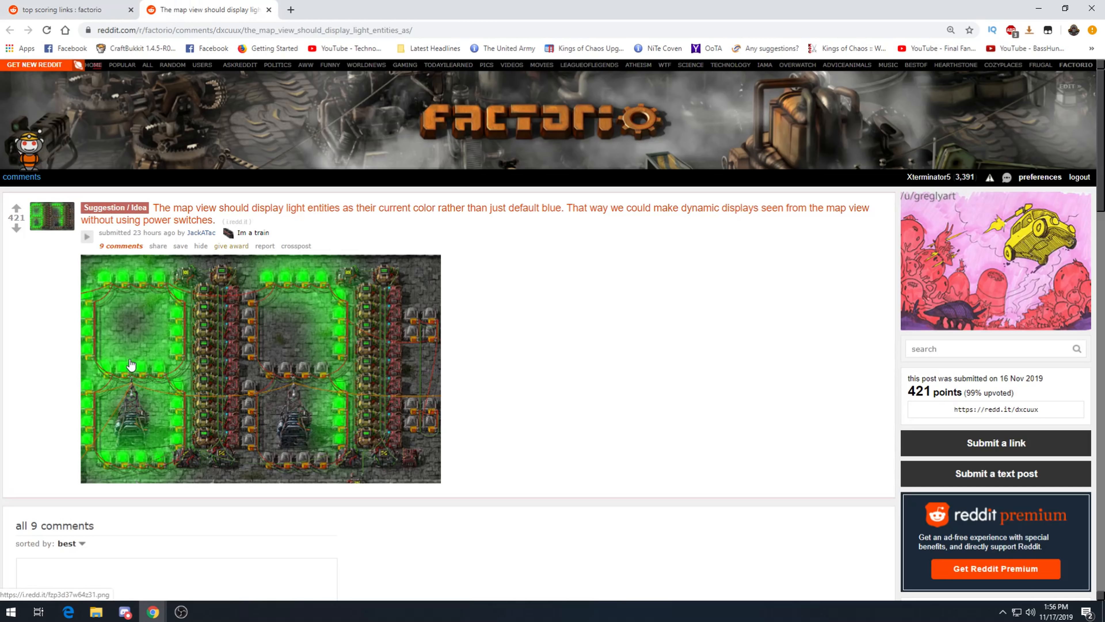
{"action": "mouse_move", "coordinate": [6, 389]}
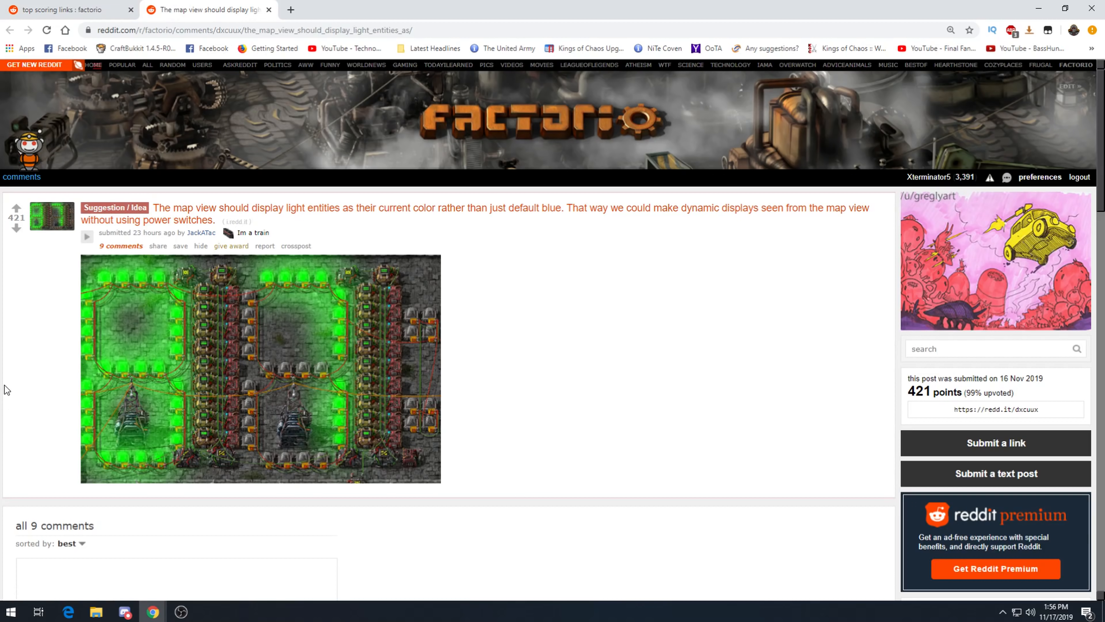
{"action": "scroll", "scroll_direction": "down", "scroll_amount": 3}
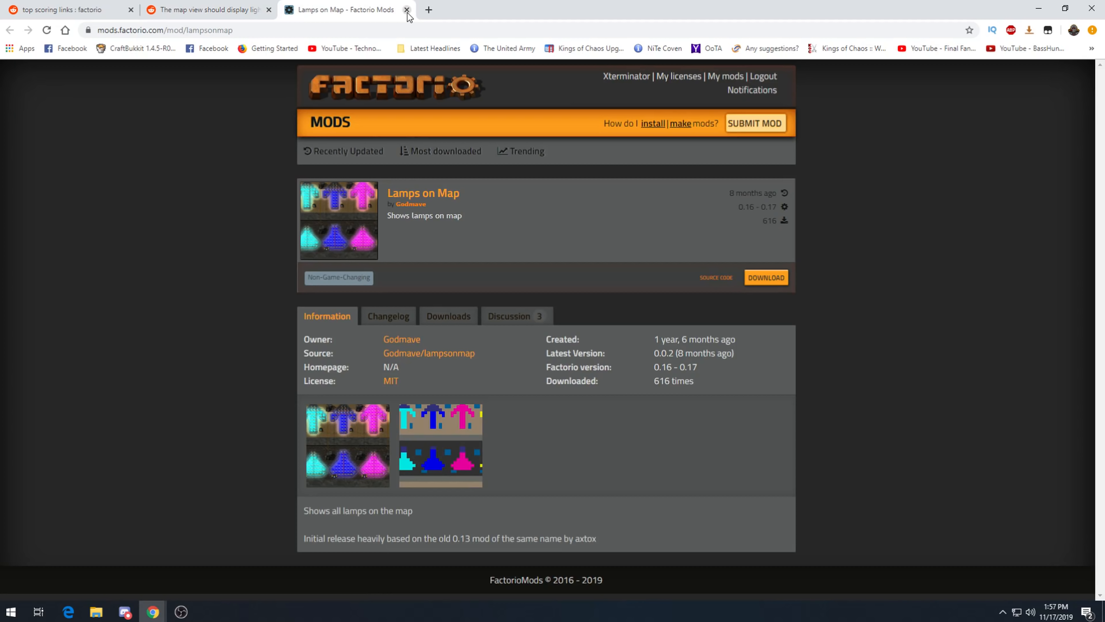
{"action": "left_click", "coordinate": [406, 9]}
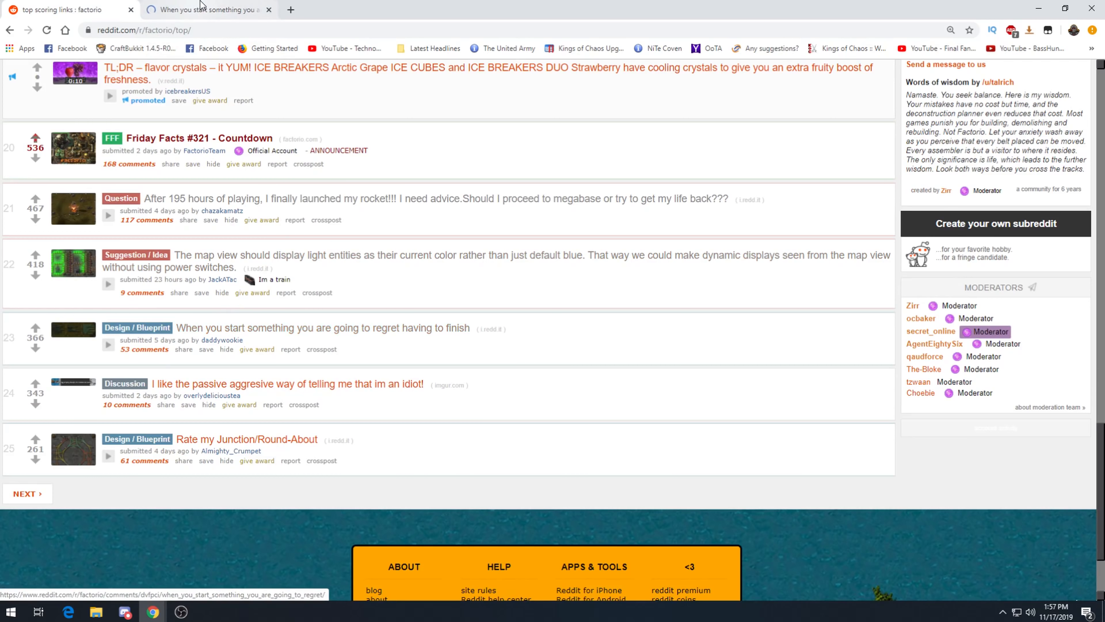
Scroll through the regret post's blueprint image and its comment thread.
{"action": "left_click", "coordinate": [324, 328]}
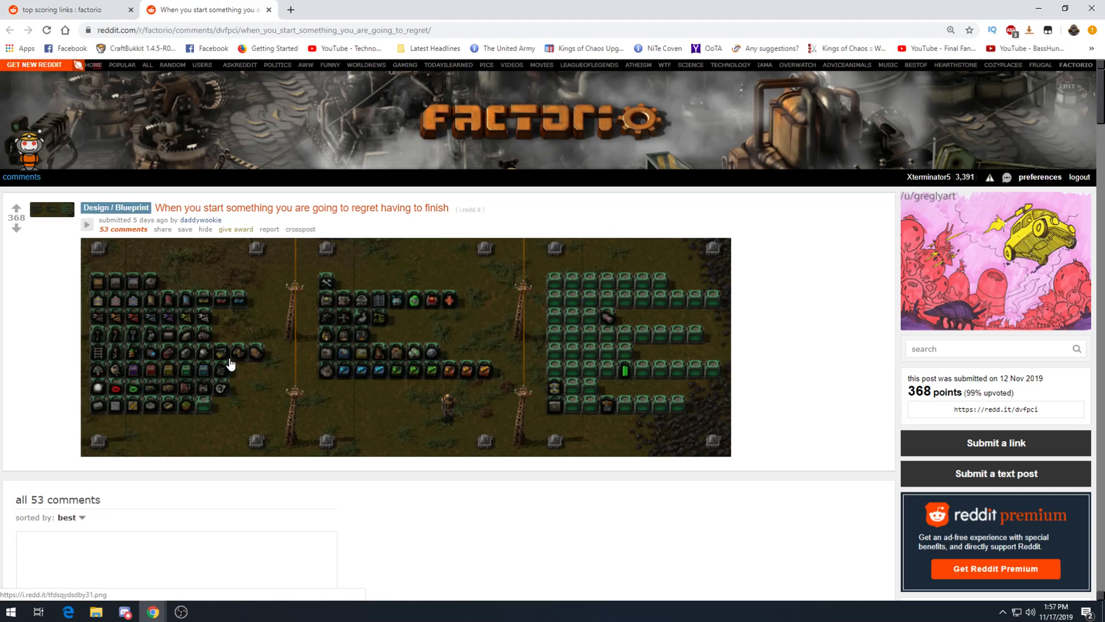
{"action": "scroll", "scroll_direction": "down", "scroll_amount": 3}
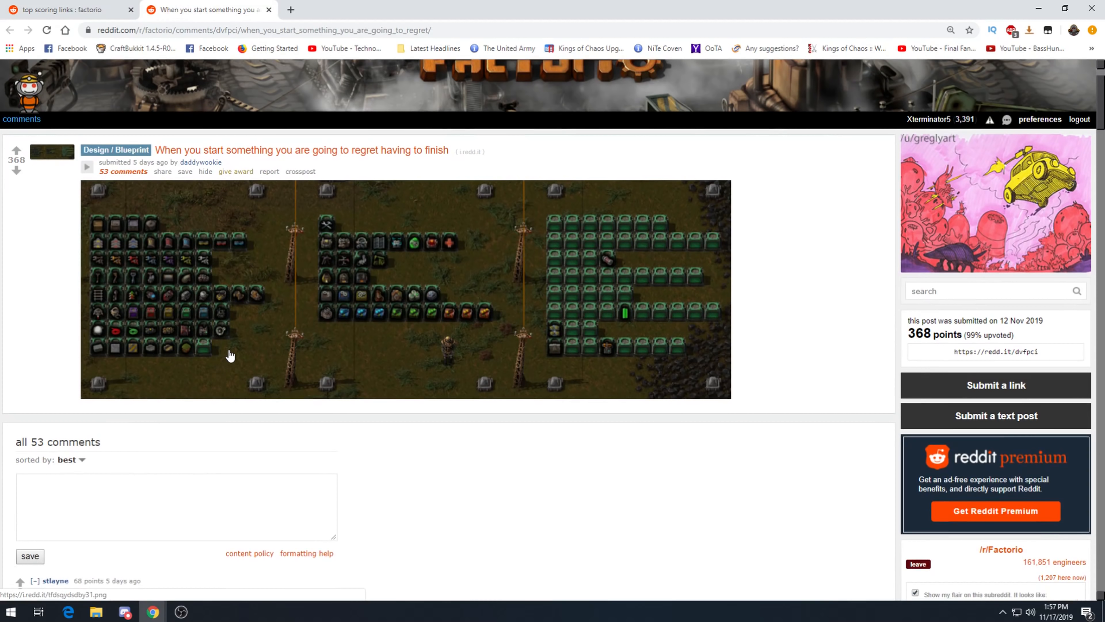
{"action": "scroll", "scroll_direction": "down", "scroll_amount": 3}
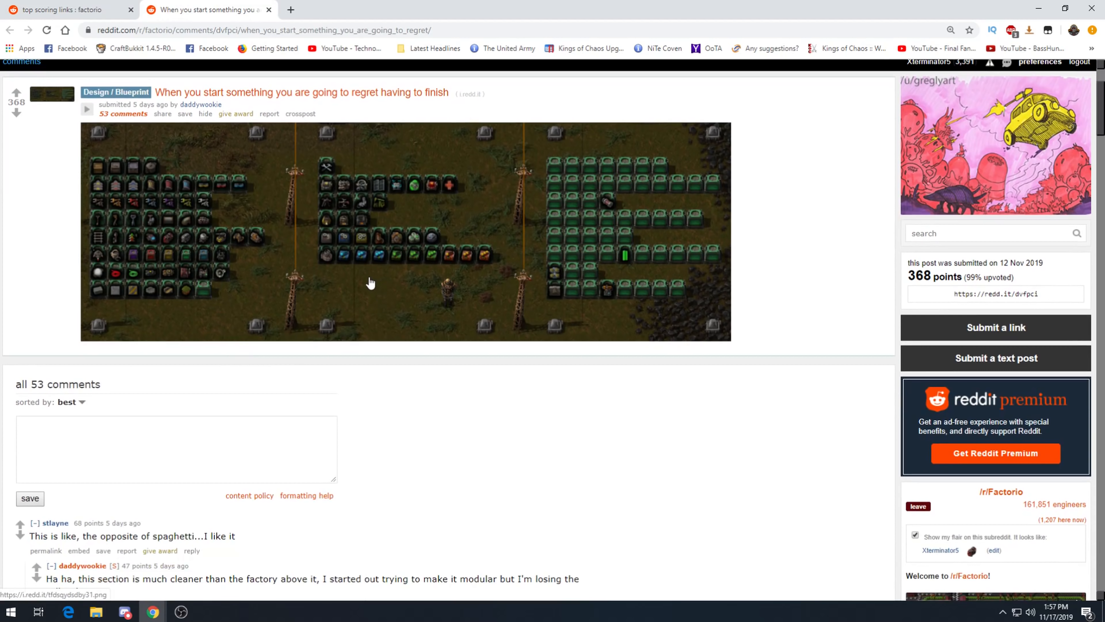
{"action": "scroll", "scroll_direction": "down", "scroll_amount": 3}
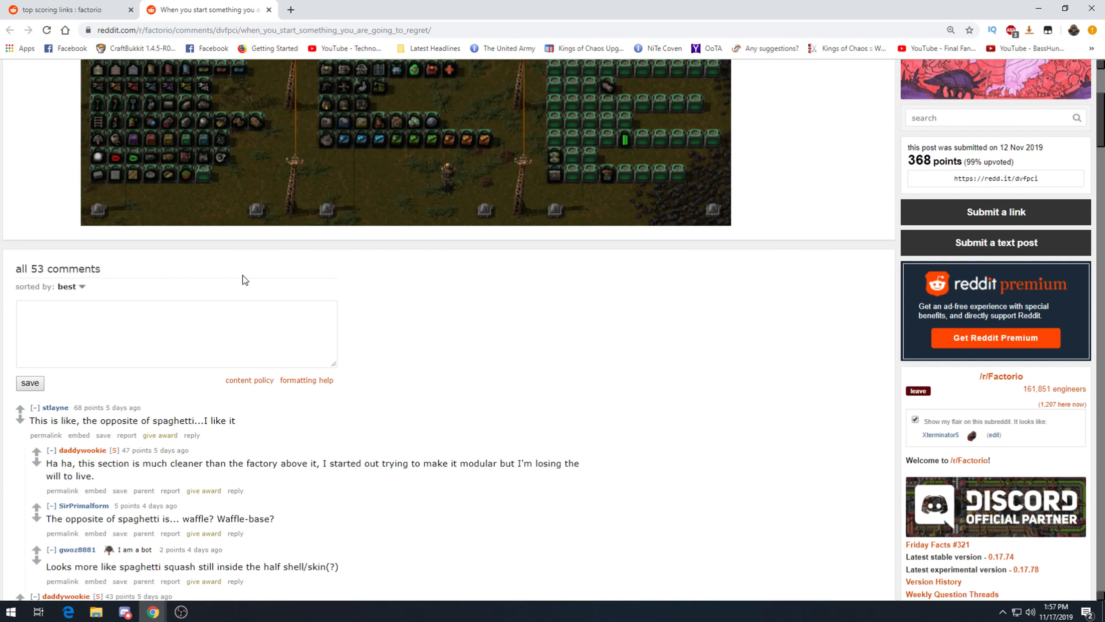
{"action": "scroll", "scroll_direction": "down", "scroll_amount": 3}
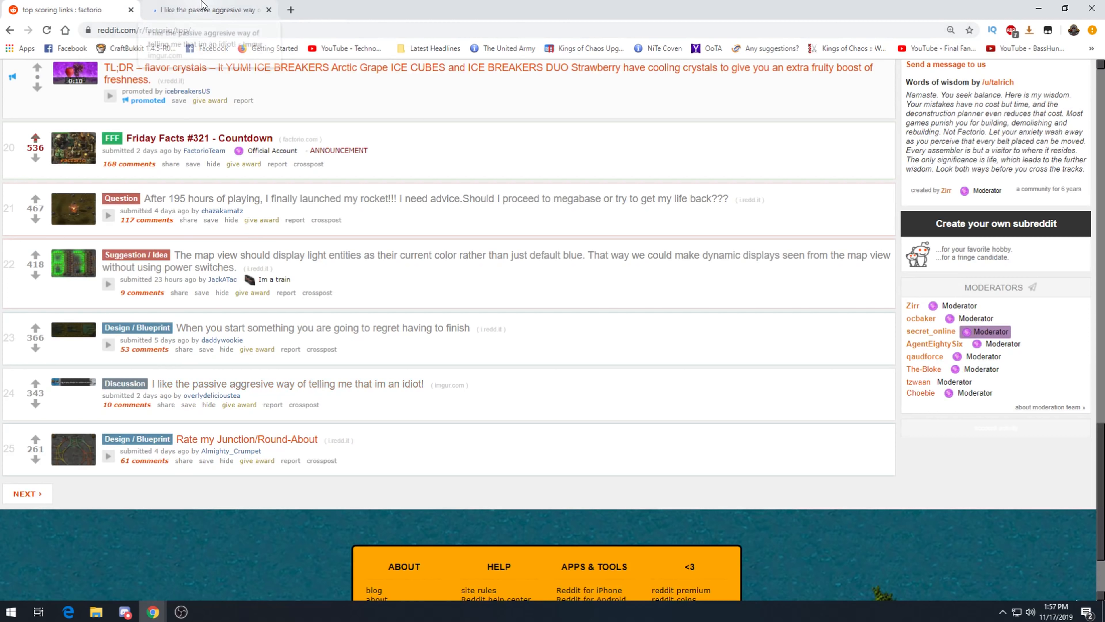
Close the imgur image and open the 10 comments on the passive-aggressive post.
{"action": "left_click", "coordinate": [205, 9]}
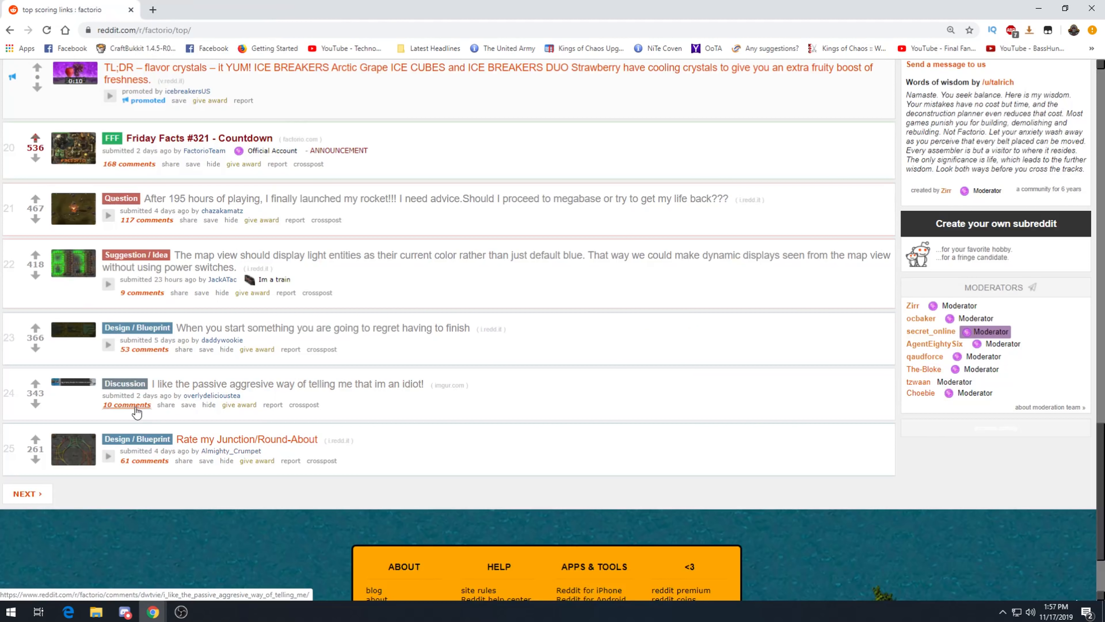
{"action": "left_click", "coordinate": [126, 404]}
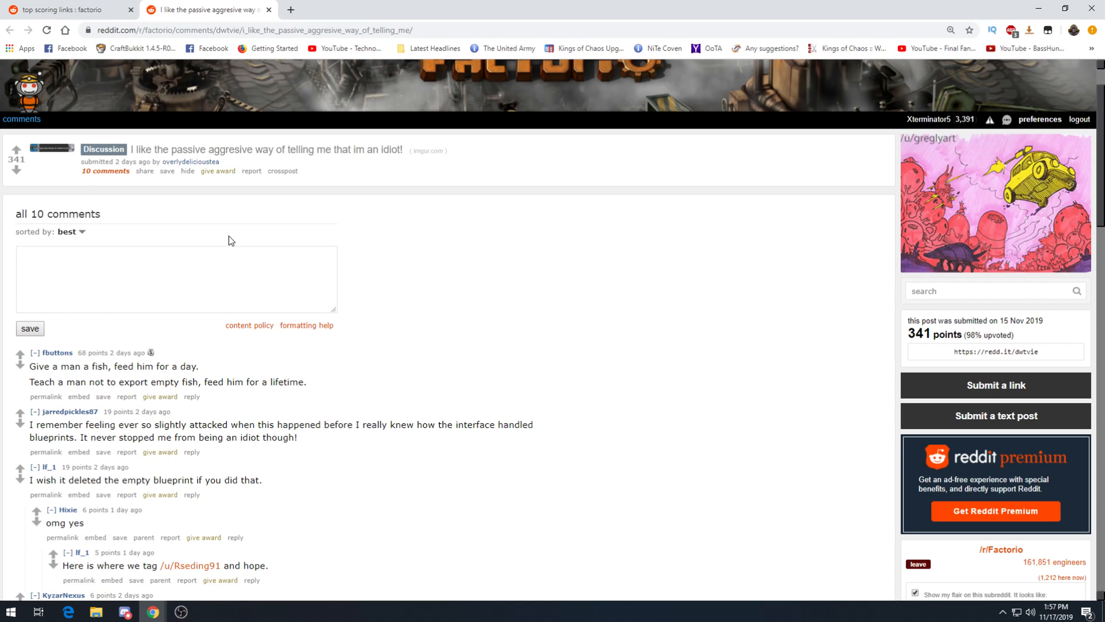
{"action": "mouse_move", "coordinate": [295, 414]}
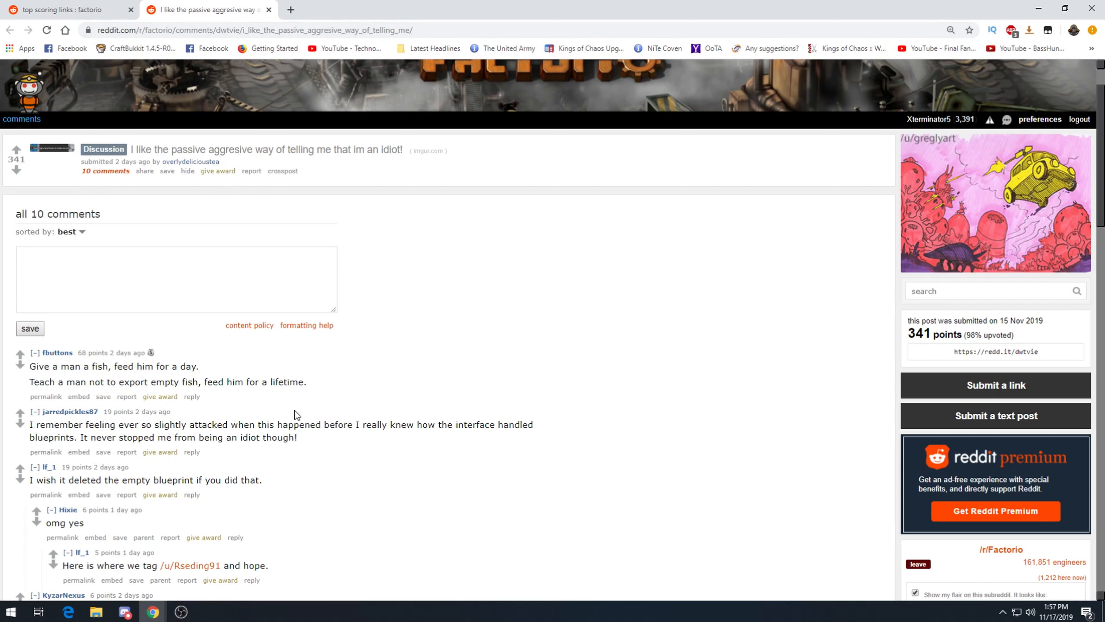
{"action": "mouse_move", "coordinate": [376, 447]}
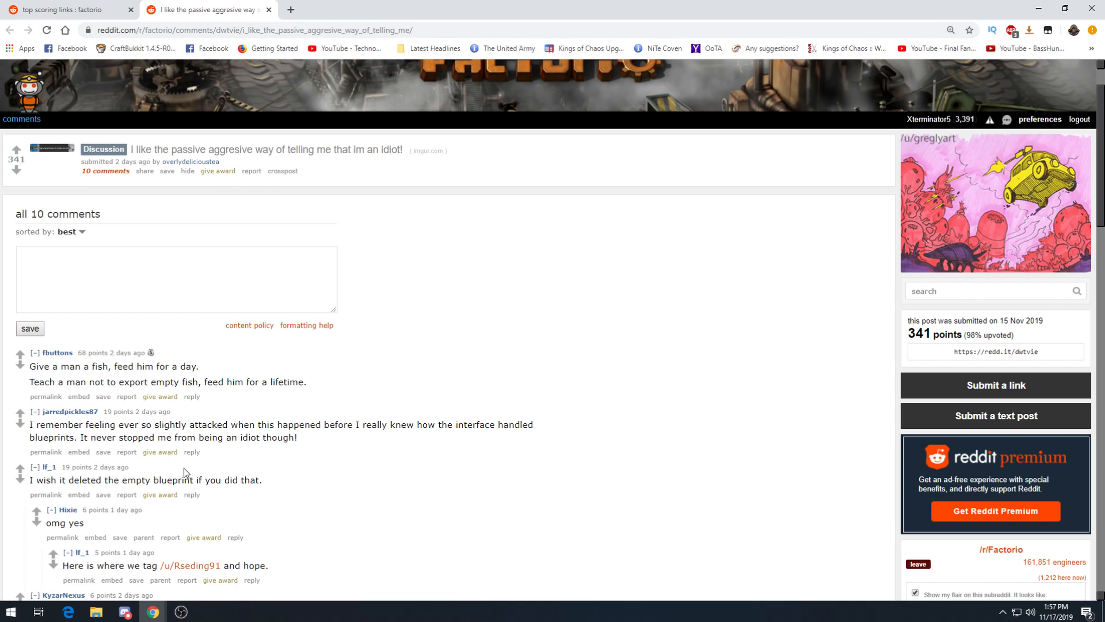
{"action": "mouse_move", "coordinate": [332, 228]}
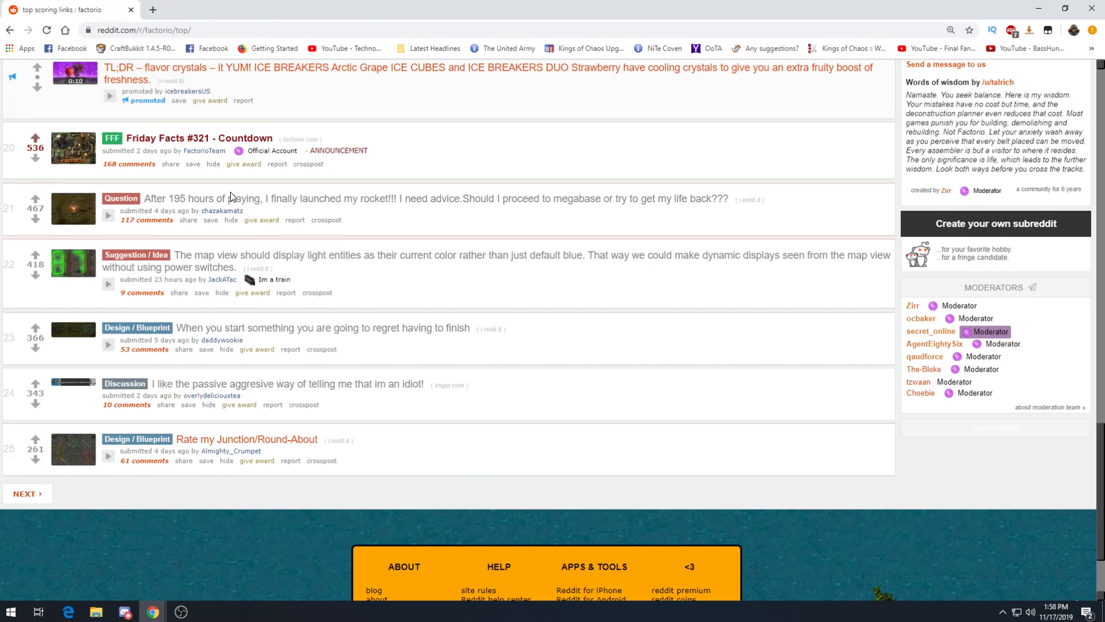
View the 'Rate my Junction/Round-About' rail layout and scroll through all its comments.
{"action": "left_click", "coordinate": [36, 439]}
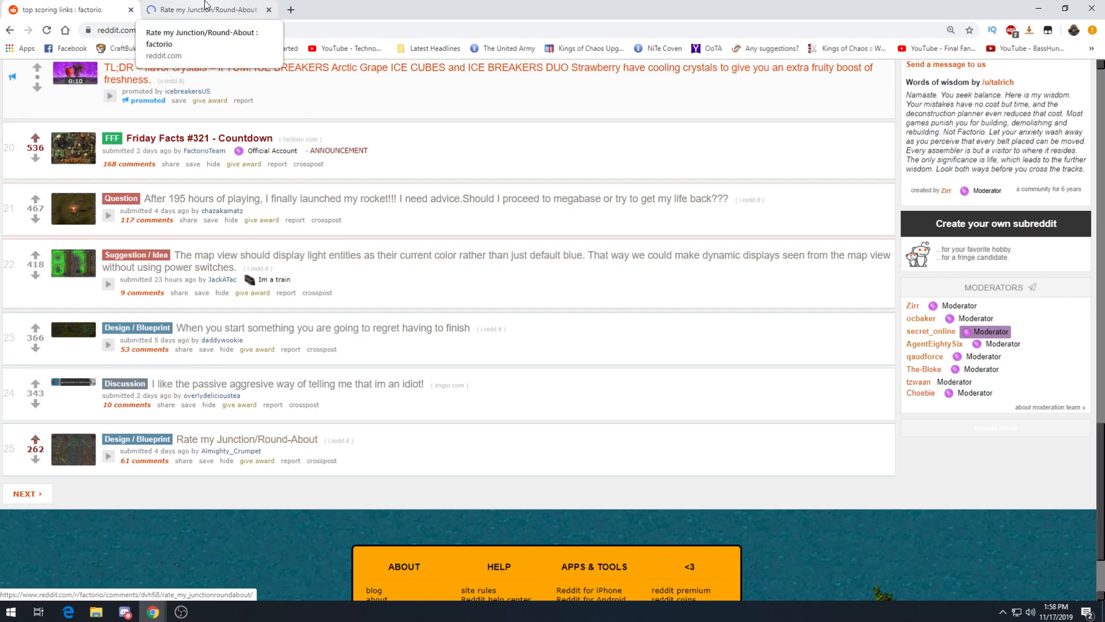
{"action": "left_click", "coordinate": [204, 9]}
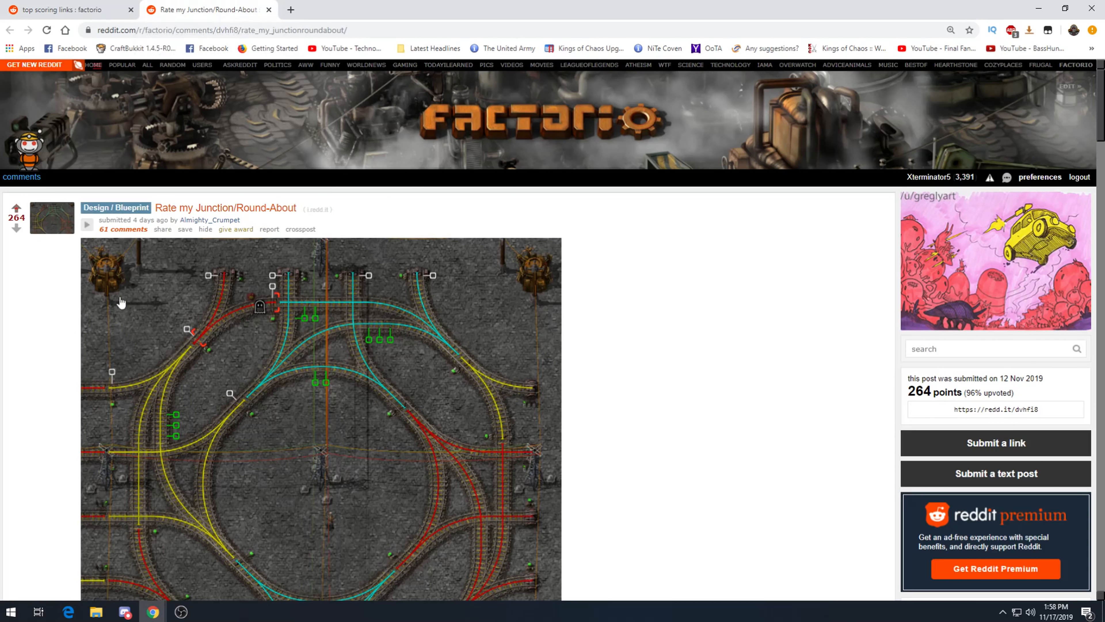
{"action": "scroll", "scroll_direction": "down", "scroll_amount": 3}
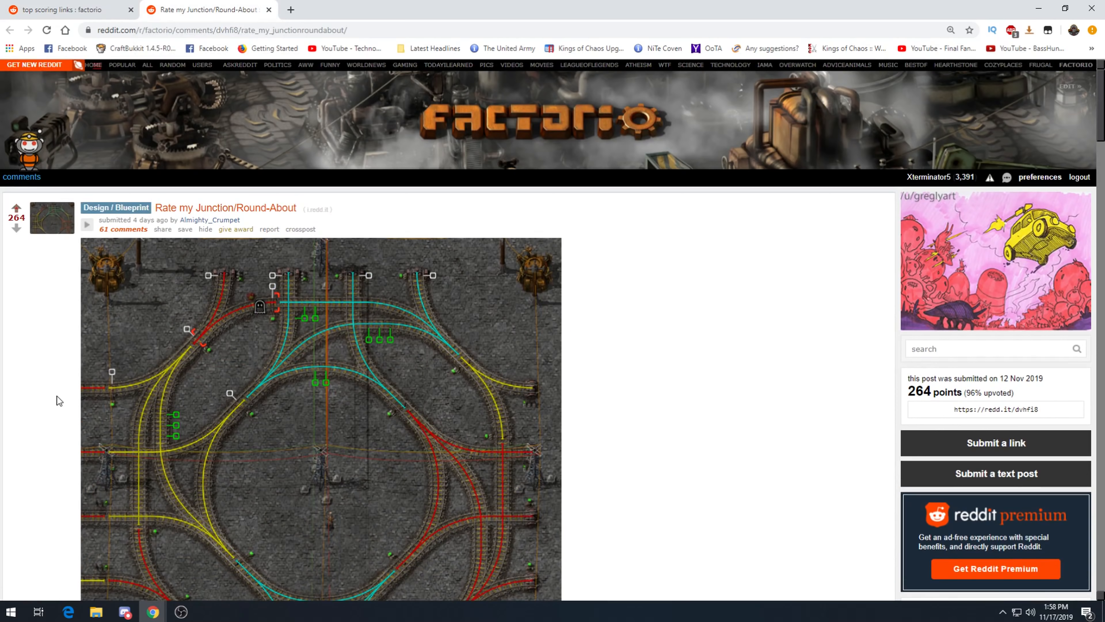
{"action": "scroll", "scroll_direction": "down", "scroll_amount": 3}
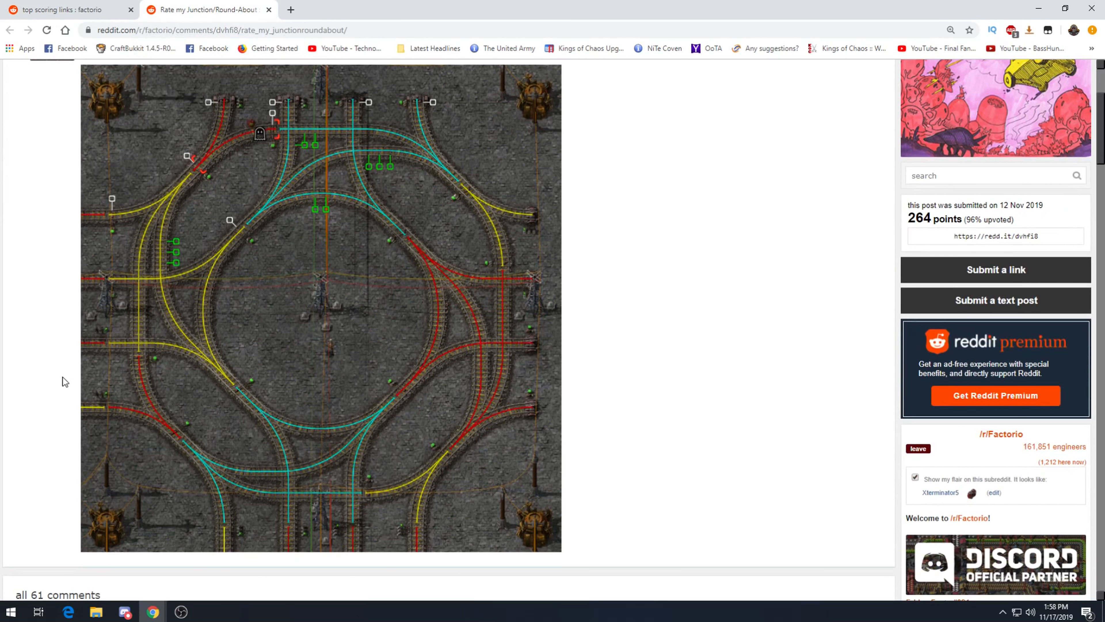
{"action": "scroll", "scroll_direction": "down", "scroll_amount": 3}
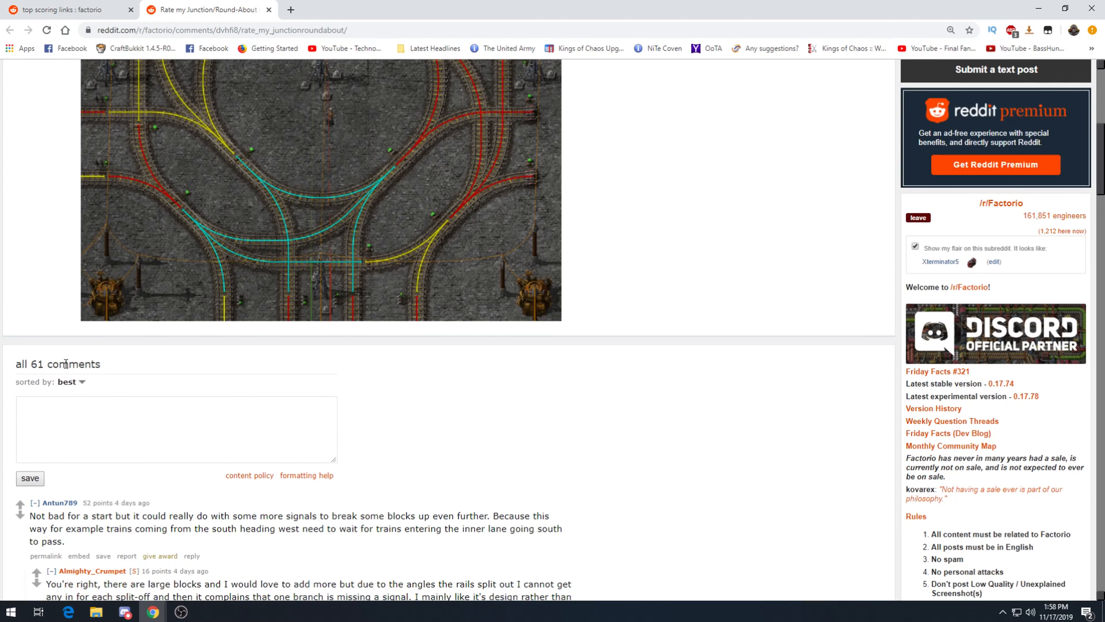
{"action": "scroll", "scroll_direction": "down", "scroll_amount": 3}
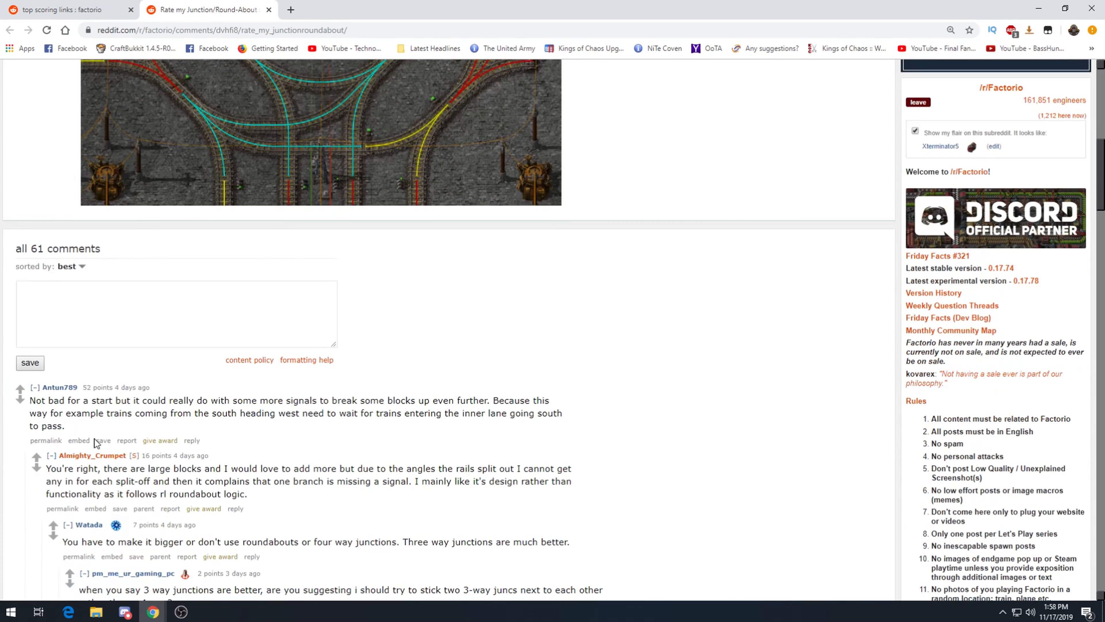
{"action": "mouse_move", "coordinate": [110, 431]}
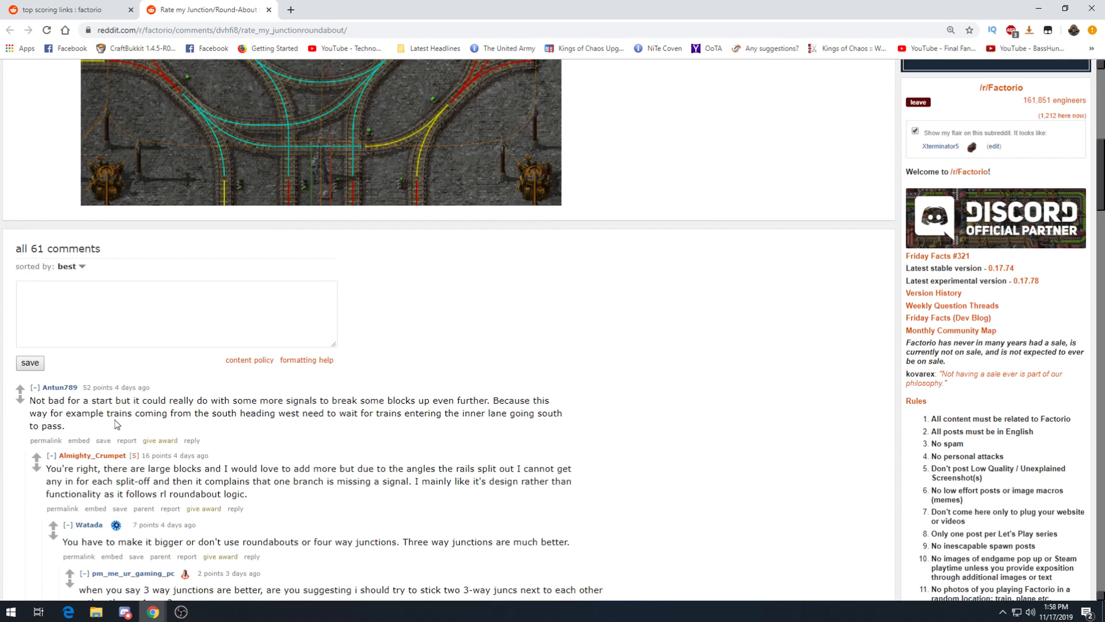
{"action": "scroll", "scroll_direction": "down", "scroll_amount": 3}
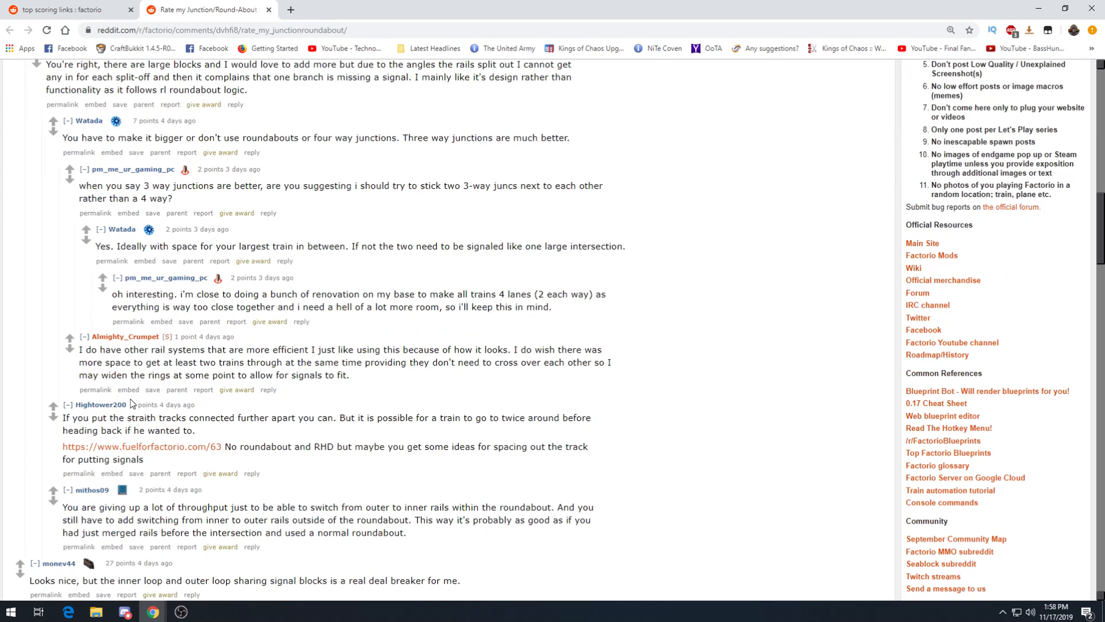
{"action": "scroll", "scroll_direction": "down", "scroll_amount": 3}
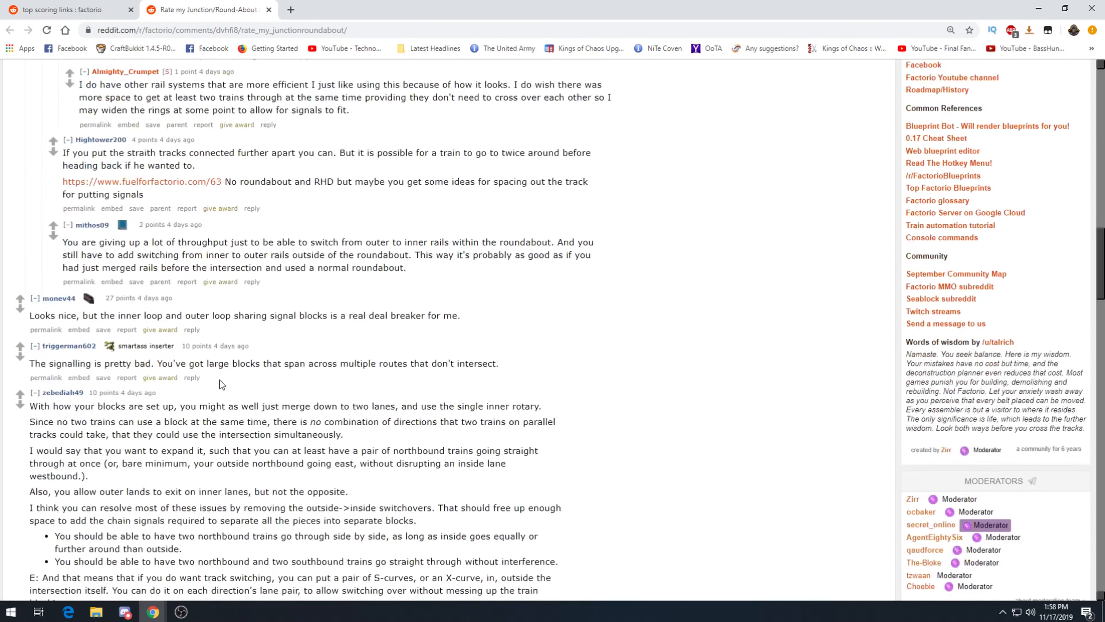
{"action": "scroll", "scroll_direction": "down", "scroll_amount": 3}
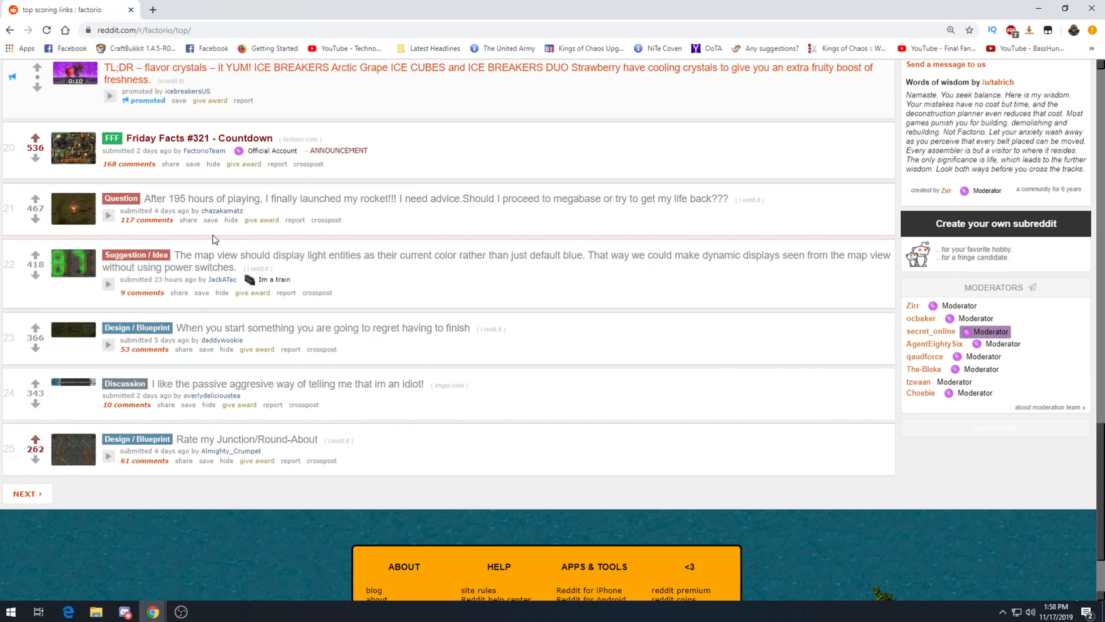
{"action": "scroll", "scroll_direction": "up", "scroll_amount": 3}
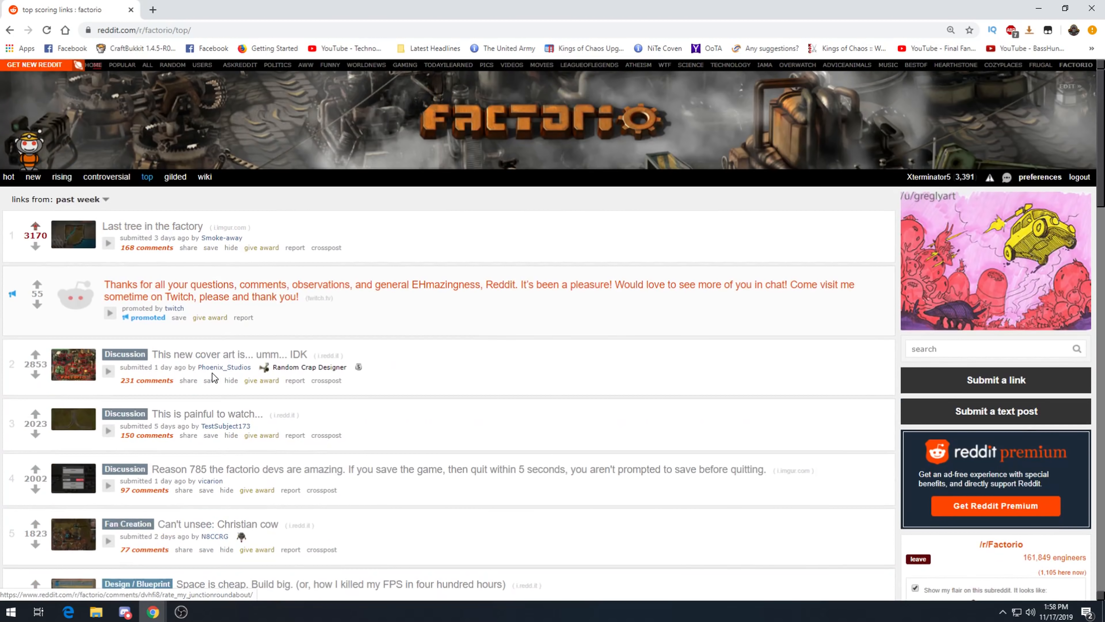
{"action": "scroll", "scroll_direction": "down", "scroll_amount": 3}
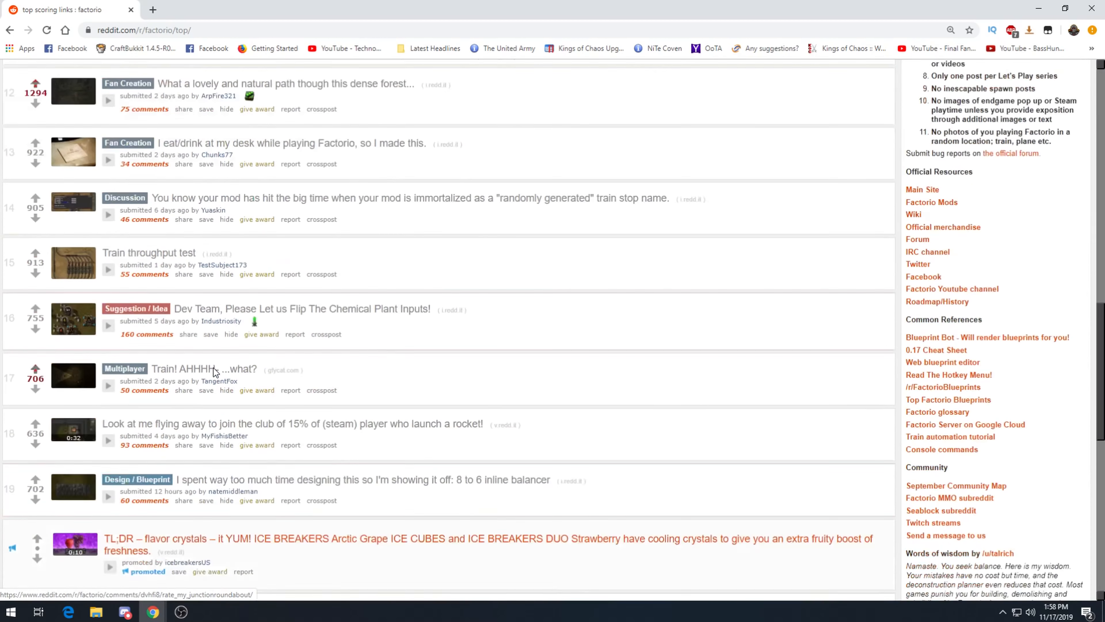
{"action": "scroll", "scroll_direction": "down", "scroll_amount": 3}
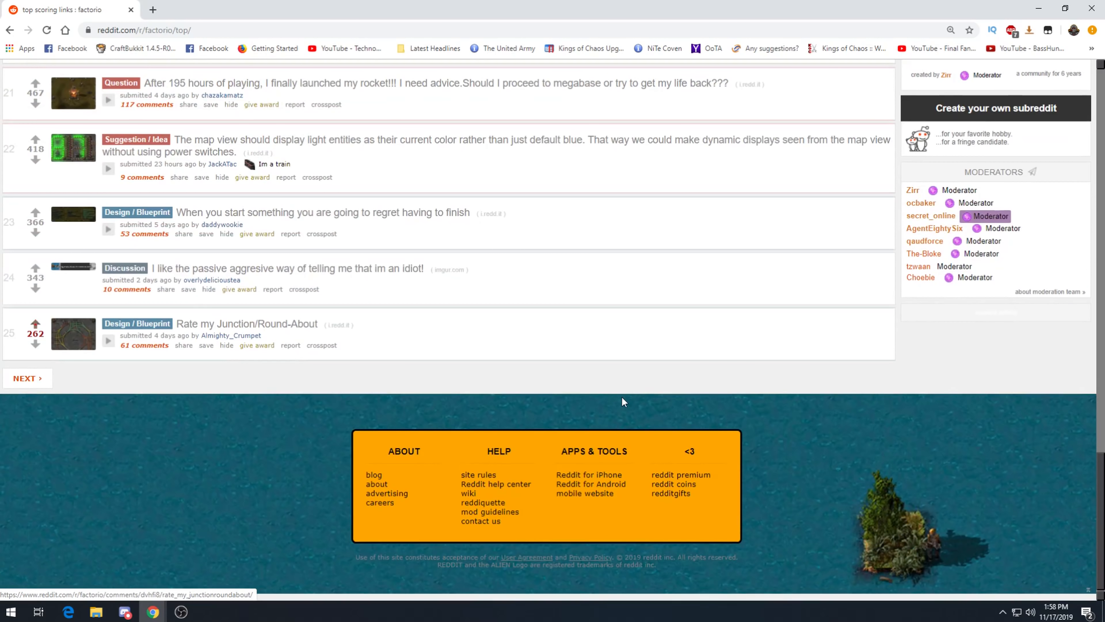
{"action": "scroll", "scroll_direction": "up", "scroll_amount": 3}
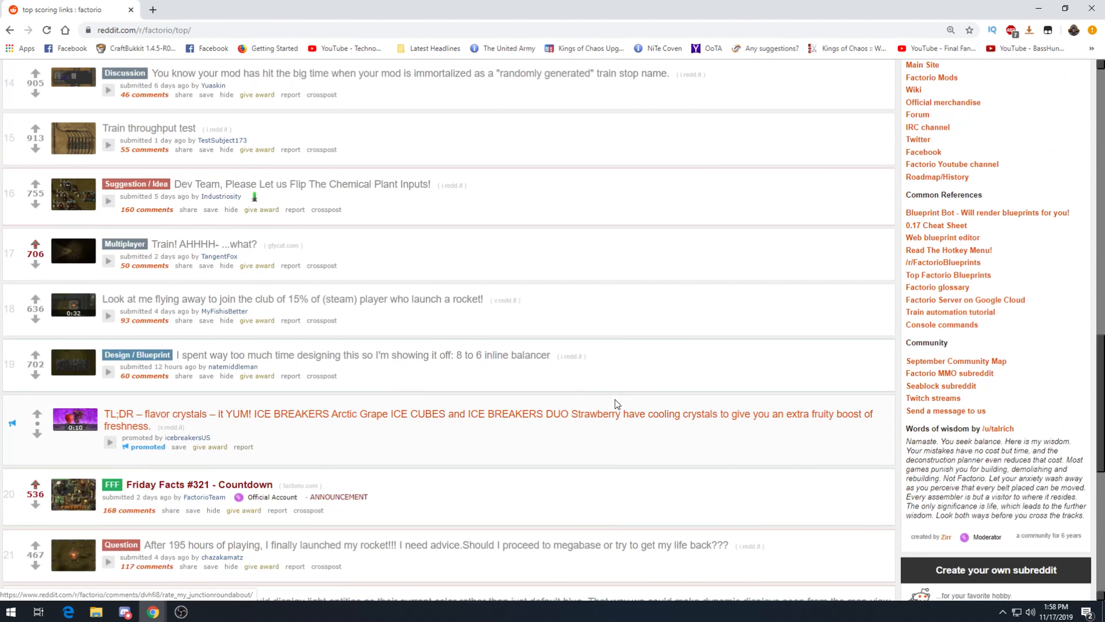
{"action": "scroll", "scroll_direction": "up", "scroll_amount": 3}
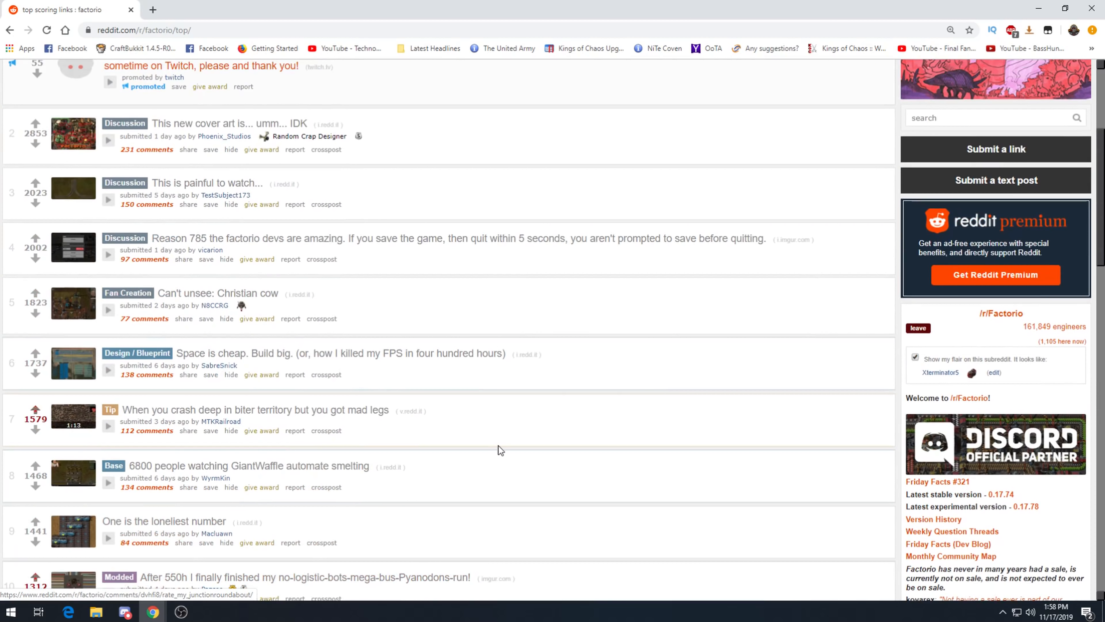
{"action": "scroll", "scroll_direction": "up", "scroll_amount": 3}
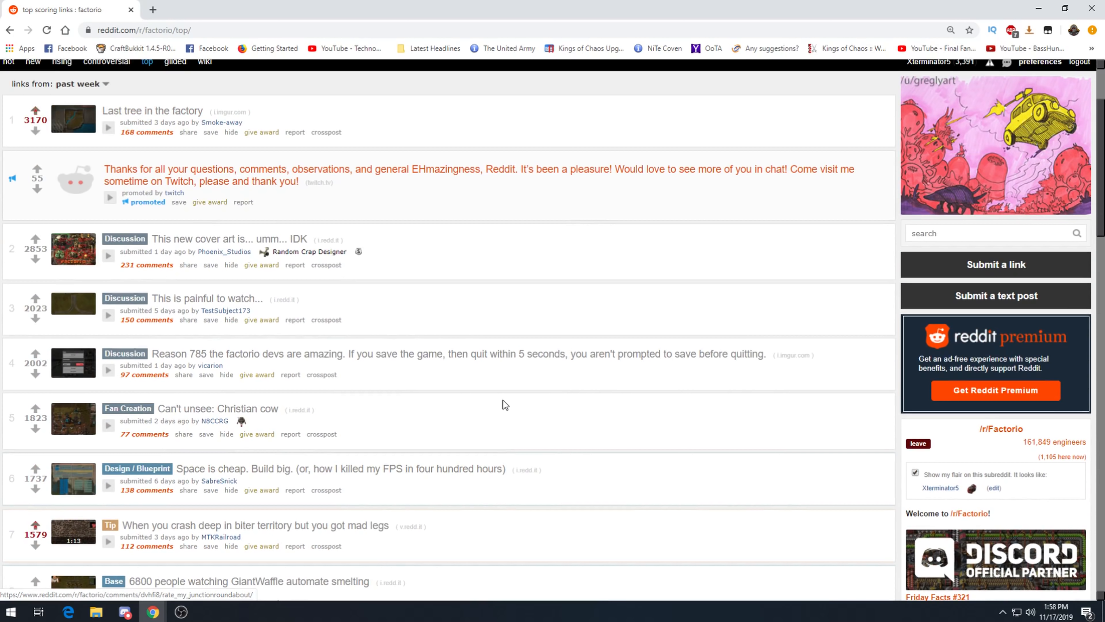
{"action": "mouse_move", "coordinate": [513, 390]}
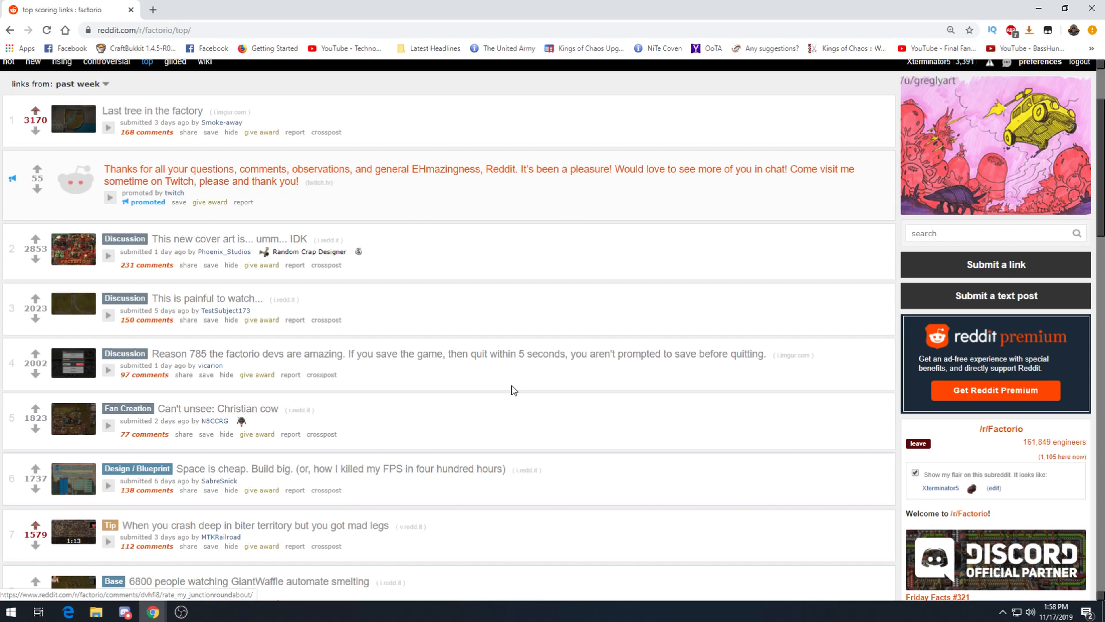
{"action": "mouse_move", "coordinate": [511, 390]}
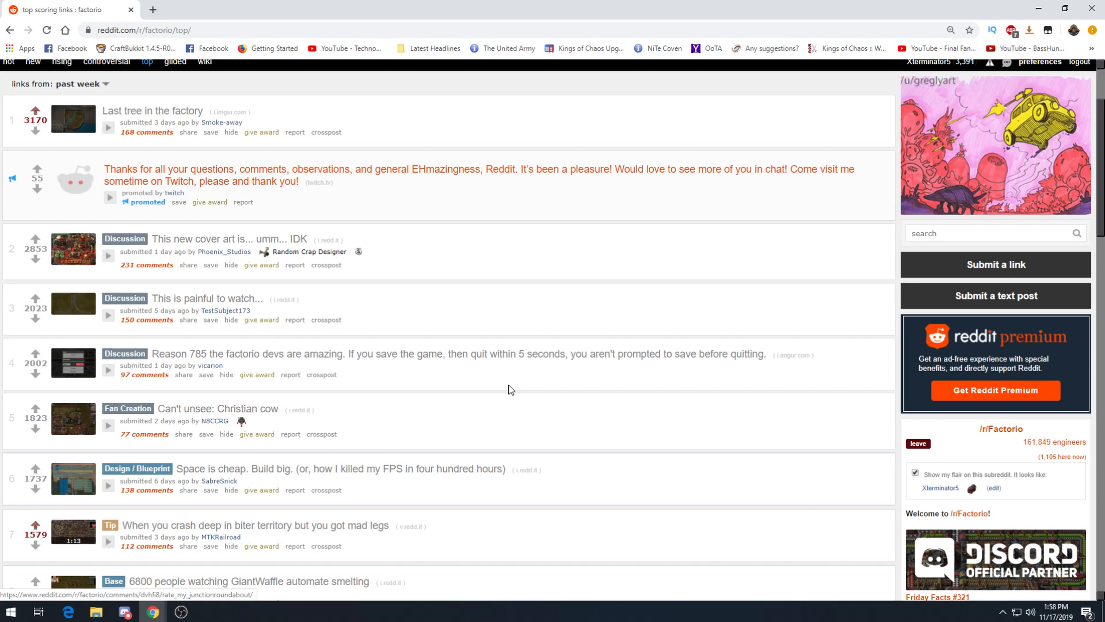